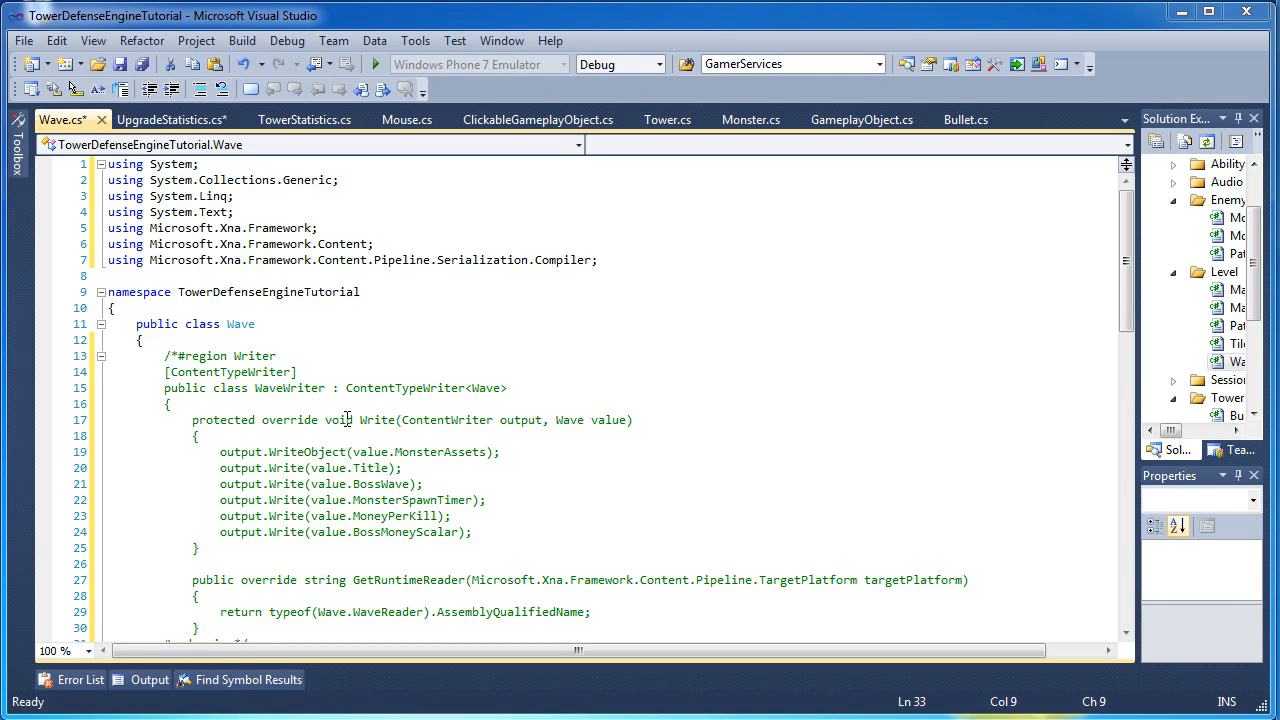
Review the using directives and WaveReader region, then place the caret on the empty line between the regions.
scroll(down, 3)
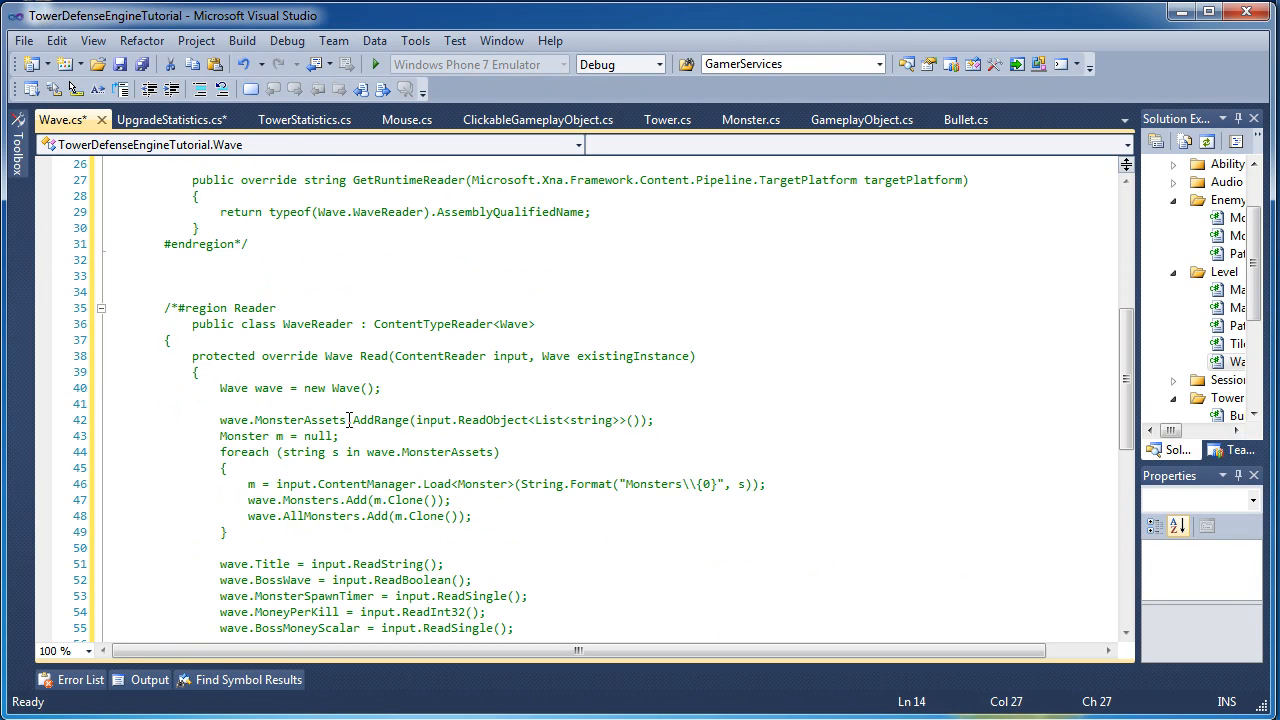
double_click(318, 564)
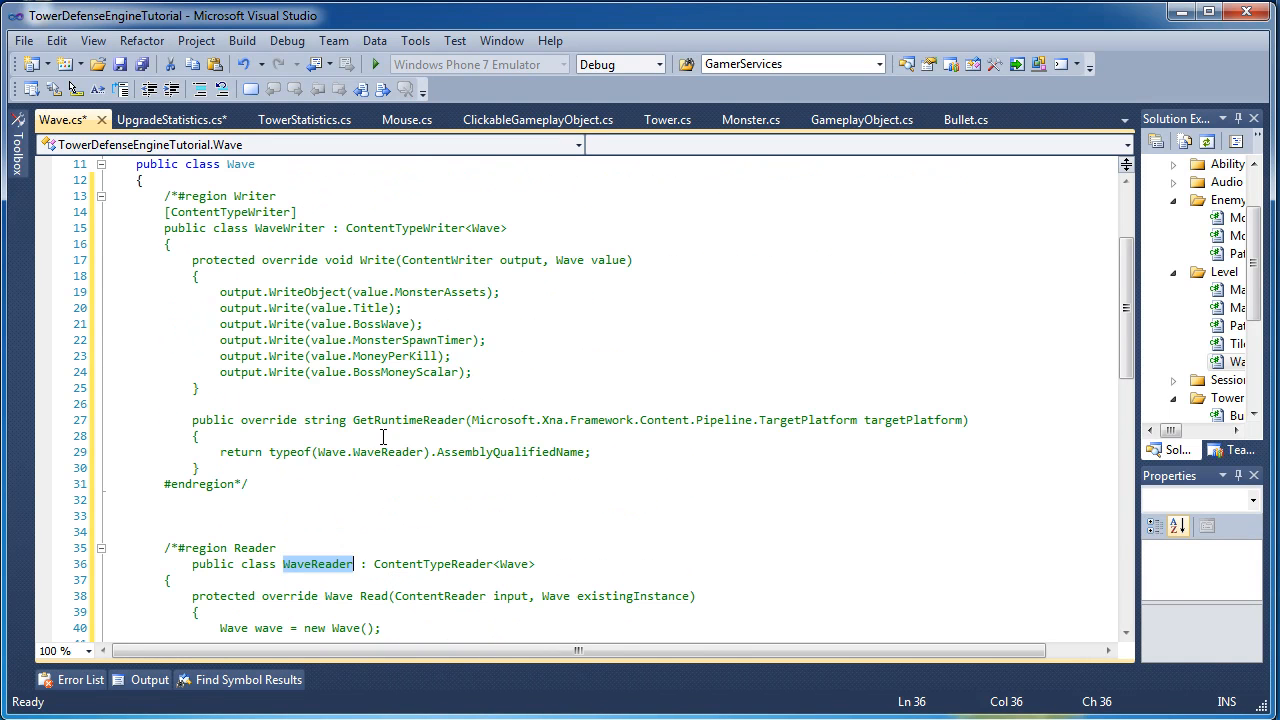
mouse_move(216, 524)
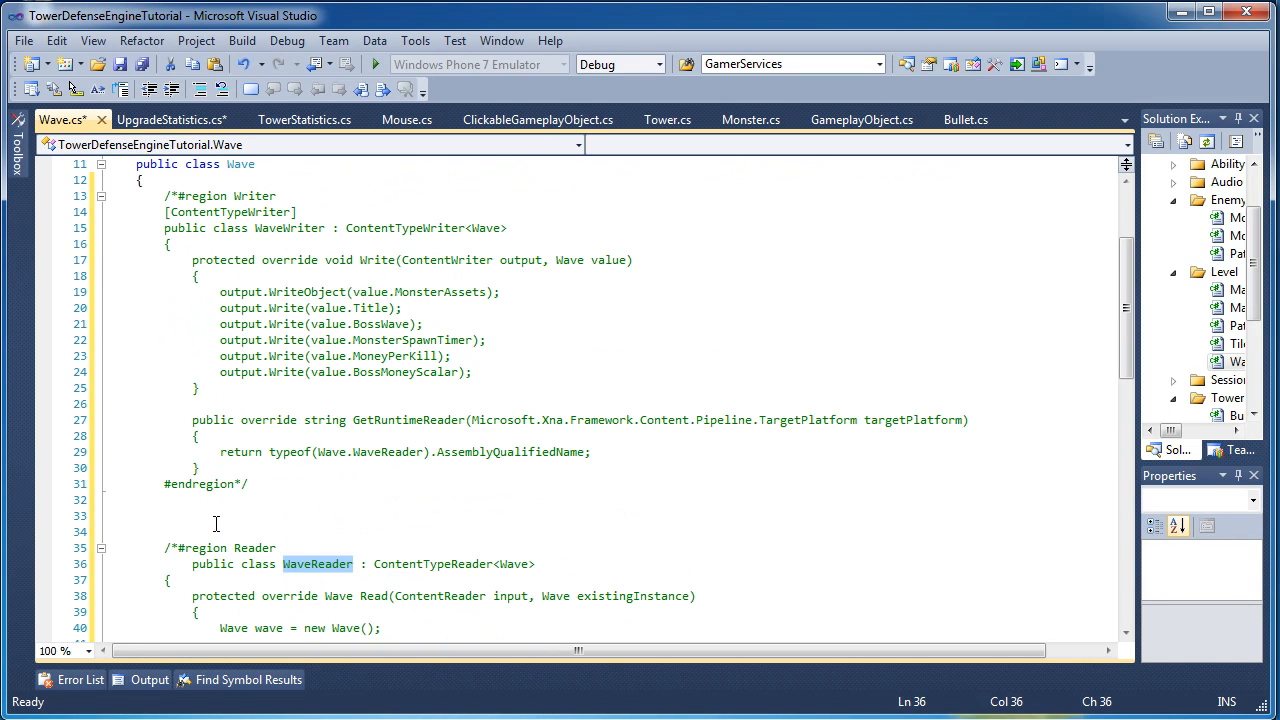
click(164, 516)
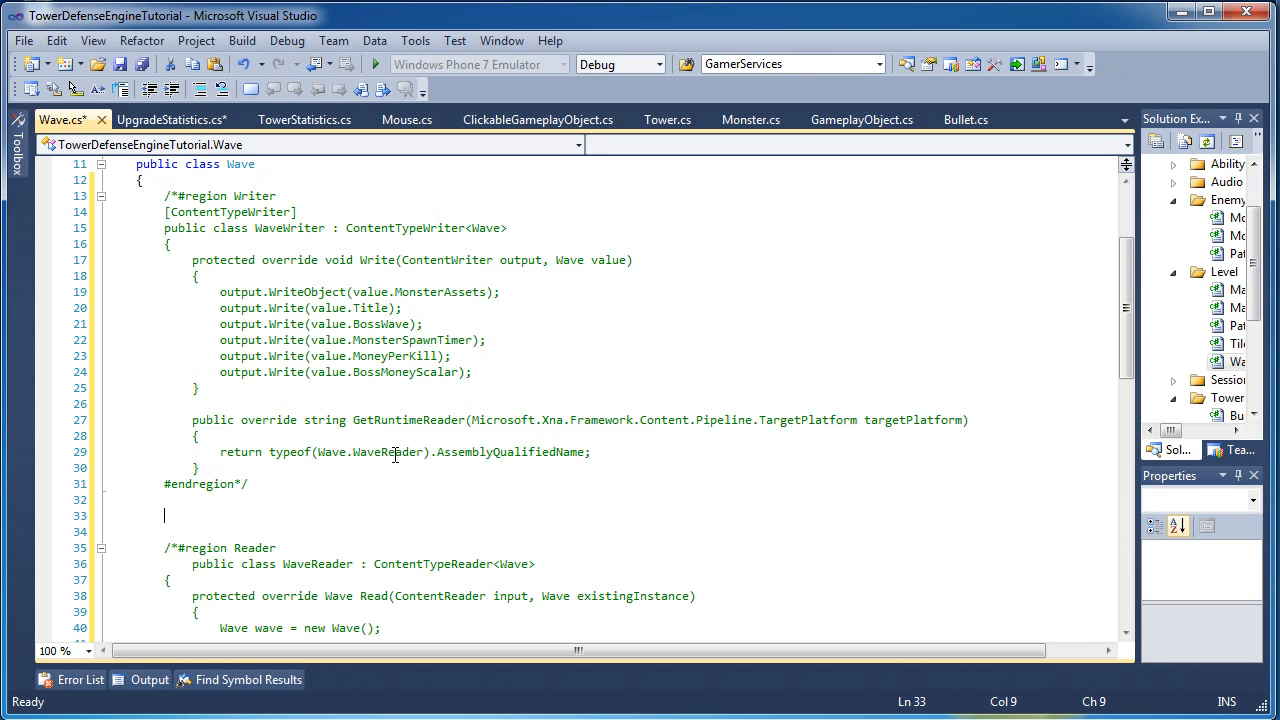
scroll(up, 3)
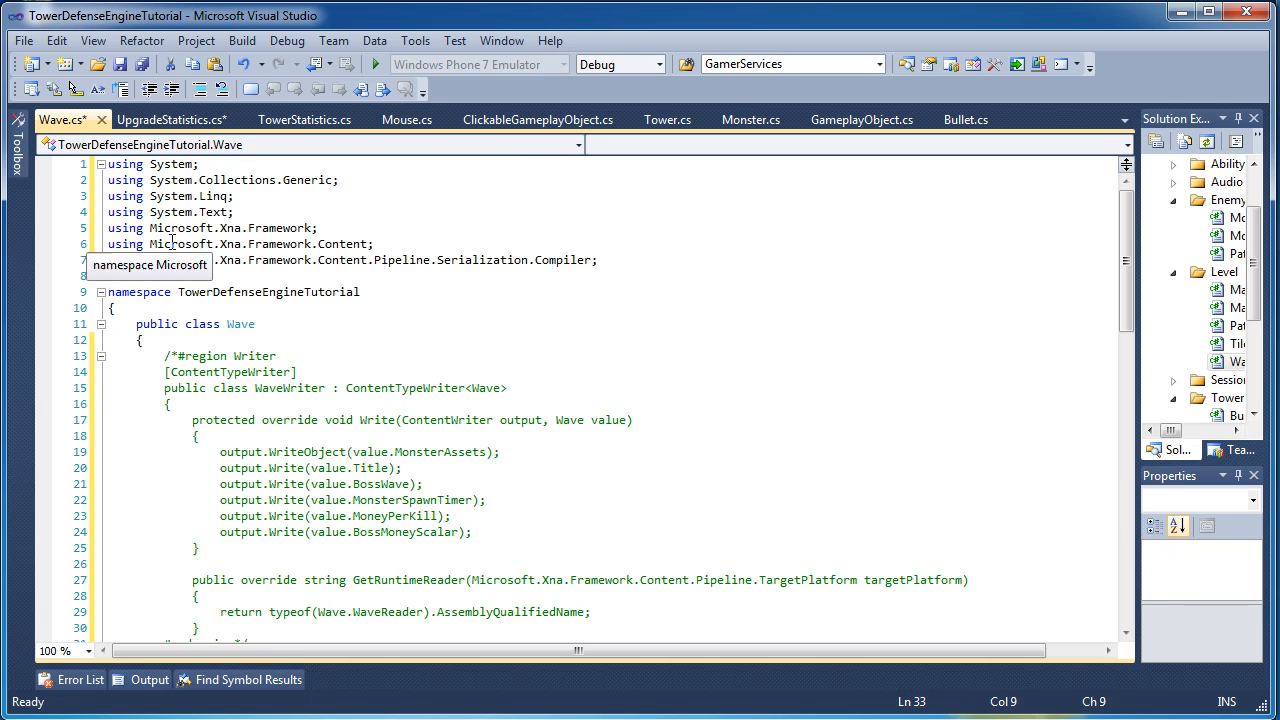
mouse_move(278, 228)
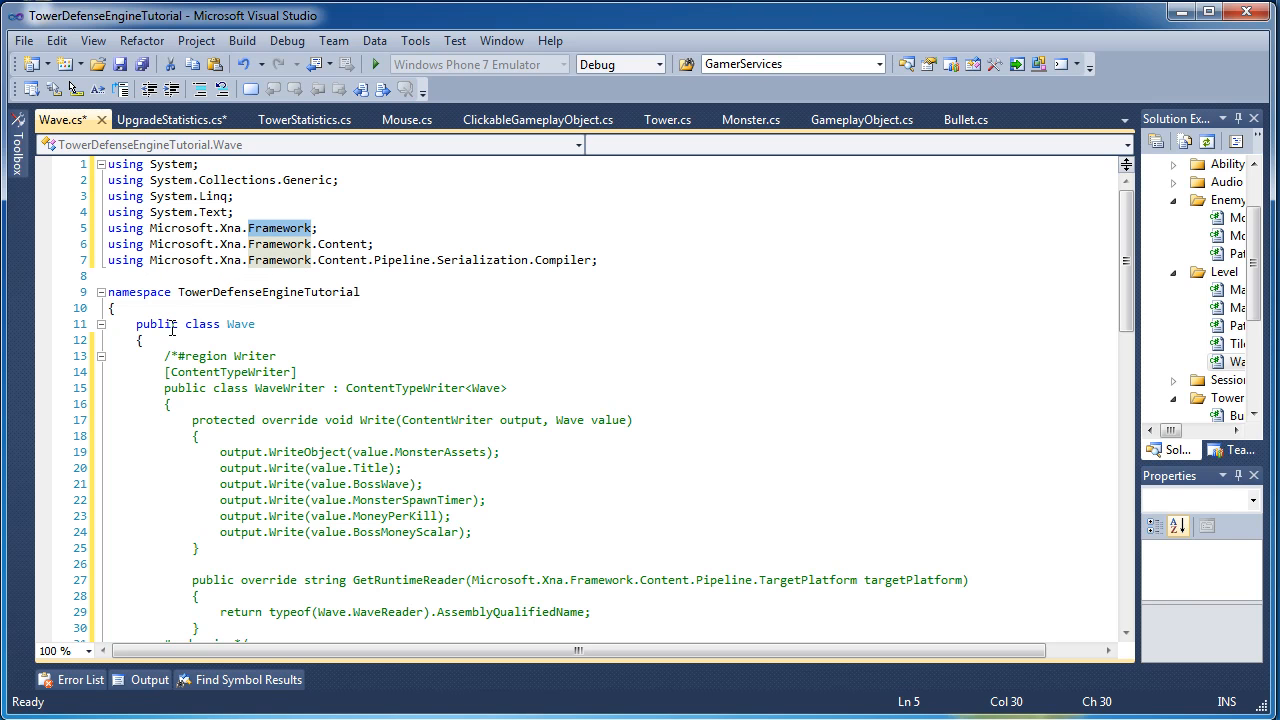
mouse_move(184, 260)
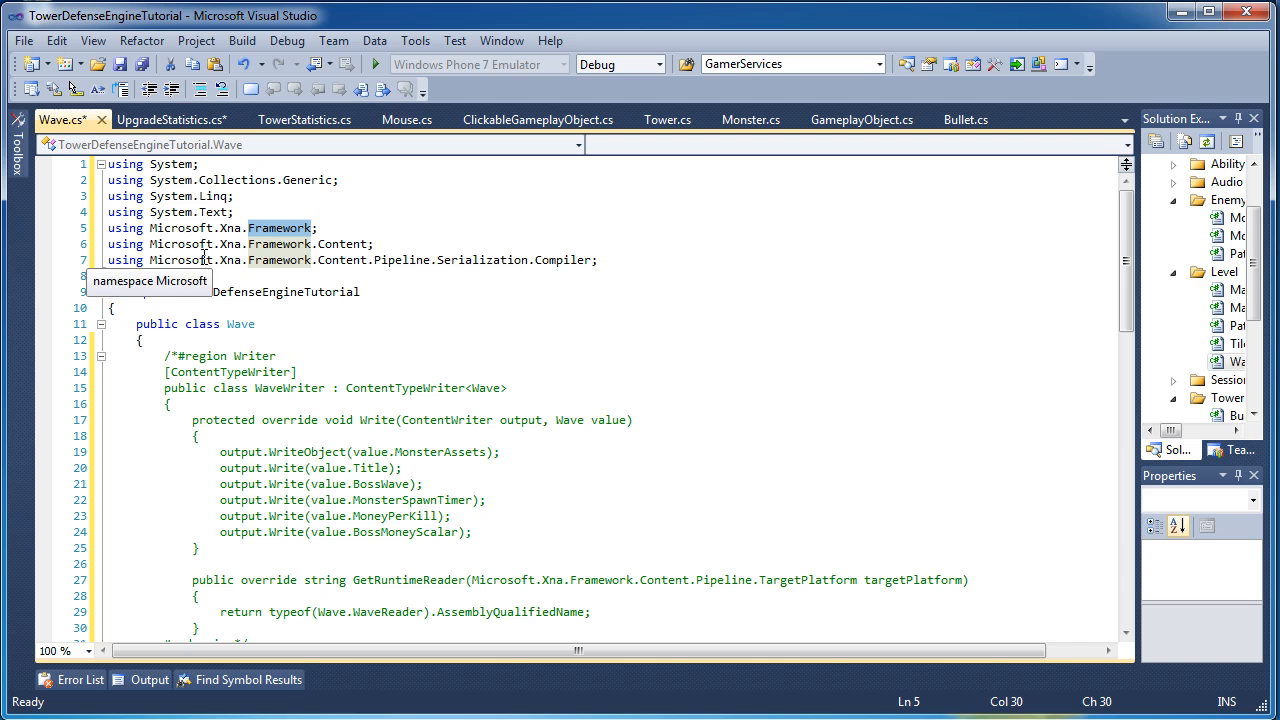
mouse_move(344, 260)
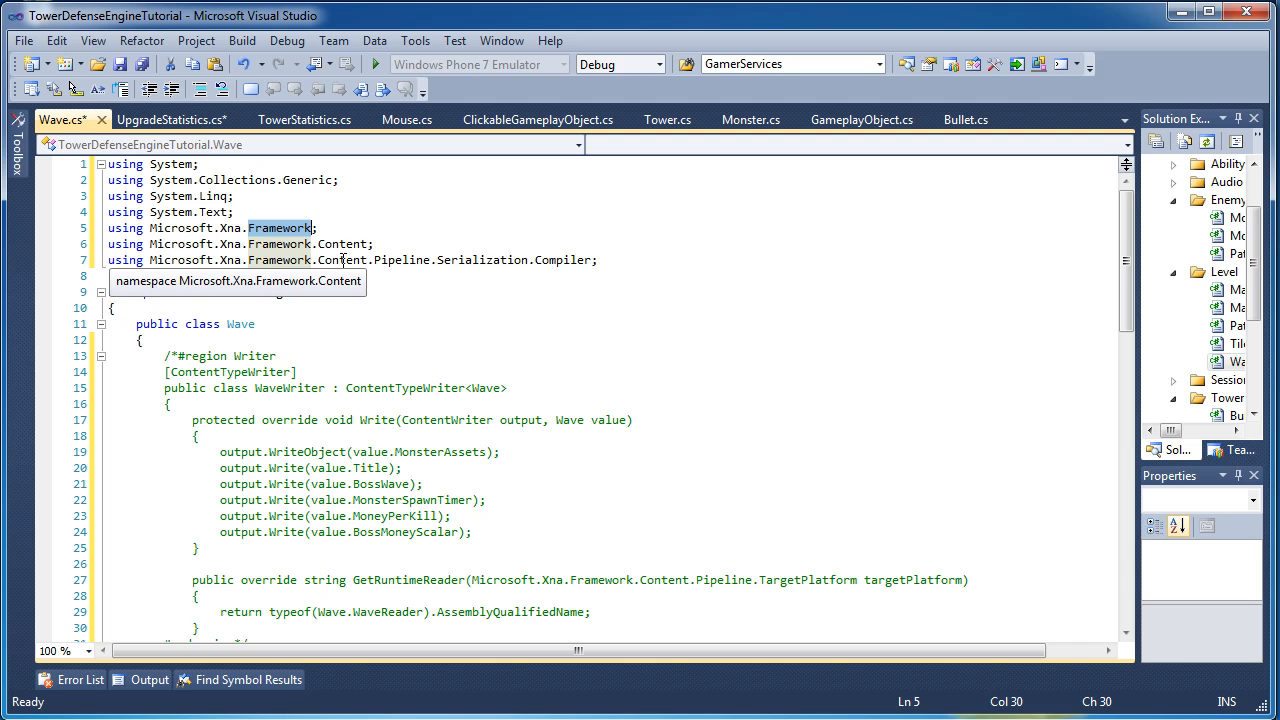
mouse_move(500, 260)
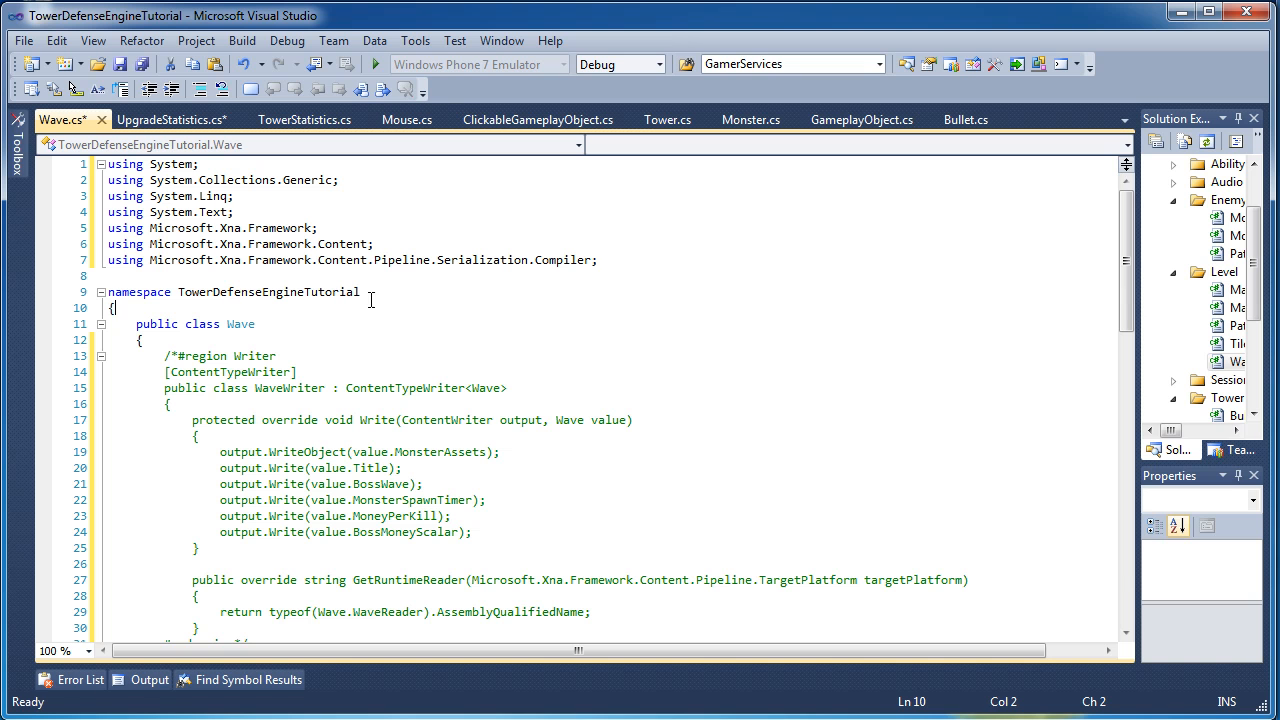
drag(108, 196, 108, 252)
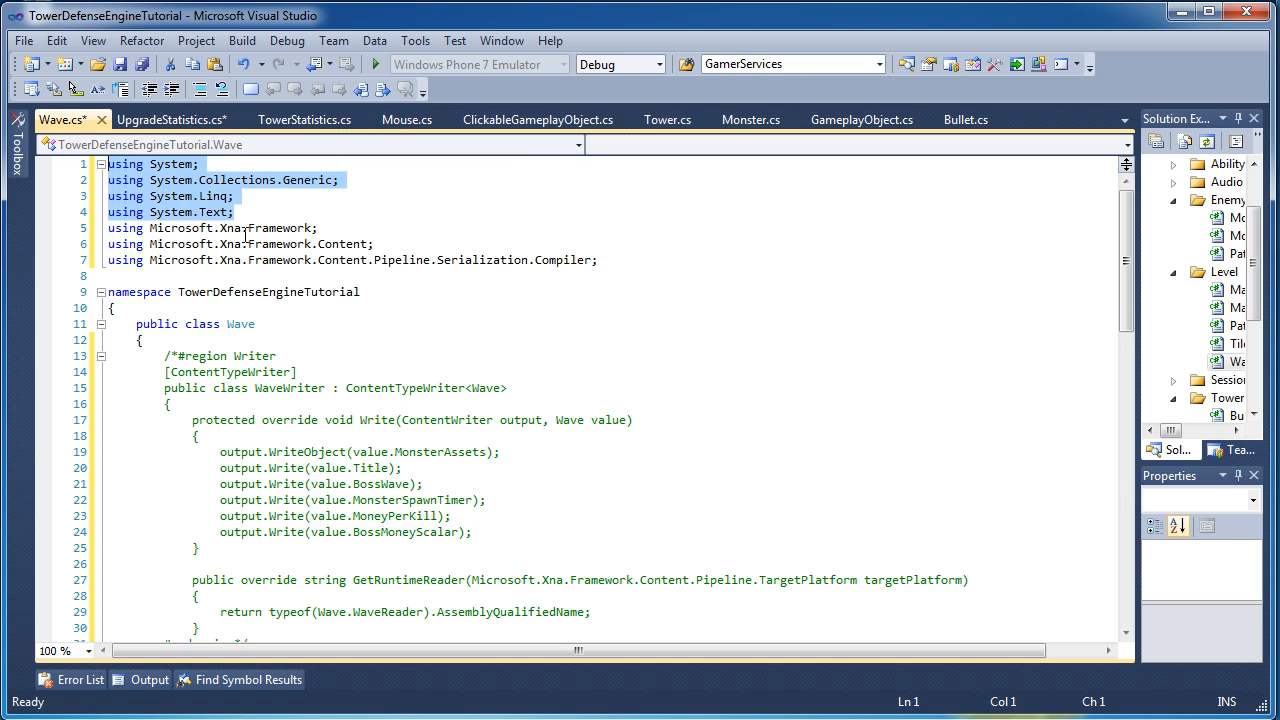
click(272, 196)
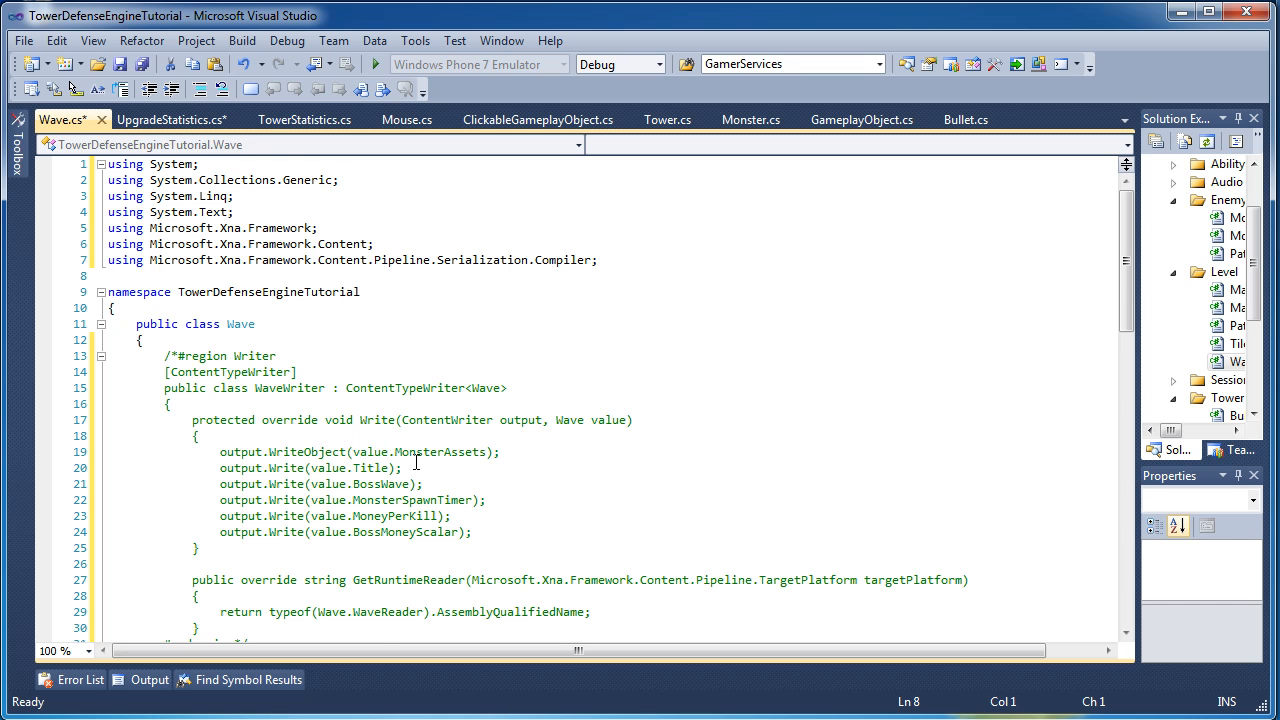
scroll(down, 3)
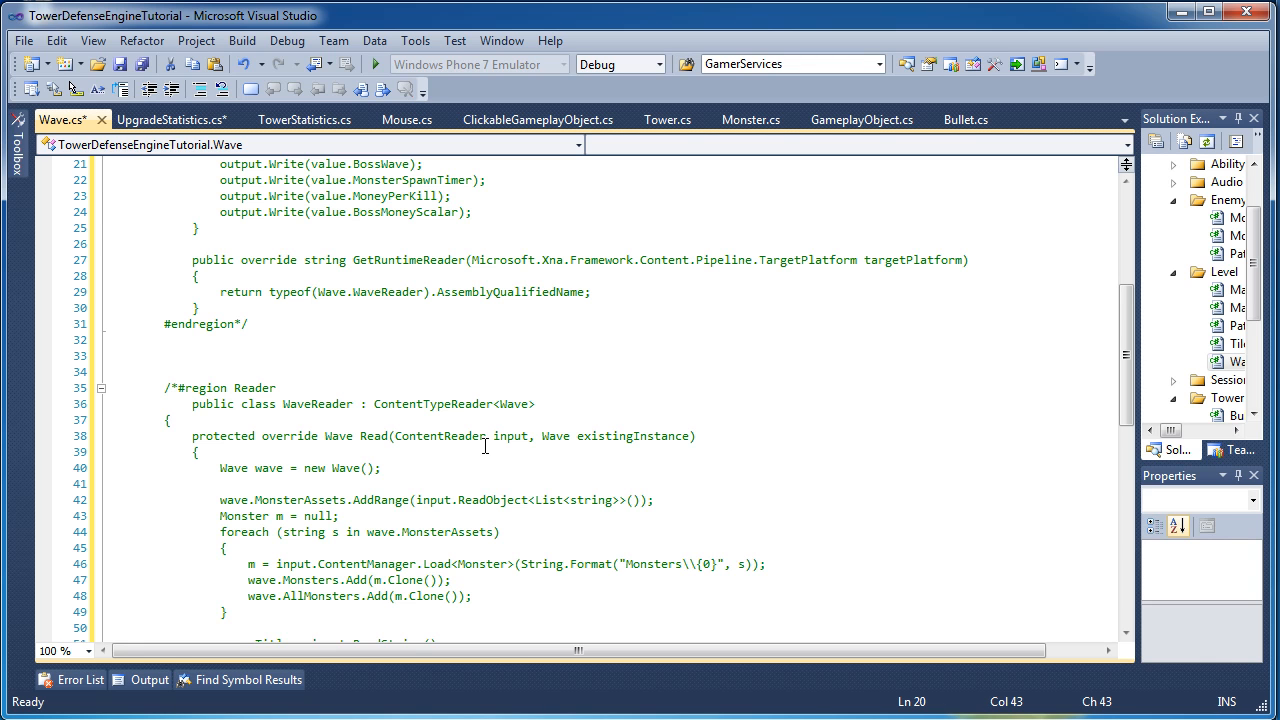
mouse_move(484, 444)
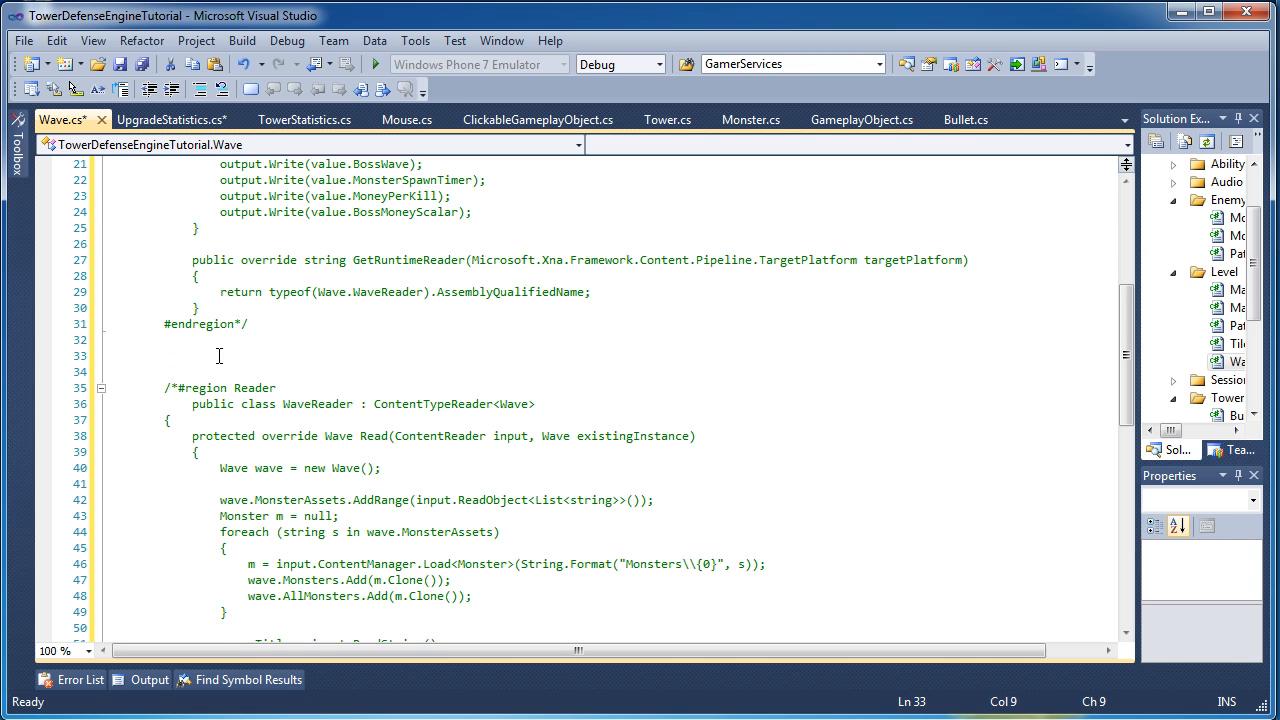
click(164, 356)
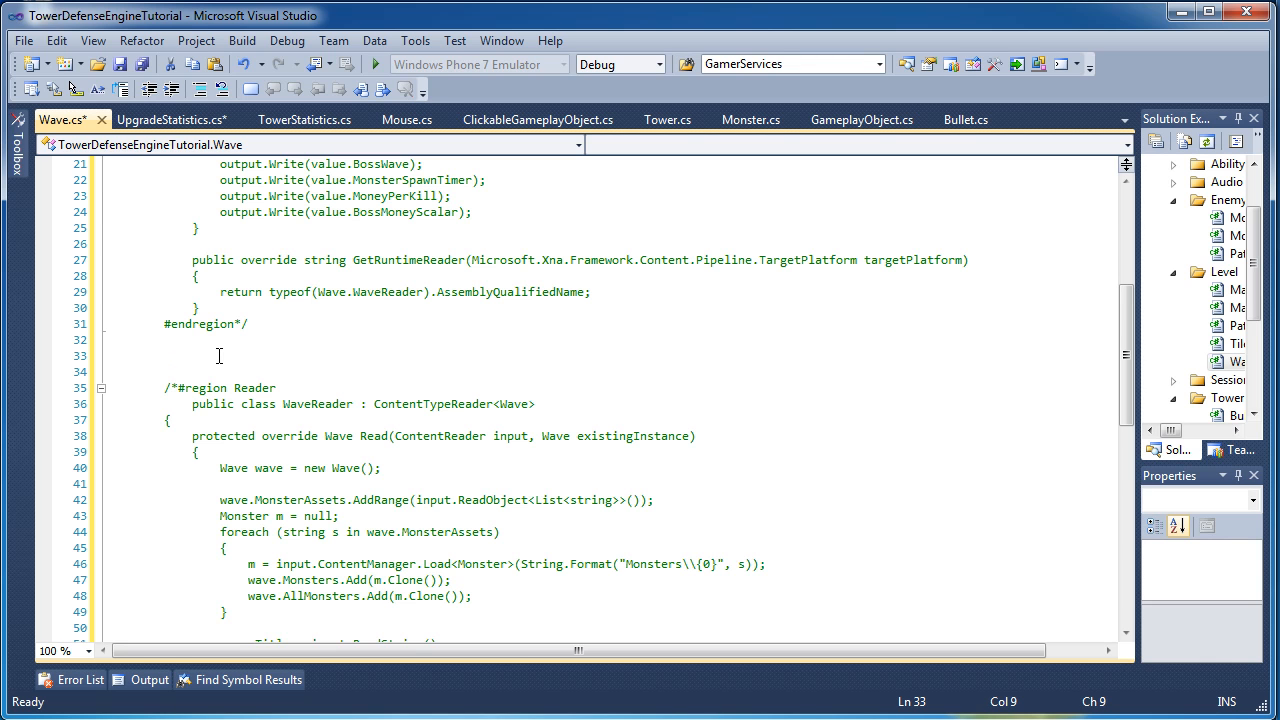
Add [ContentSerializer] private List<string> MonsterAssets { get; set; } and start a new attribute bracket below.
text([ContentSerializer)
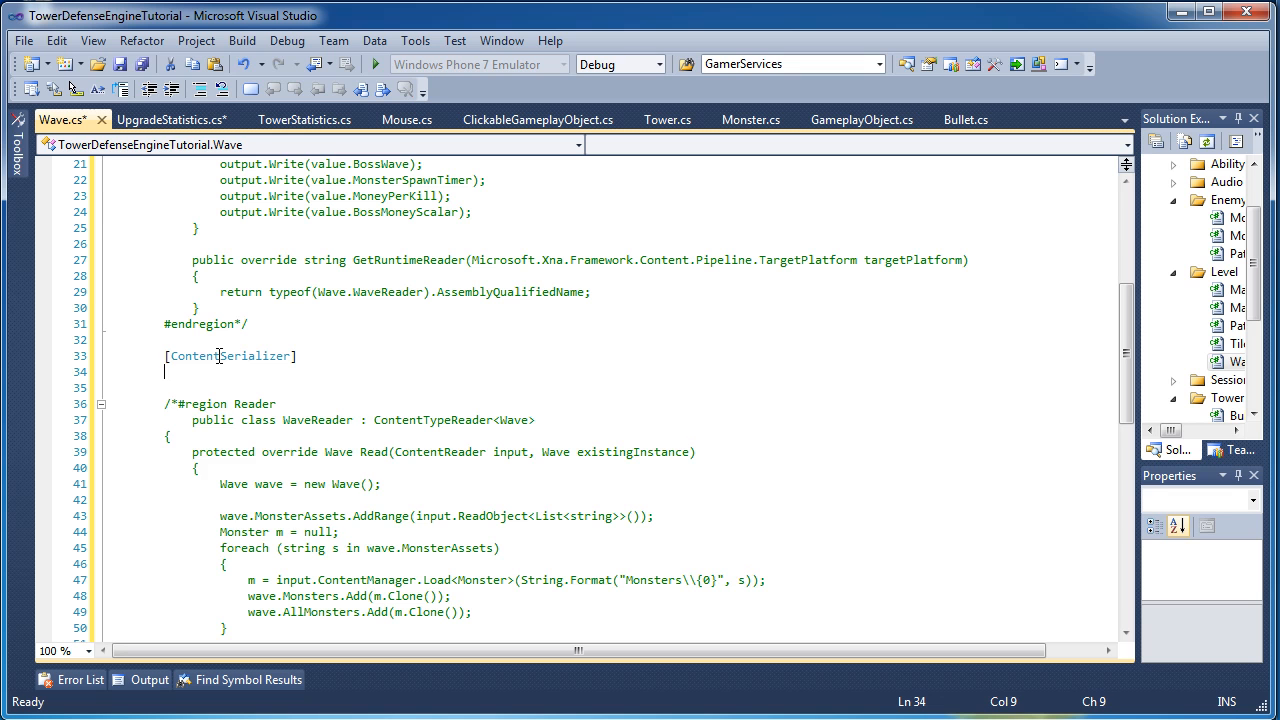
text(private L)
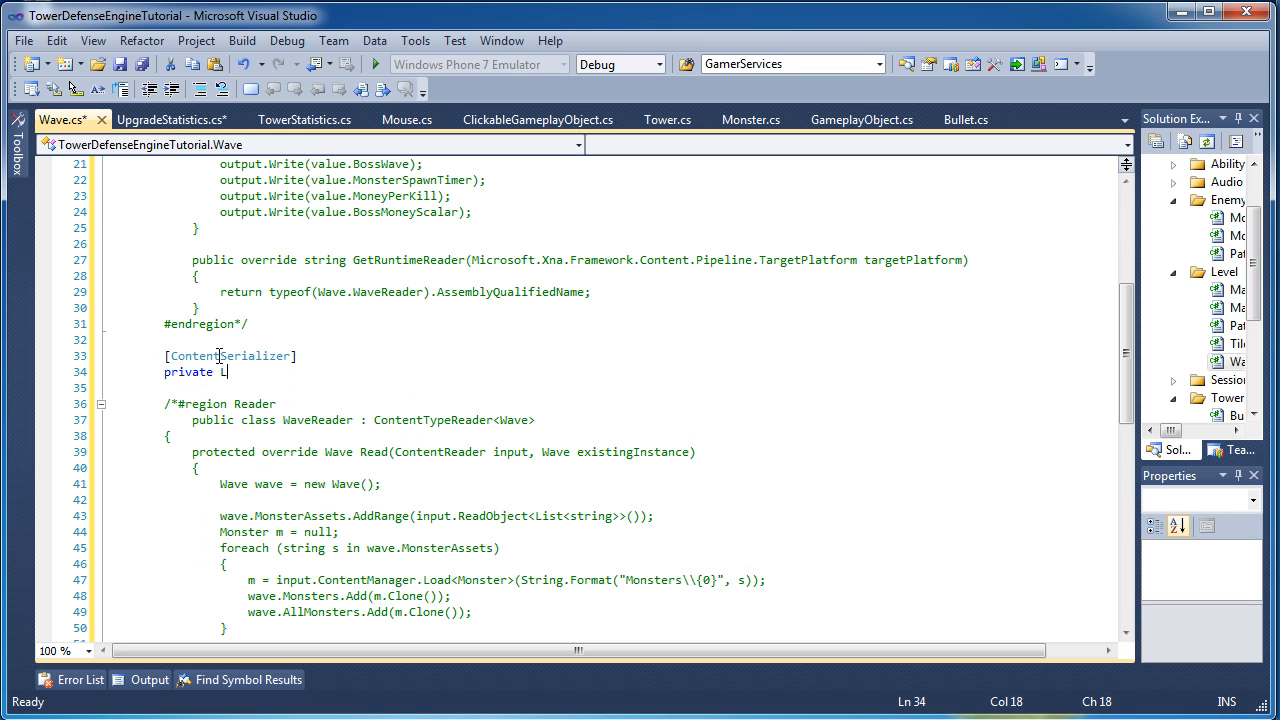
text(ist<stringSplitOptions>)
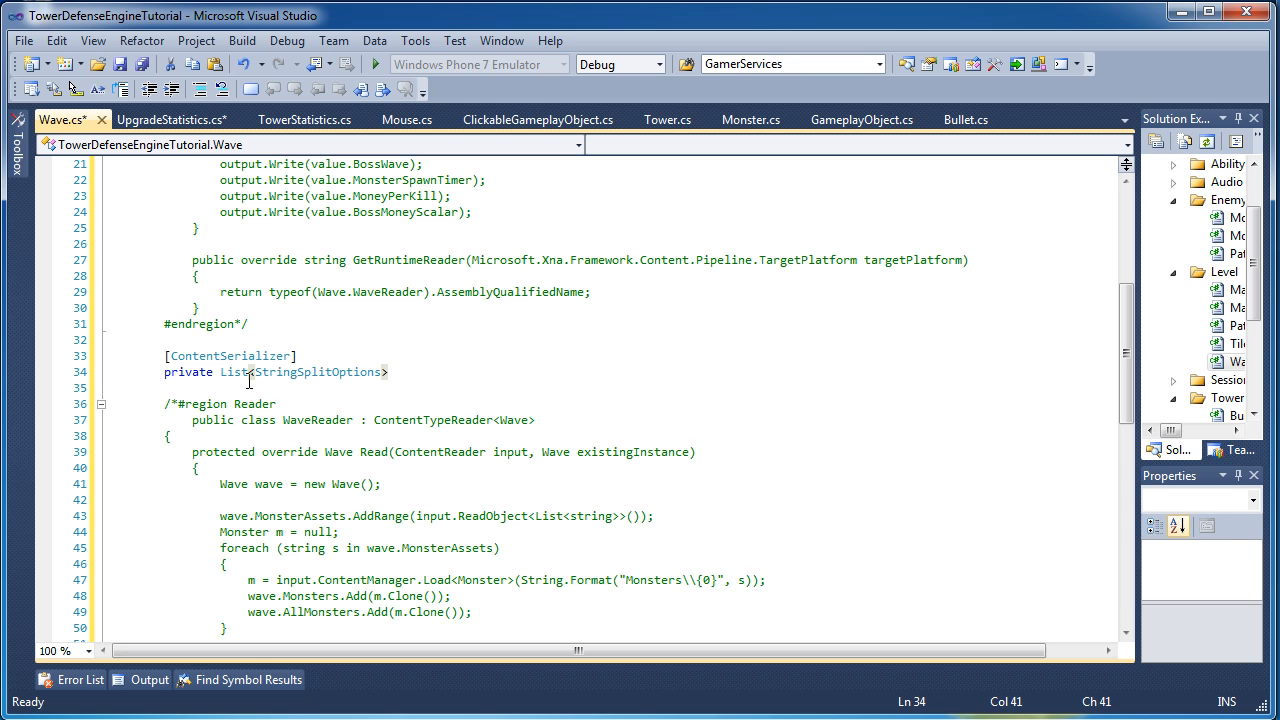
text(string)
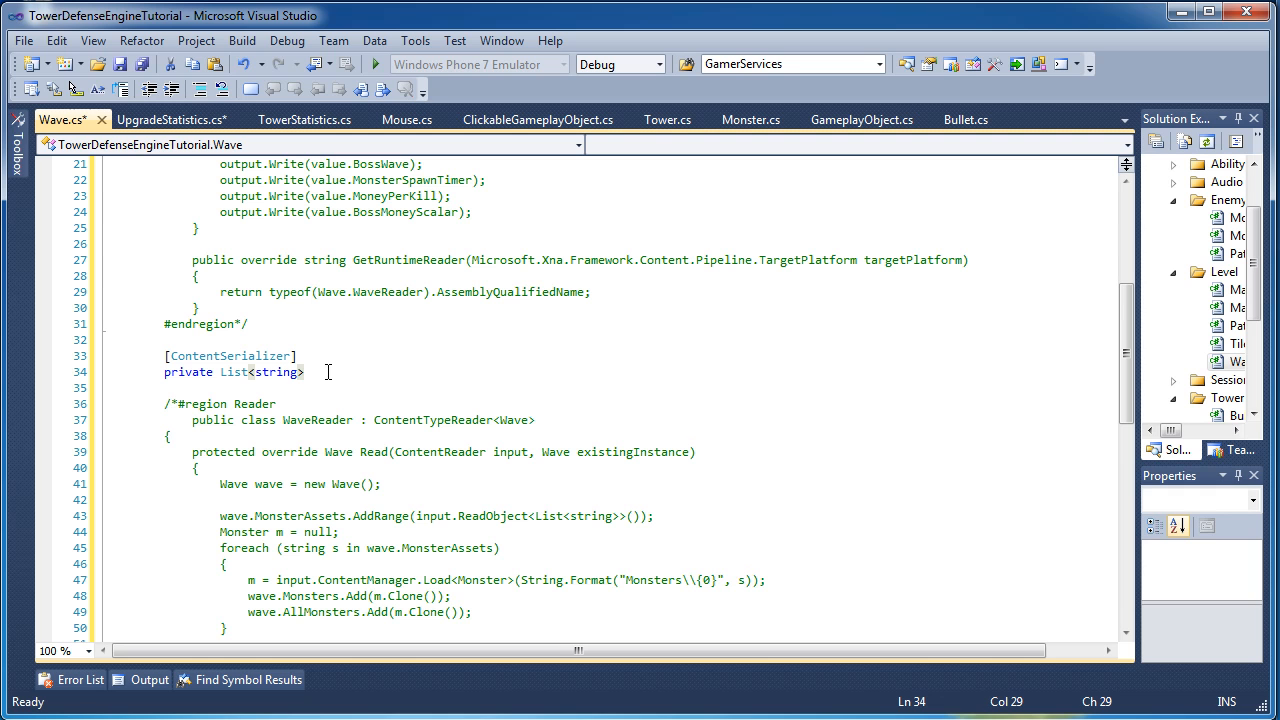
text(Monster)
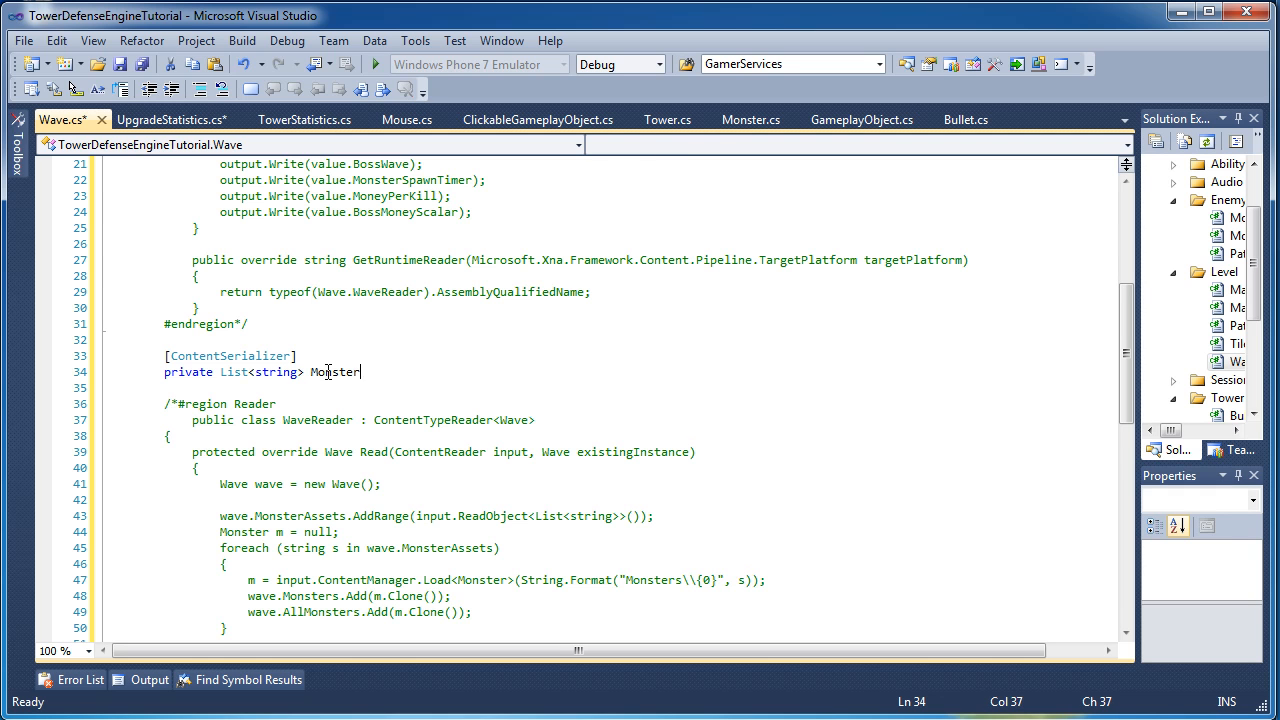
text(Assets)
text(get;)
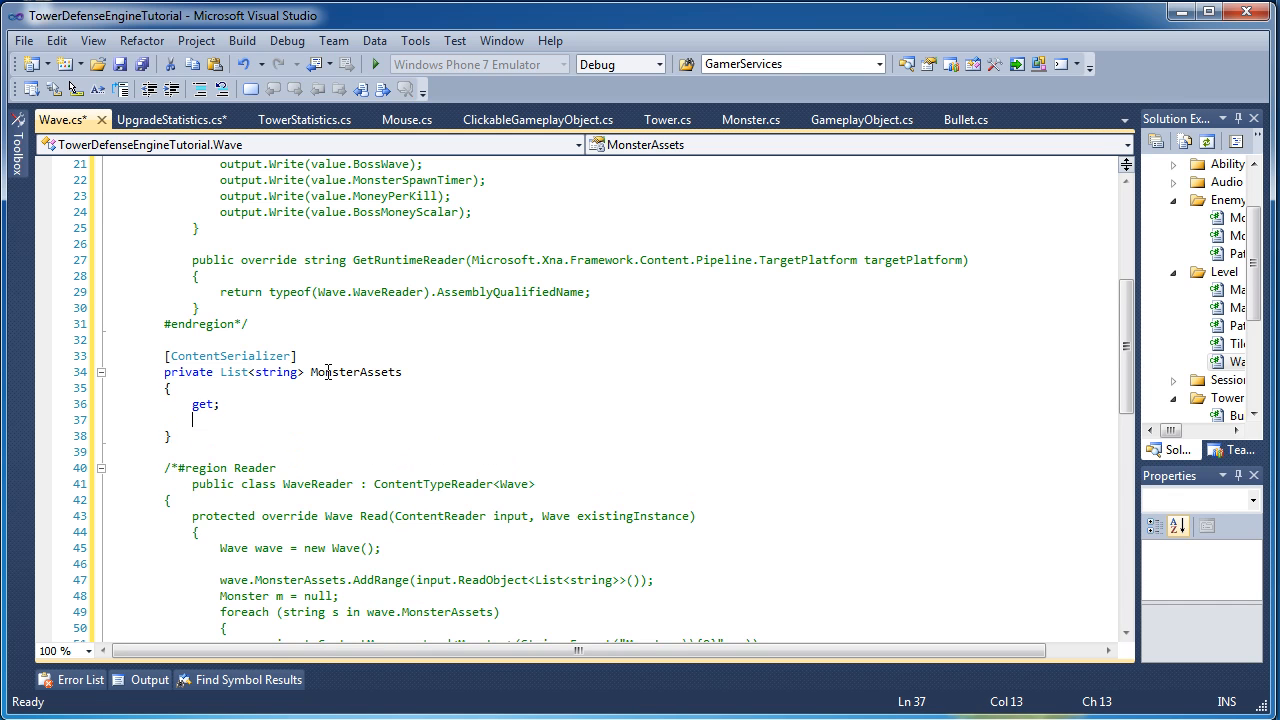
text(set;)
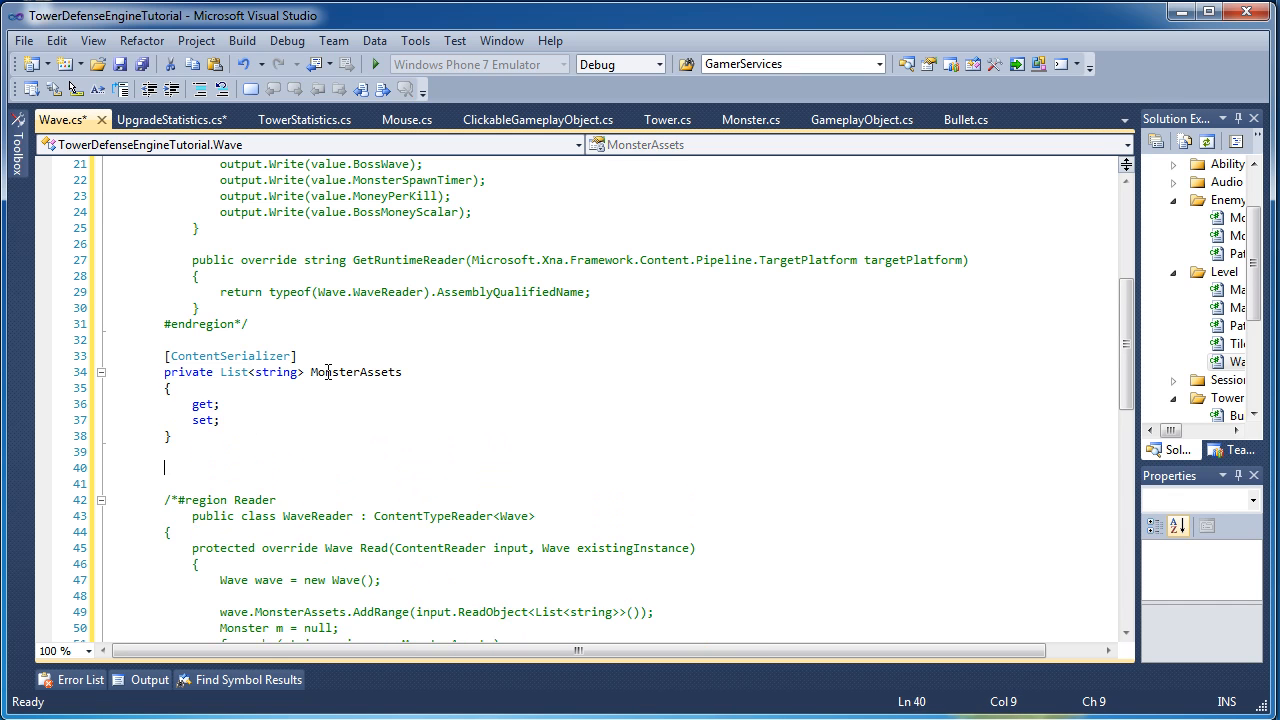
text([ContentSerializer)
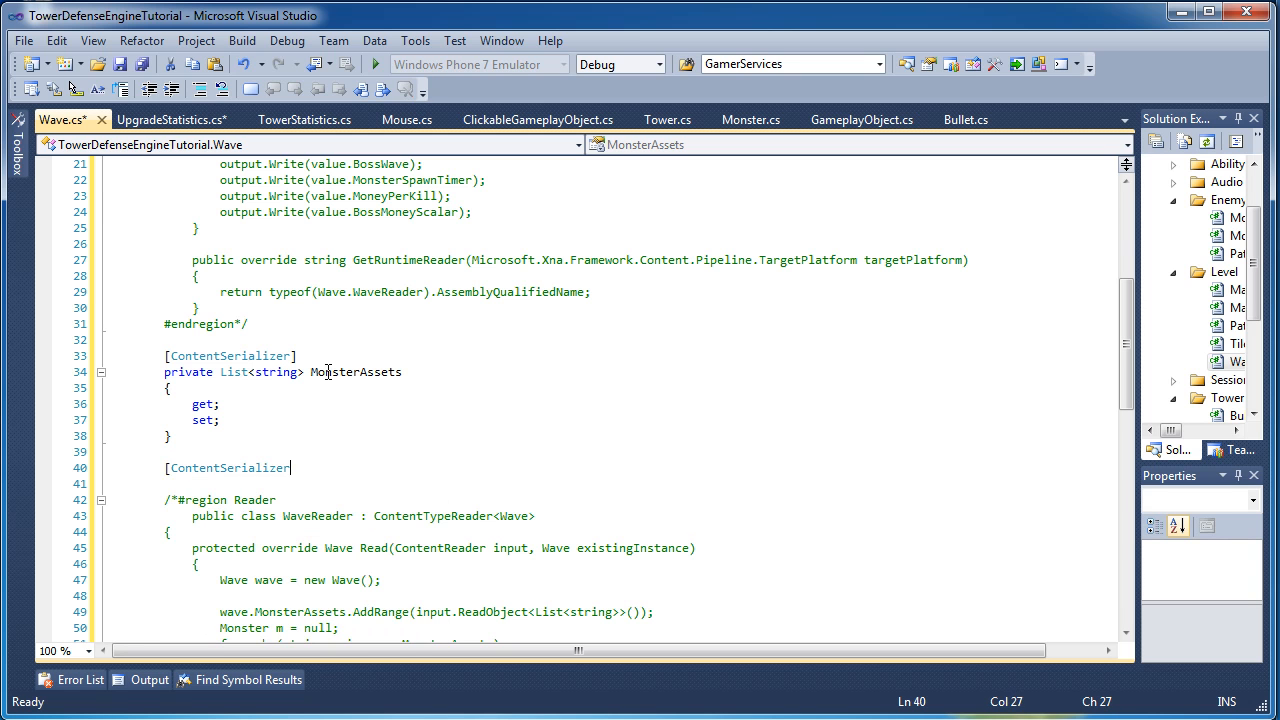
Add [ContentSerializerIgnore] public List<Monster> Monsters { get; private set; } and start the next [ContentSerializerIgnore] attribute.
text(Ignore)
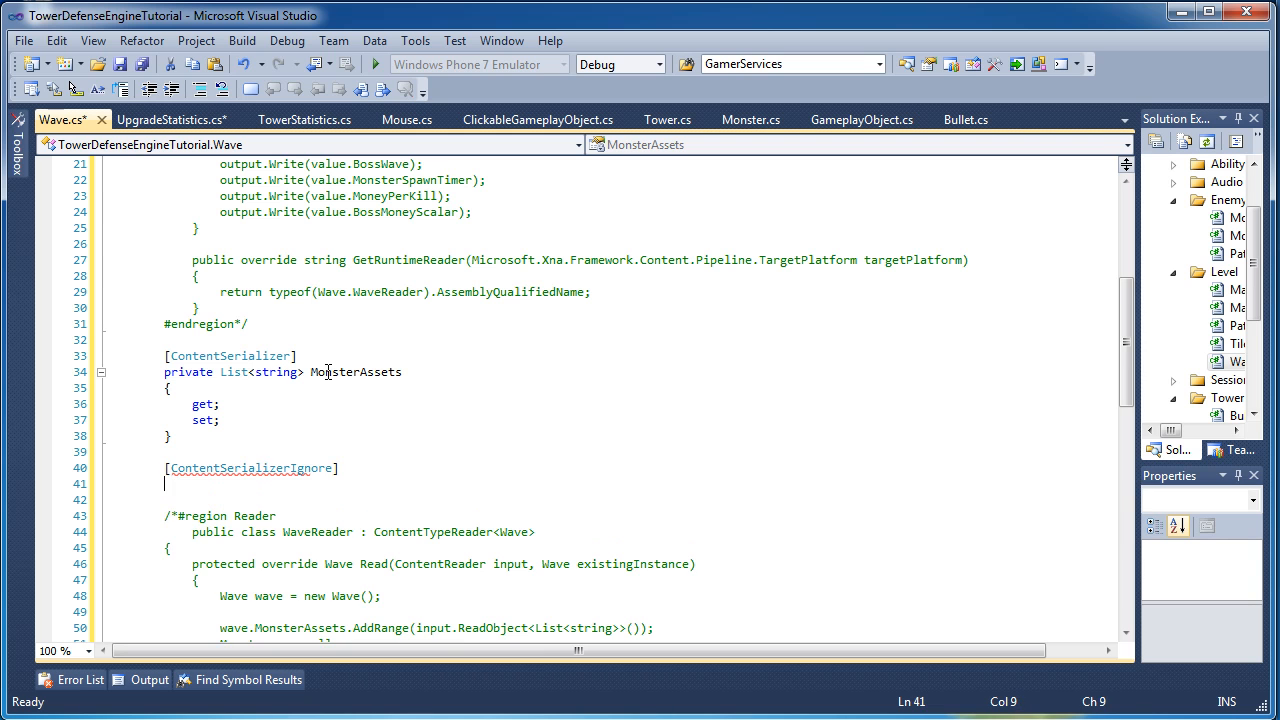
text(public)
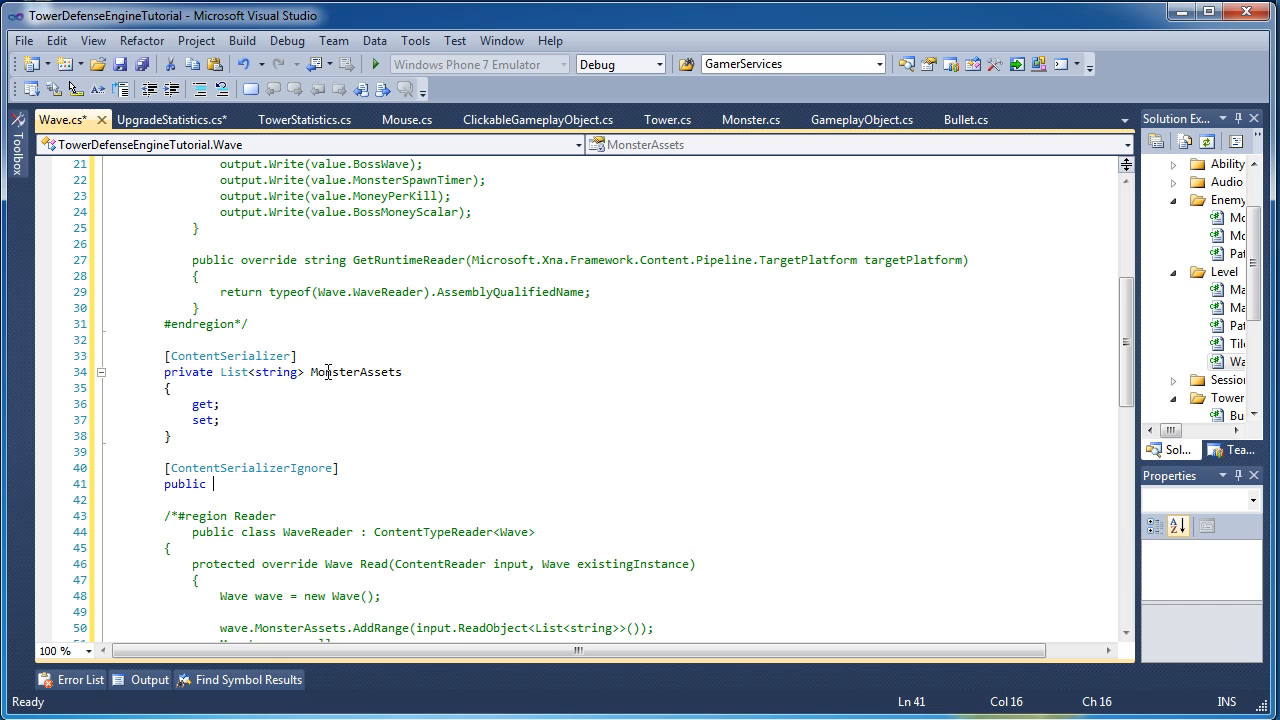
text(List<)
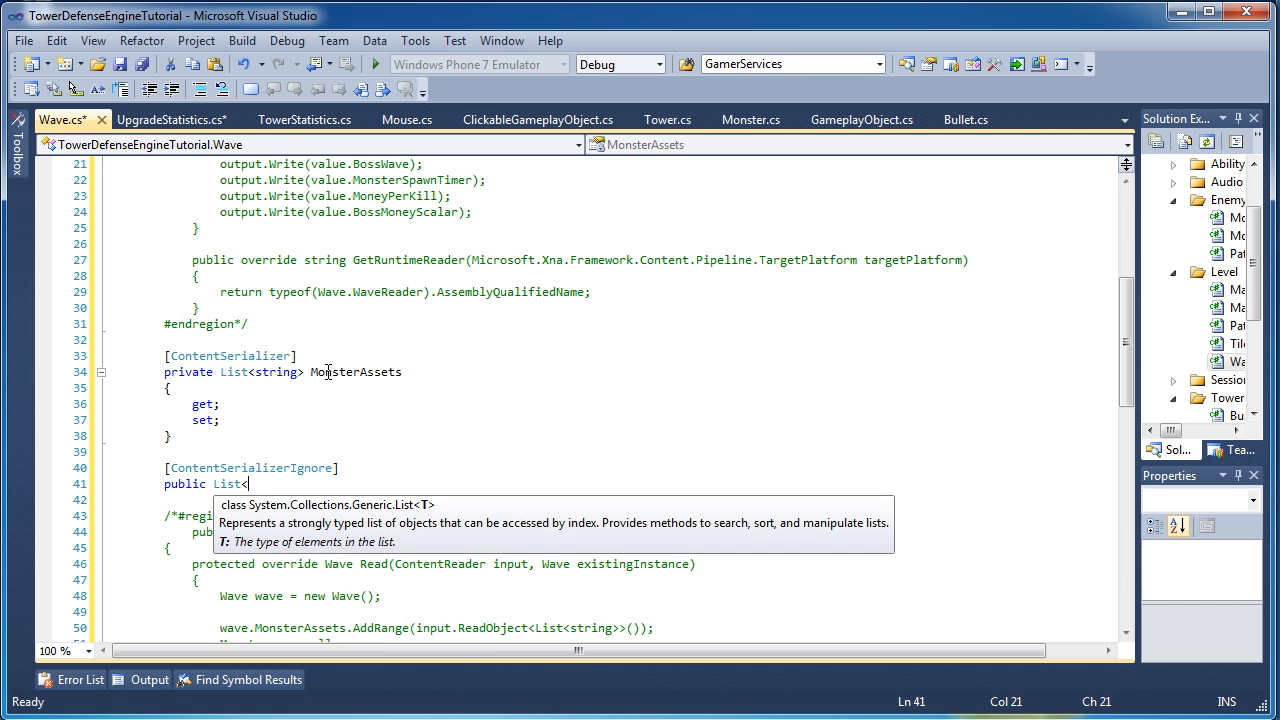
text(Monster> M)
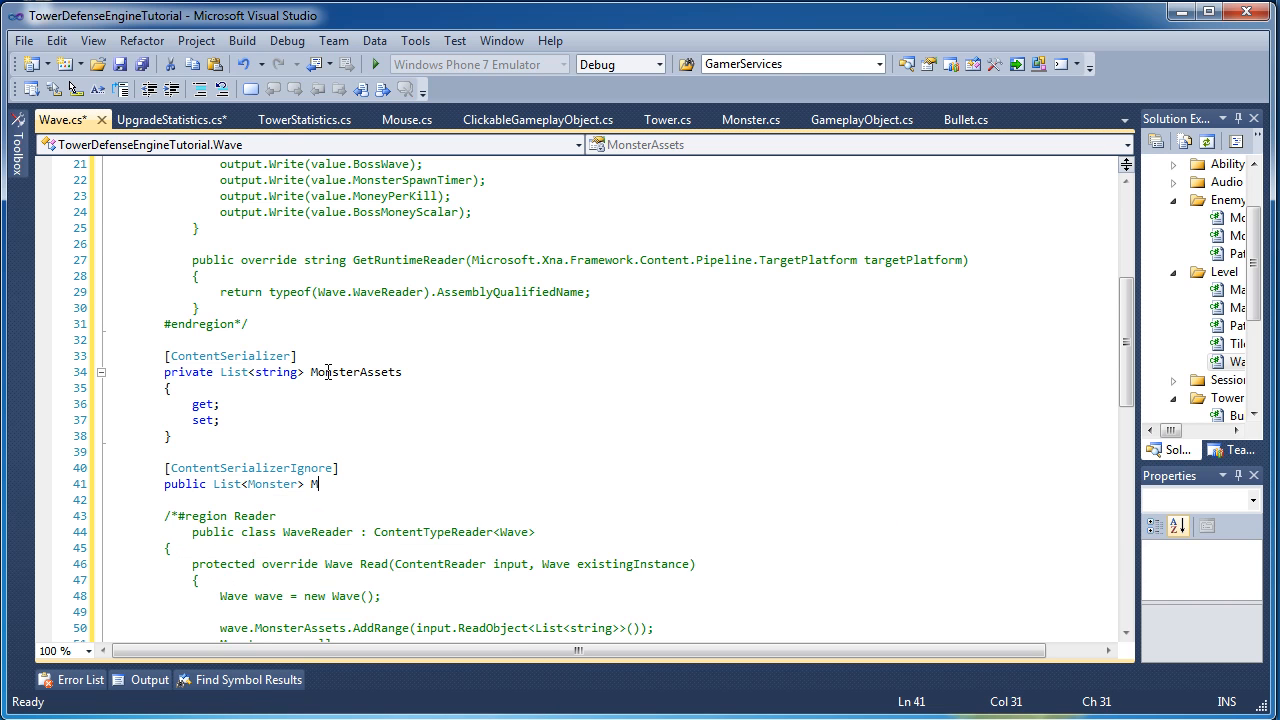
text(onast)
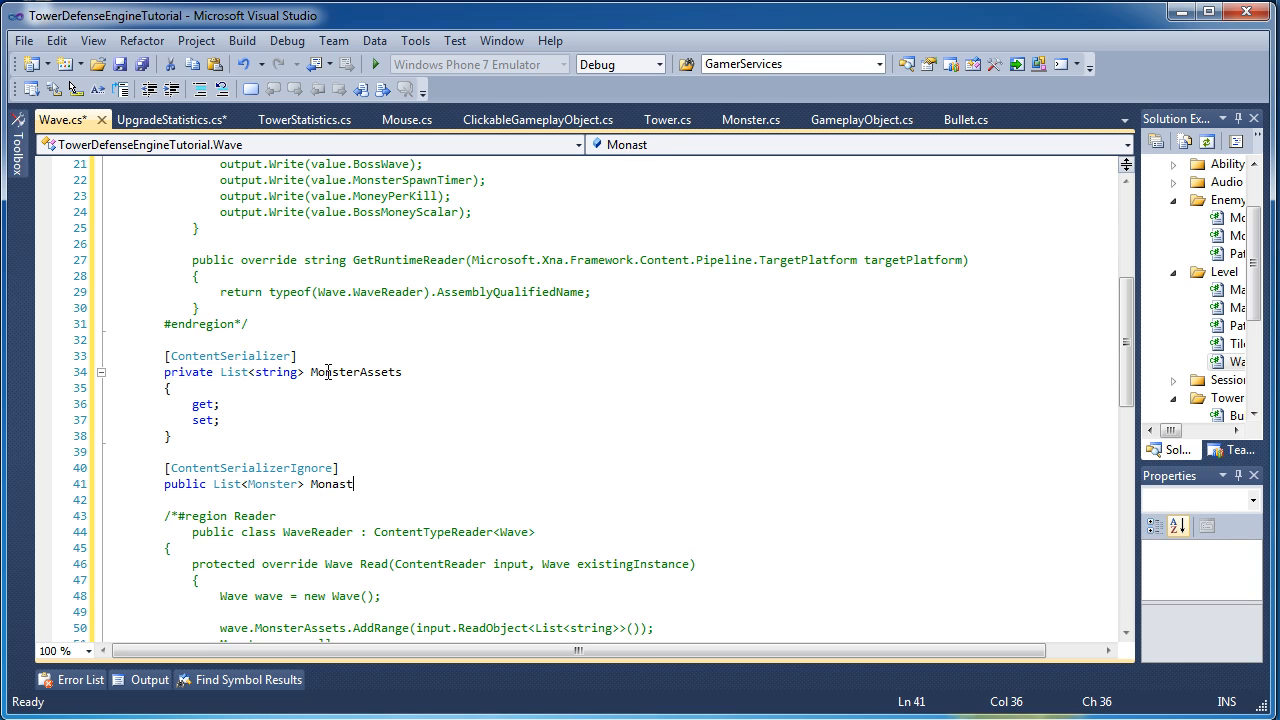
text(ers)
text(get;)
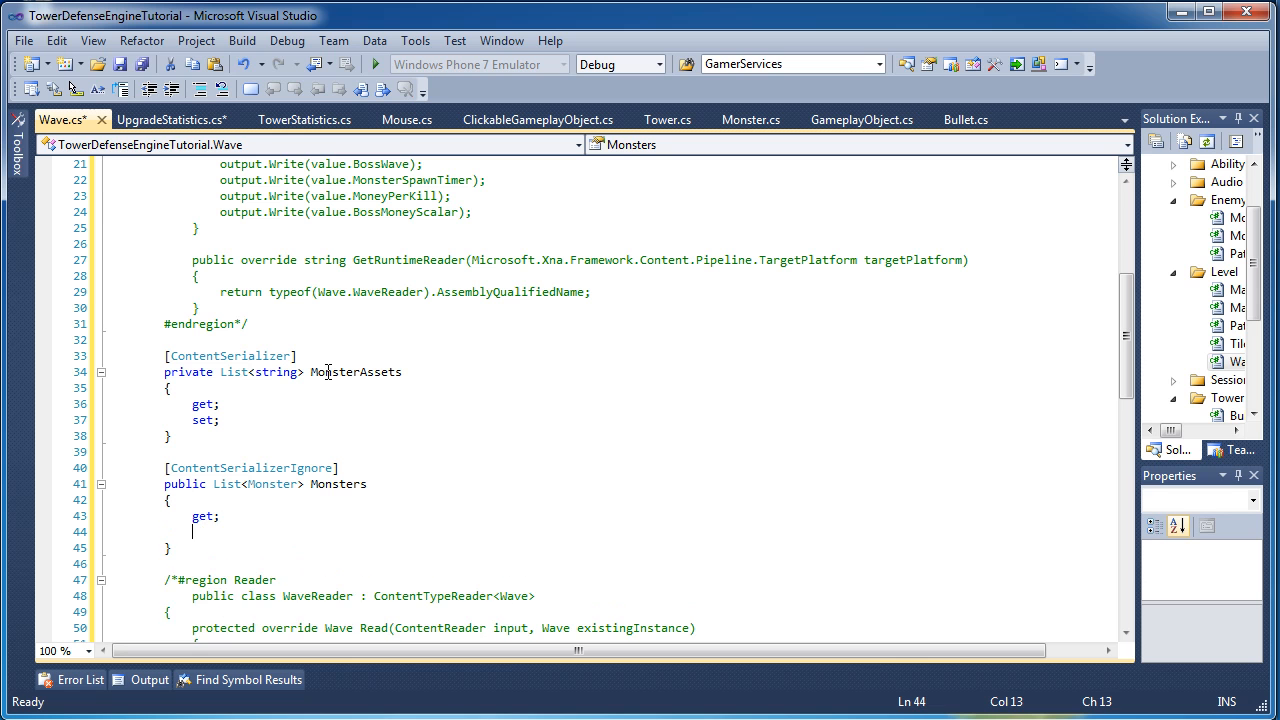
text(private)
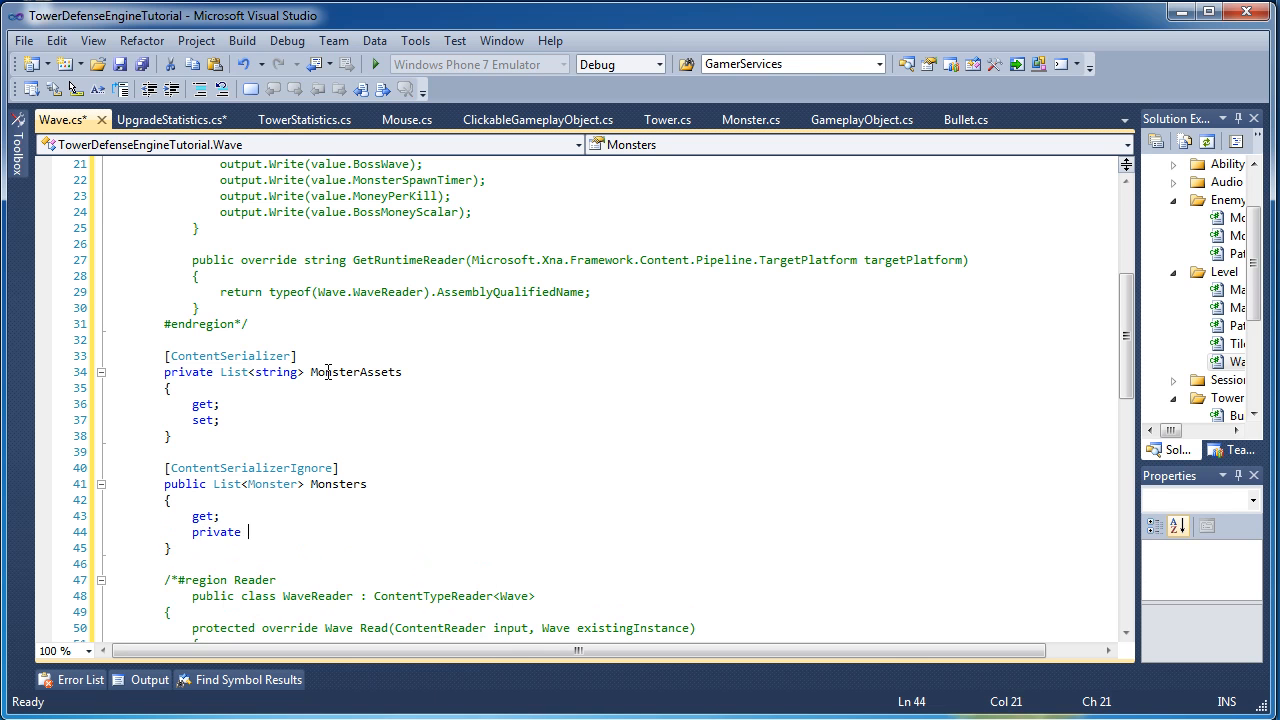
text(set;)
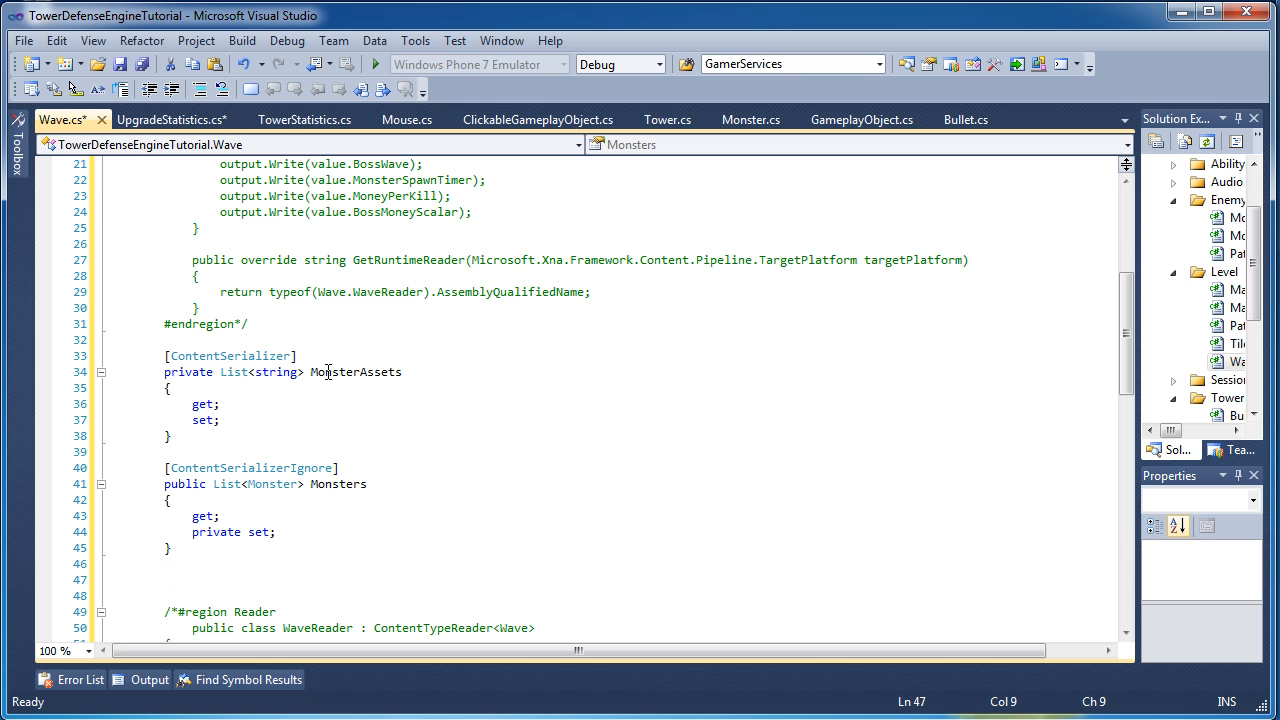
text([ContentSerializerIgnore)
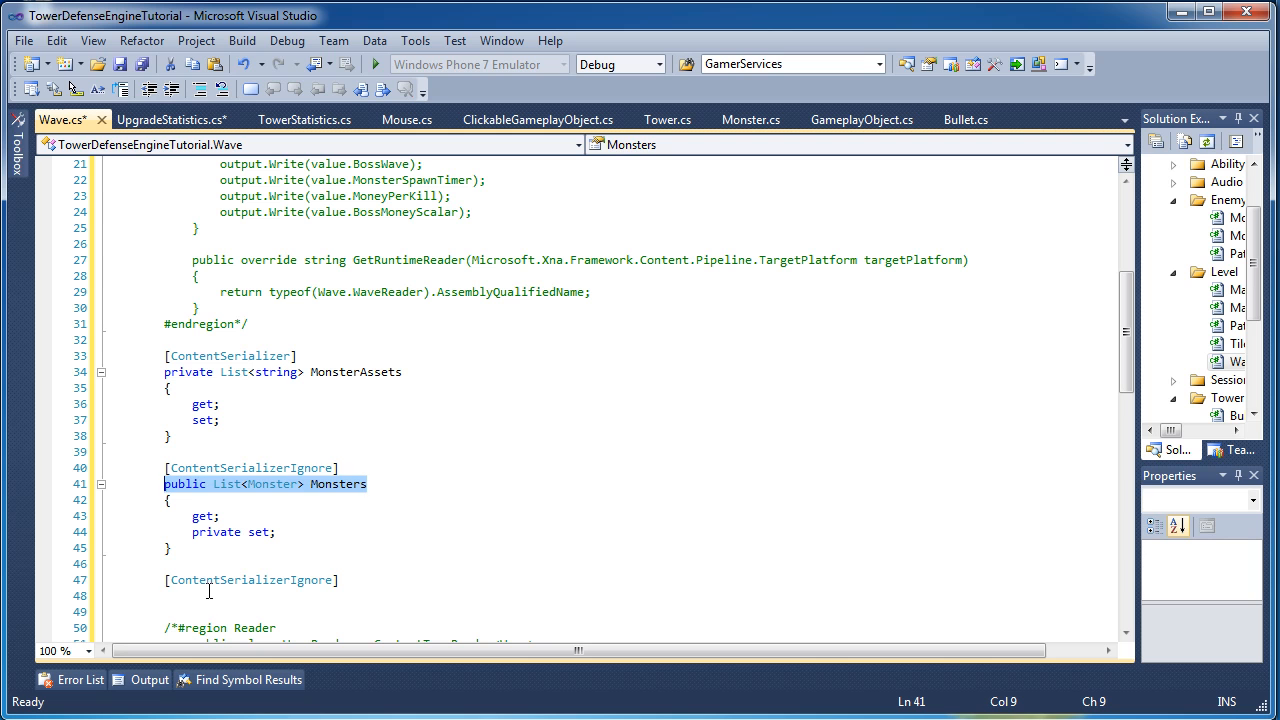
Add private List<Monster> AllMonsters { get; set; } and begin another [ContentSerializerIgnore] attribute below.
click(208, 596)
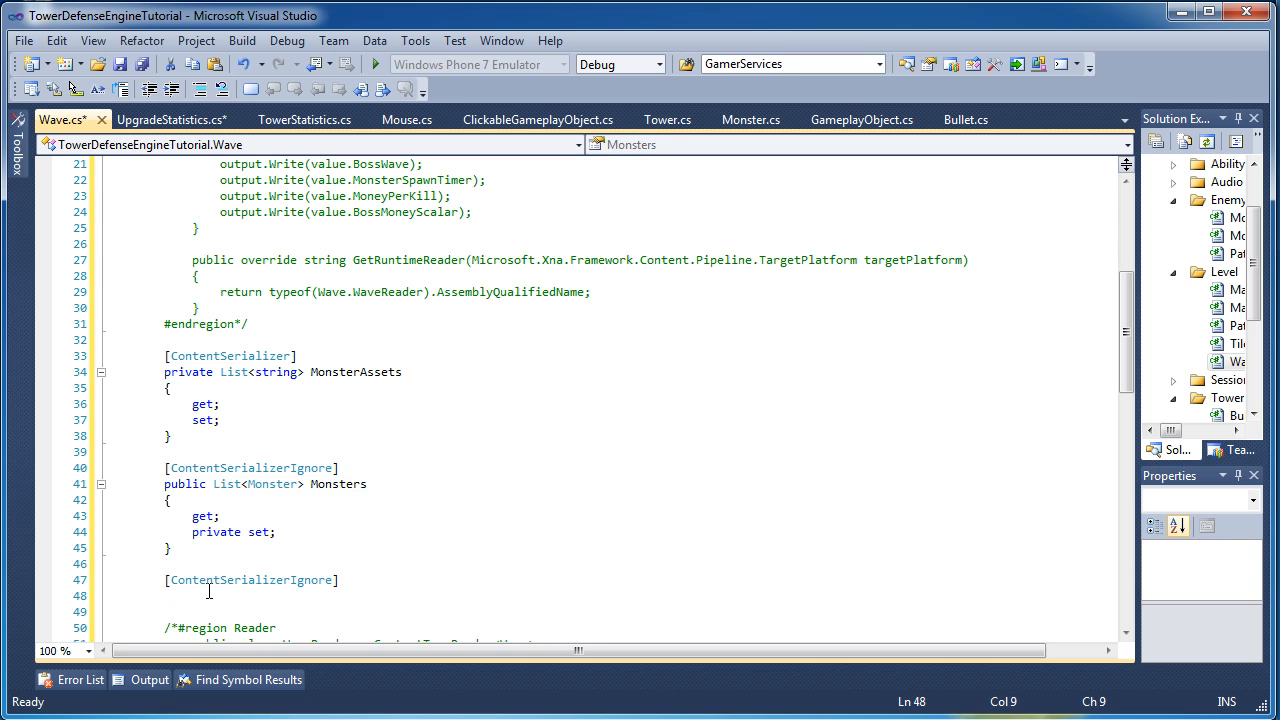
text(private L)
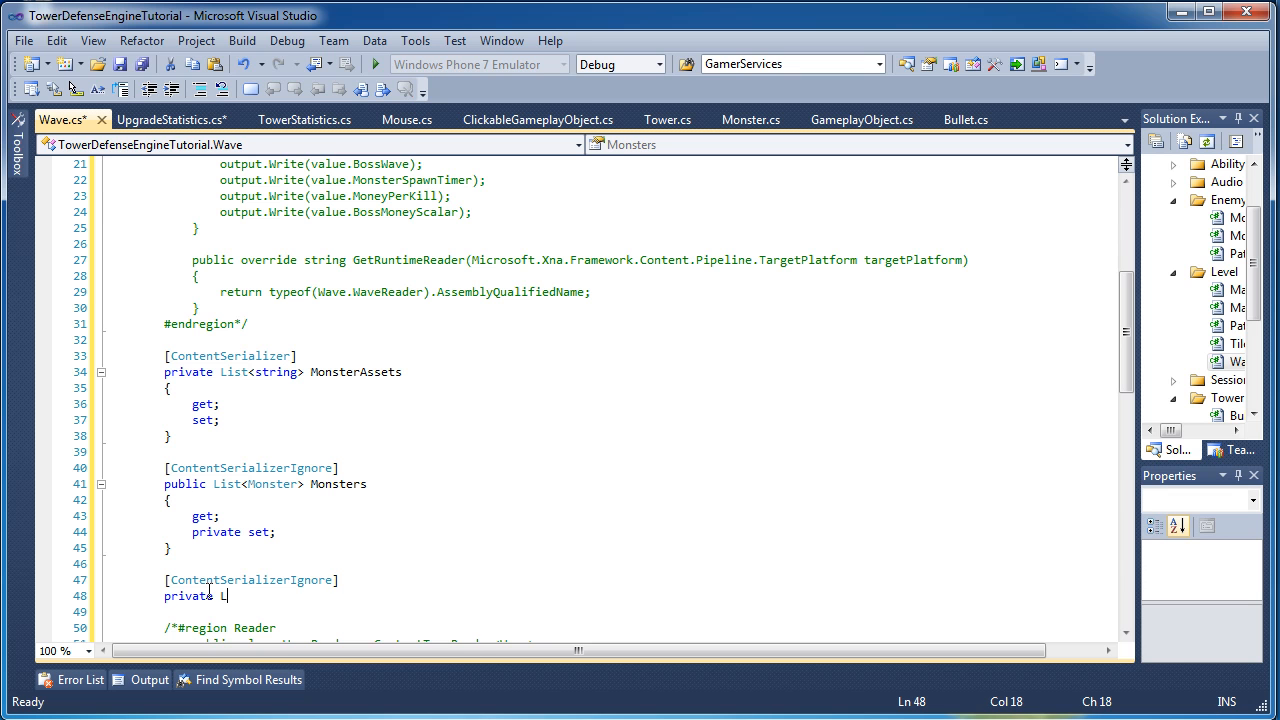
text(ist<Monster>)
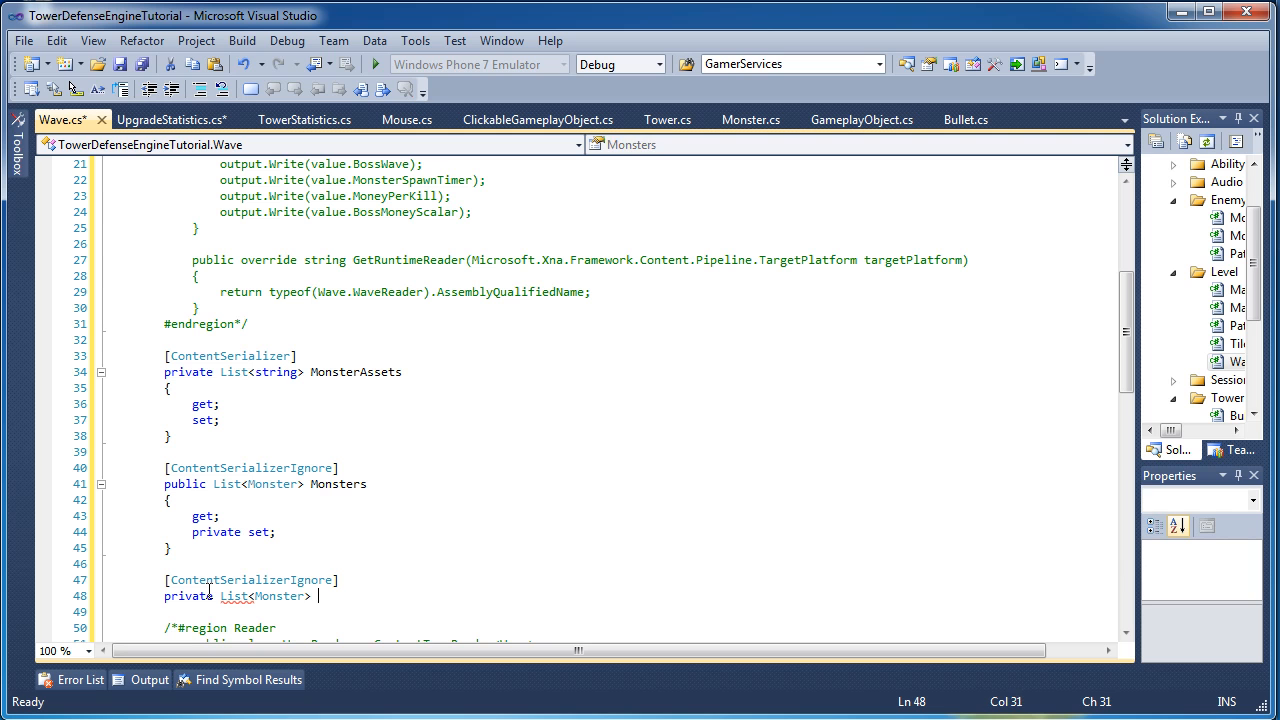
text(AllMonsters)
click(608, 612)
text({)
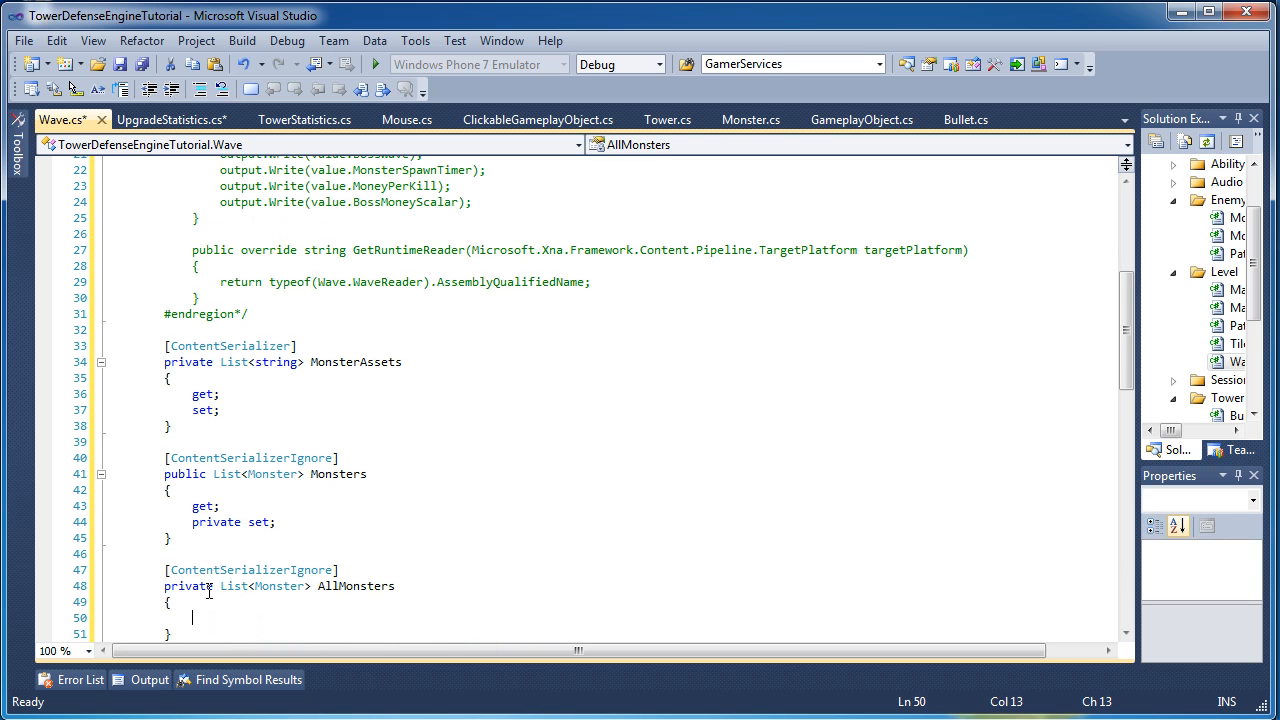
text(get;)
text(set;)
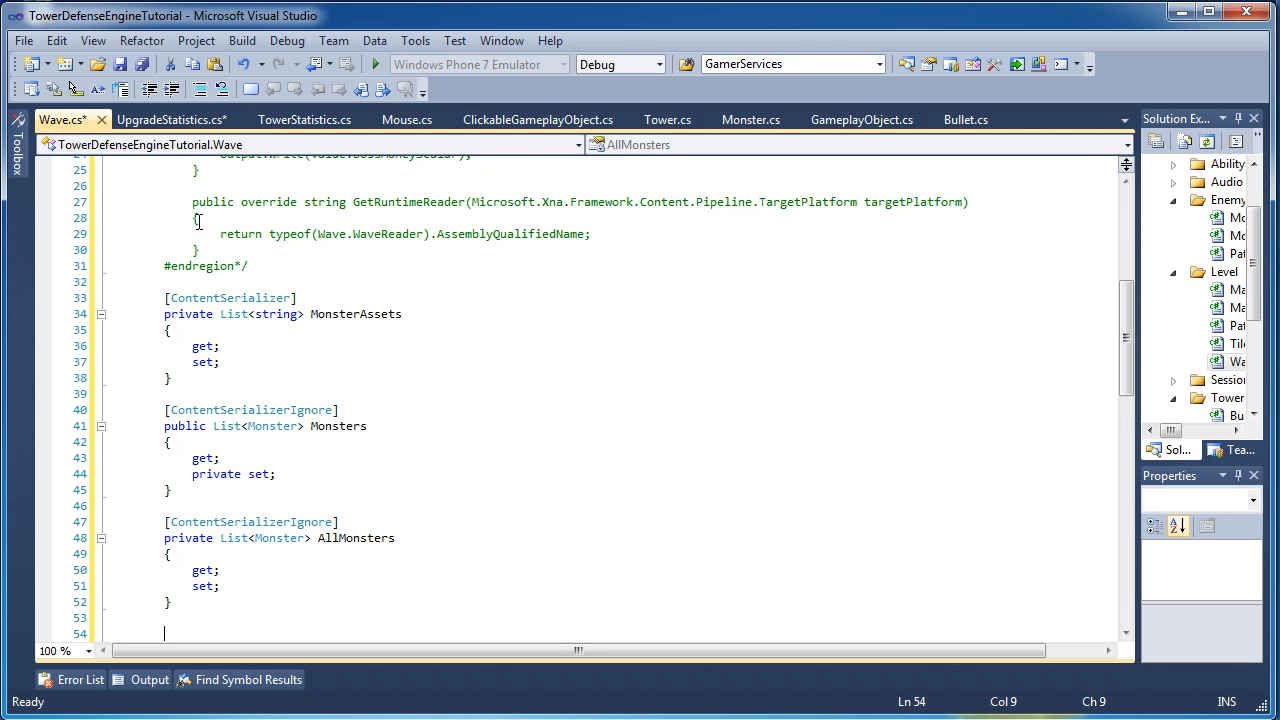
scroll(down, 3)
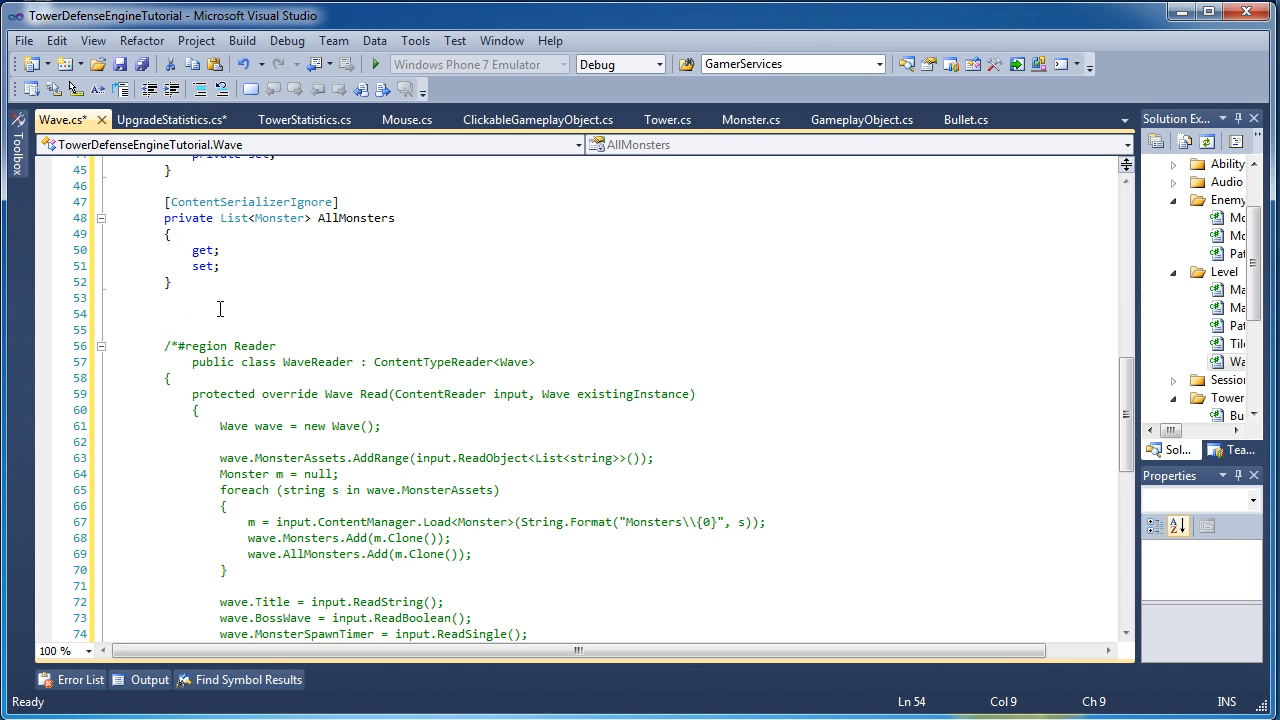
text([ContentSerializerIgnore)
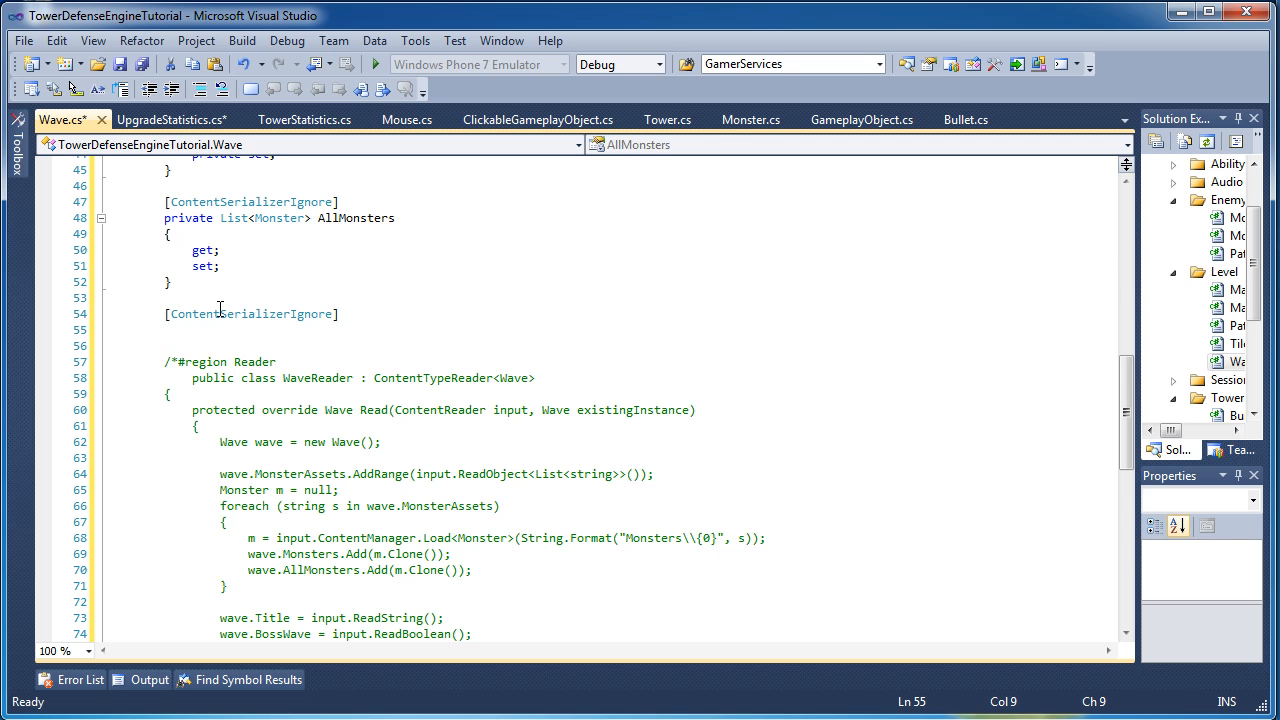
Add public List<Monster> MonstersToRemove { get; protected set; }, changing the setter from private to protected.
click(164, 328)
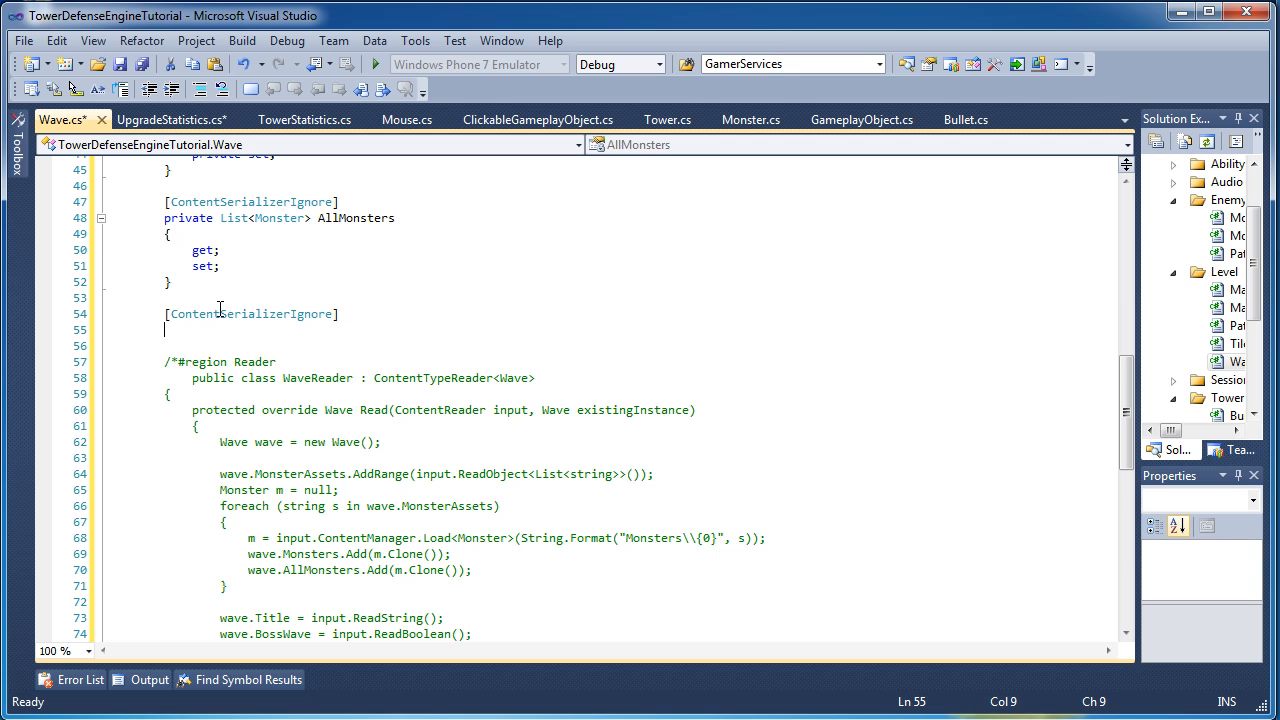
text(public List<Monster> MonstersToR)
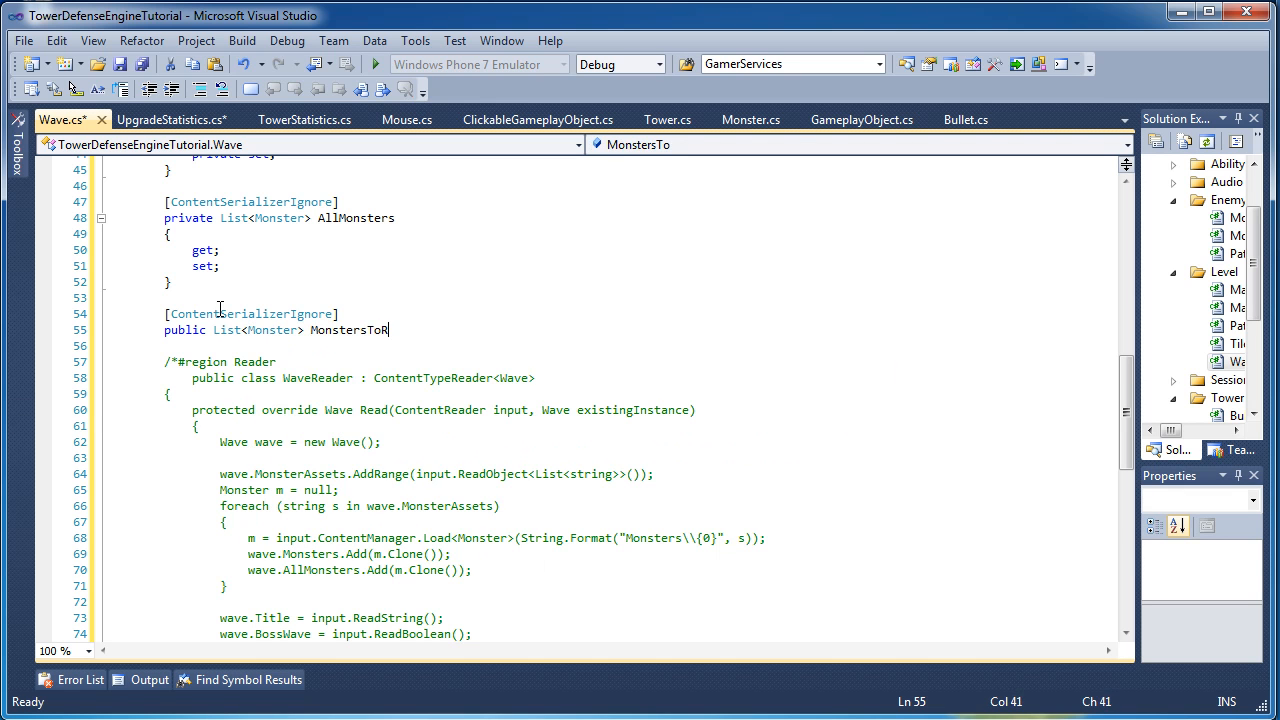
text(emove)
text(get;)
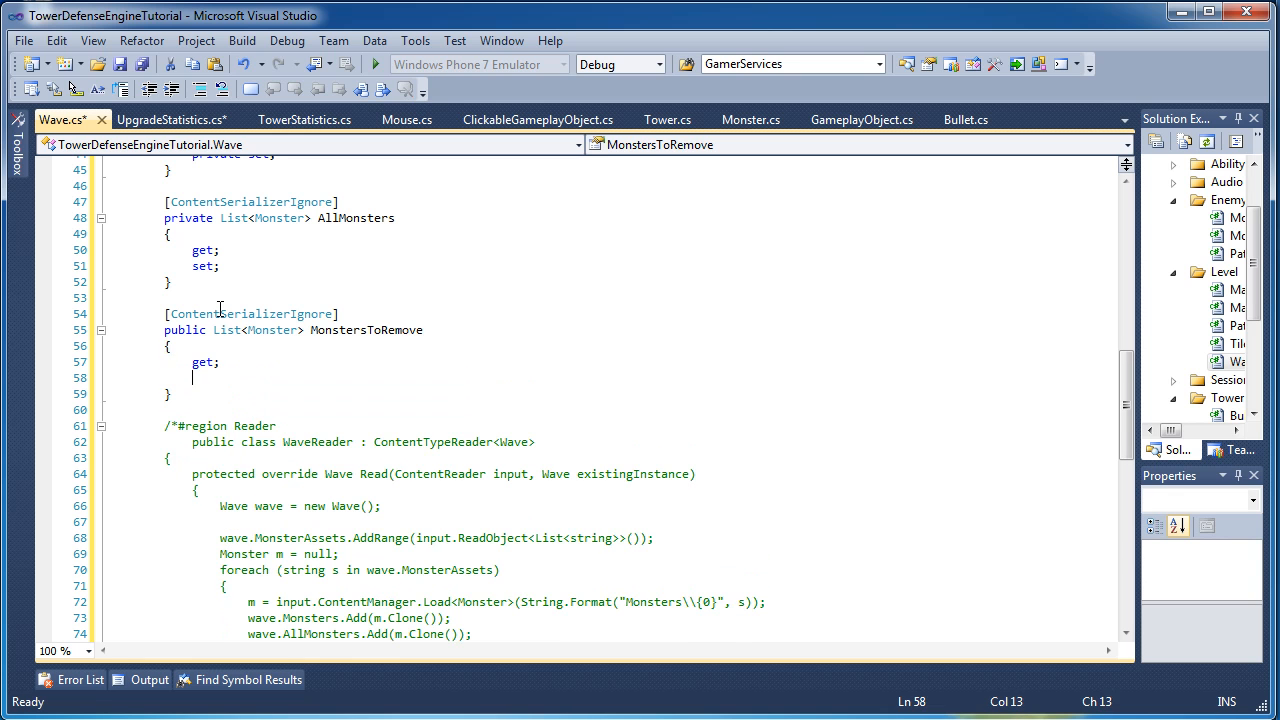
text(private set;)
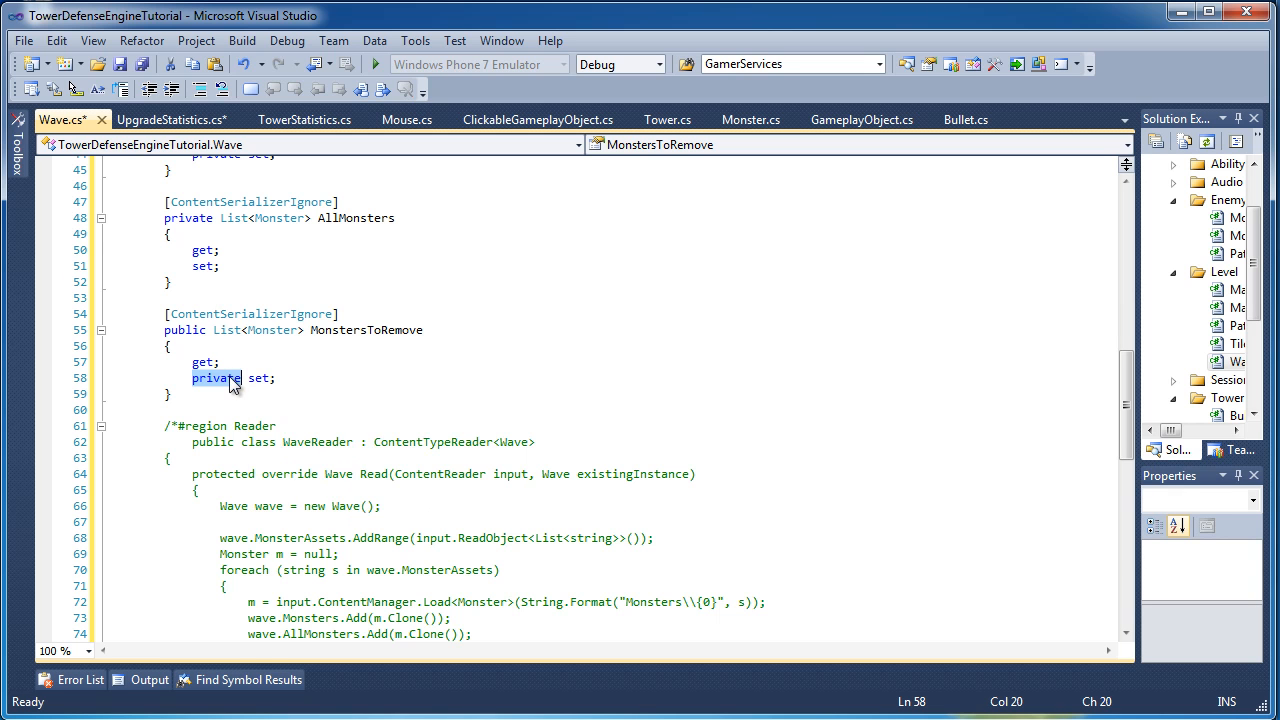
text(protected)
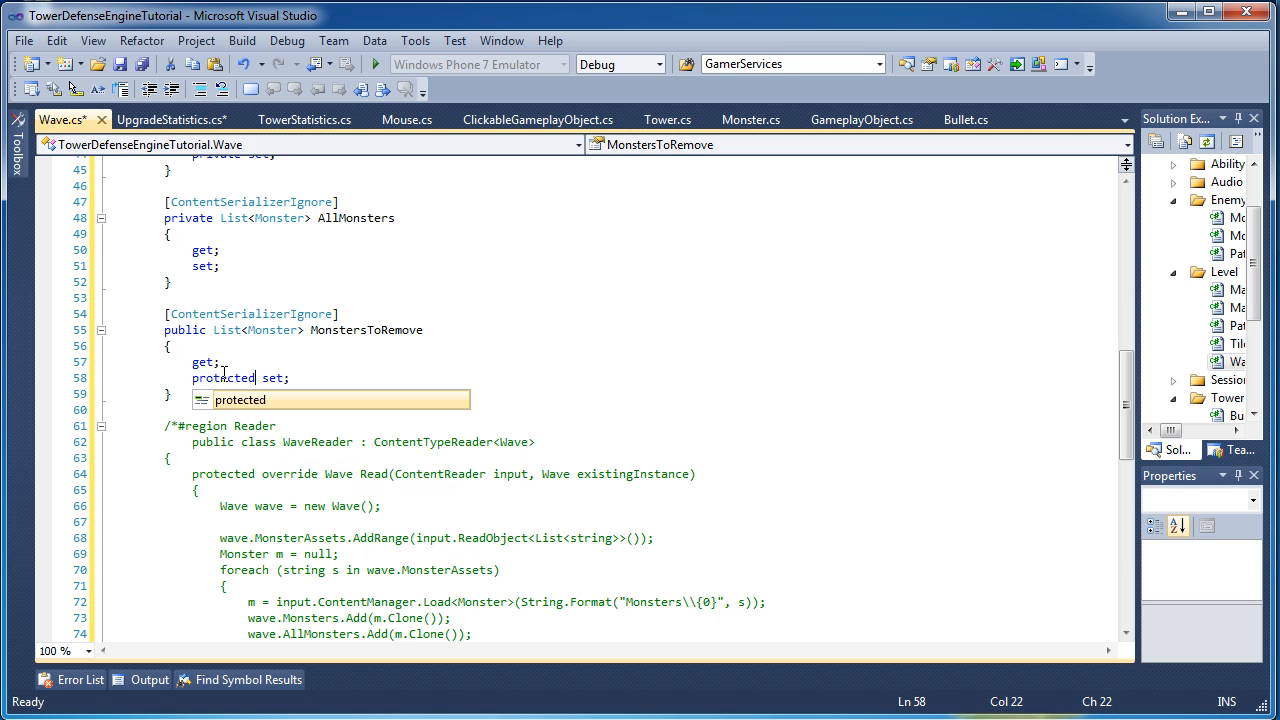
key(Return)
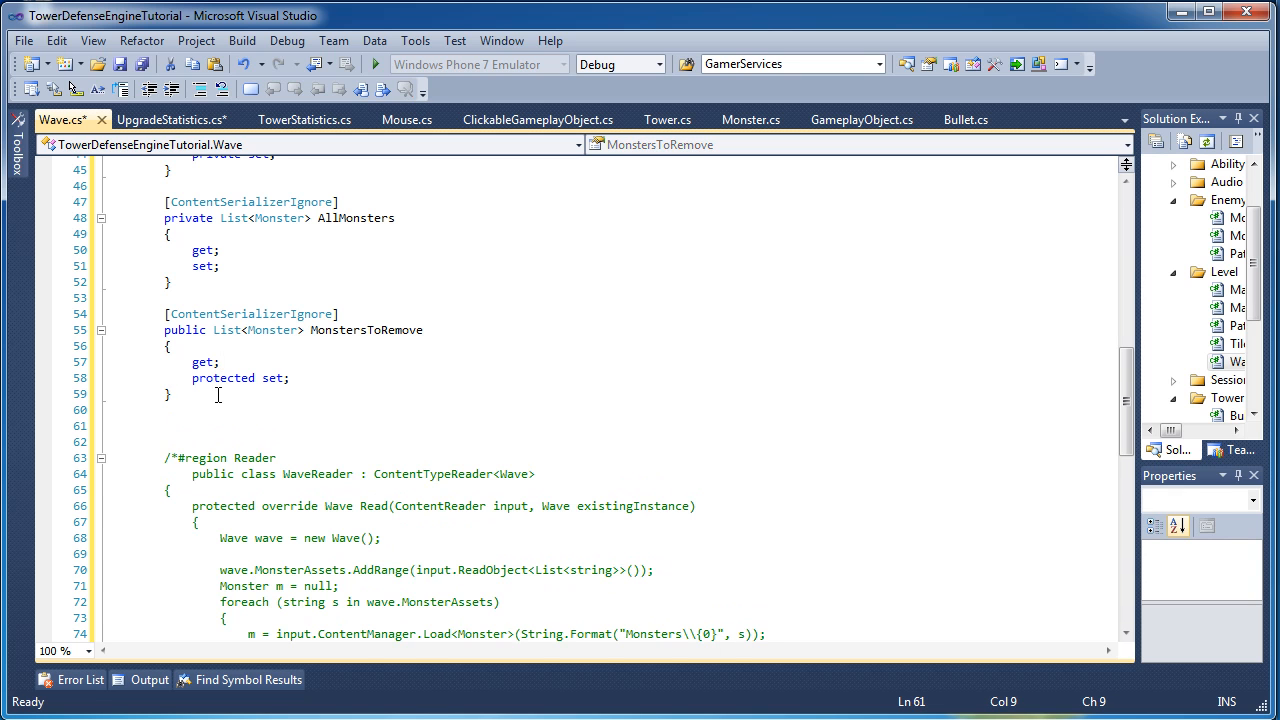
Add [ContentSerializerIgnore] public Map Map { get; private set; } and move below it.
text([ContentSerializerIgnore)
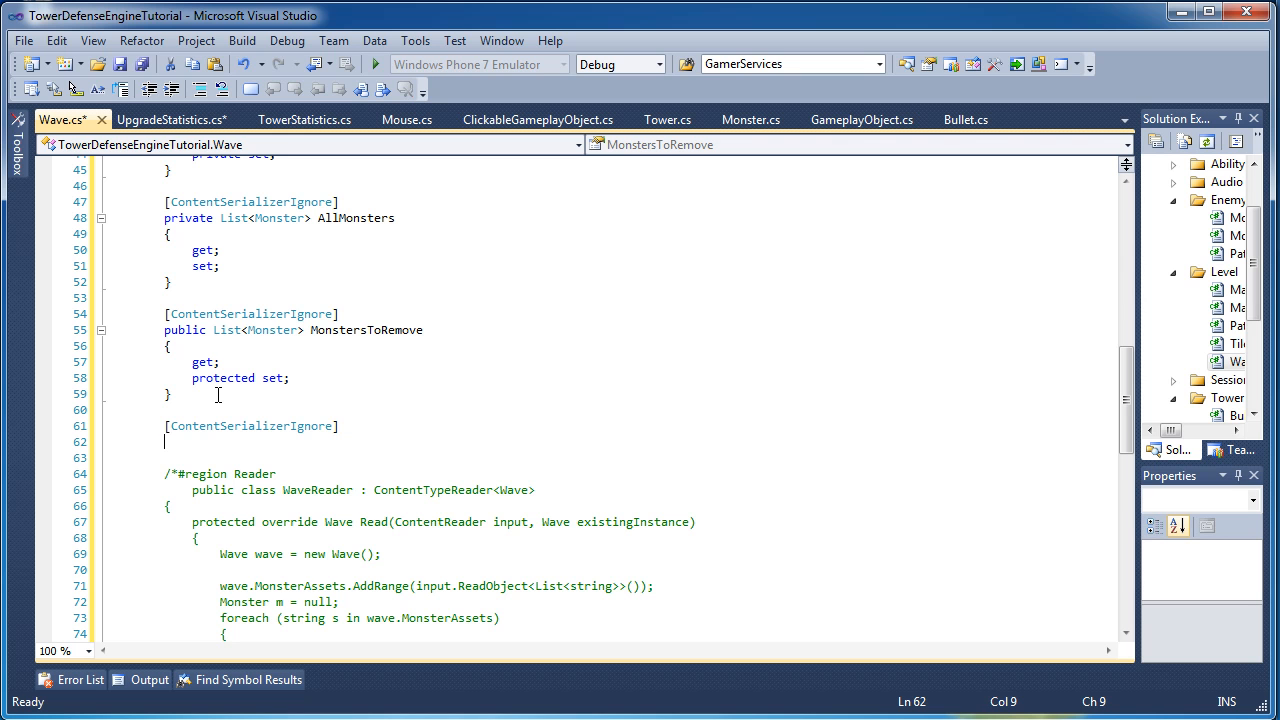
text(o)
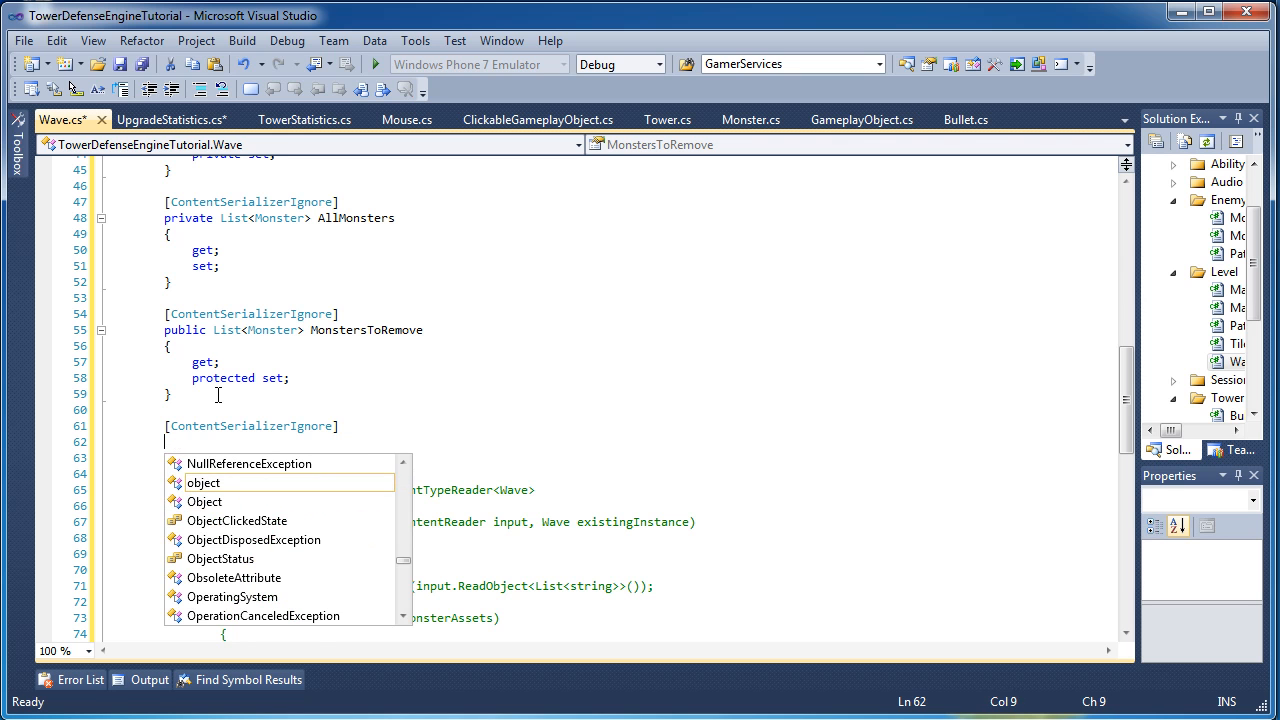
text(public)
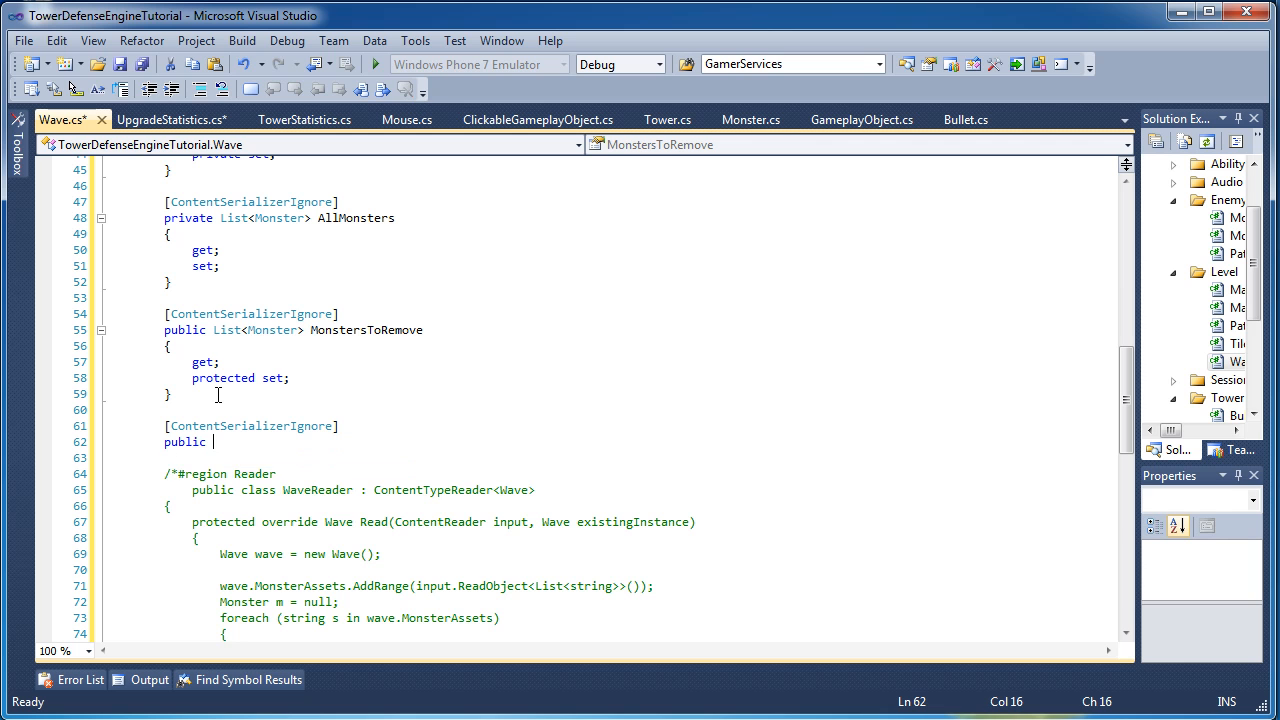
text(Map Map)
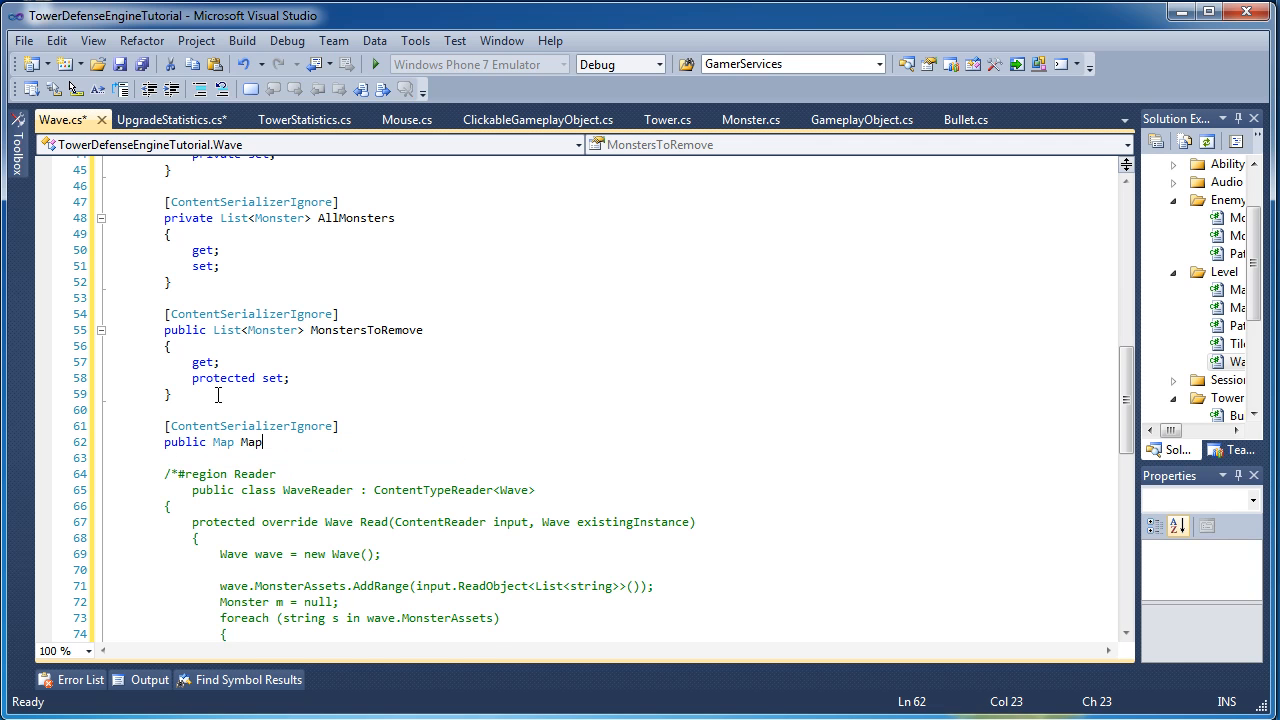
key(enter)
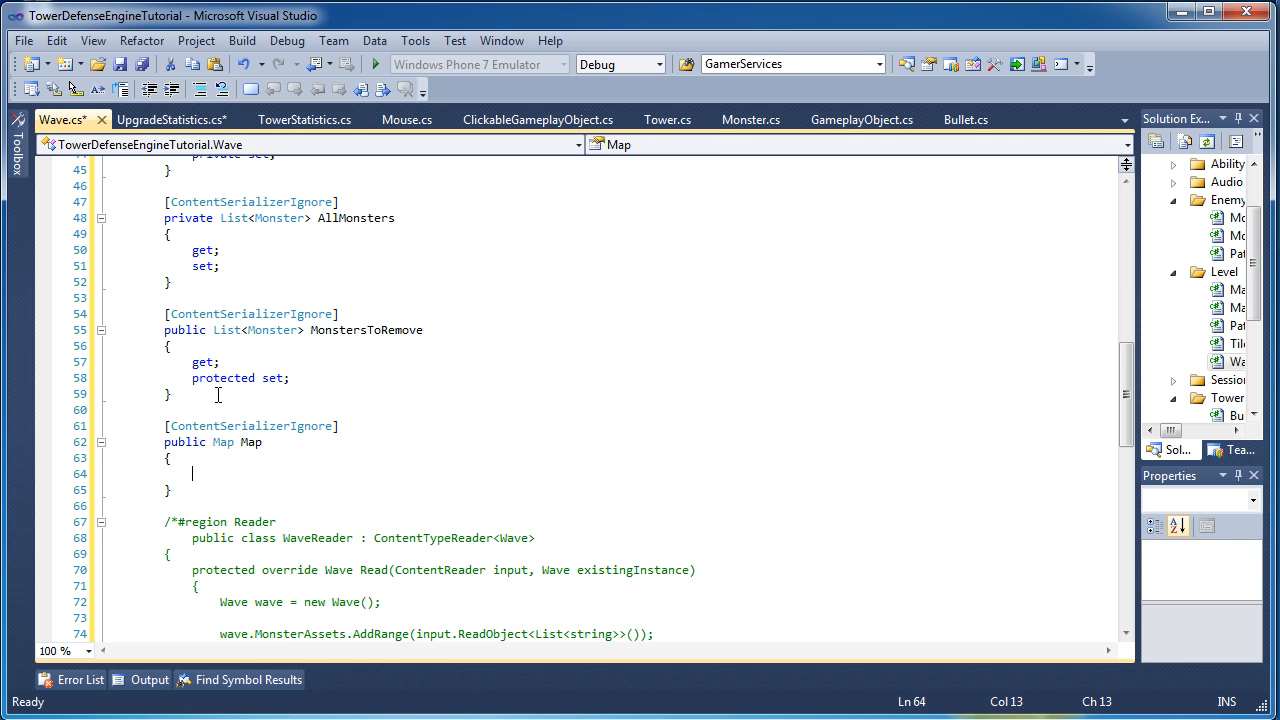
text(get1)
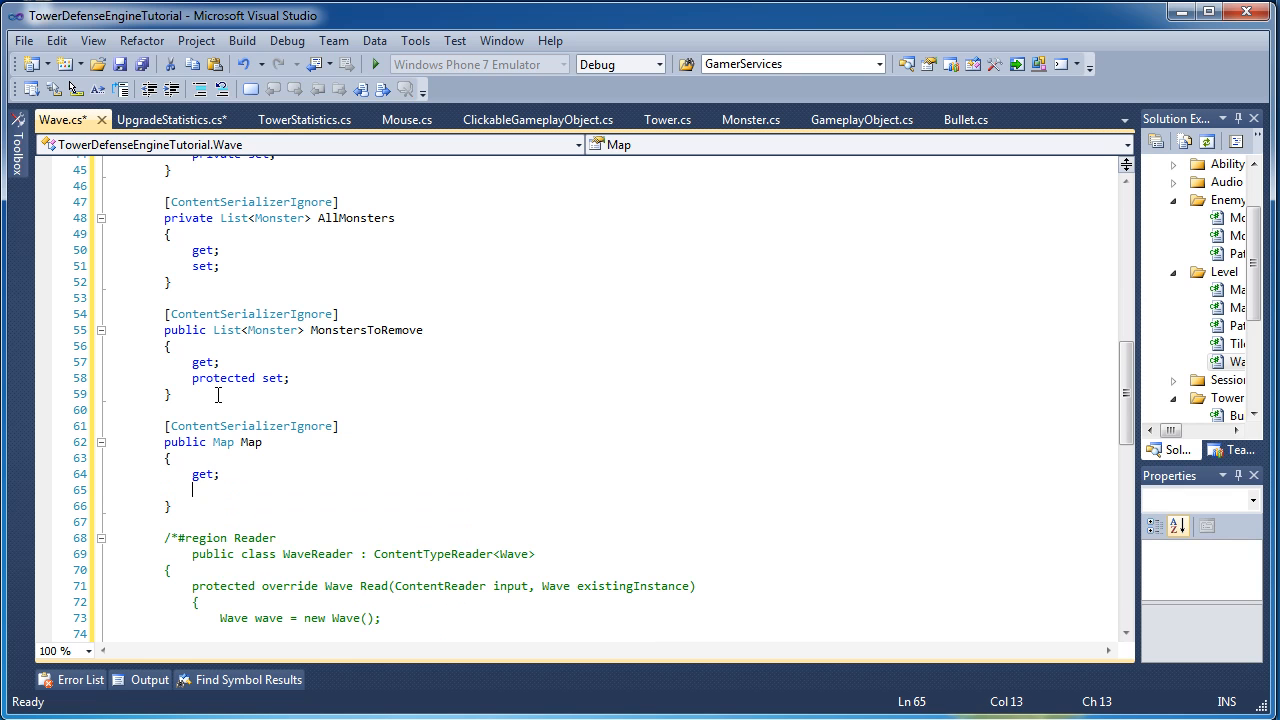
text(private set;)
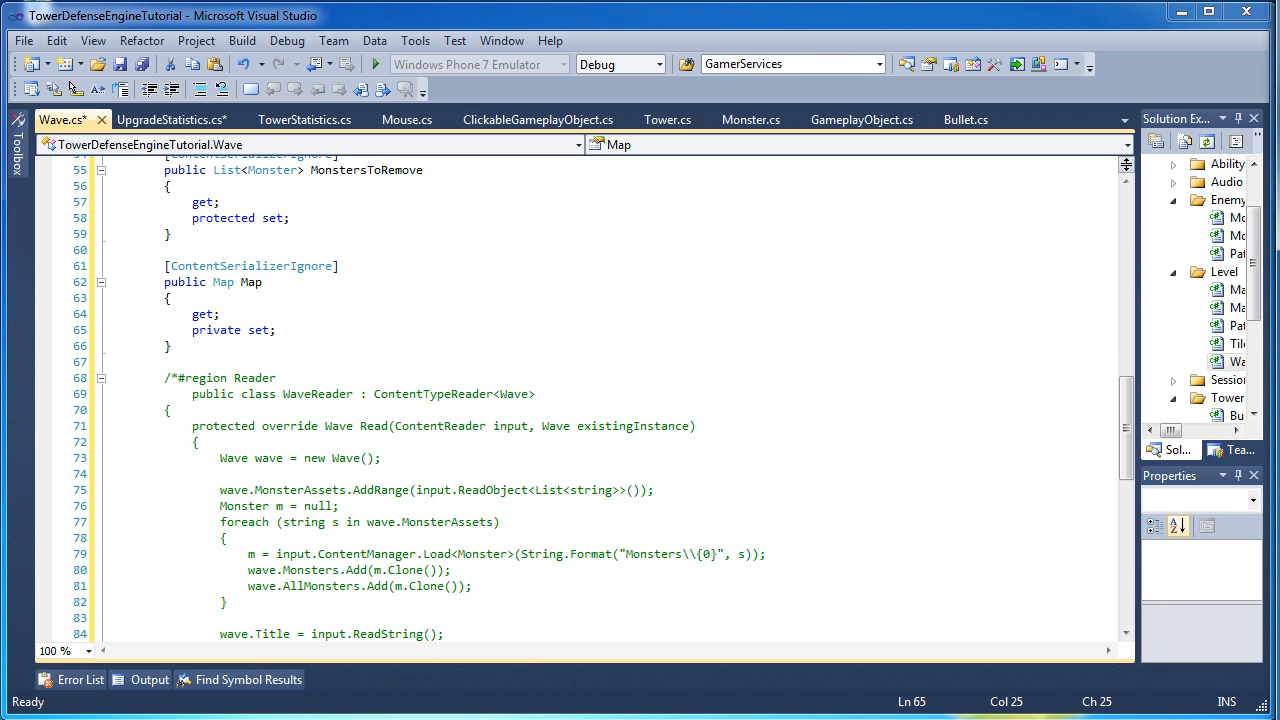
click(216, 330)
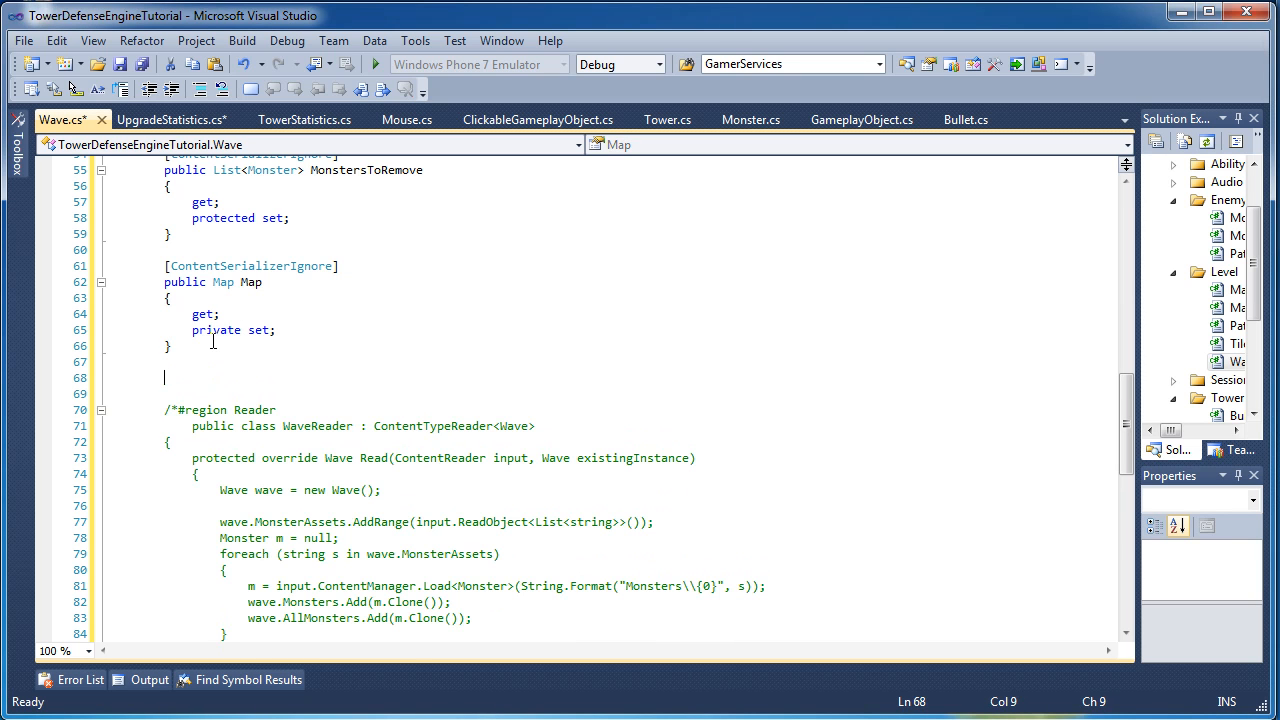
Add [ContentSerializerIgnore] public Path Path { get; } with the comment '// Needs to be implemented after Map'.
text([)
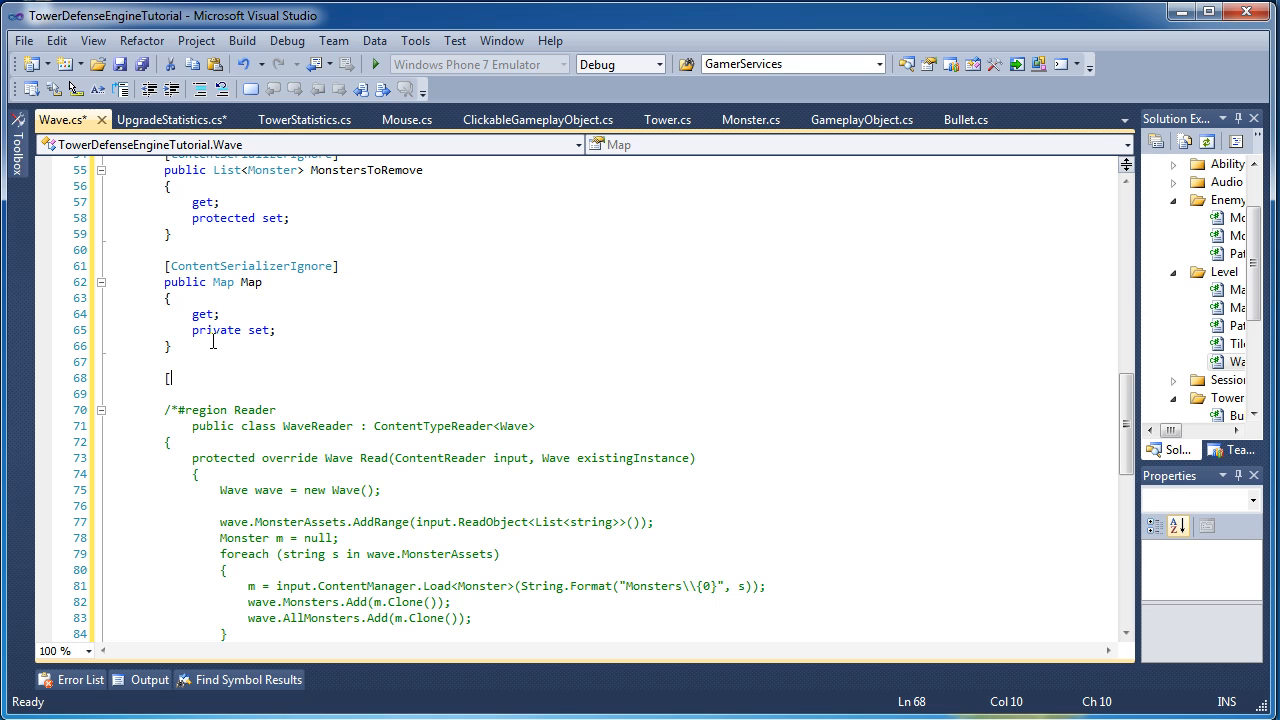
text(ContentSerializerIgnore)
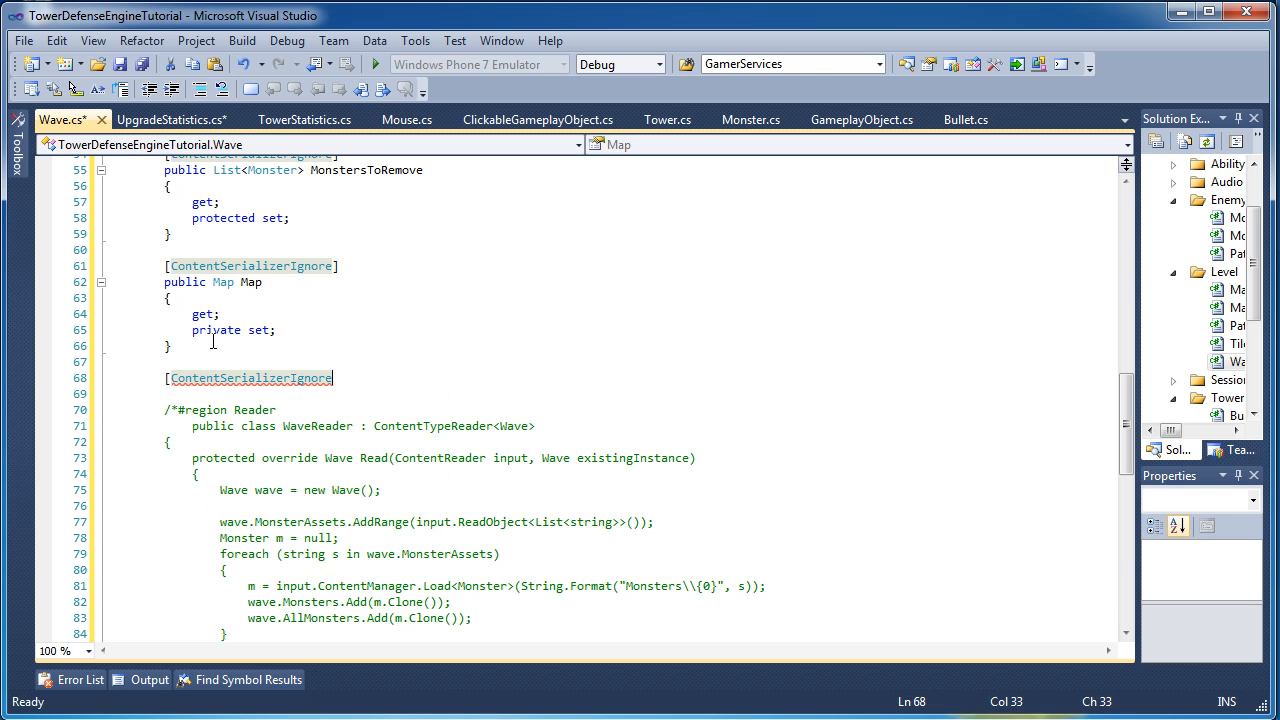
key(Enter)
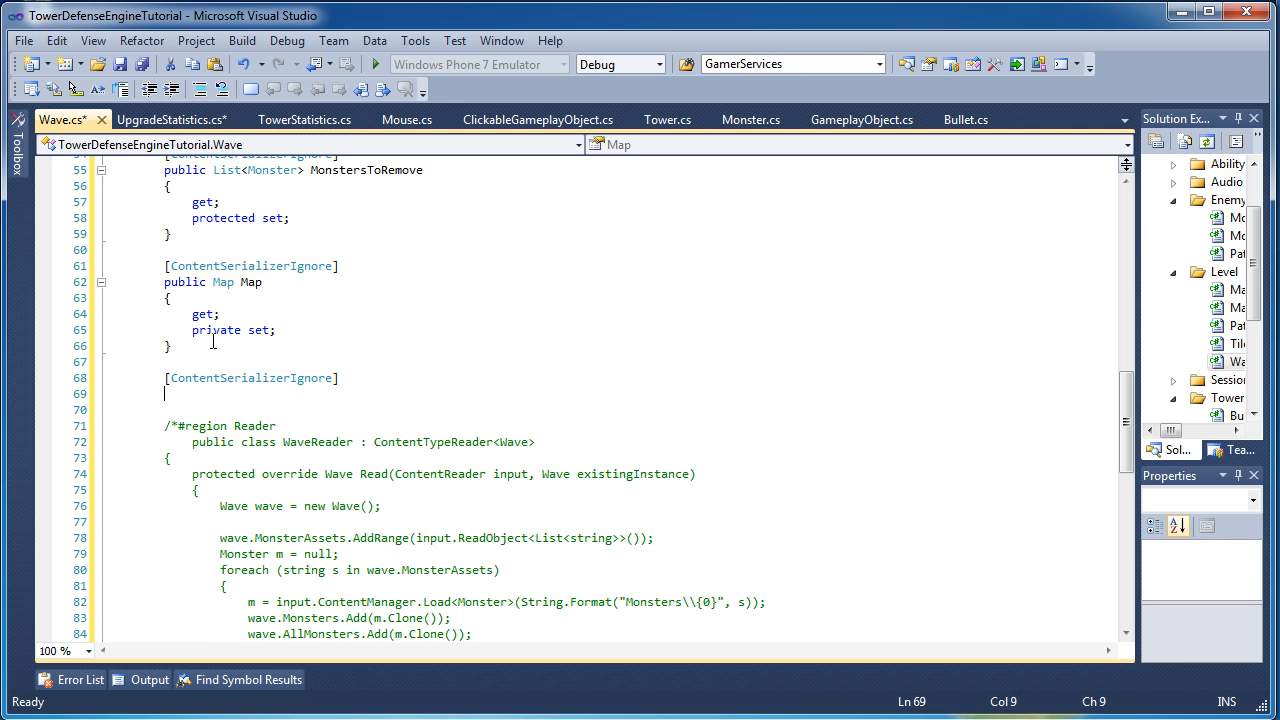
text(public)
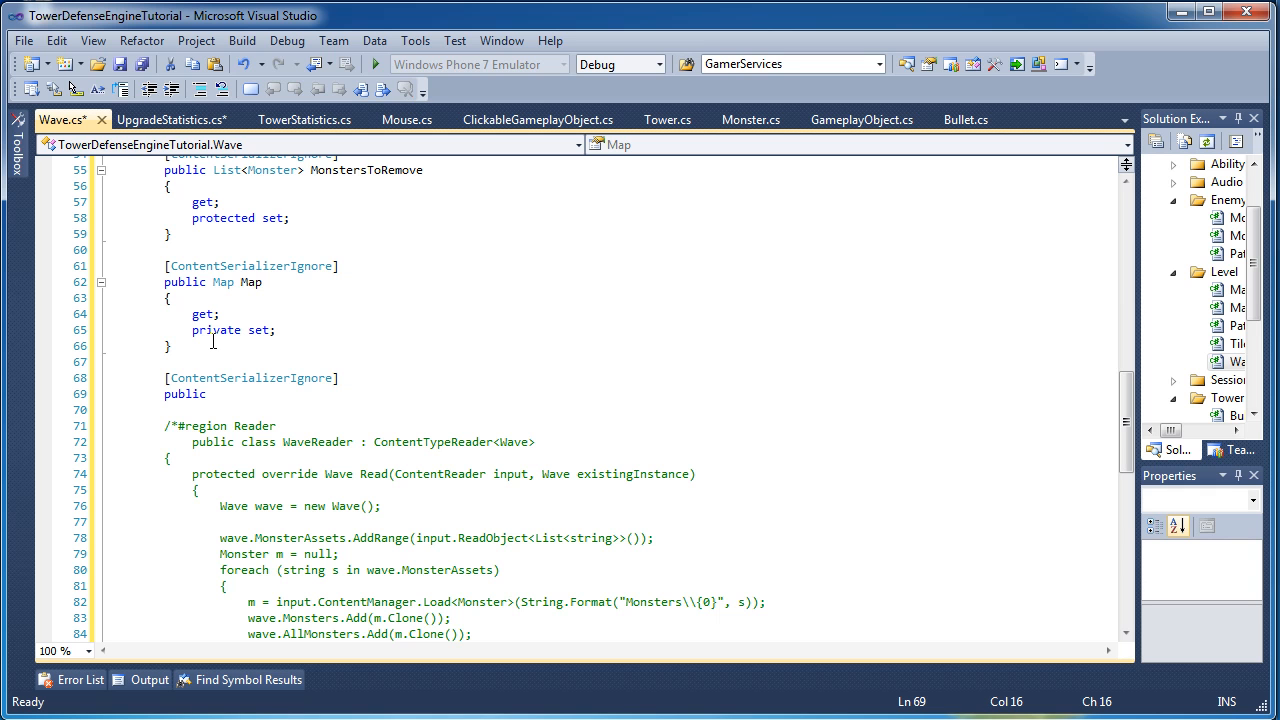
text(Path)
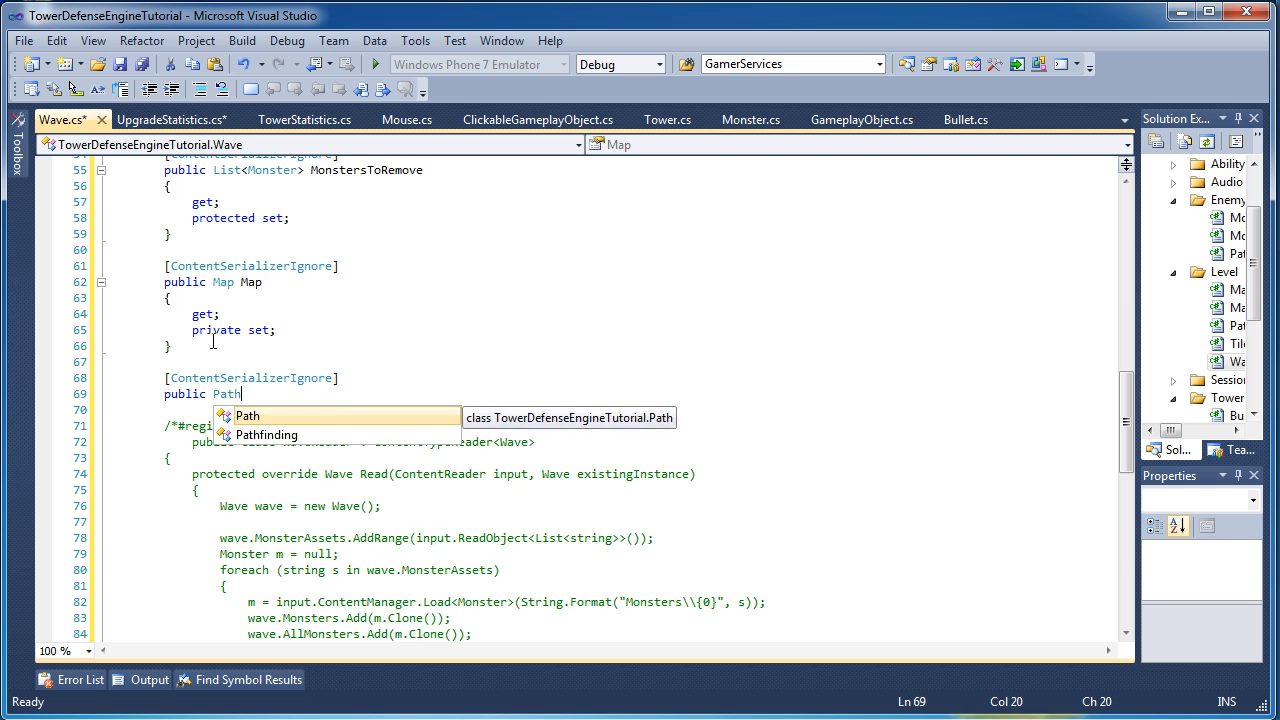
text(Patc)
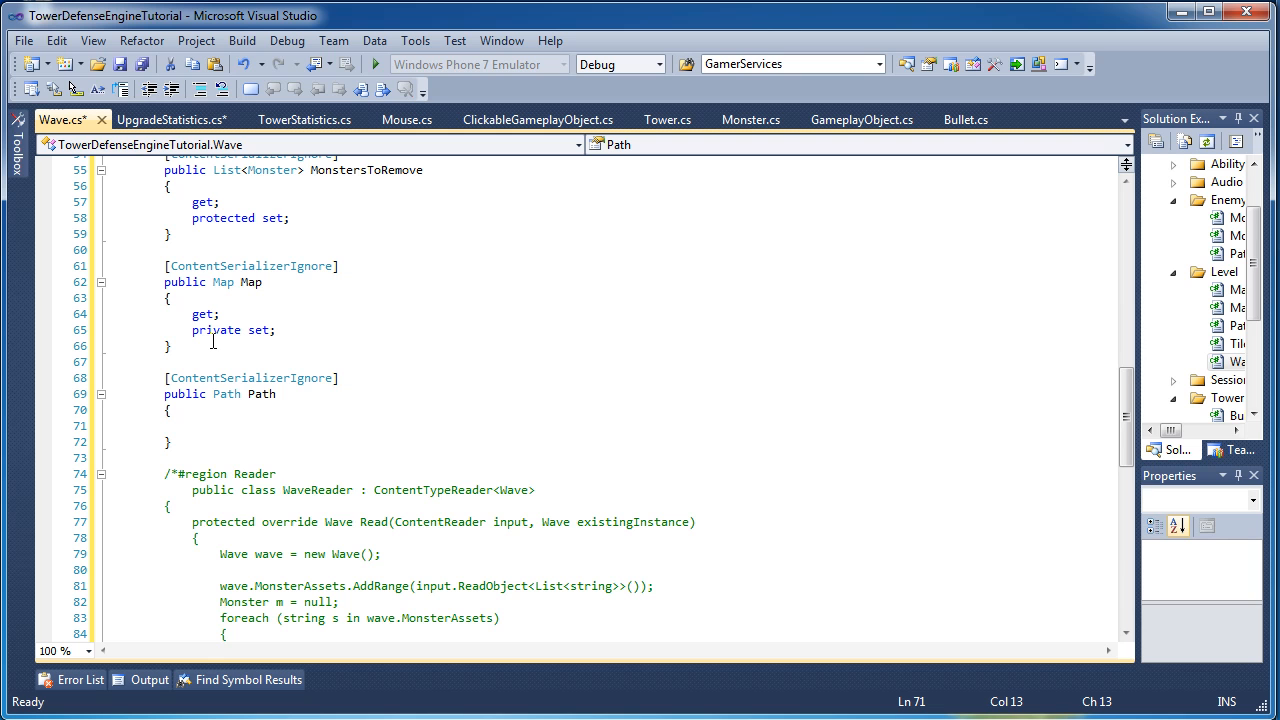
text(get;)
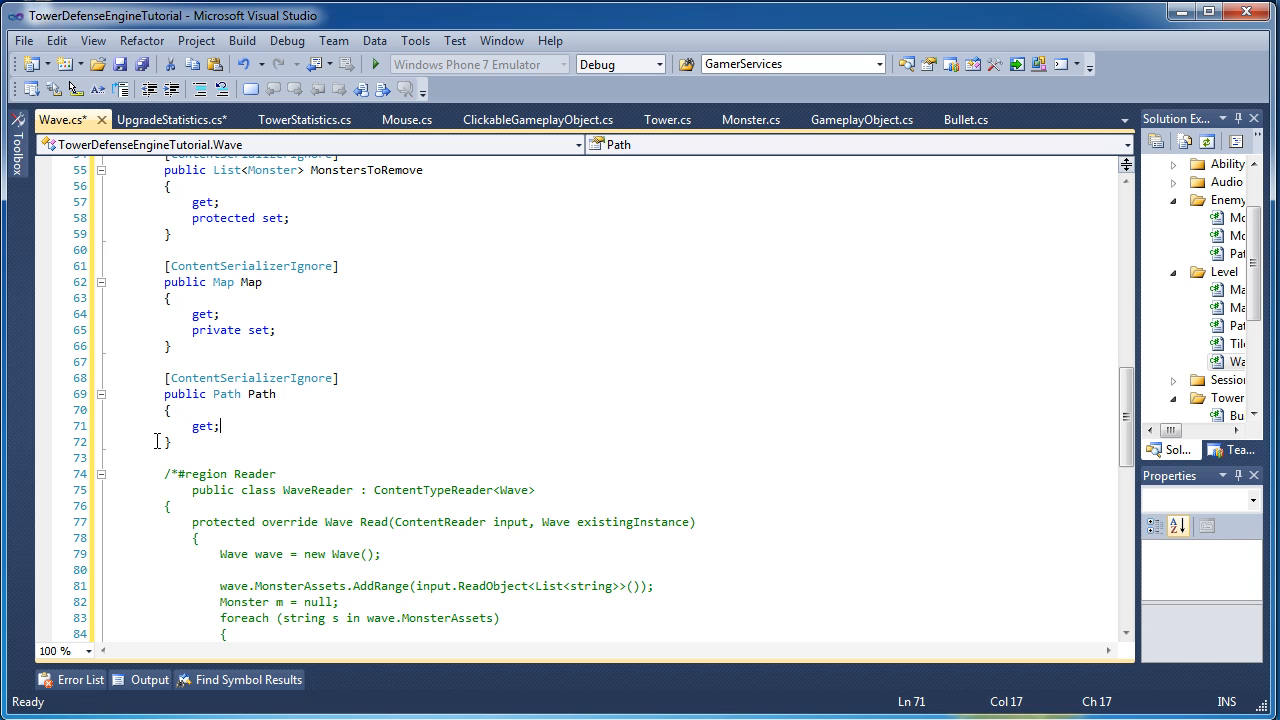
text(// Needs to)
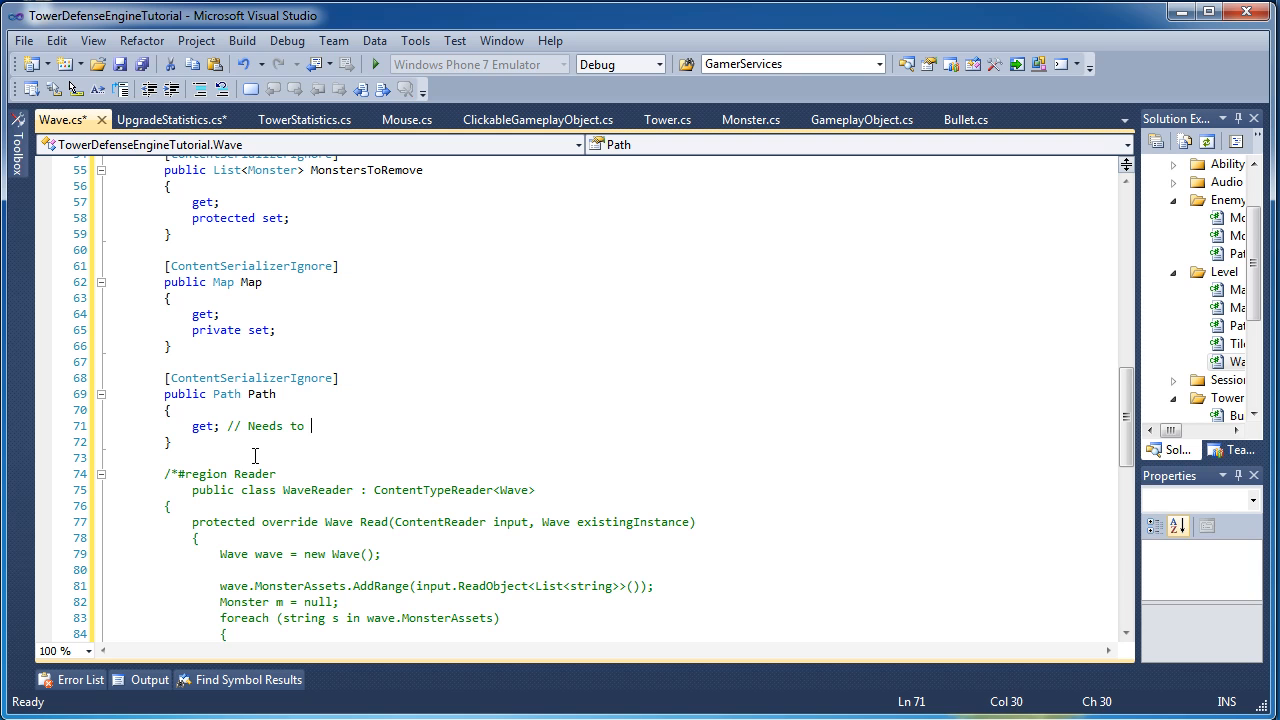
text(be implemented a)
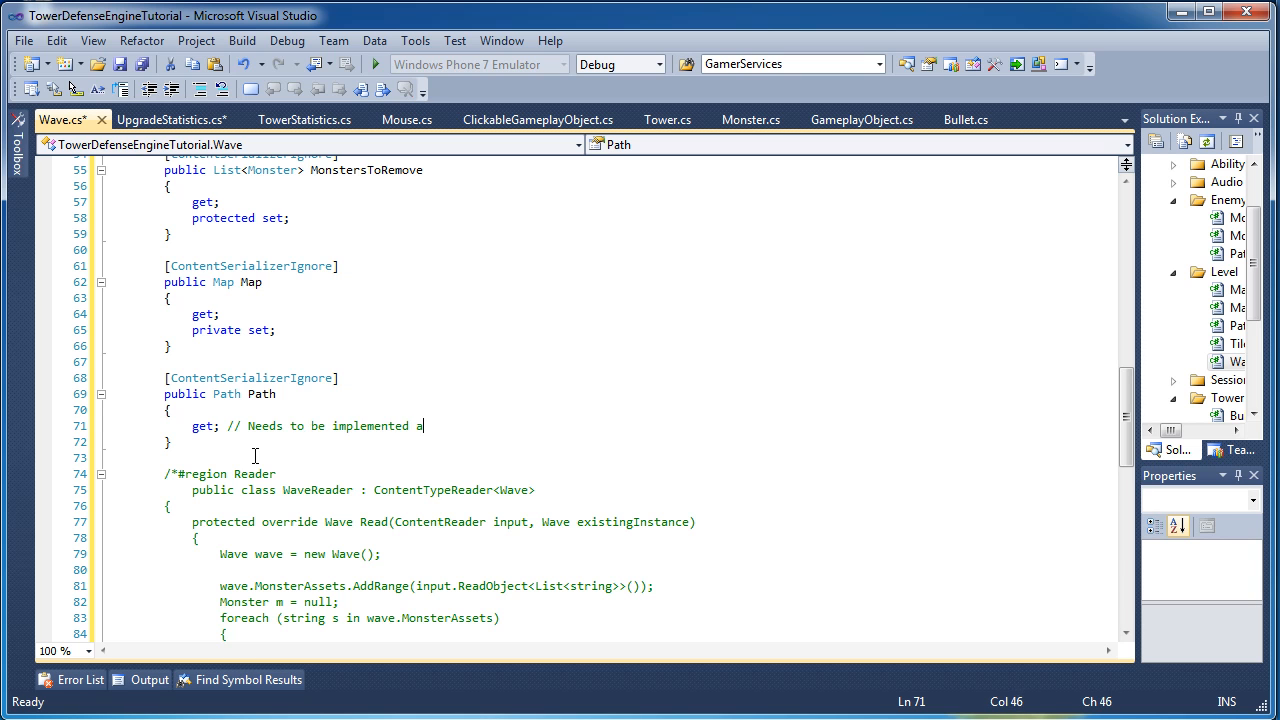
text(fter Map)
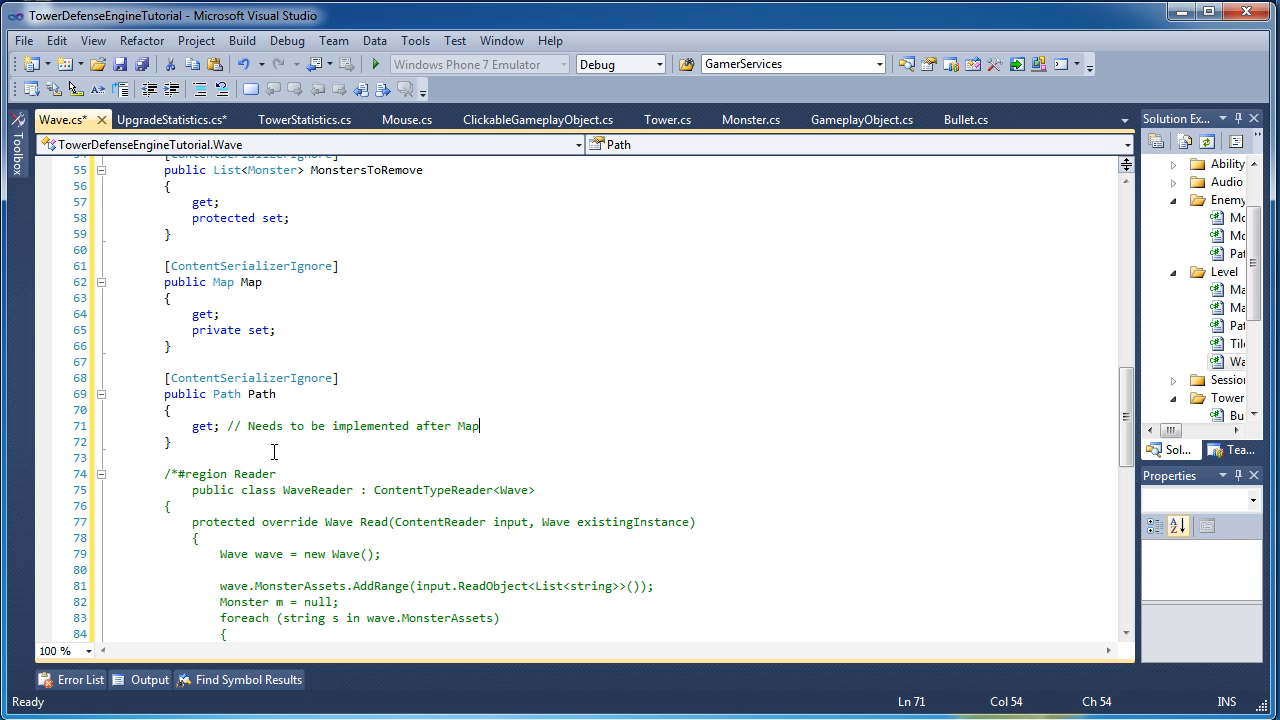
mouse_move(256, 456)
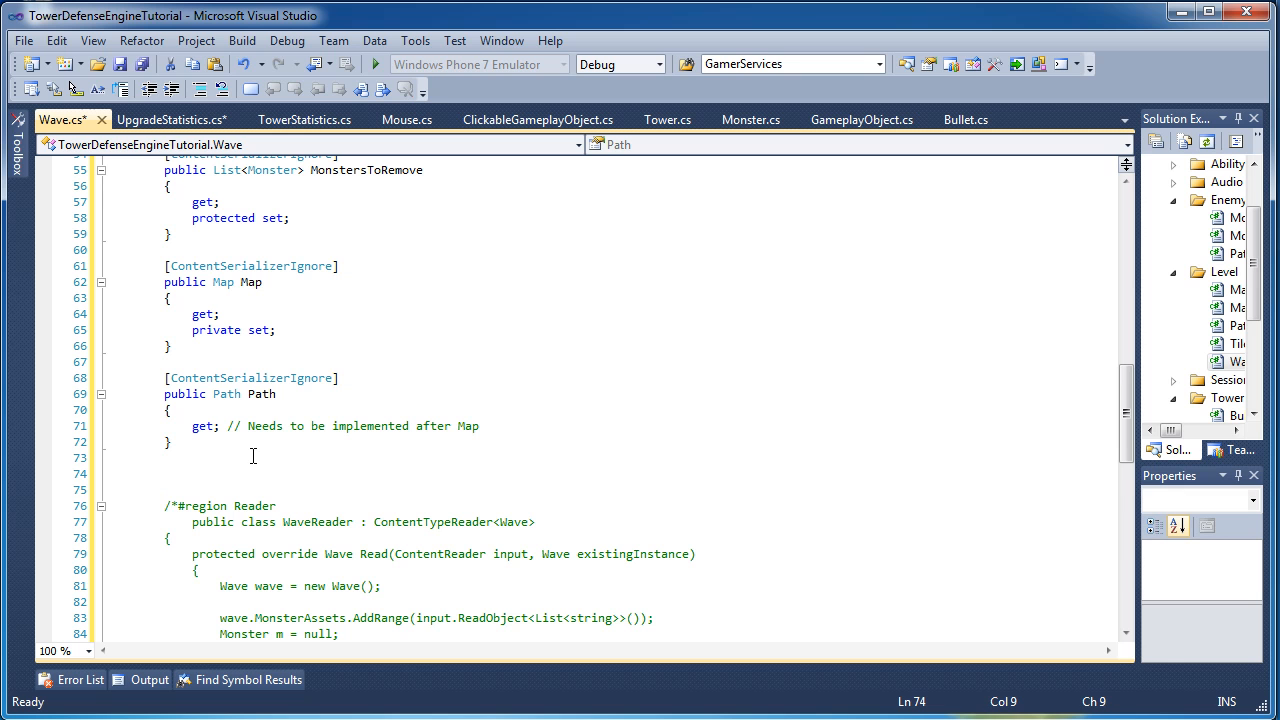
Add [ContentSerializer] public string Title { get; private set; }.
text([ContentSerializer)
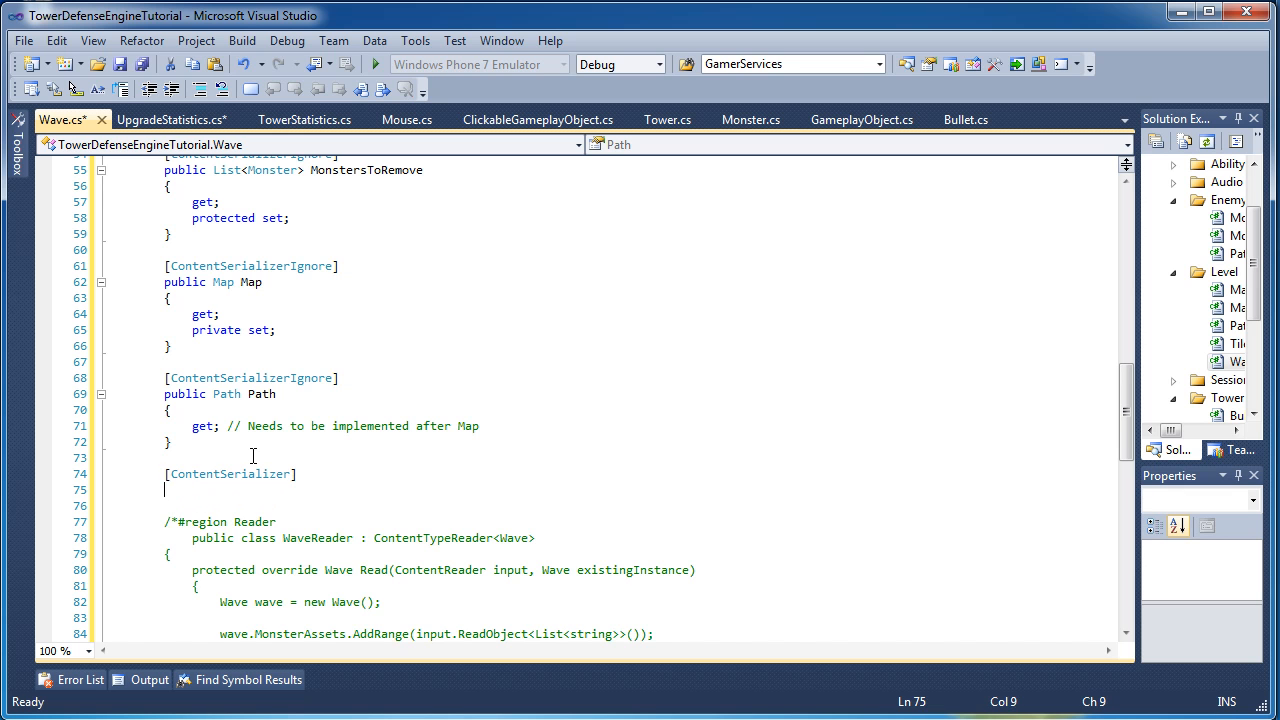
text(public string Title)
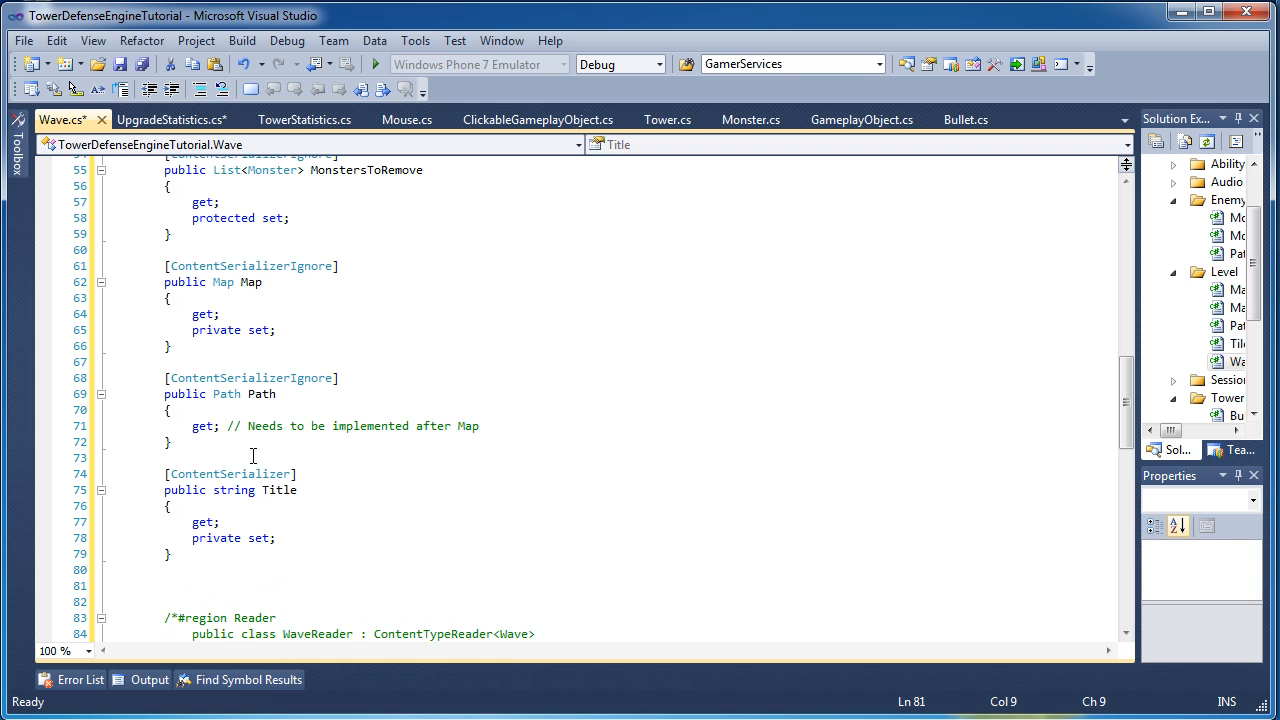
Add [ContentSerializer] public bool BossWave { get; set; }.
text([ContentSerializer)
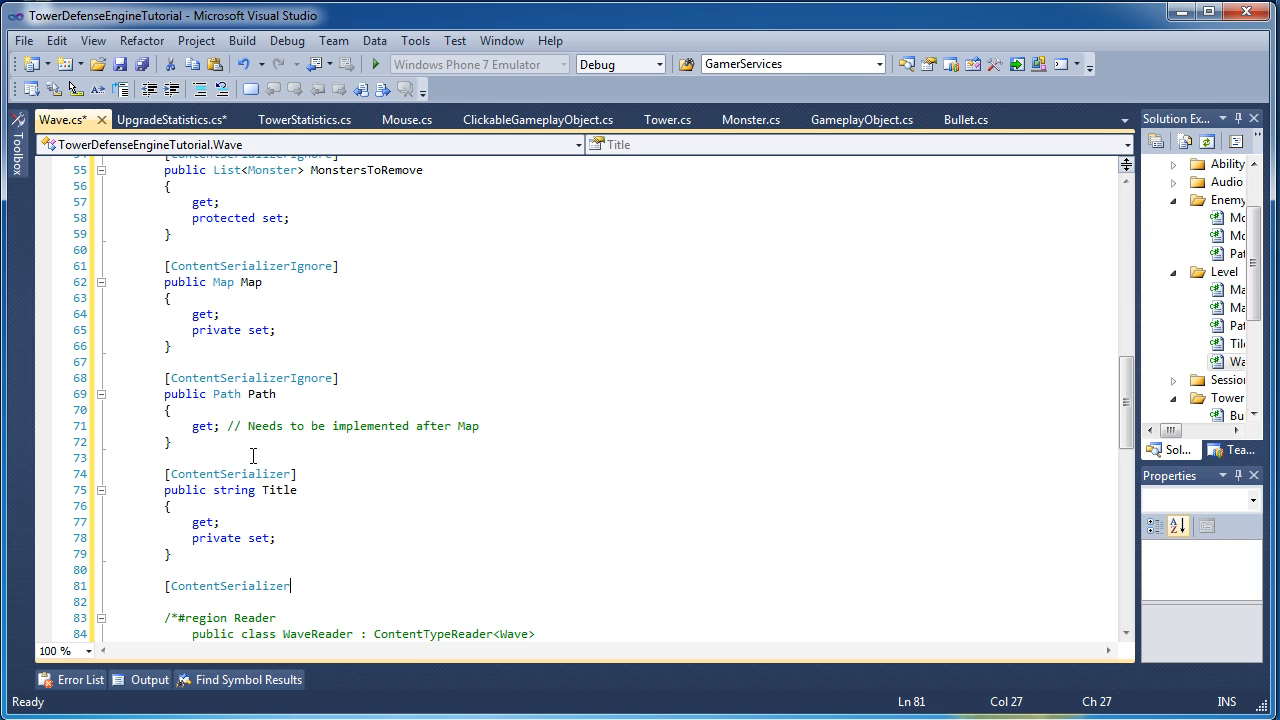
text(public bool BossW)
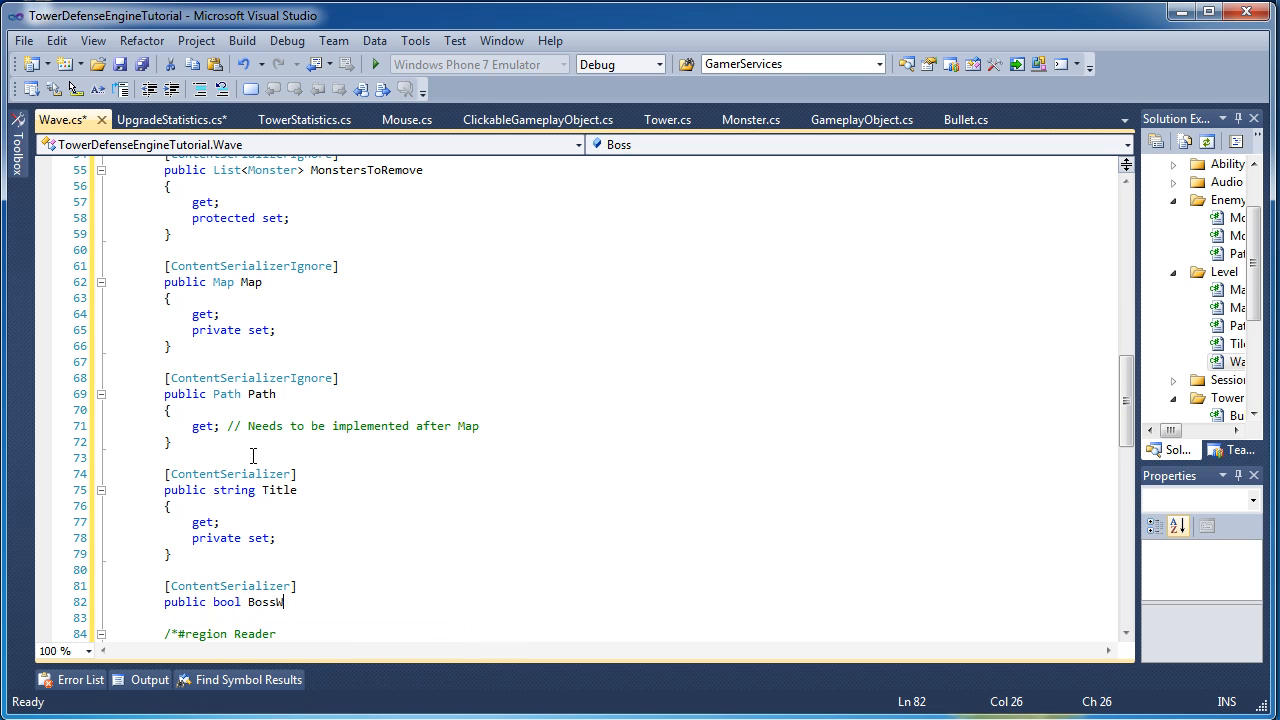
text(ave)
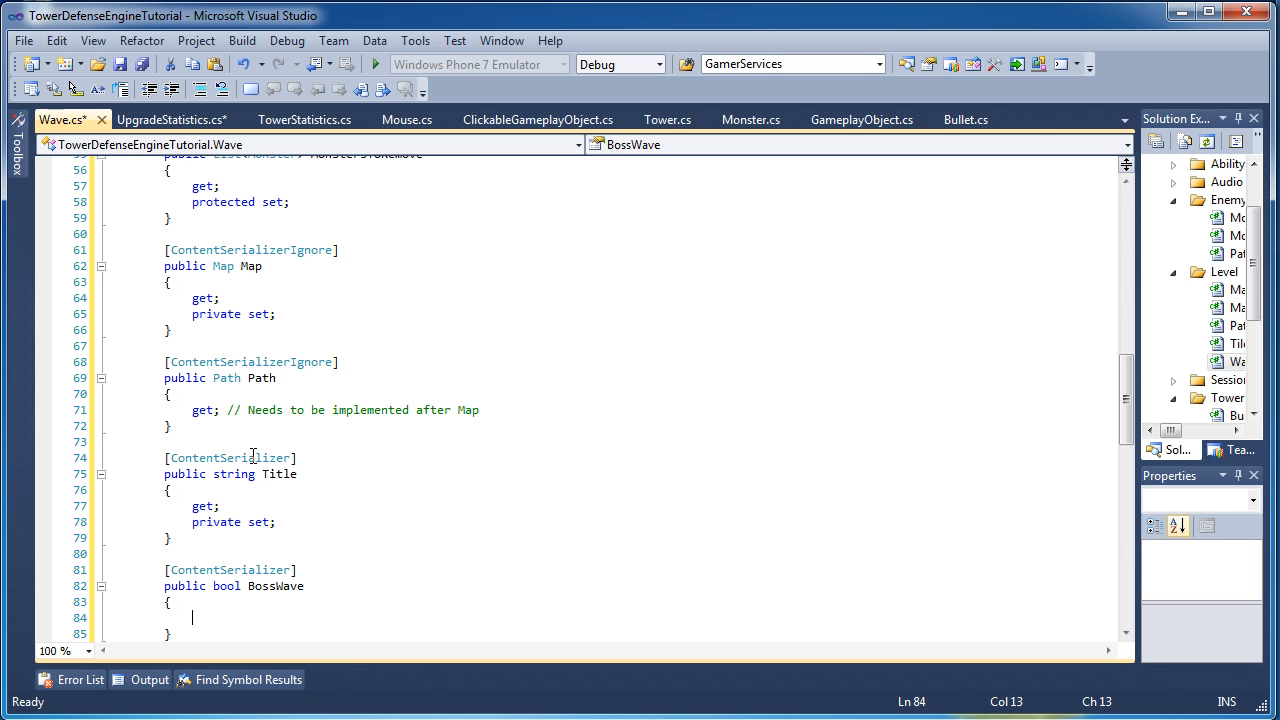
text(g)
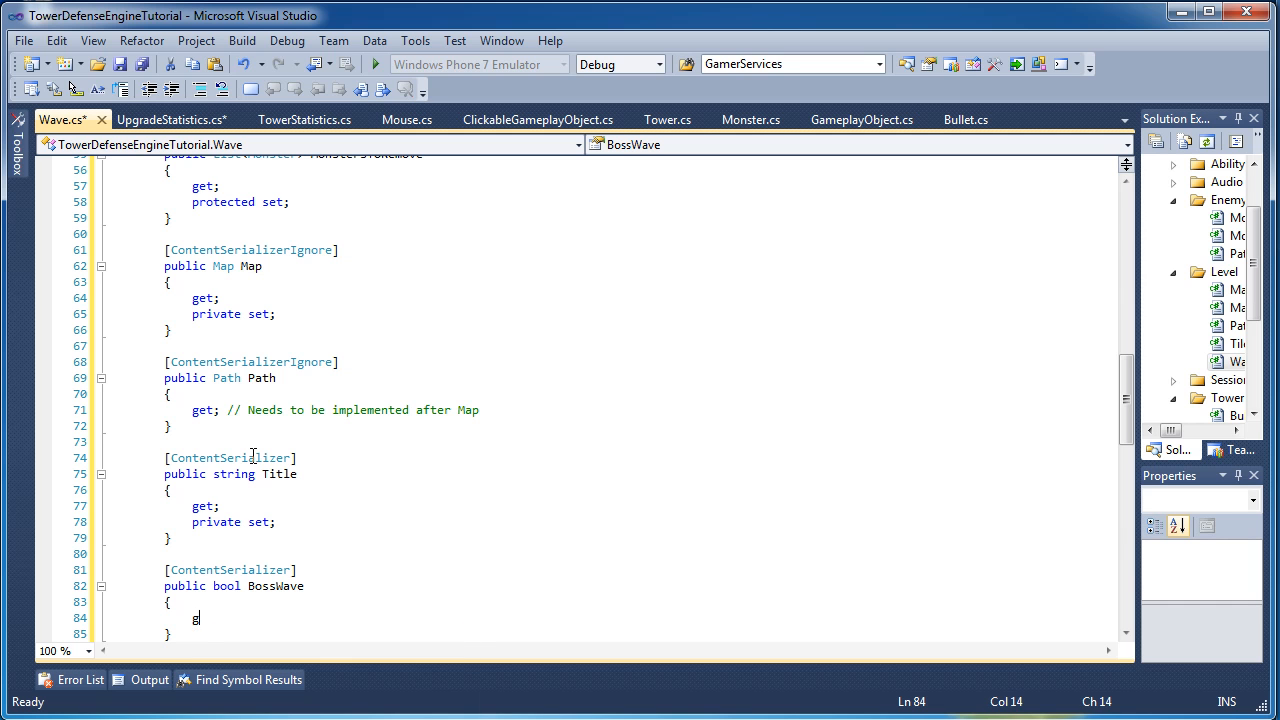
text(et;)
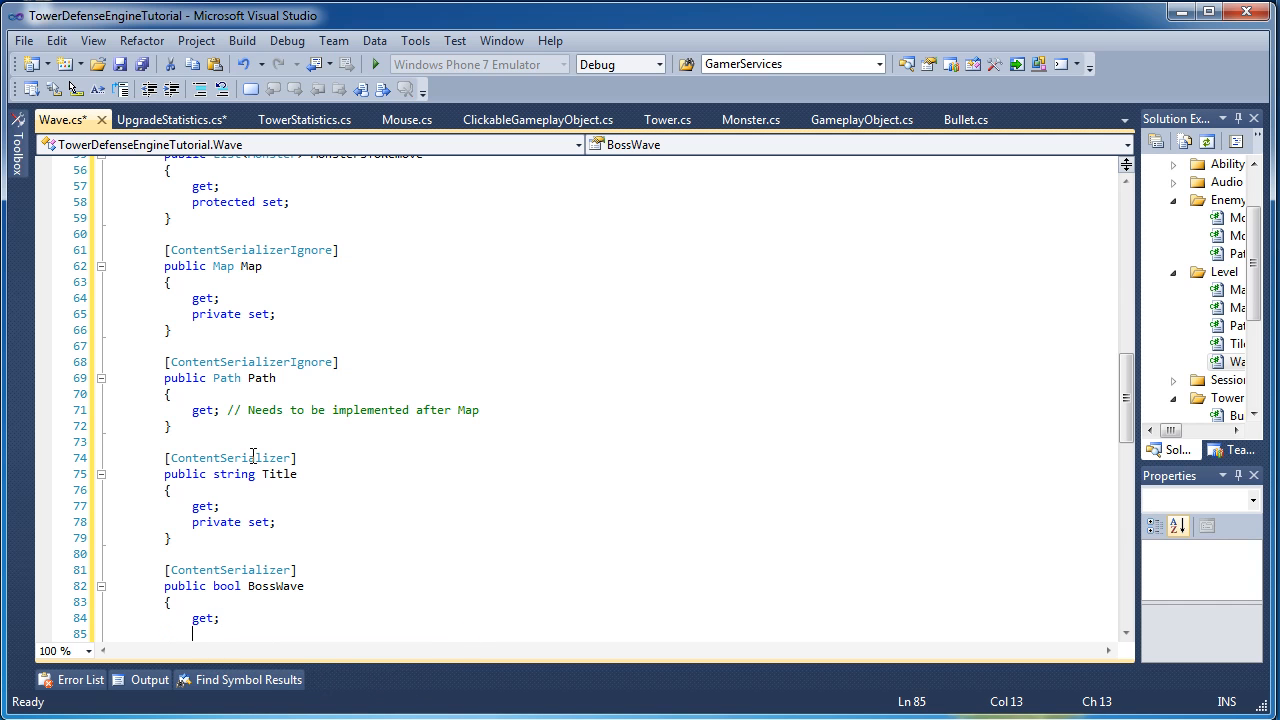
text(set;)
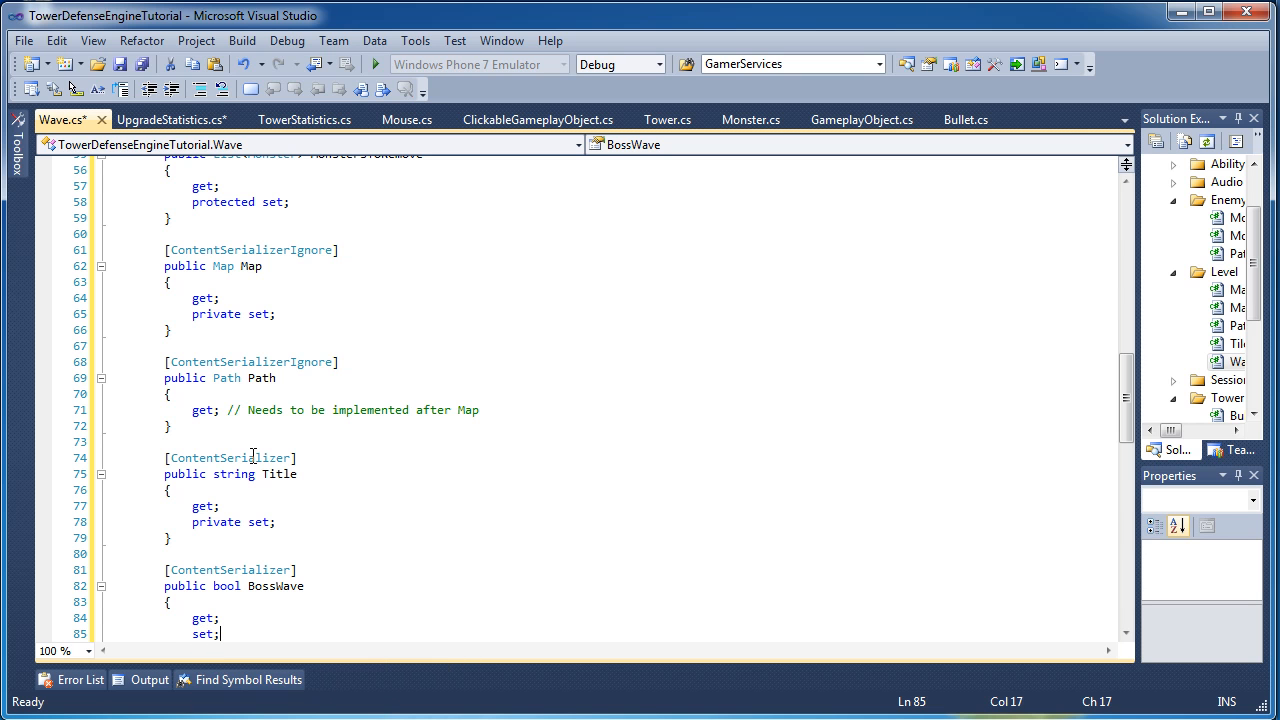
scroll(down, 3)
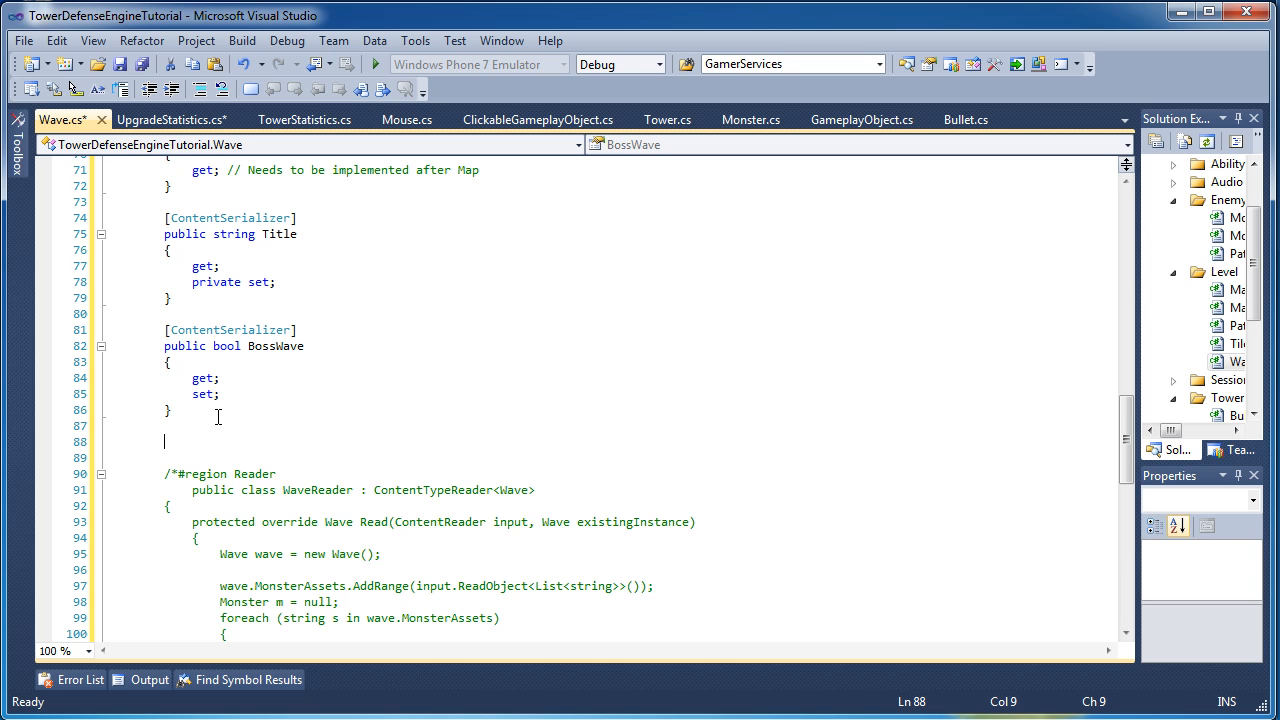
mouse_move(434, 396)
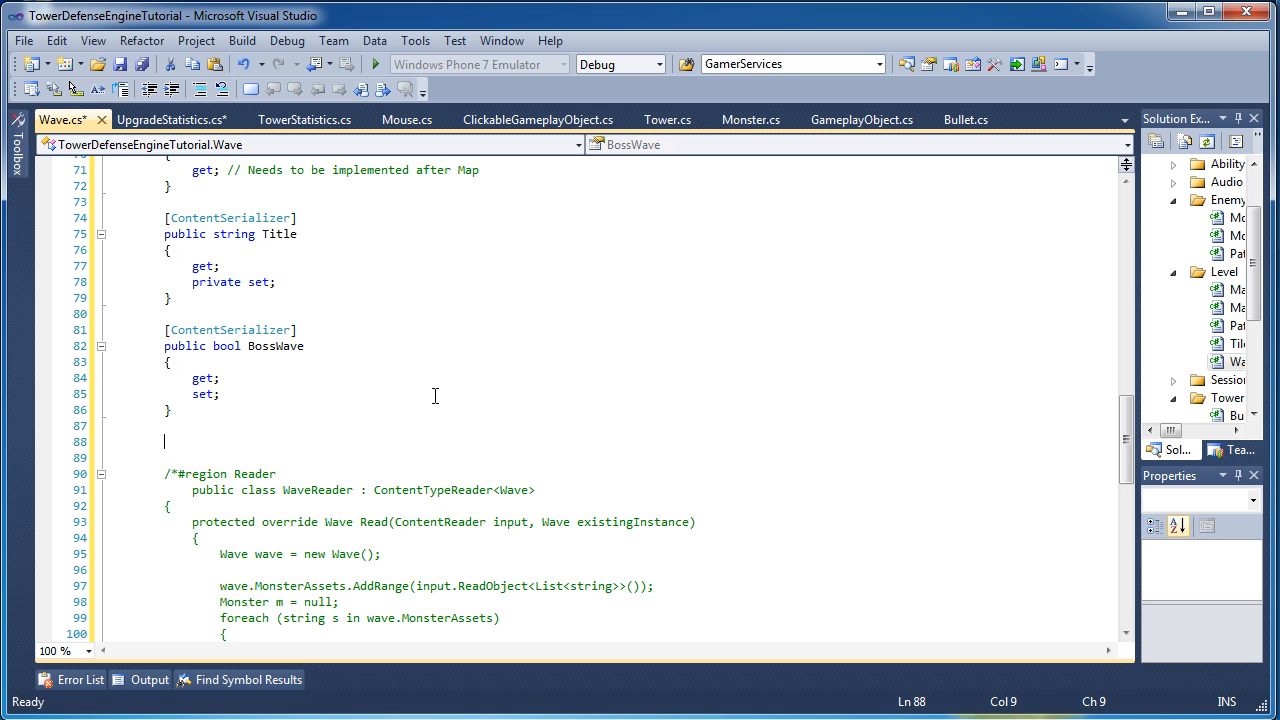
Add [ContentSerializer] public float MonsterSpawnTimer { get; set; } and start the next [ContentSerializer] attribute.
text([ContentSerializer)
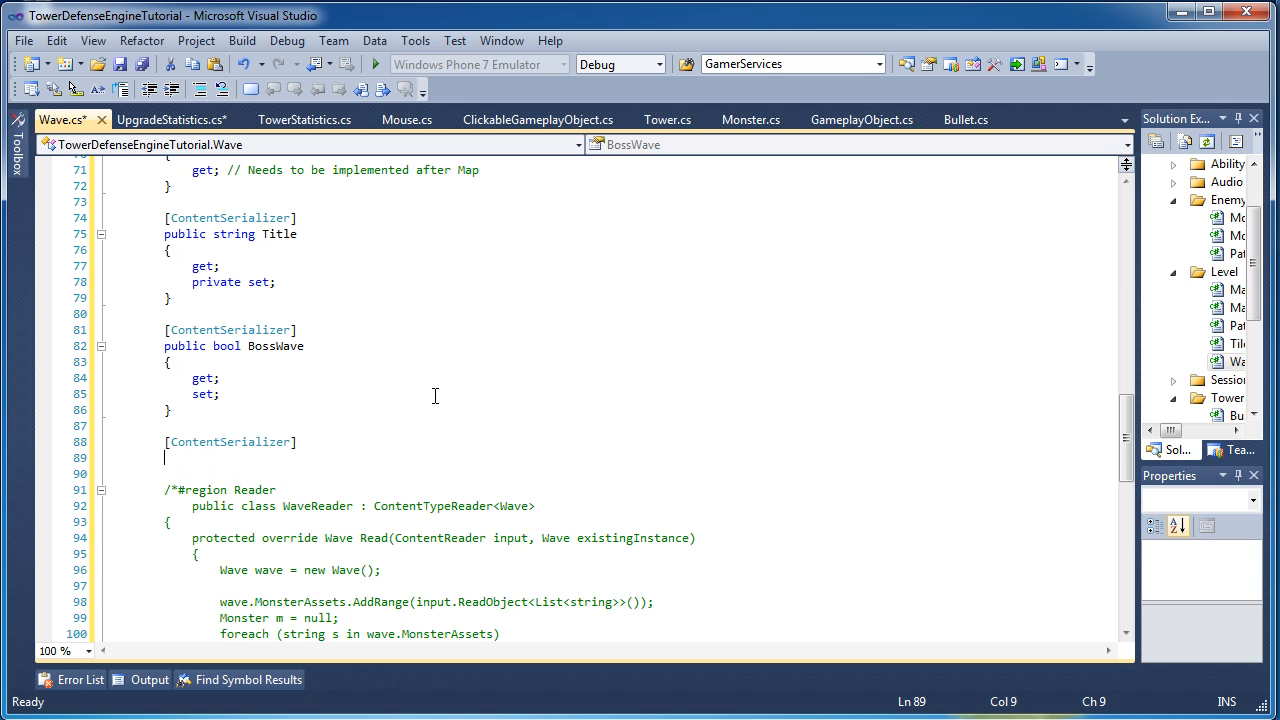
text(public)
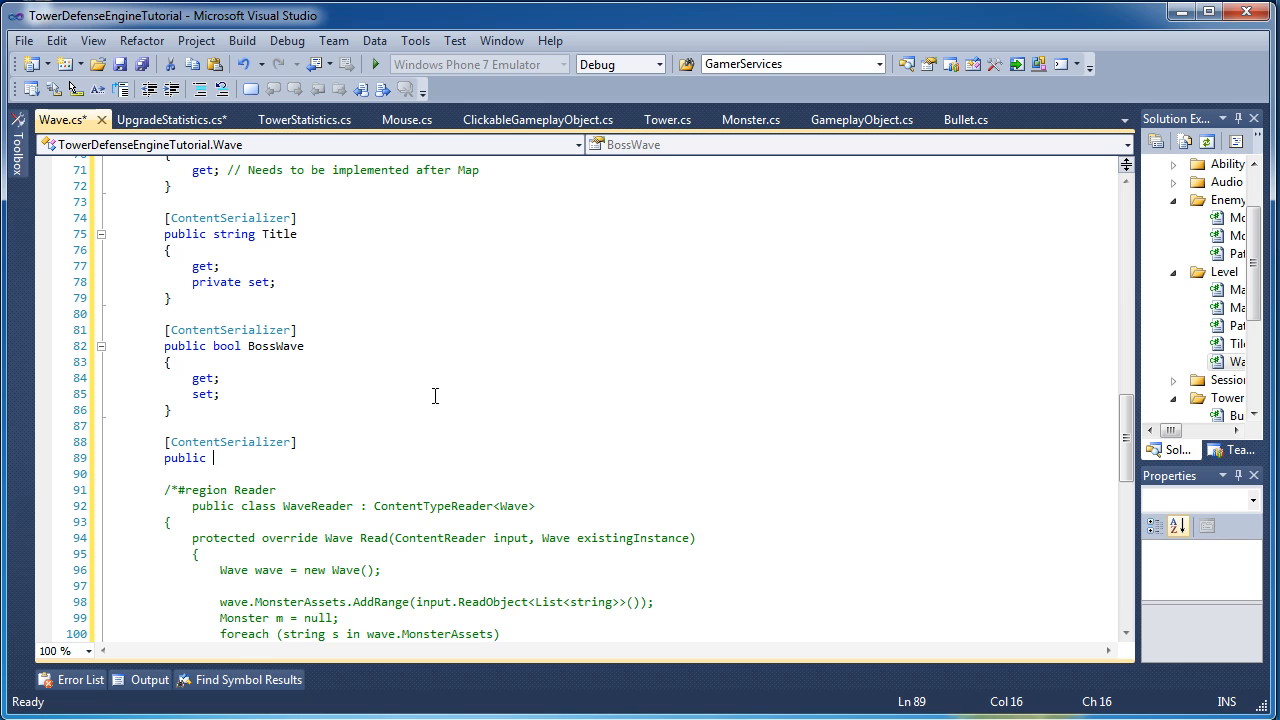
text(float MonsterSP)
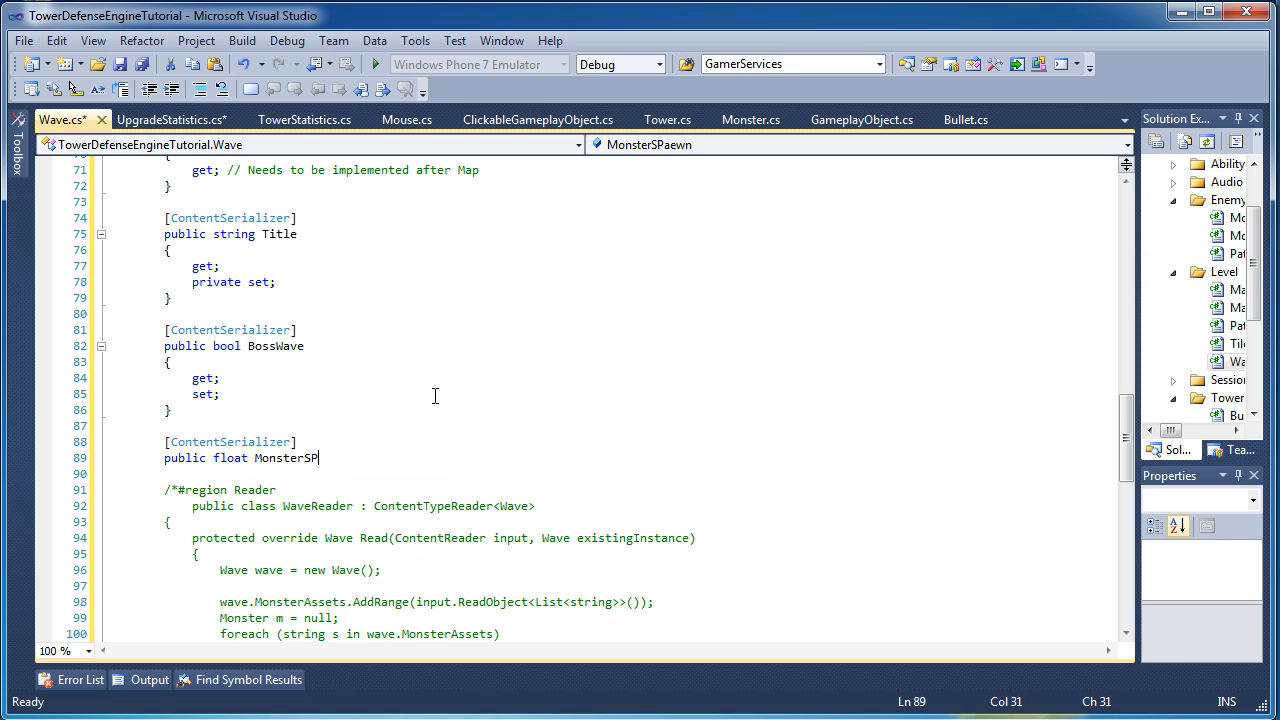
text(pawnTimer)
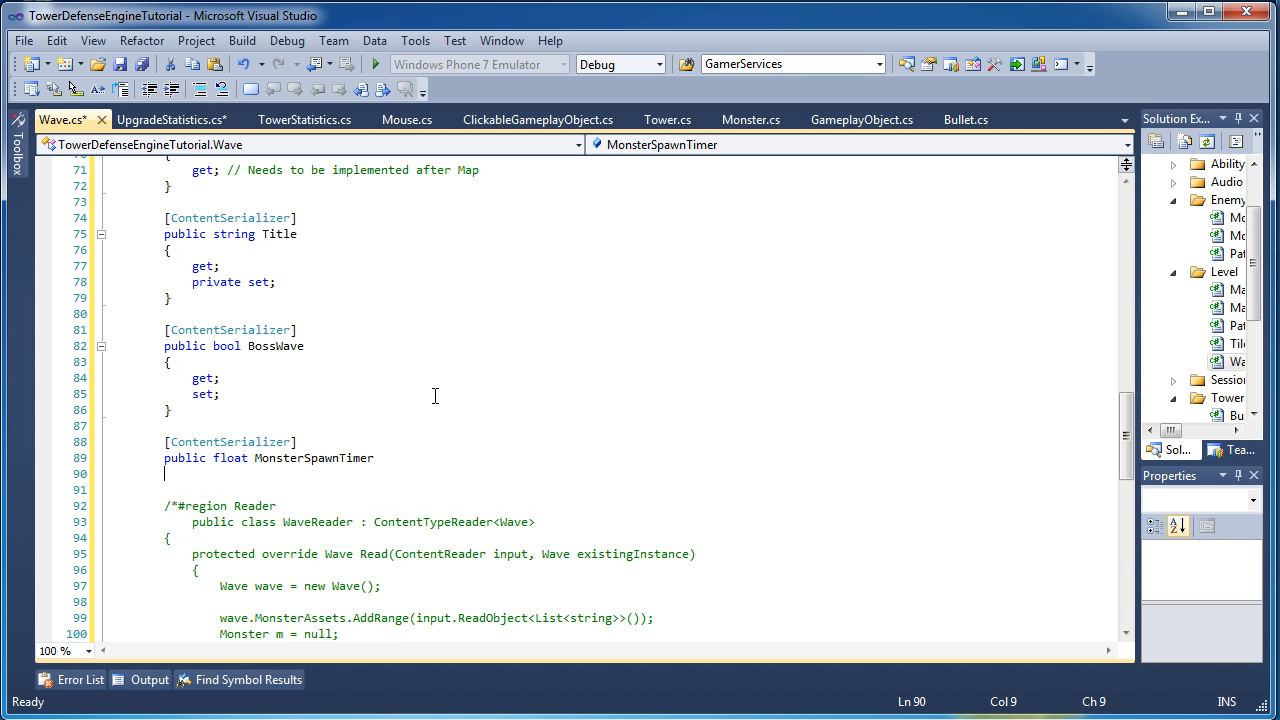
text({)
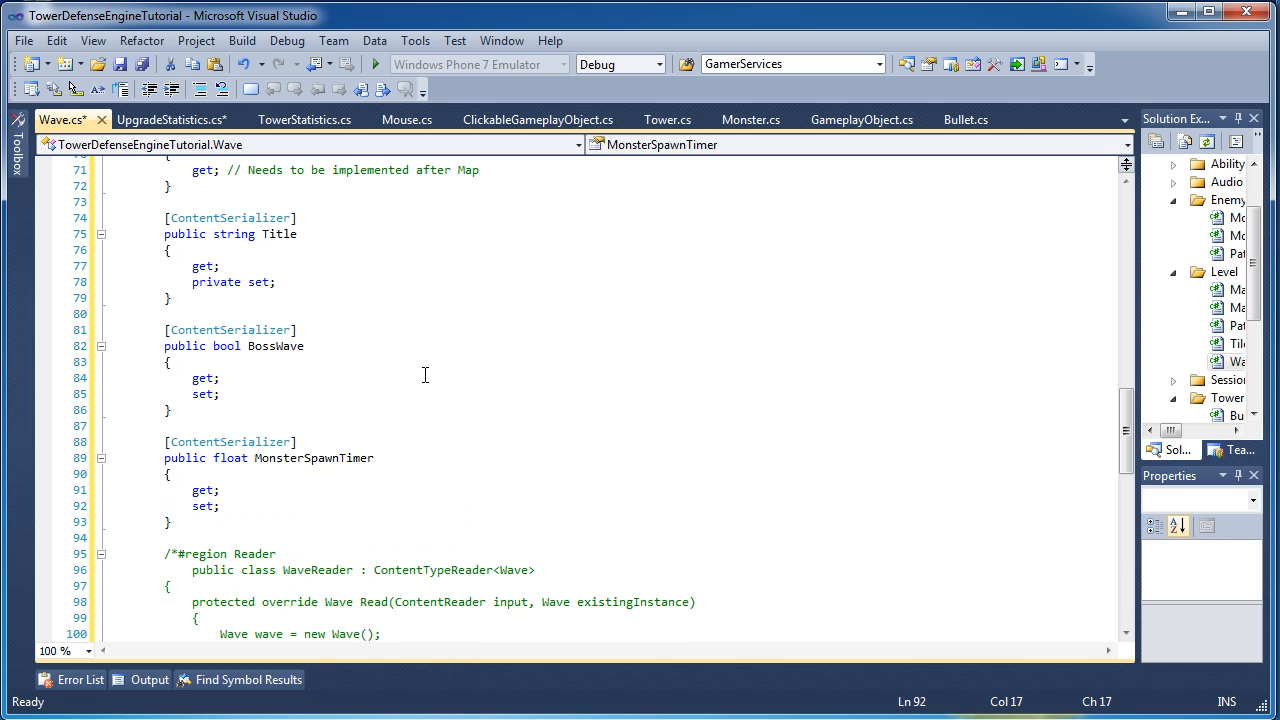
scroll(down, 3)
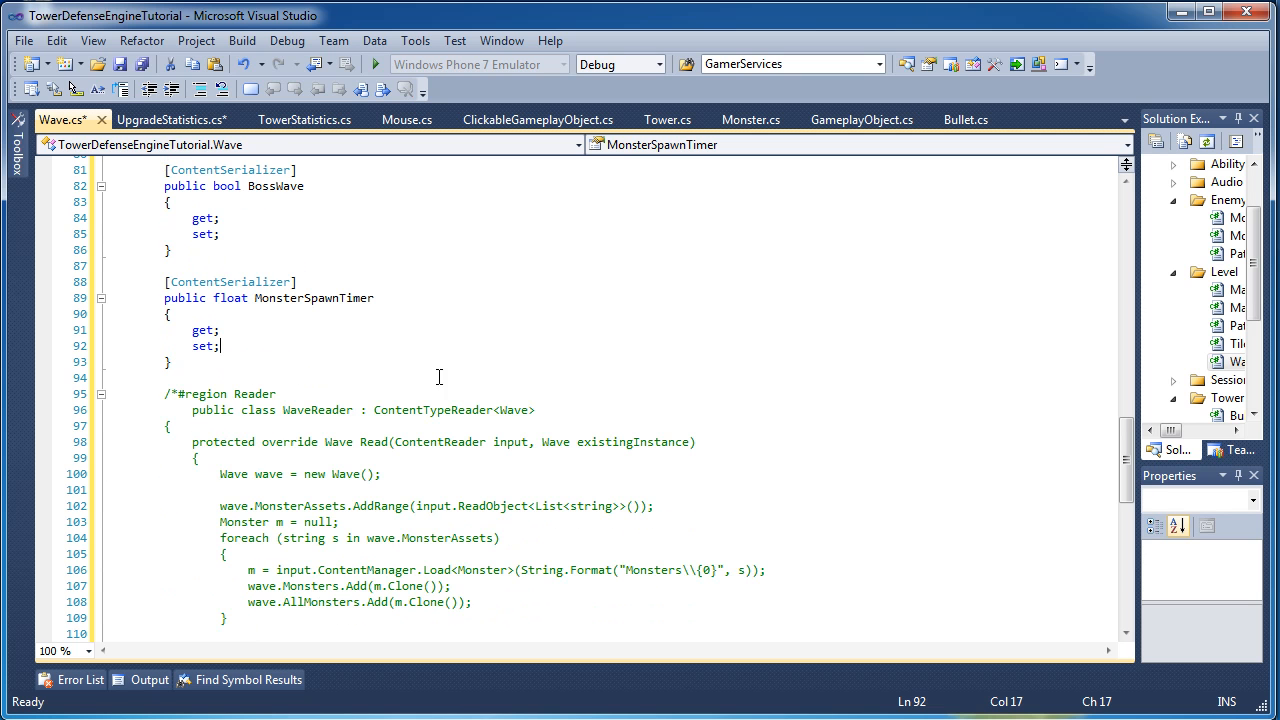
click(170, 360)
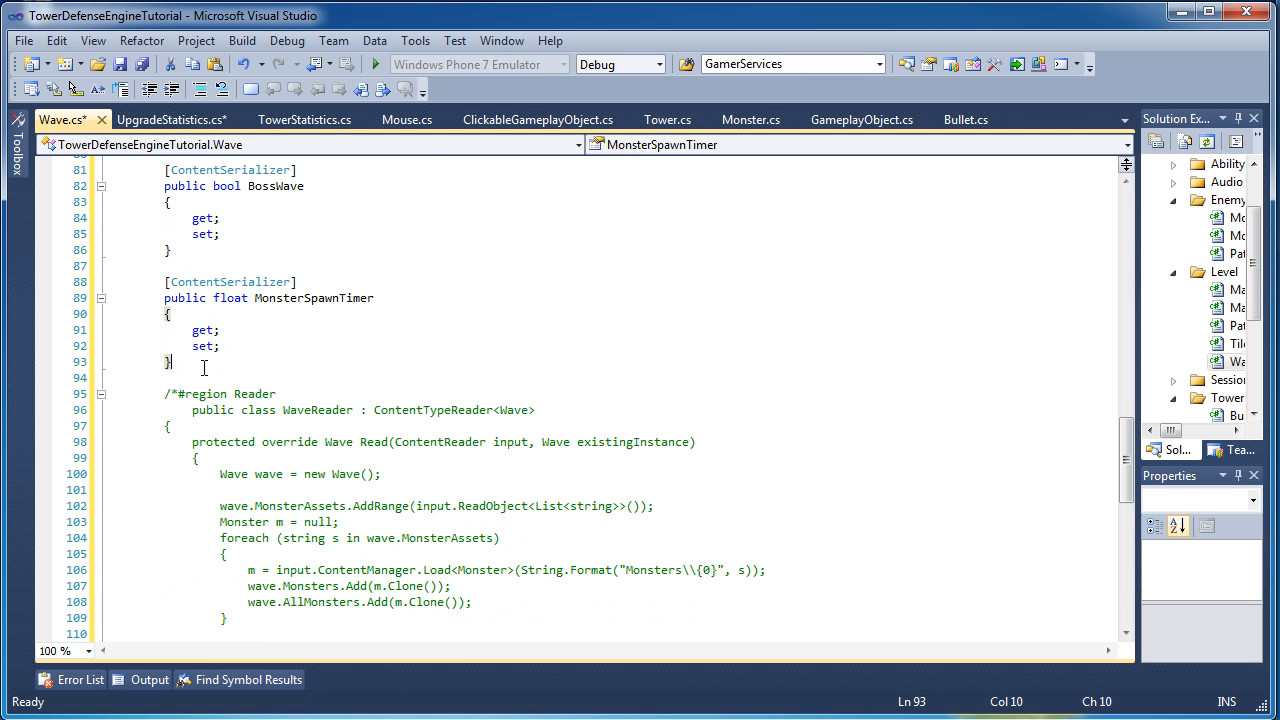
text([ContentSerializer)
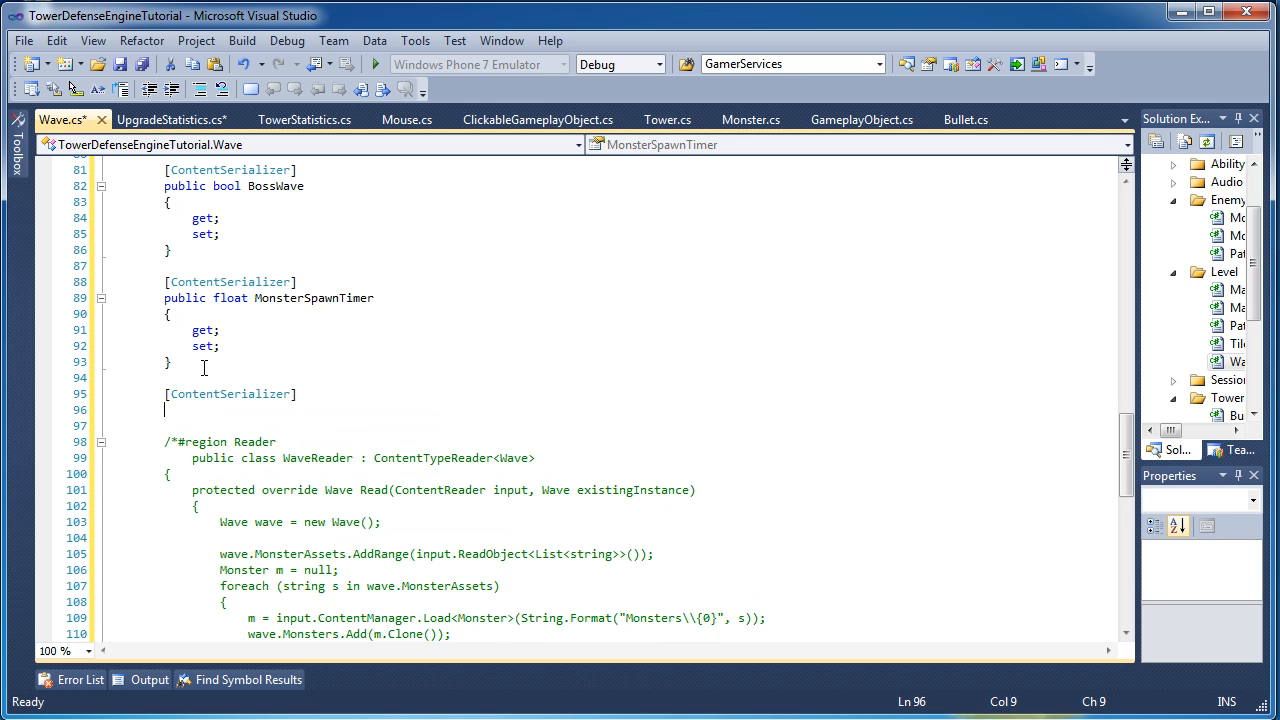
Add public int MoneyPerKill { get; set; }, correcting the type from float to int.
text(public)
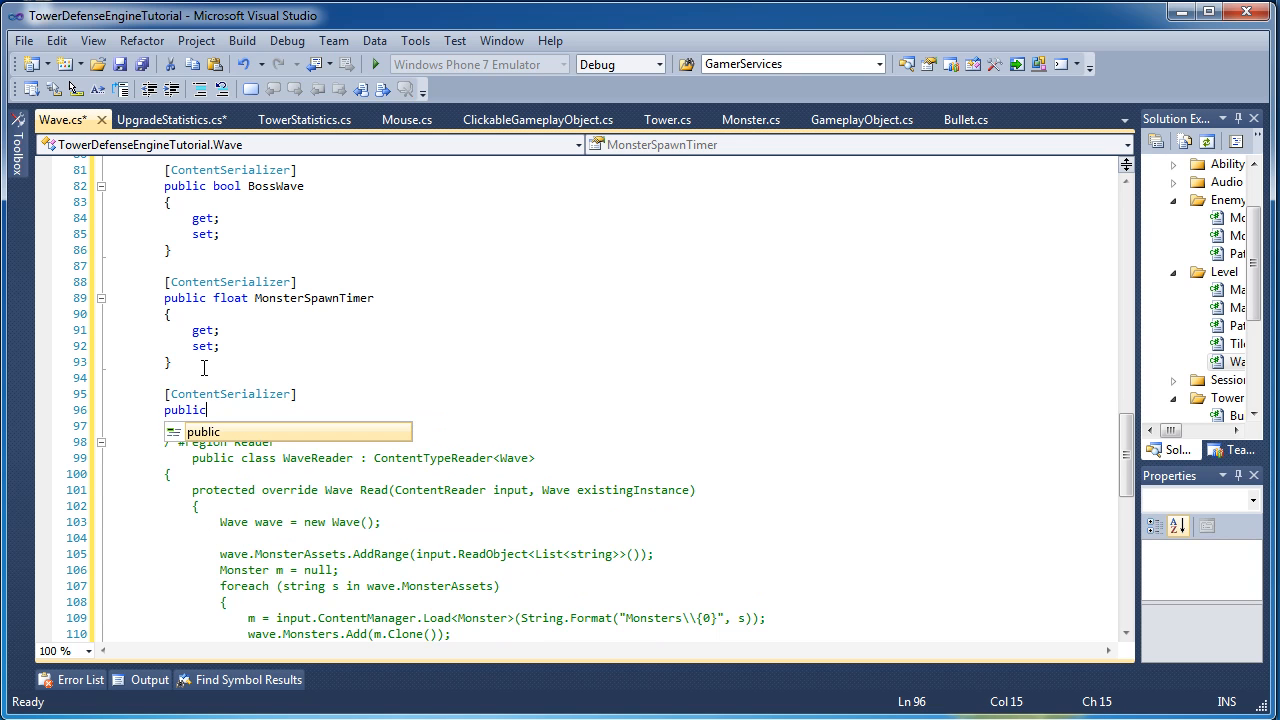
text(float M)
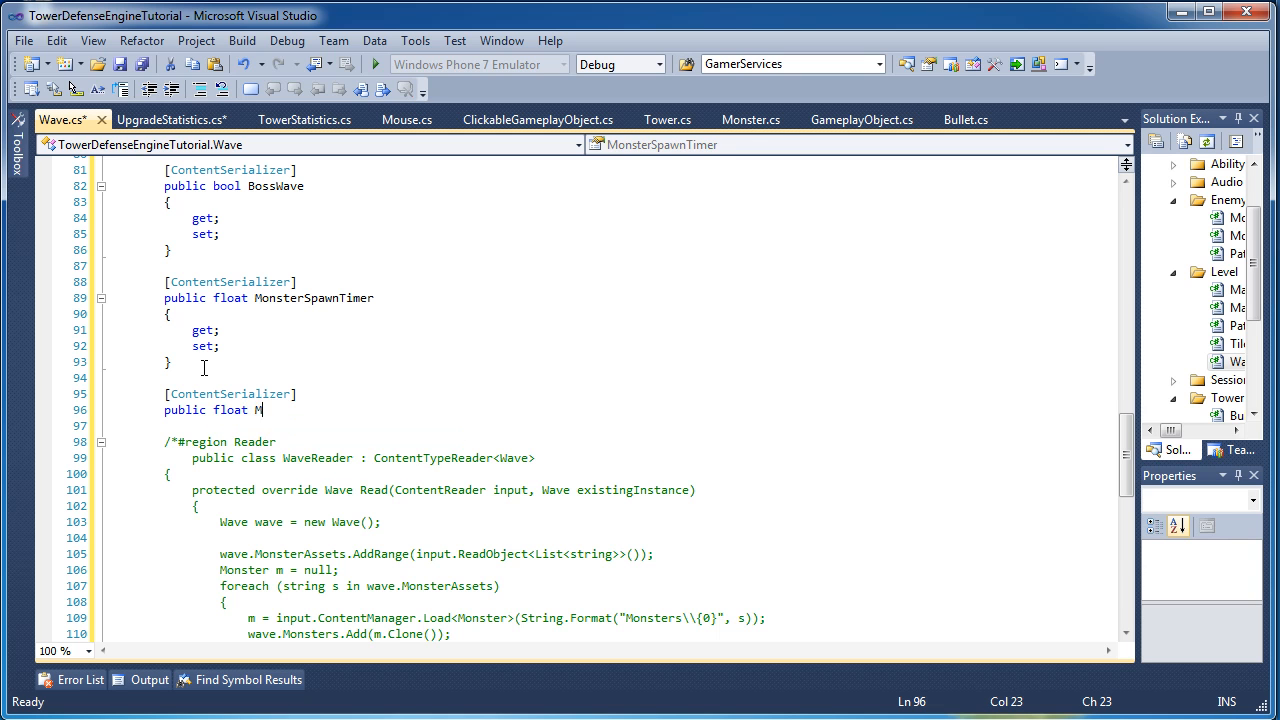
text(oney)
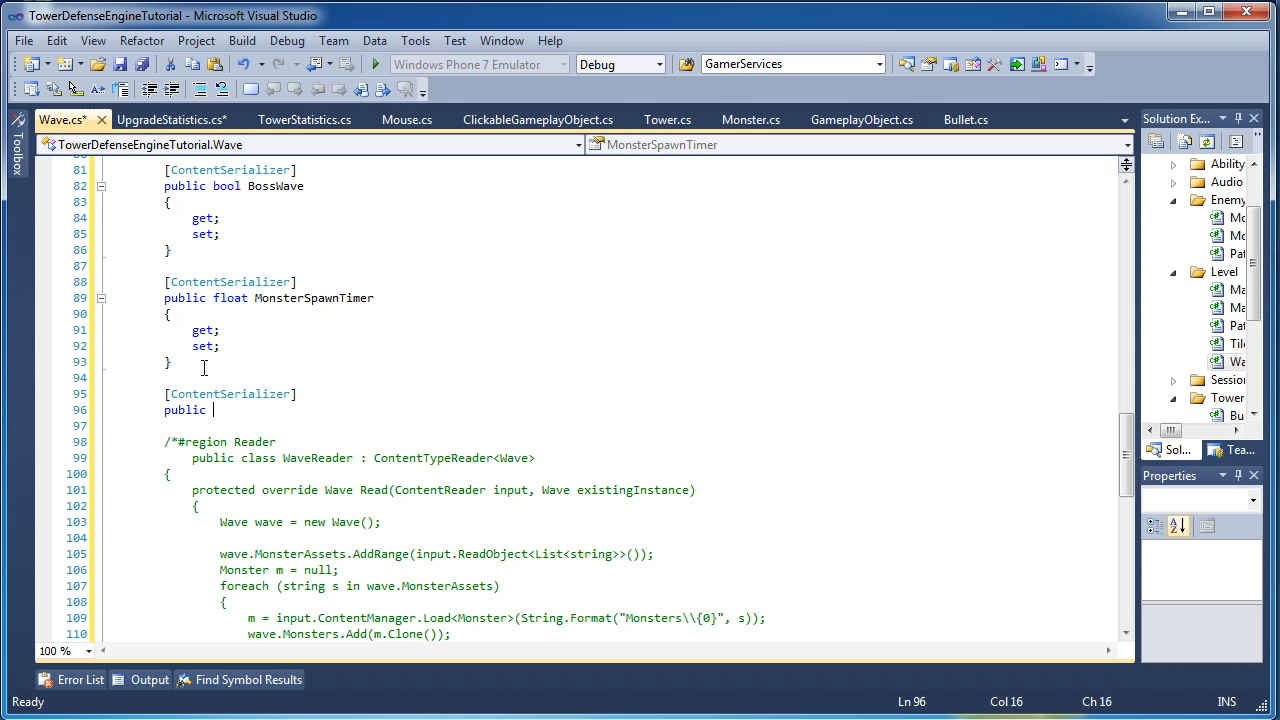
text(int Money{Per)
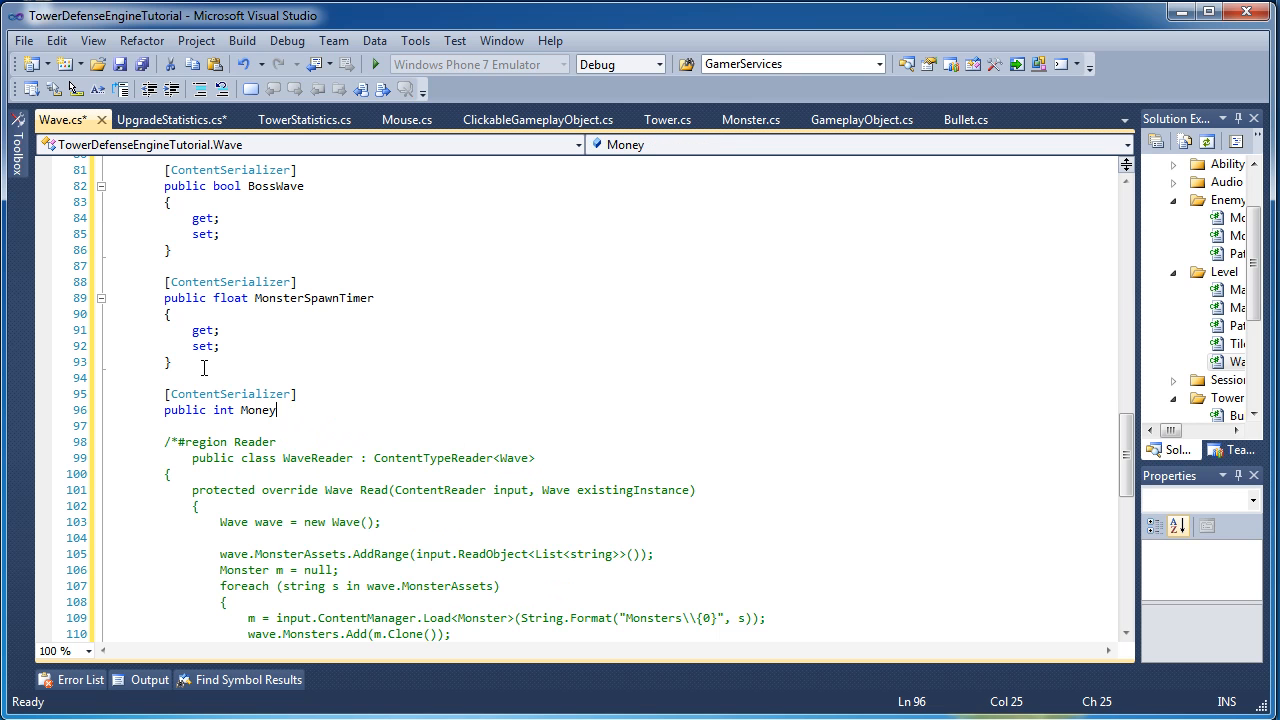
text(PerKill)
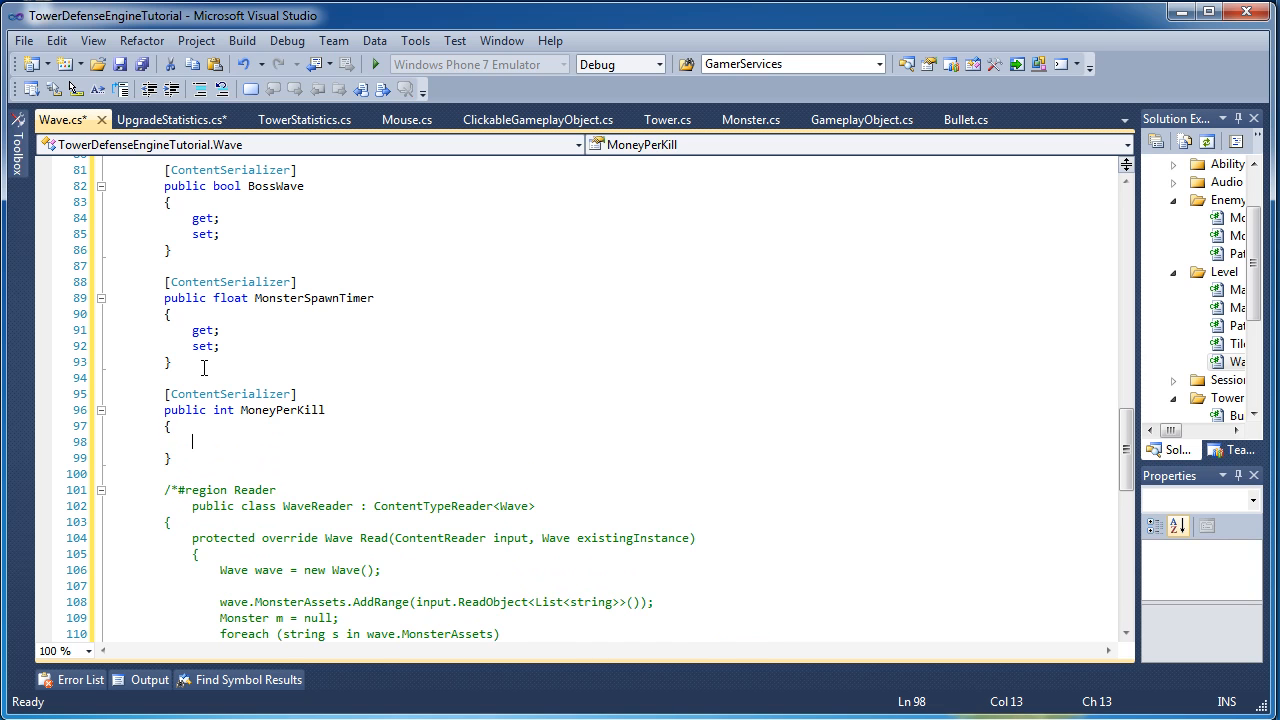
text(get;)
text(set;)
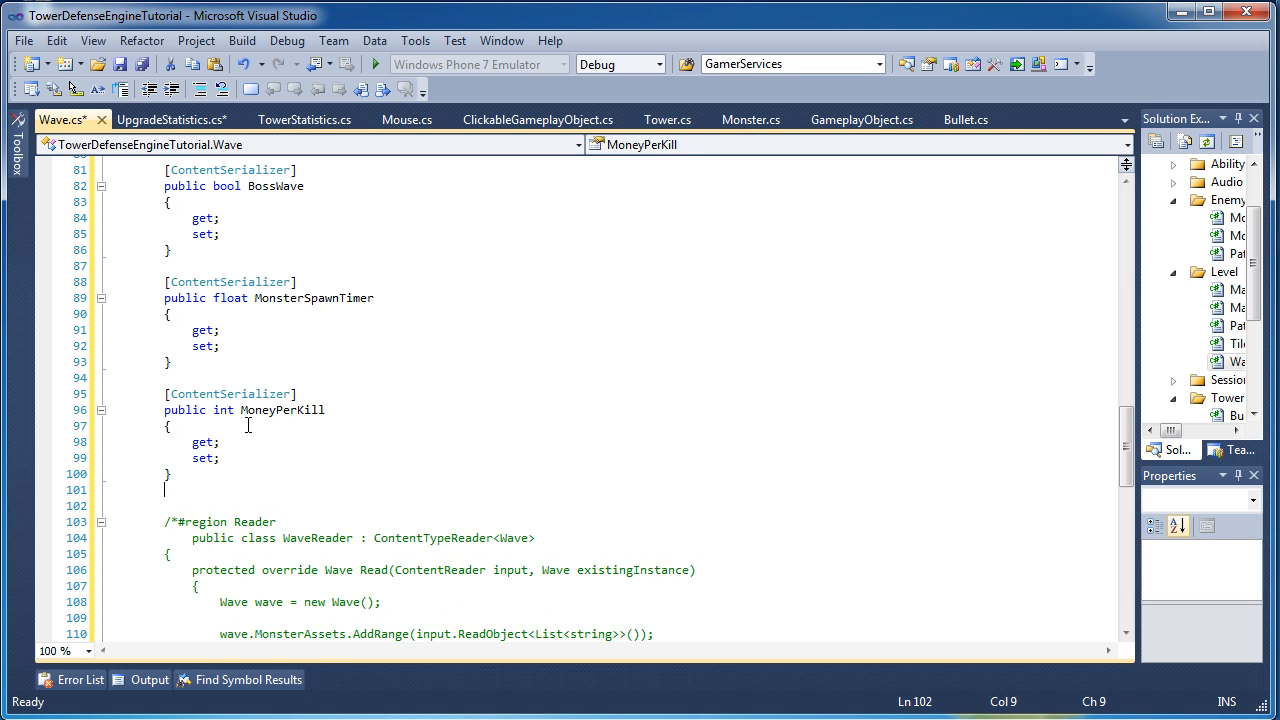
Add public float BossMoneyScalar { get; private set; } with [ContentSerializer] above it.
text(public float)
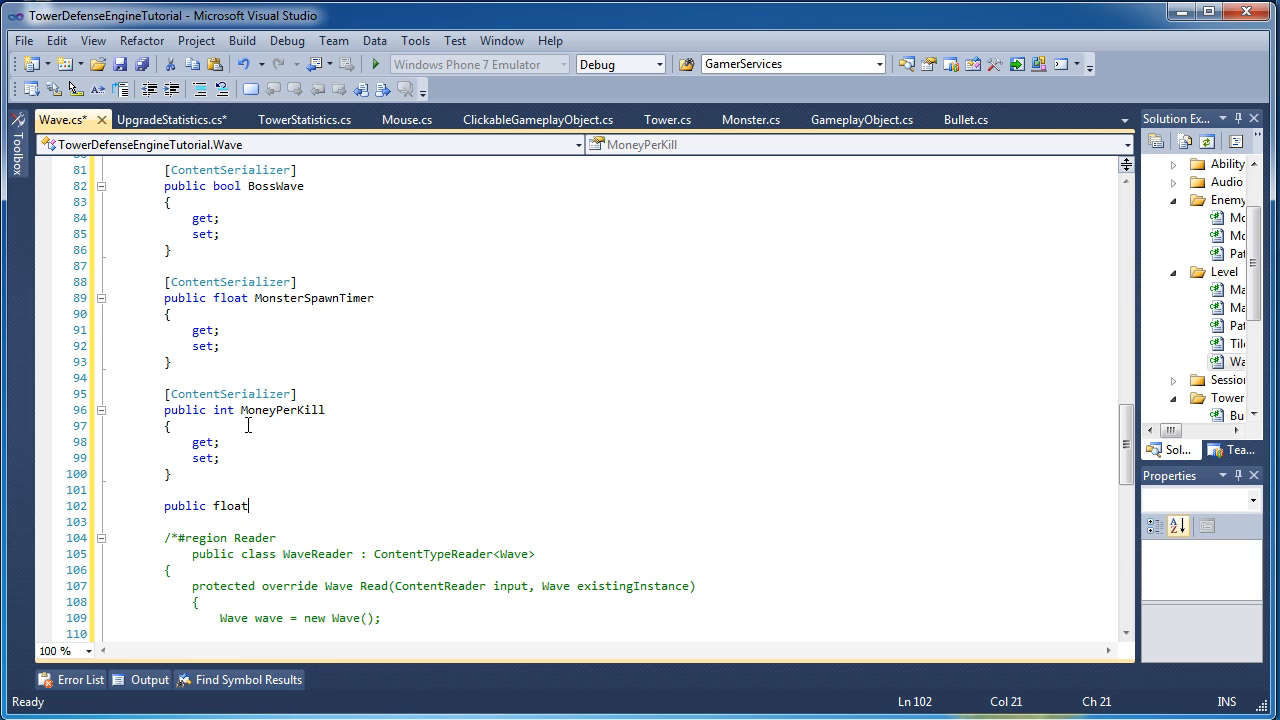
text(BossMoneyScala)
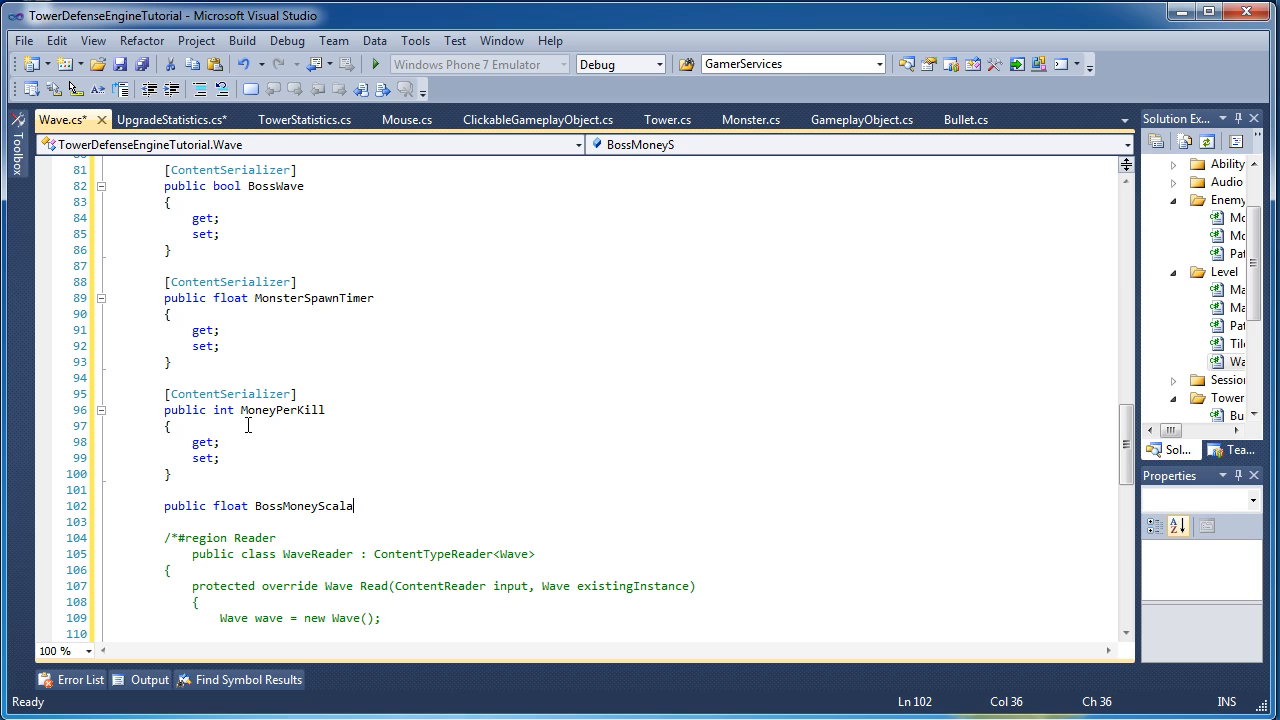
key(Return)
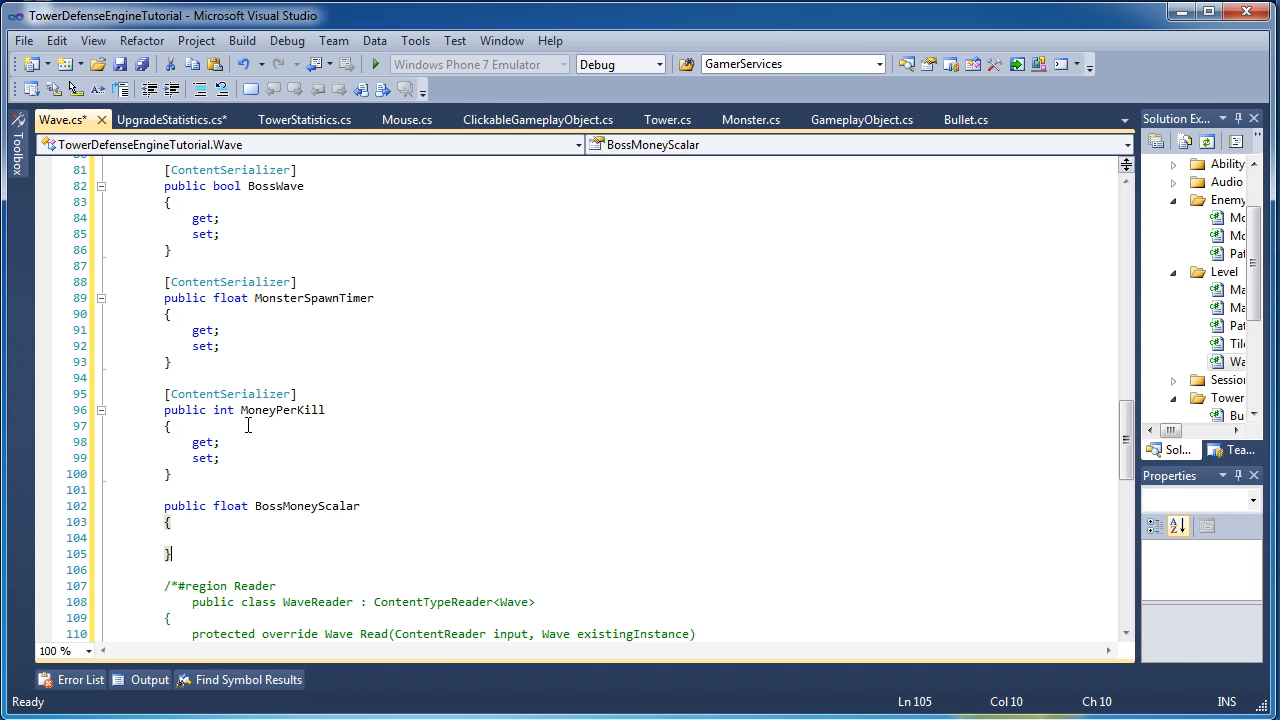
text(get;)
text(private set;)
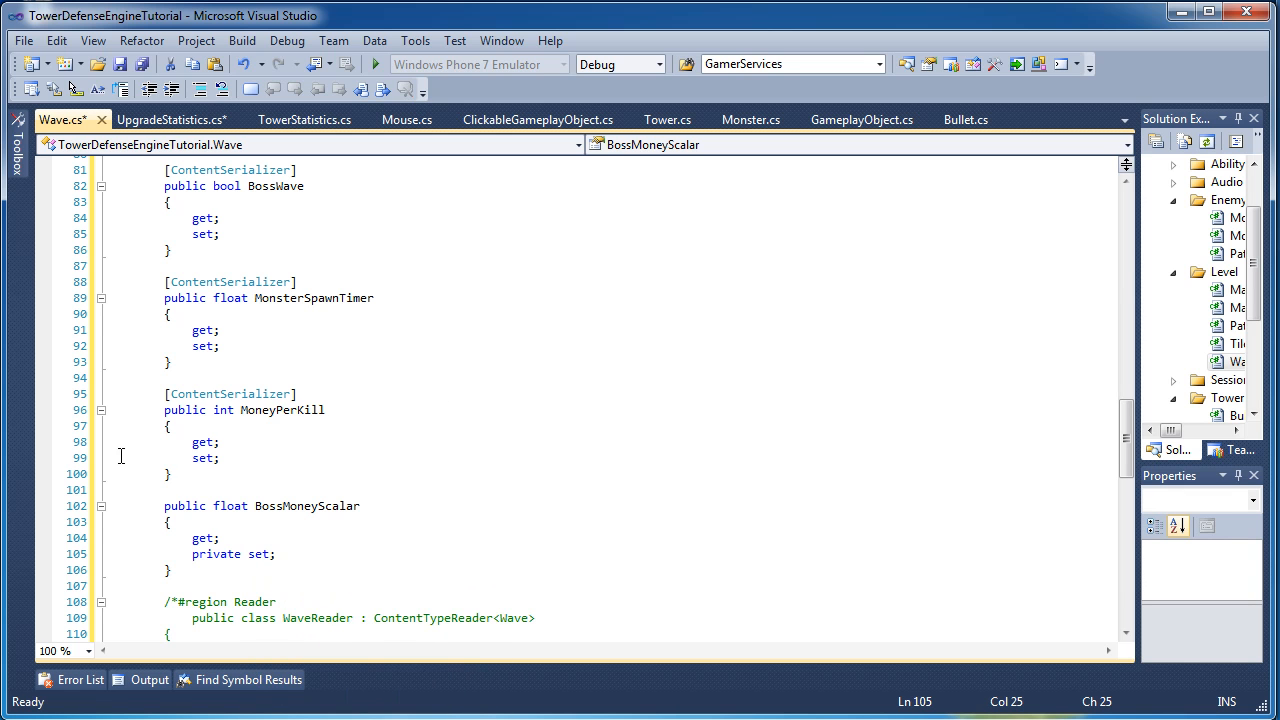
text([ContentSerializer)
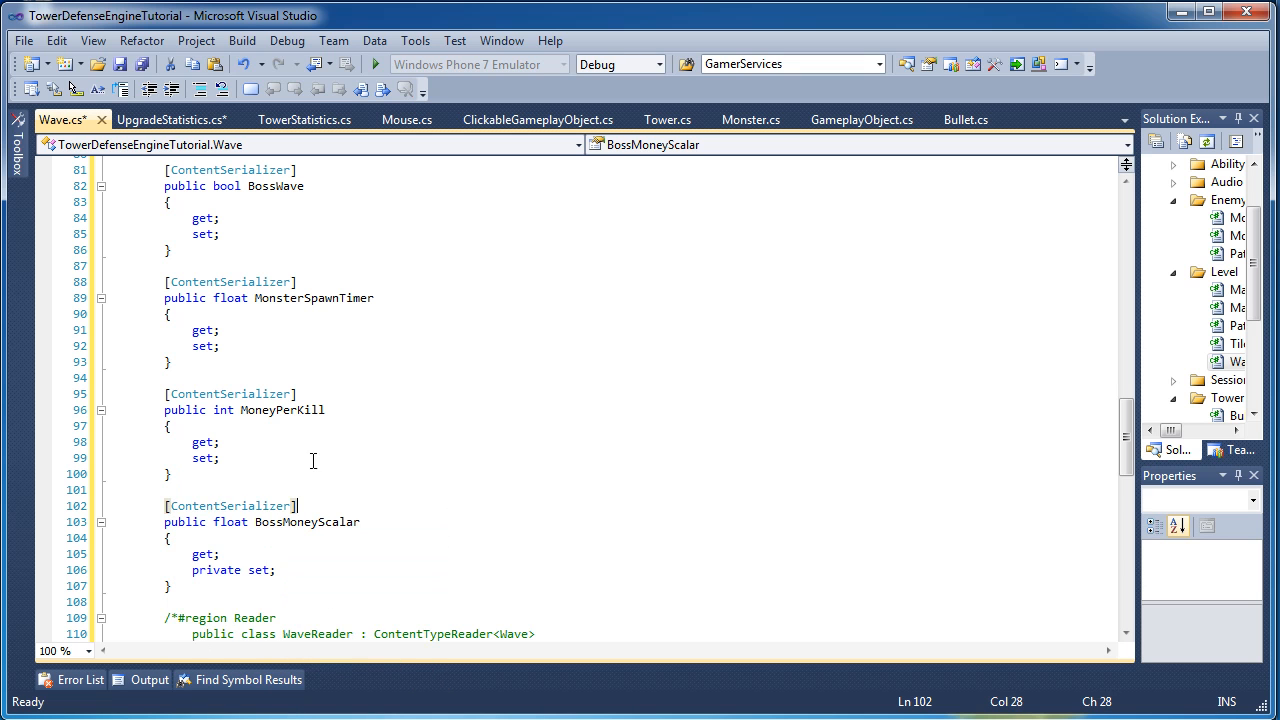
scroll(down, 3)
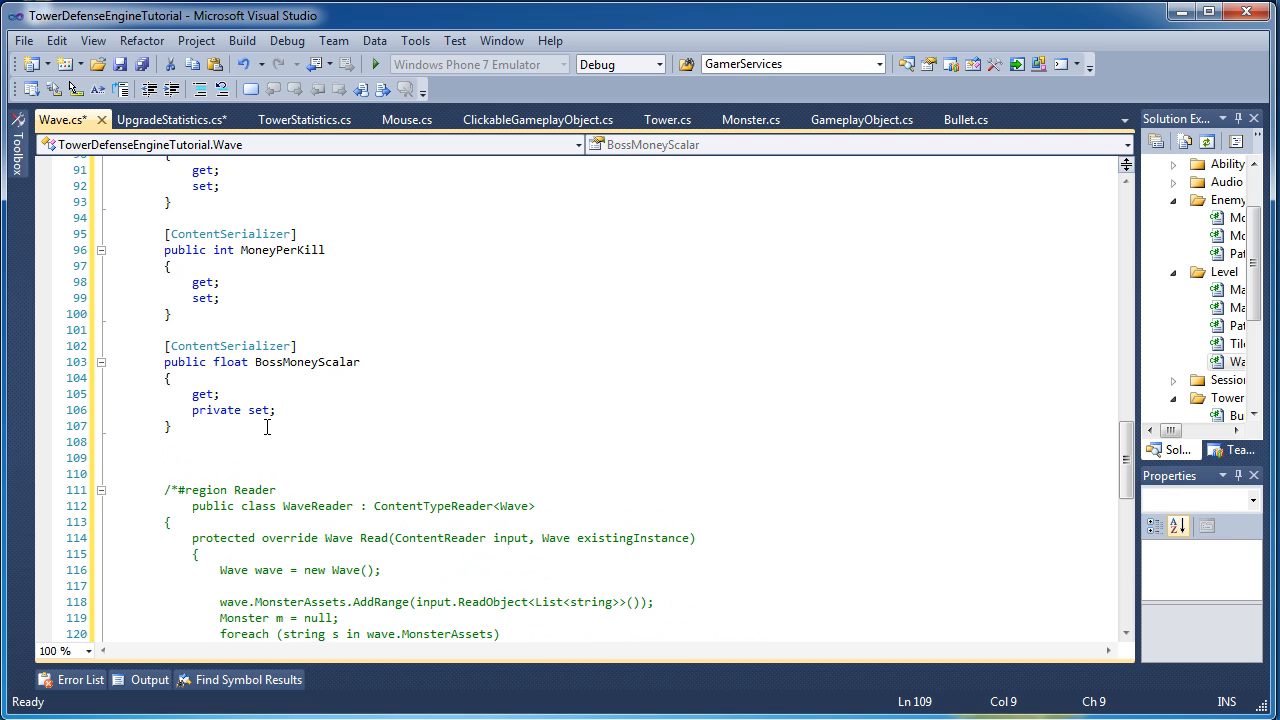
Add a [ContentSerializerIgnore] attribute line below BossMoneyScalar.
text([)
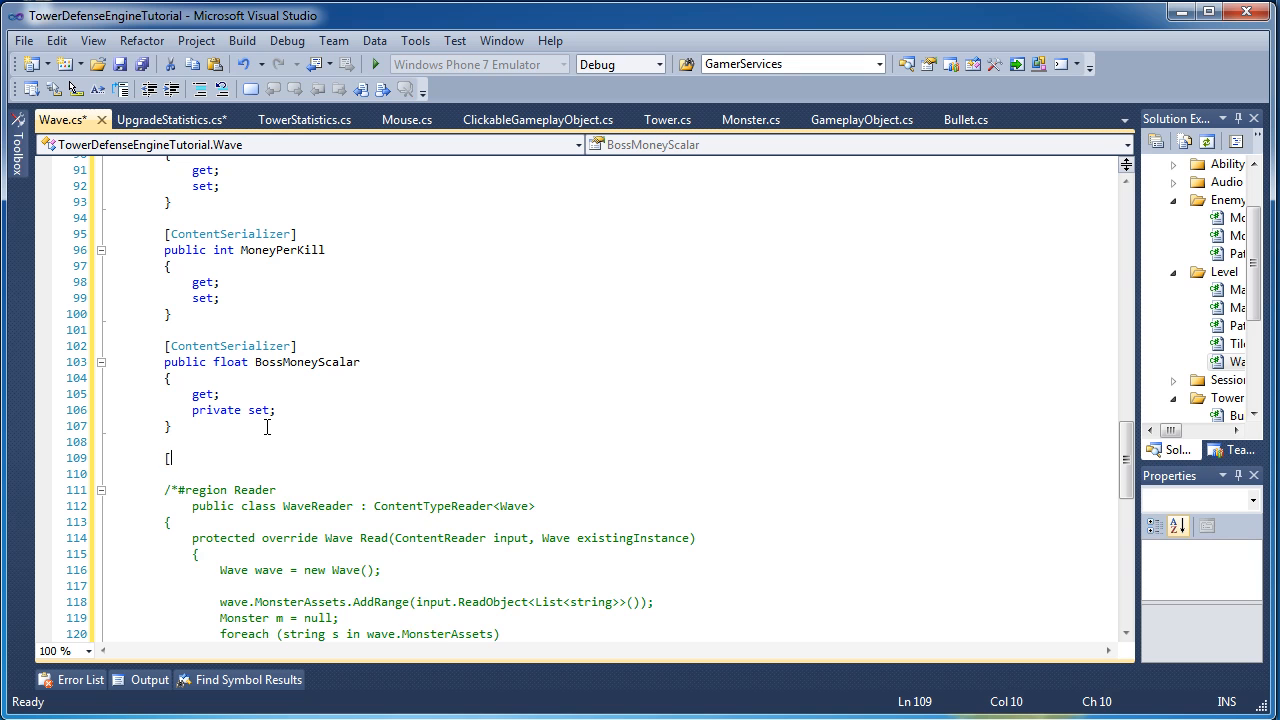
text(ContentSerializerIgnore)
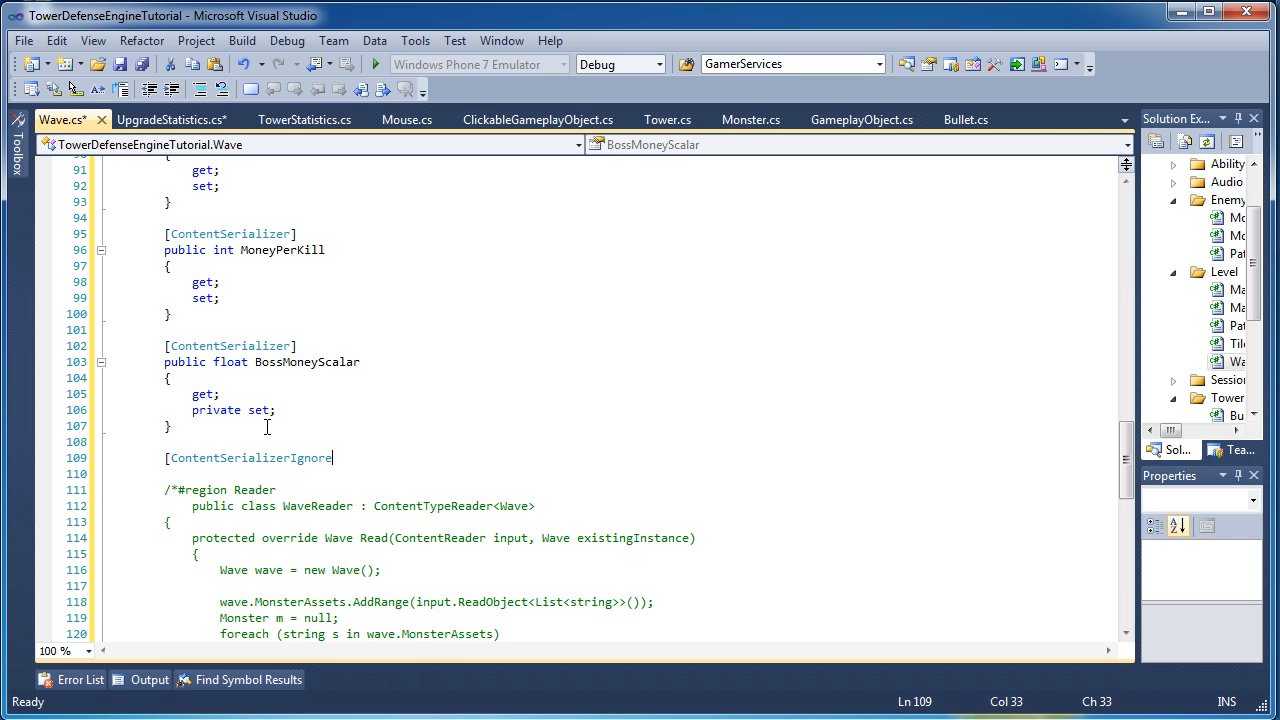
key(enter)
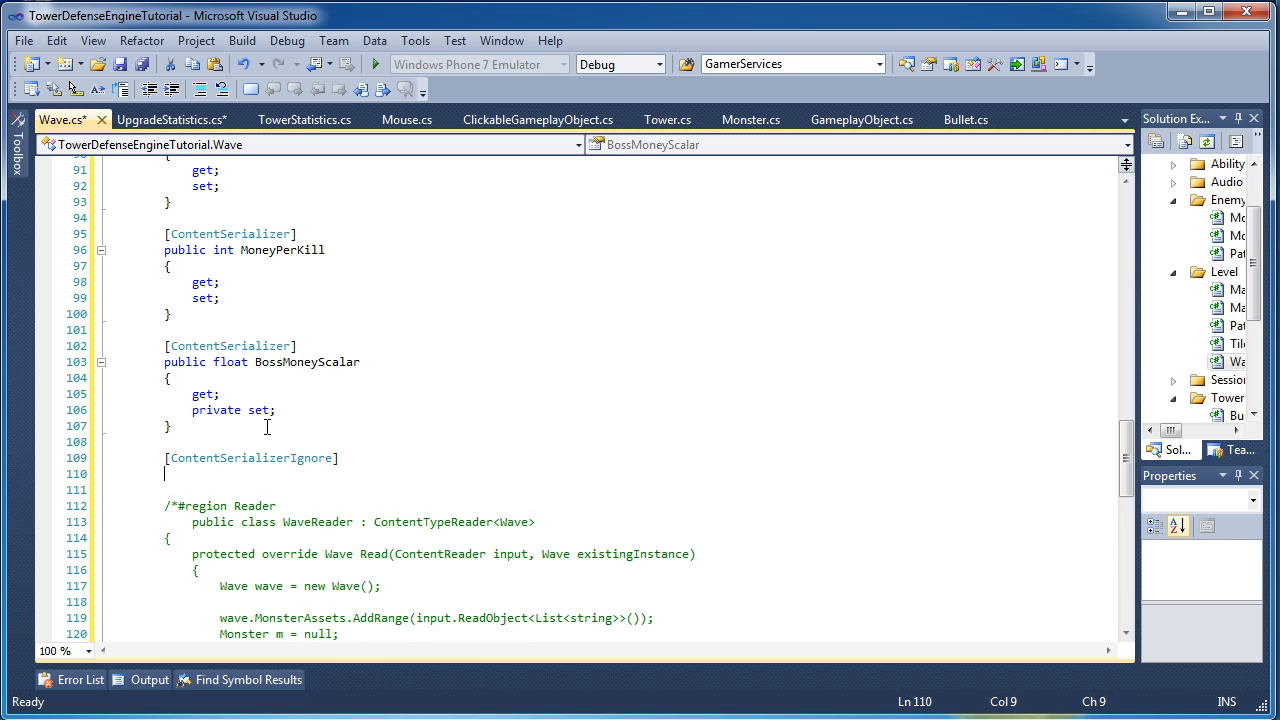
Declare public bool IsDone { get; protected set; } under the attribute.
text(public voo)
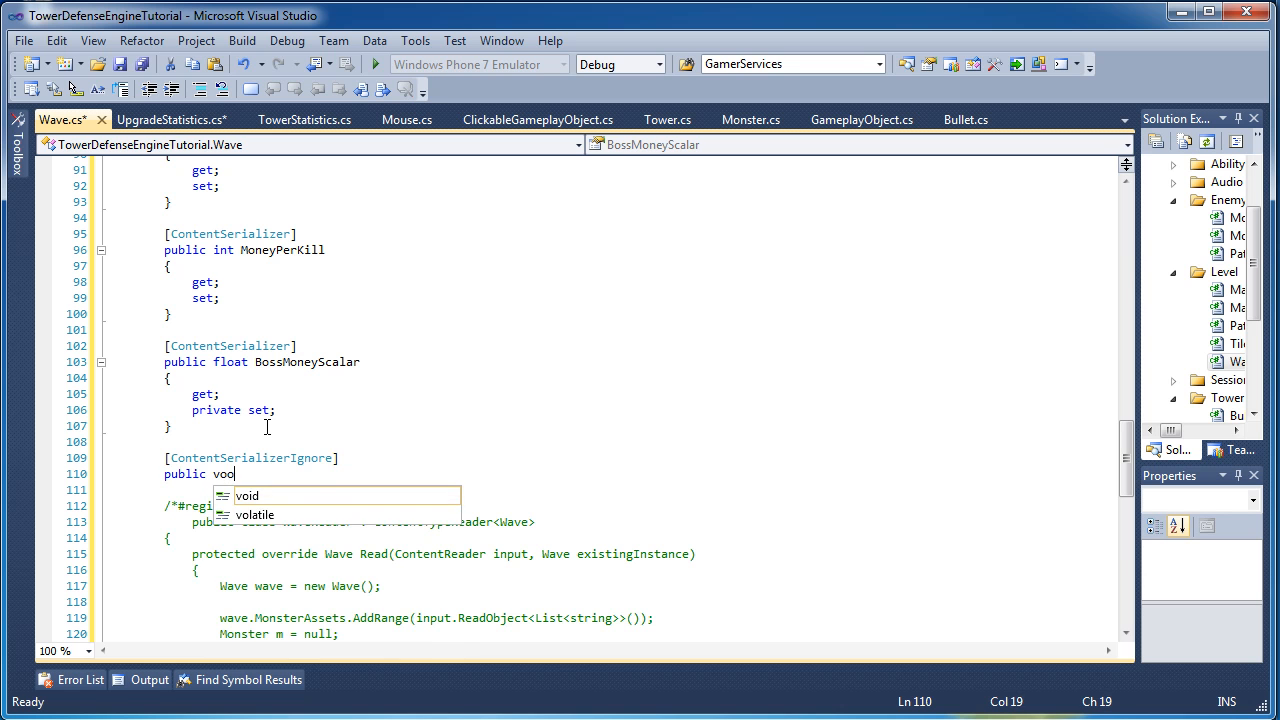
text(bool)
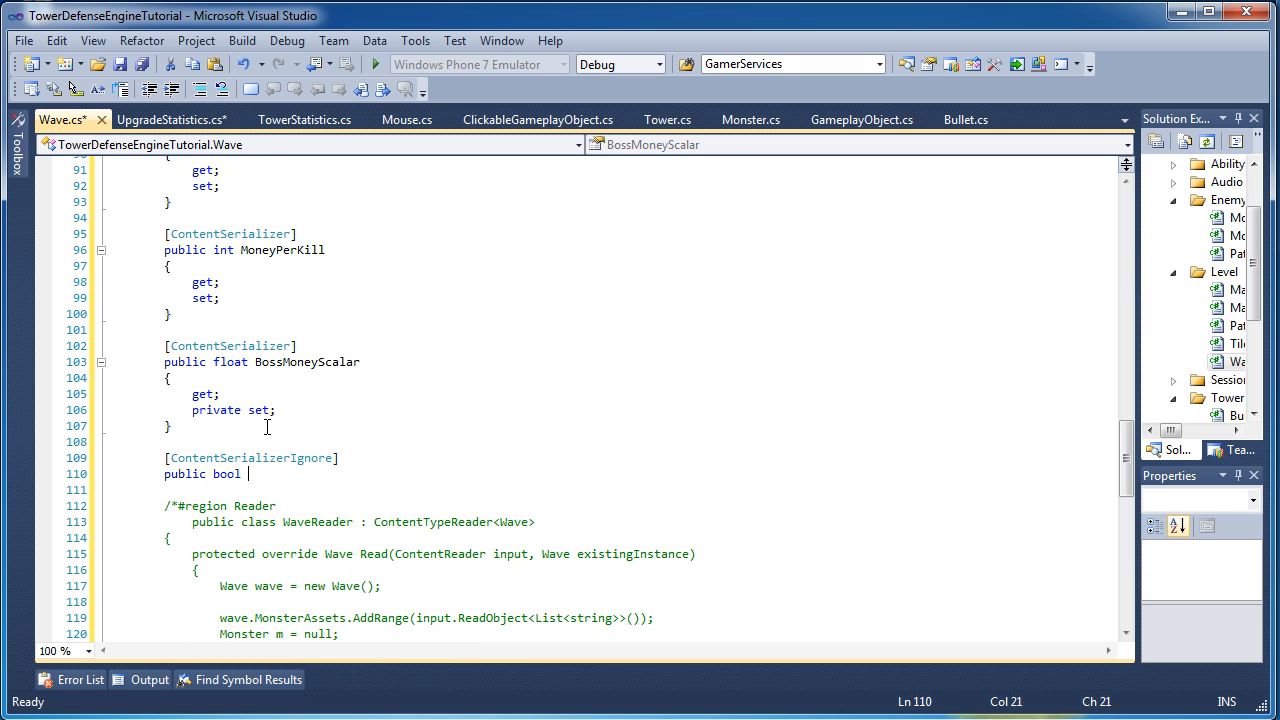
text(IsDone)
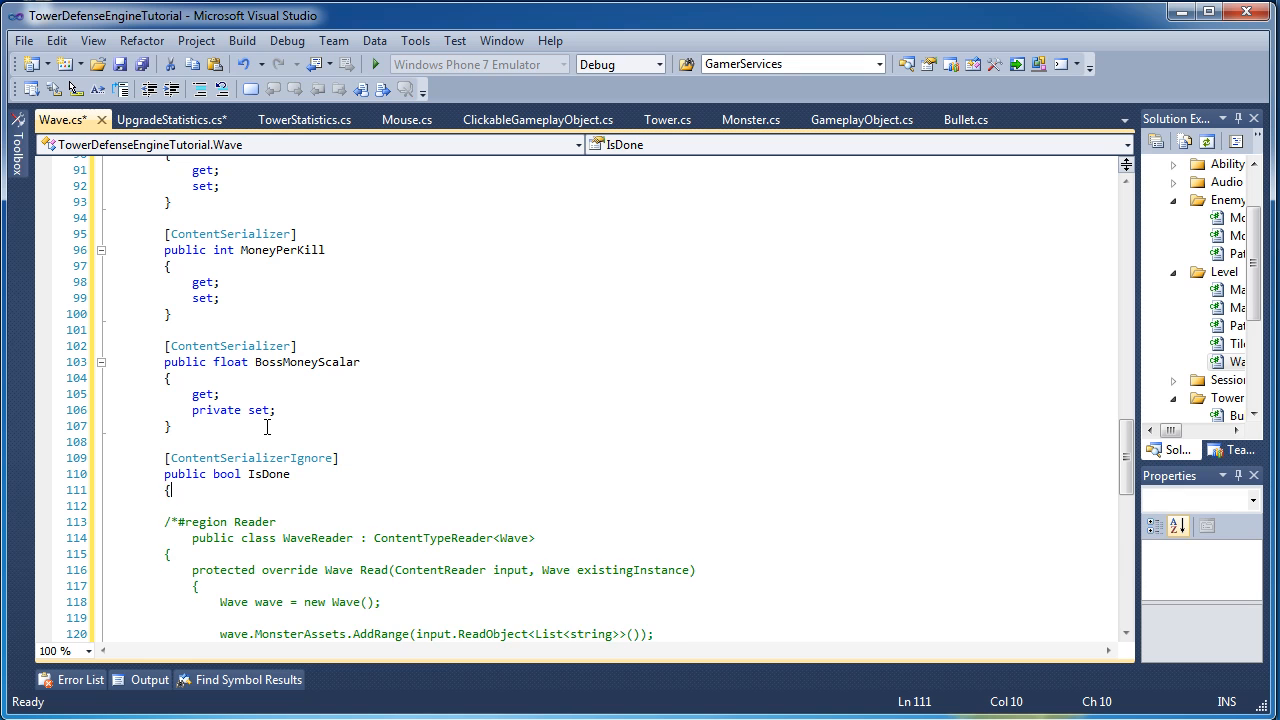
text(get;)
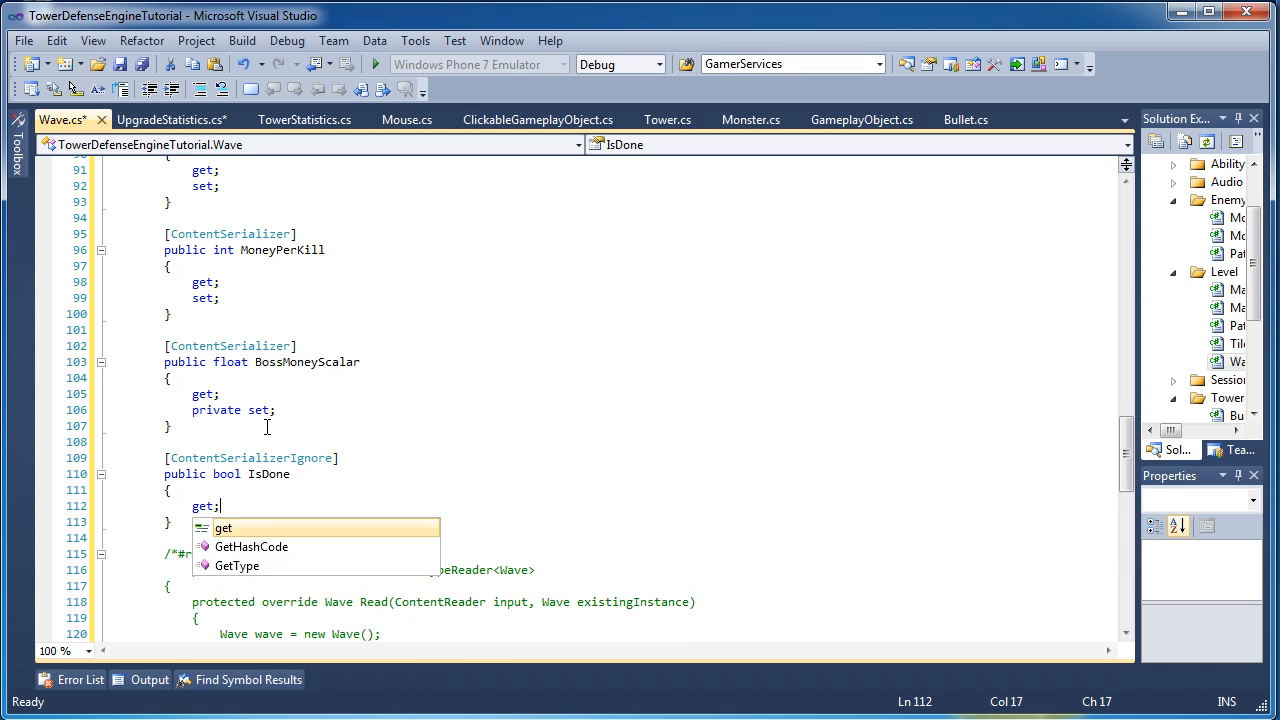
text(protected)
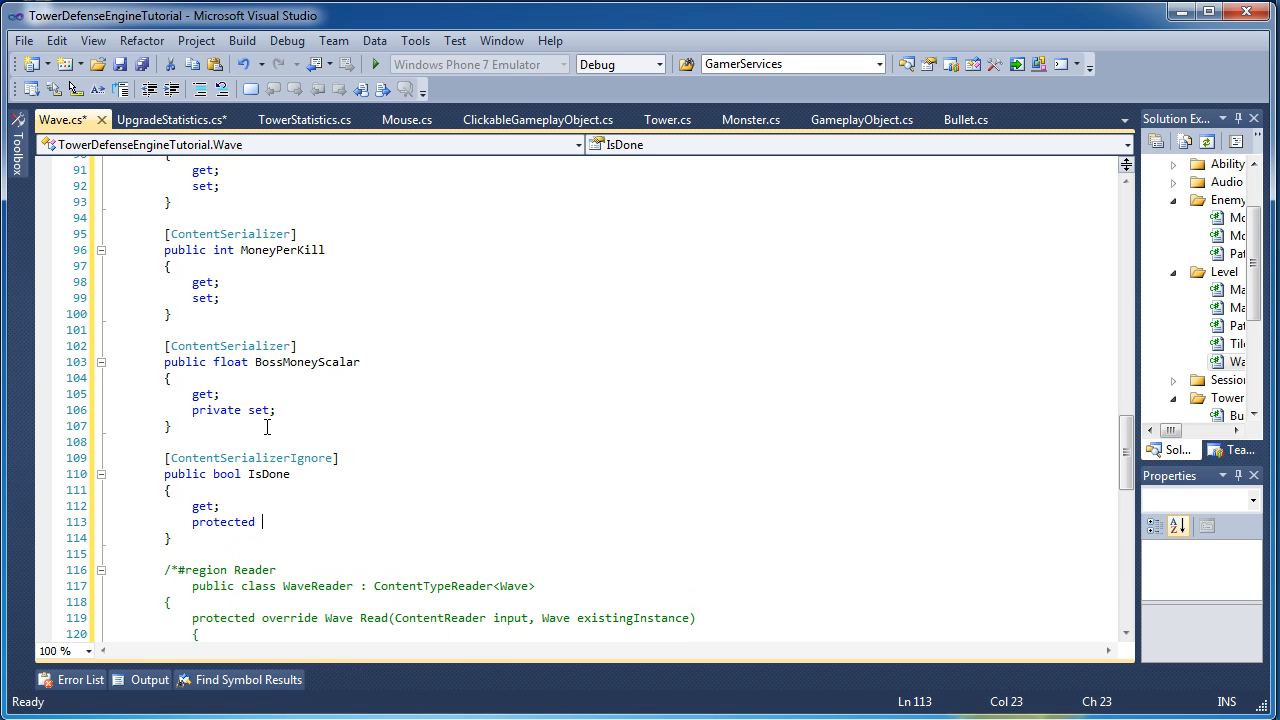
text(set;)
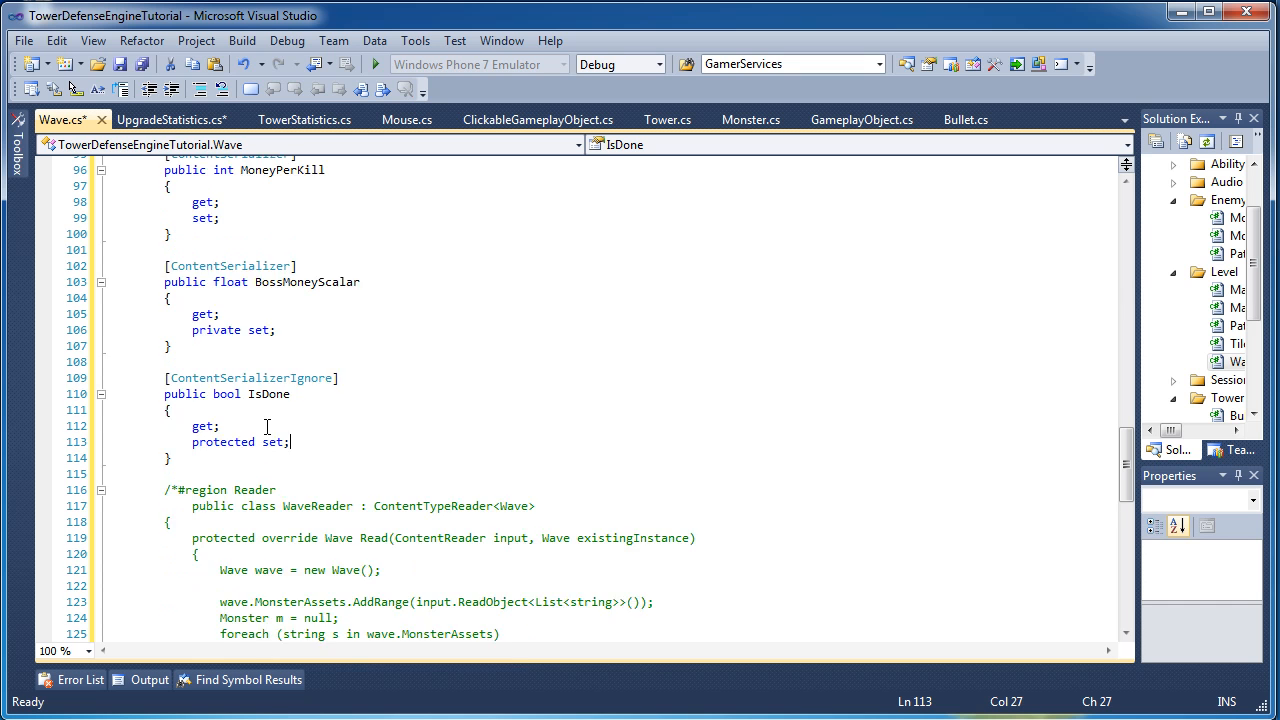
scroll(down, 3)
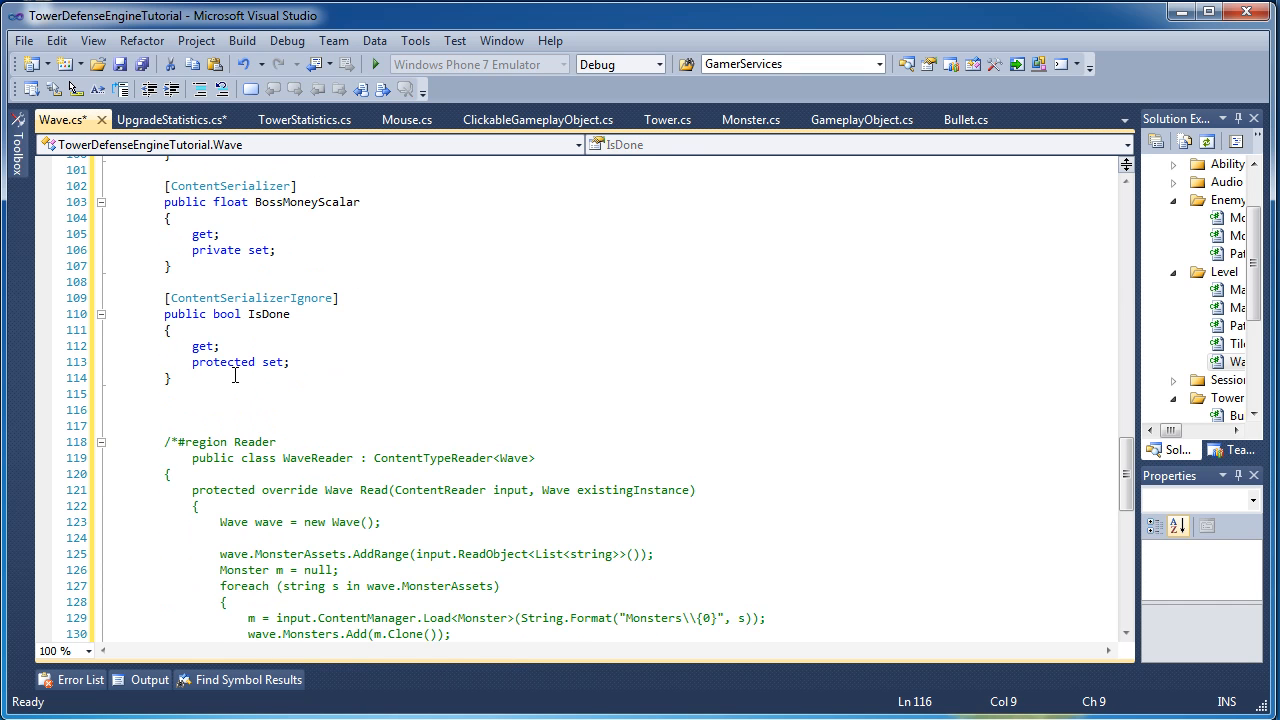
Add an empty public void Initialize(Map map) { } stub below the constructor.
text(Pu)
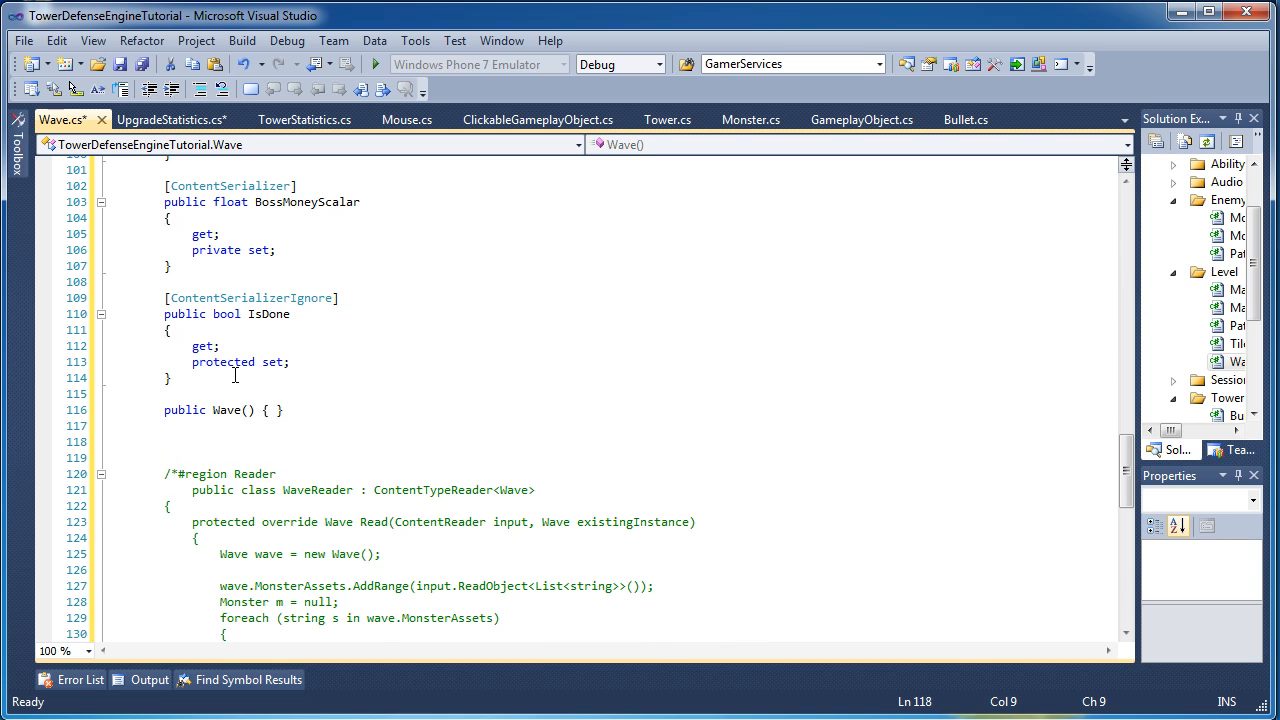
click(164, 442)
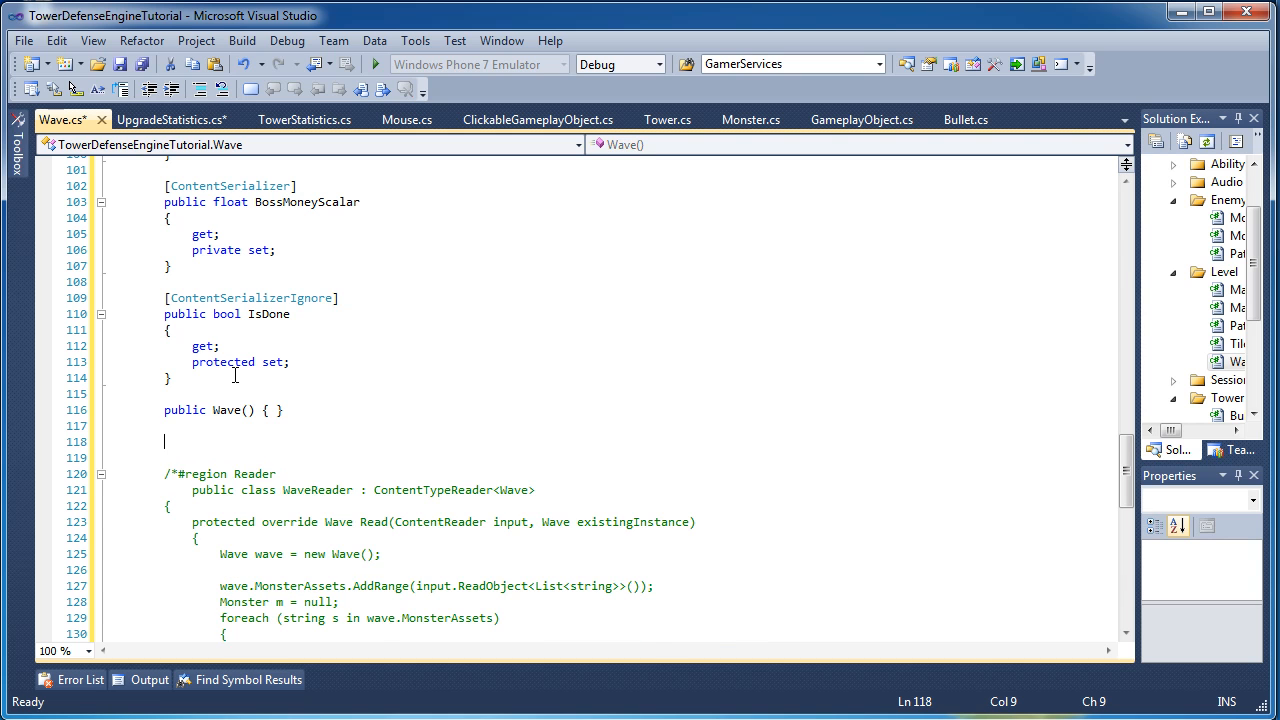
text(public void Initia)
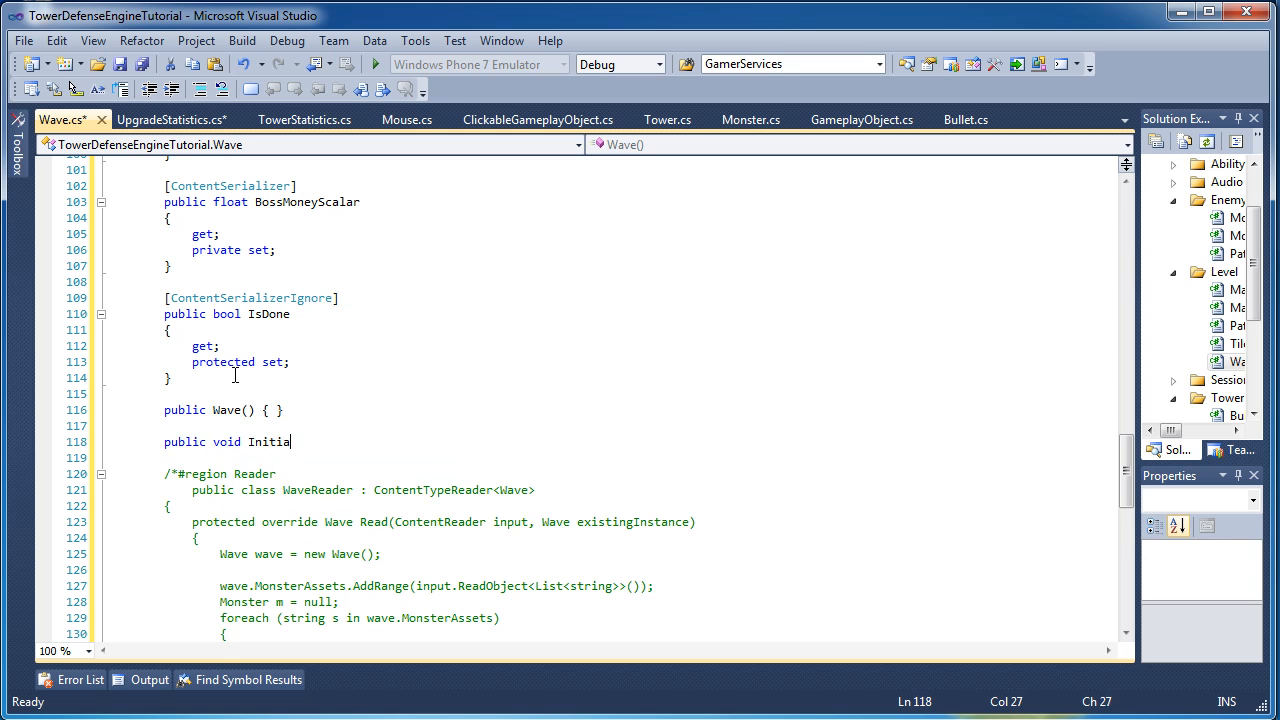
text(lize()
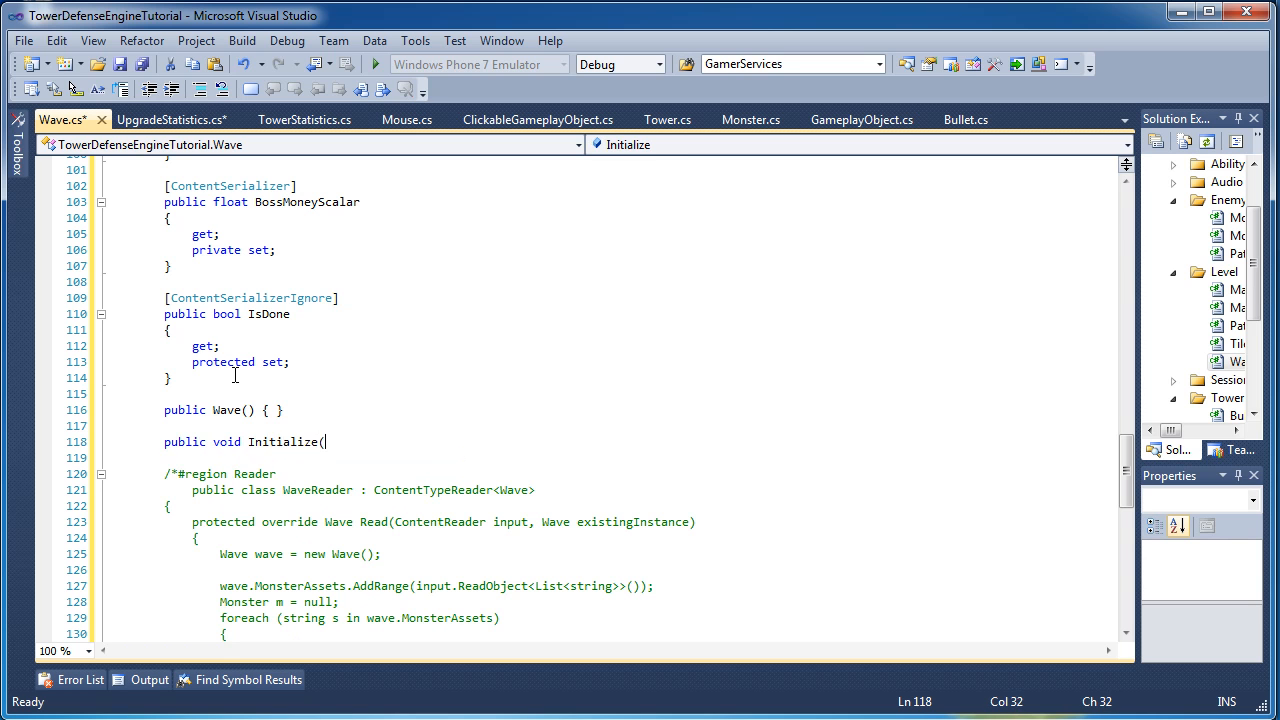
text(Map map)
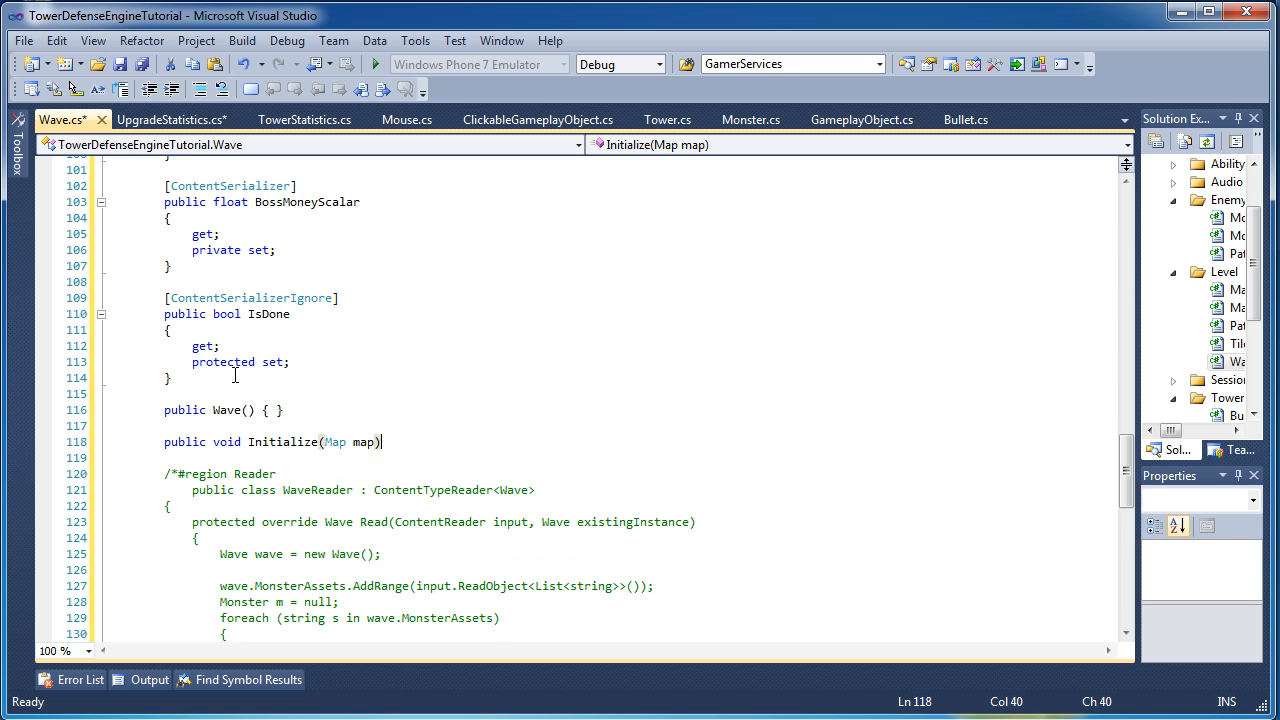
text({ })
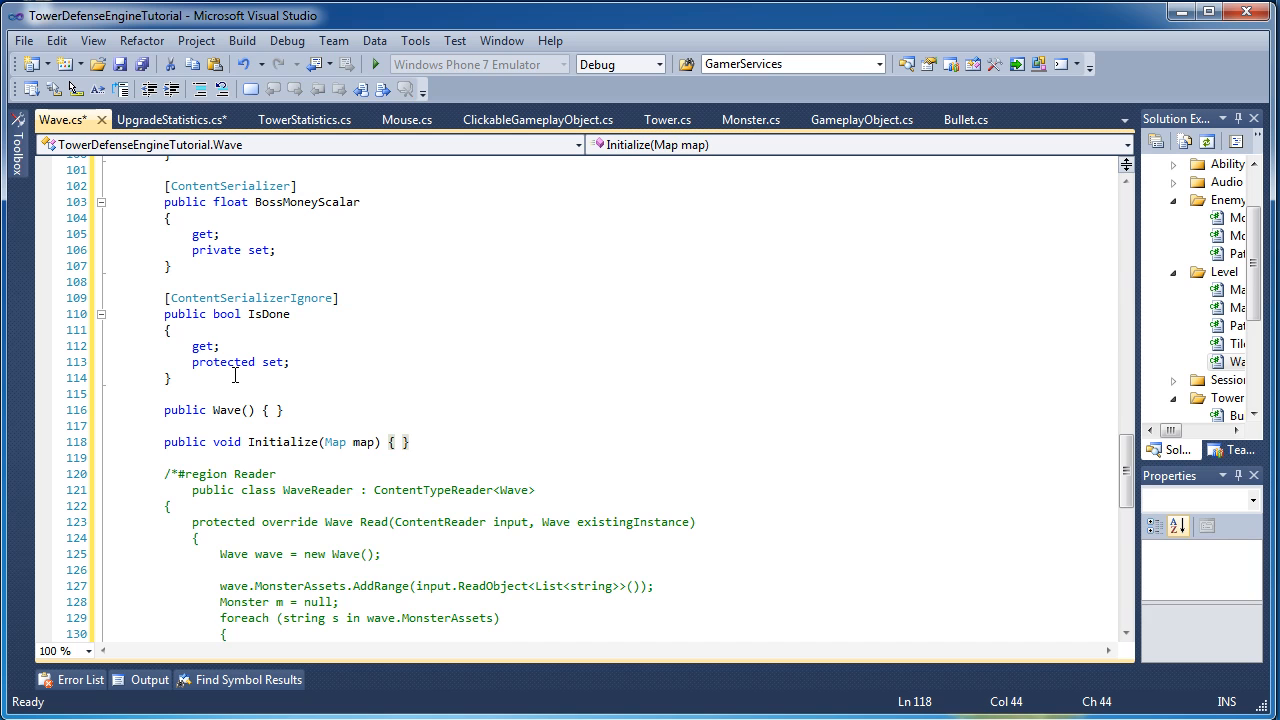
Add an empty public void Update(GameTime gameTime) { } stub after Initialize.
text(public void Upfda)
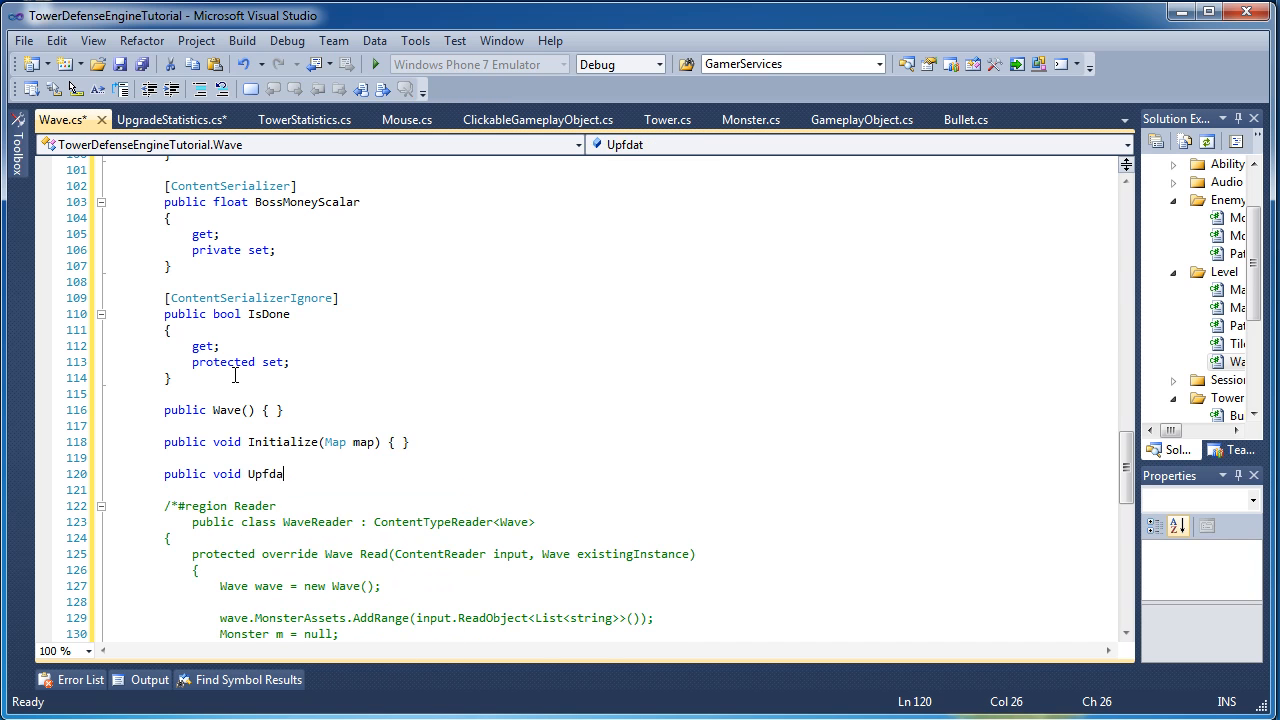
text(te(GameTime)
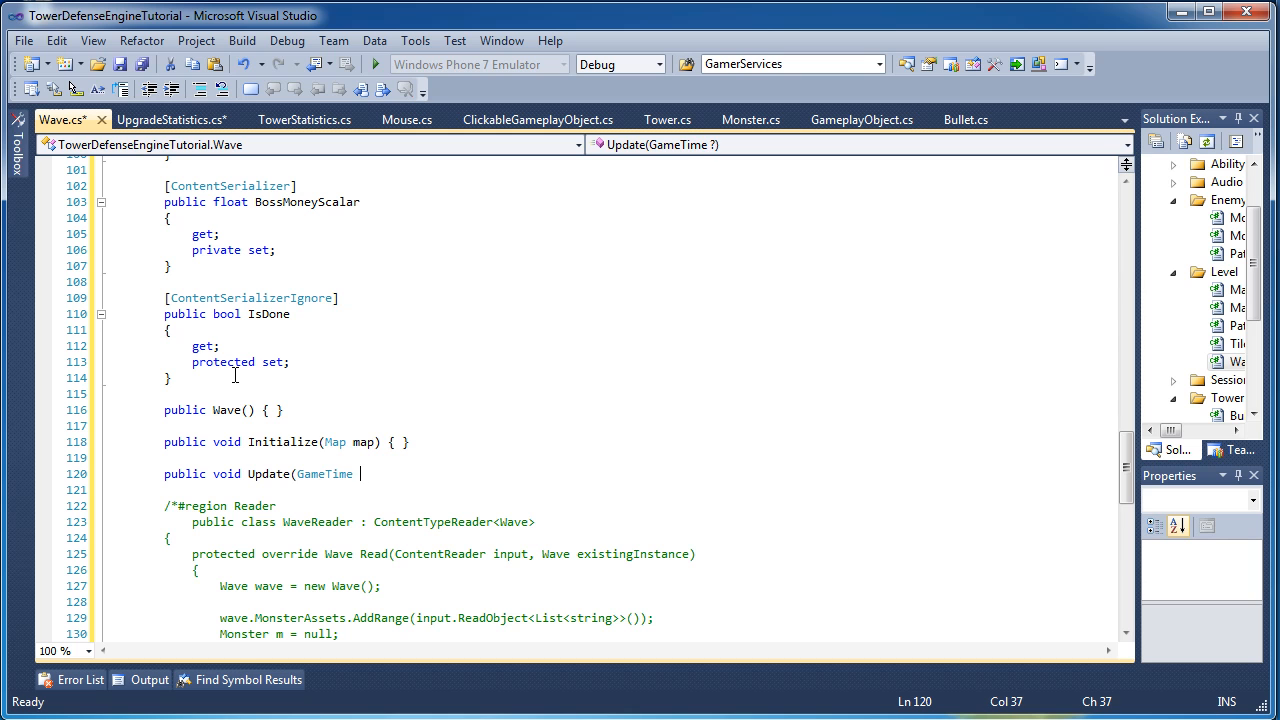
text(gameTime) {)
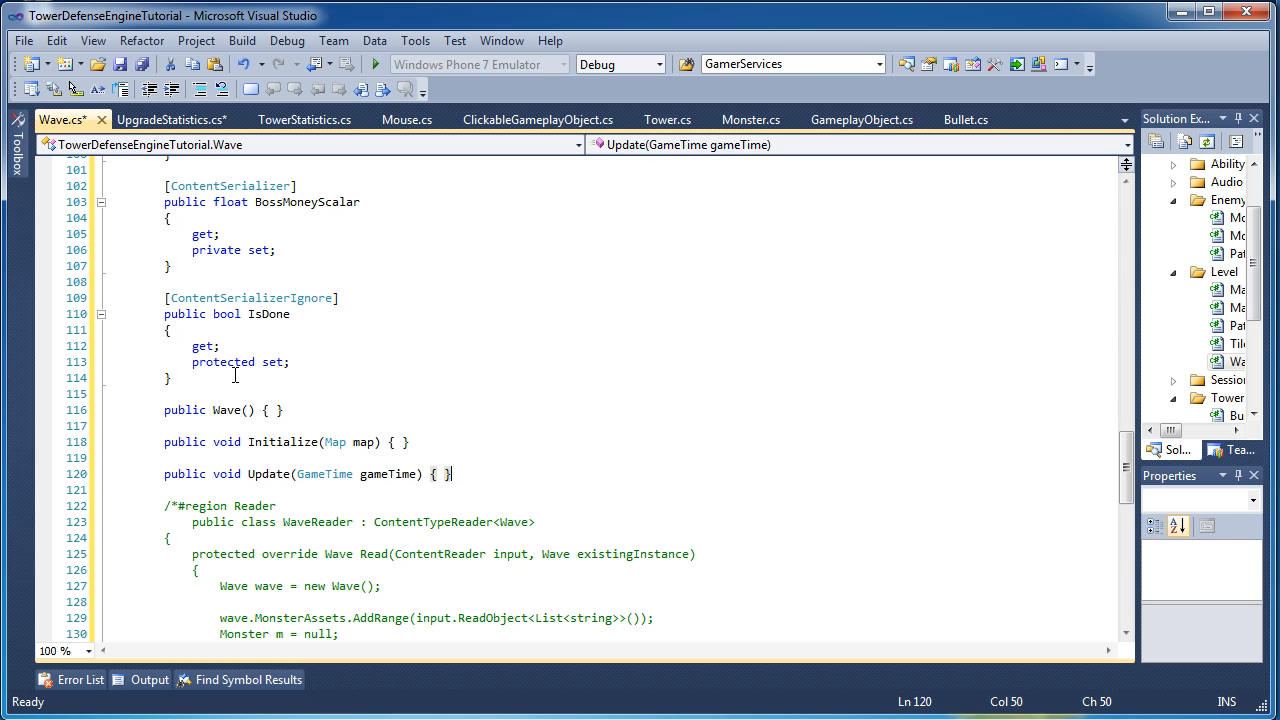
Add an empty public void Remove(Monster m) { } stub after Update.
key(enter)
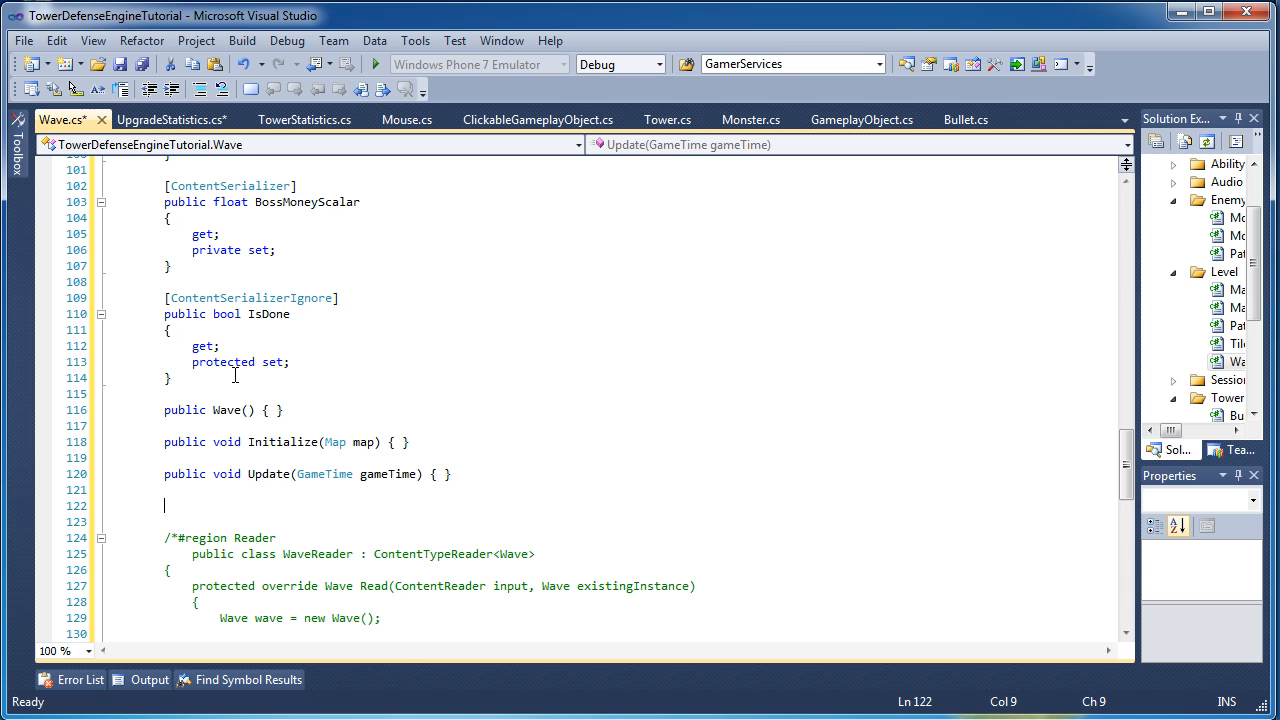
text(public)
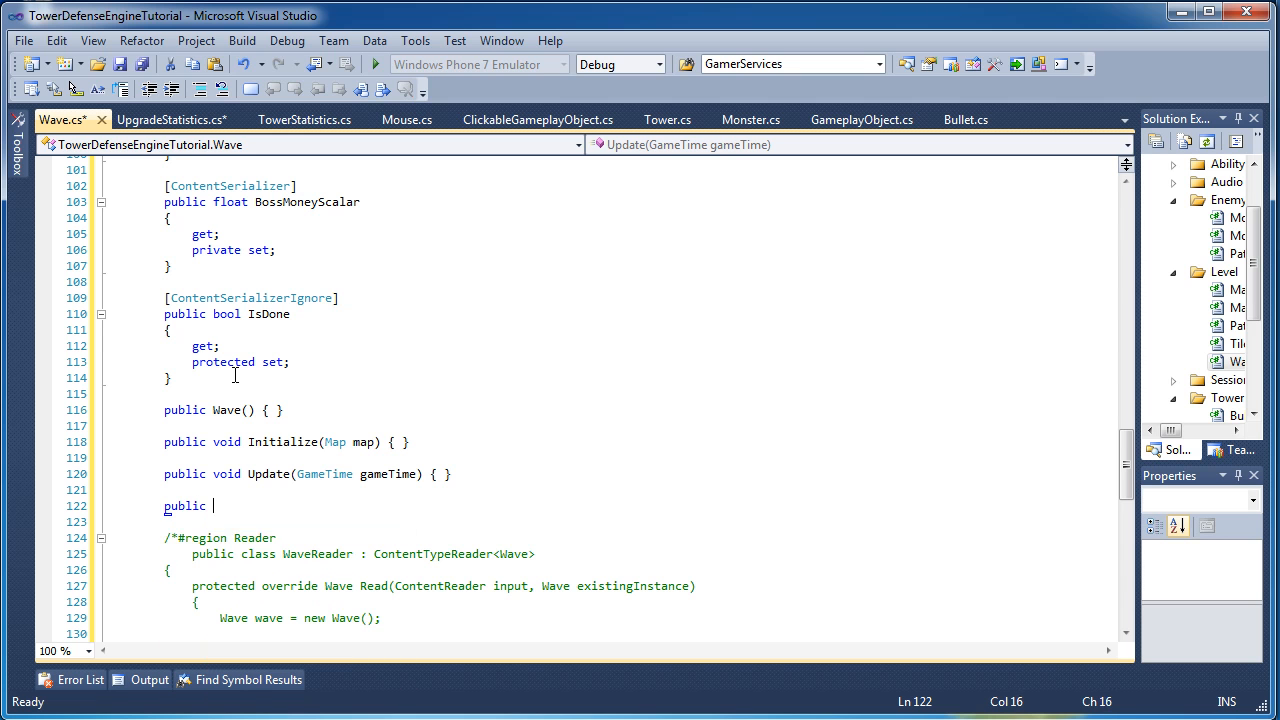
text(void Remove()
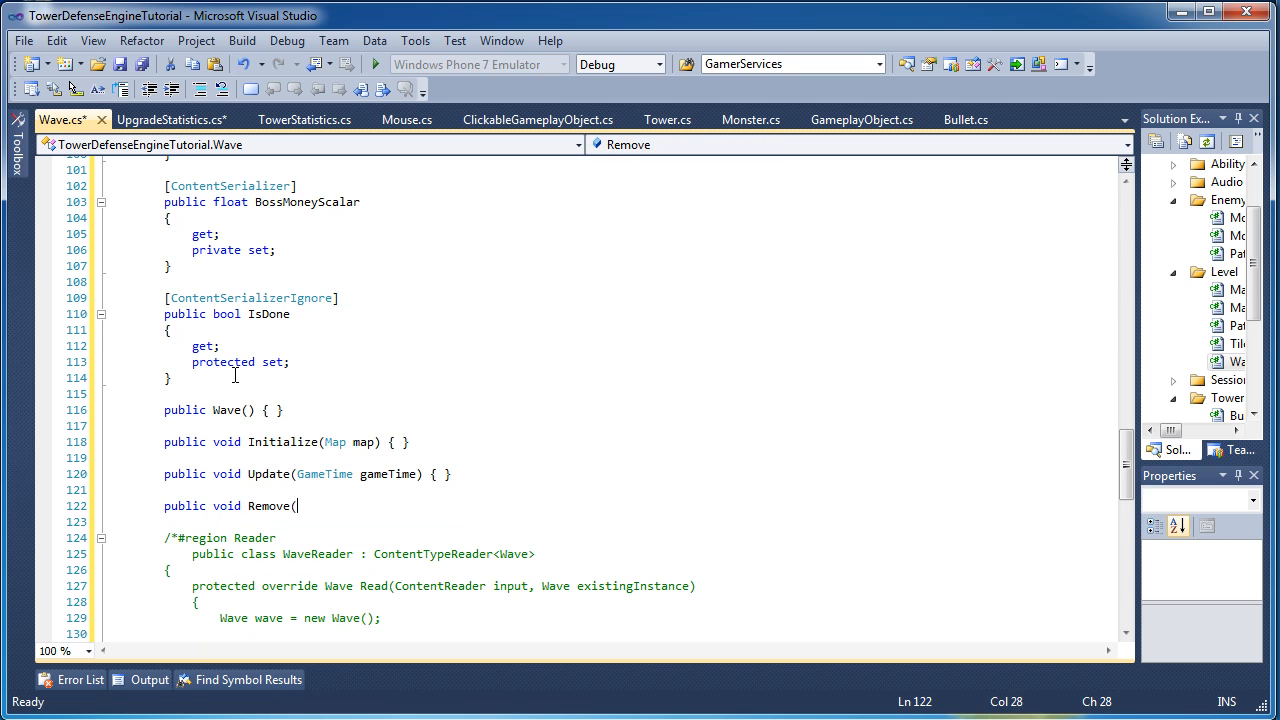
text(Monster m_)
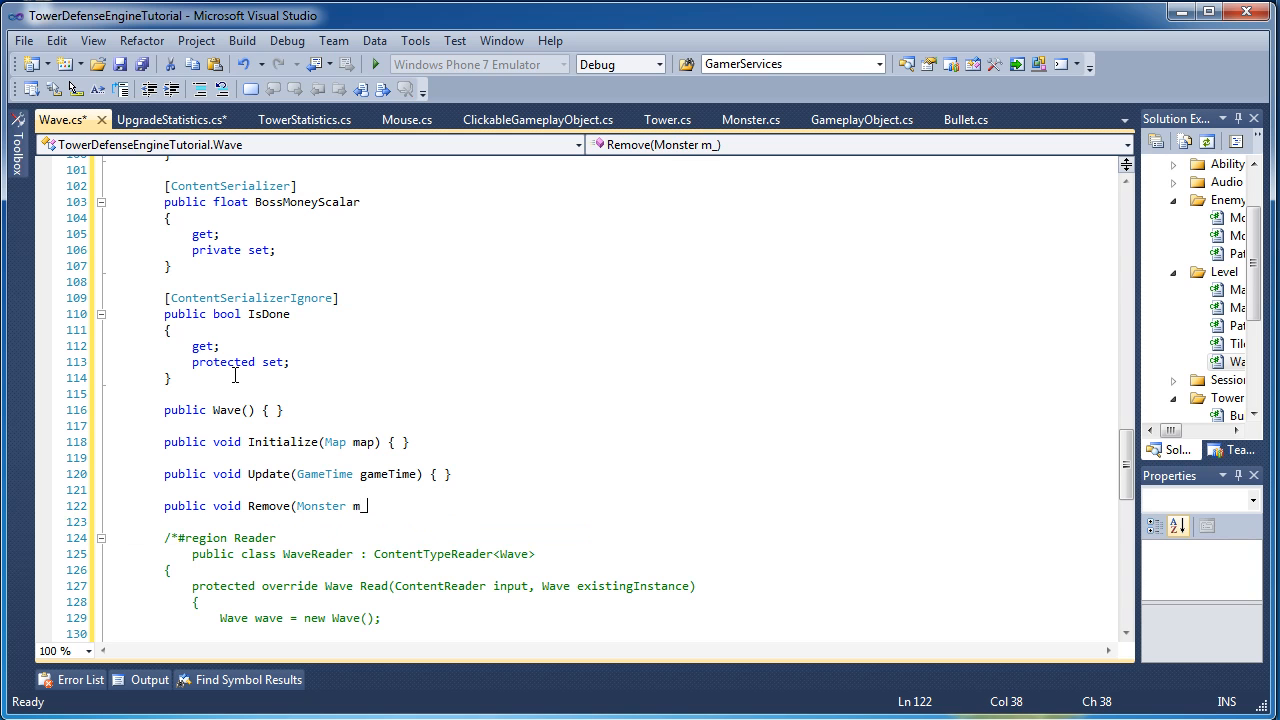
text() { })
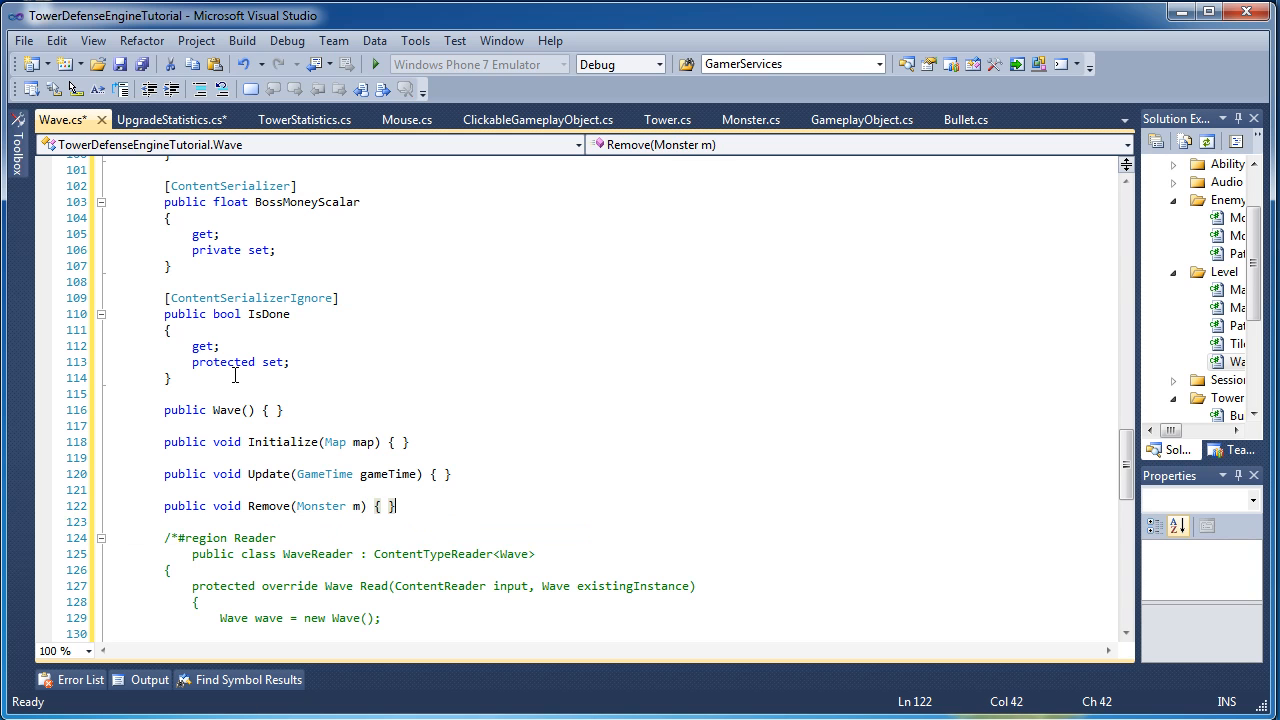
Add an empty public void Reset() { } stub after Remove.
key(enter)
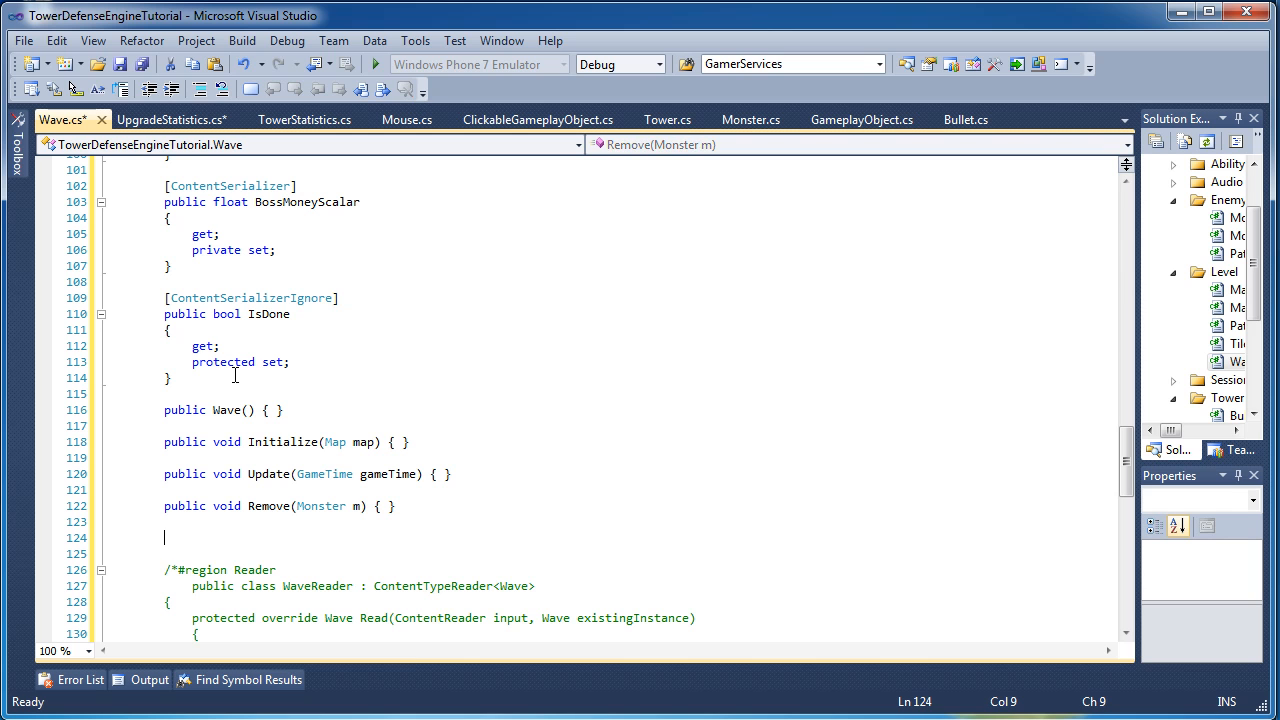
text(public void)
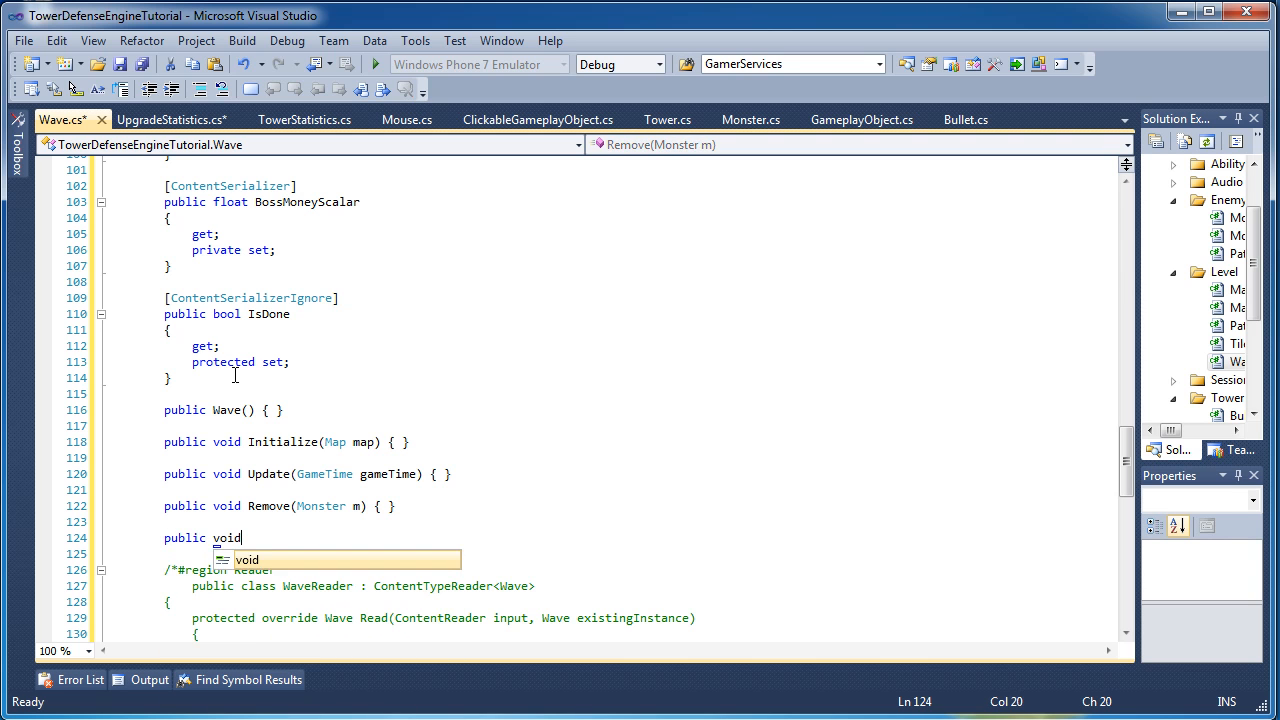
text(Resw)
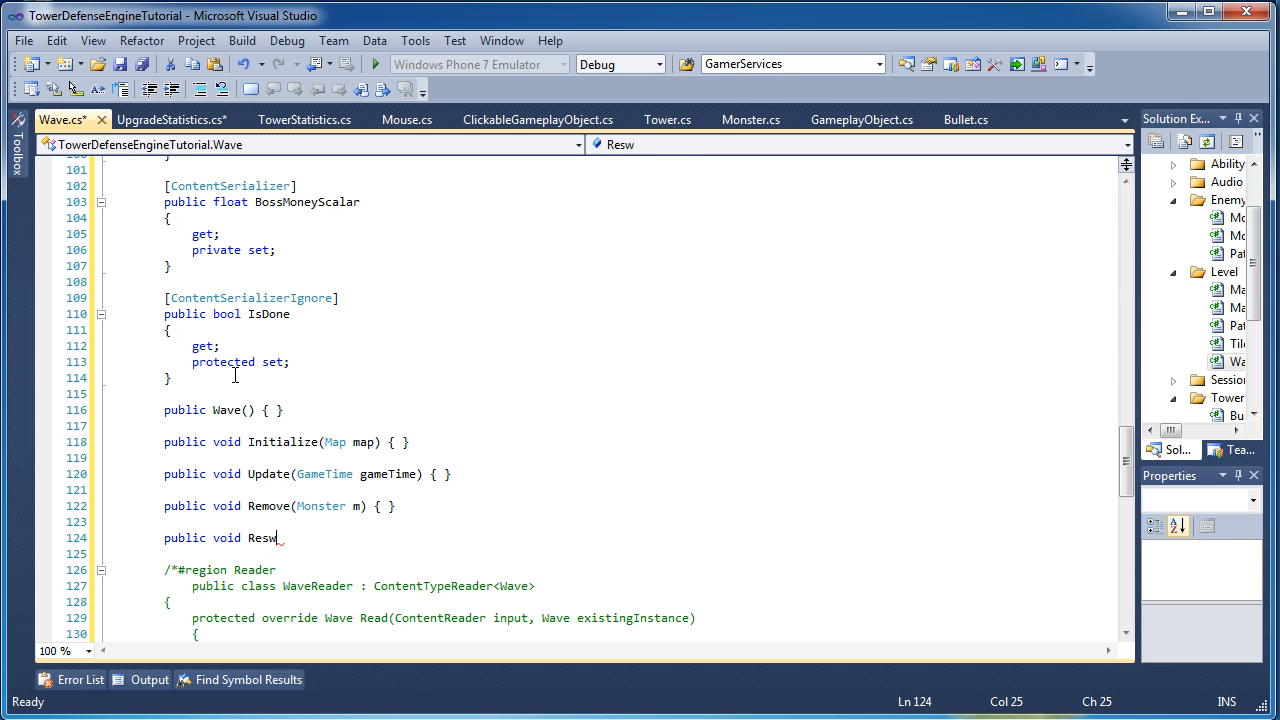
text(et())
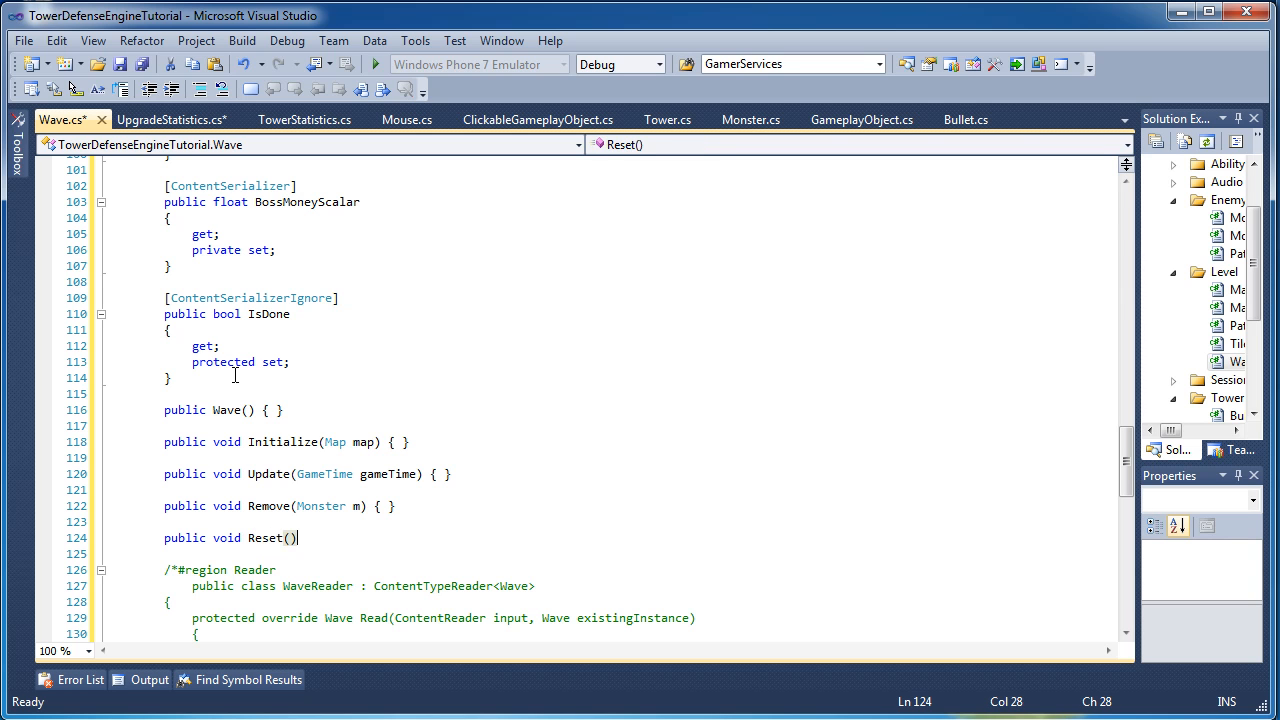
text({ })
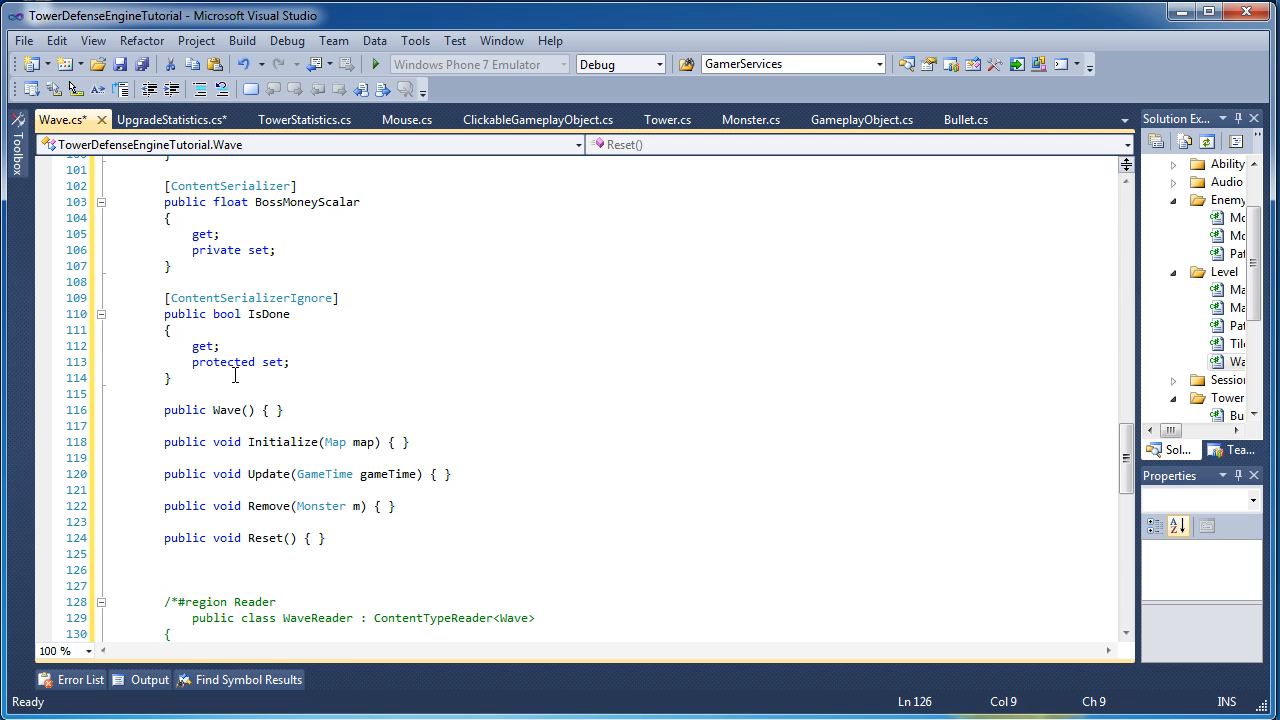
click(164, 568)
text(public override string ToString())
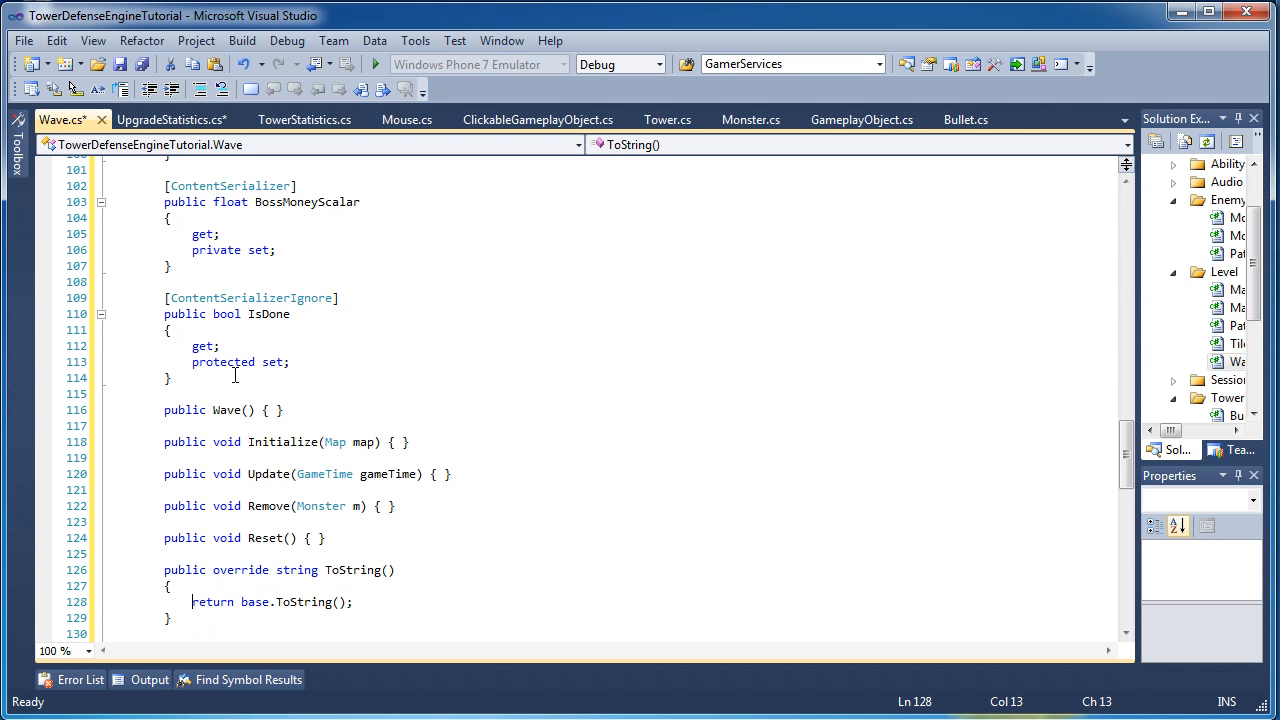
Scroll down past the ToString override to the commented-out WaveReader region.
scroll(down, 3)
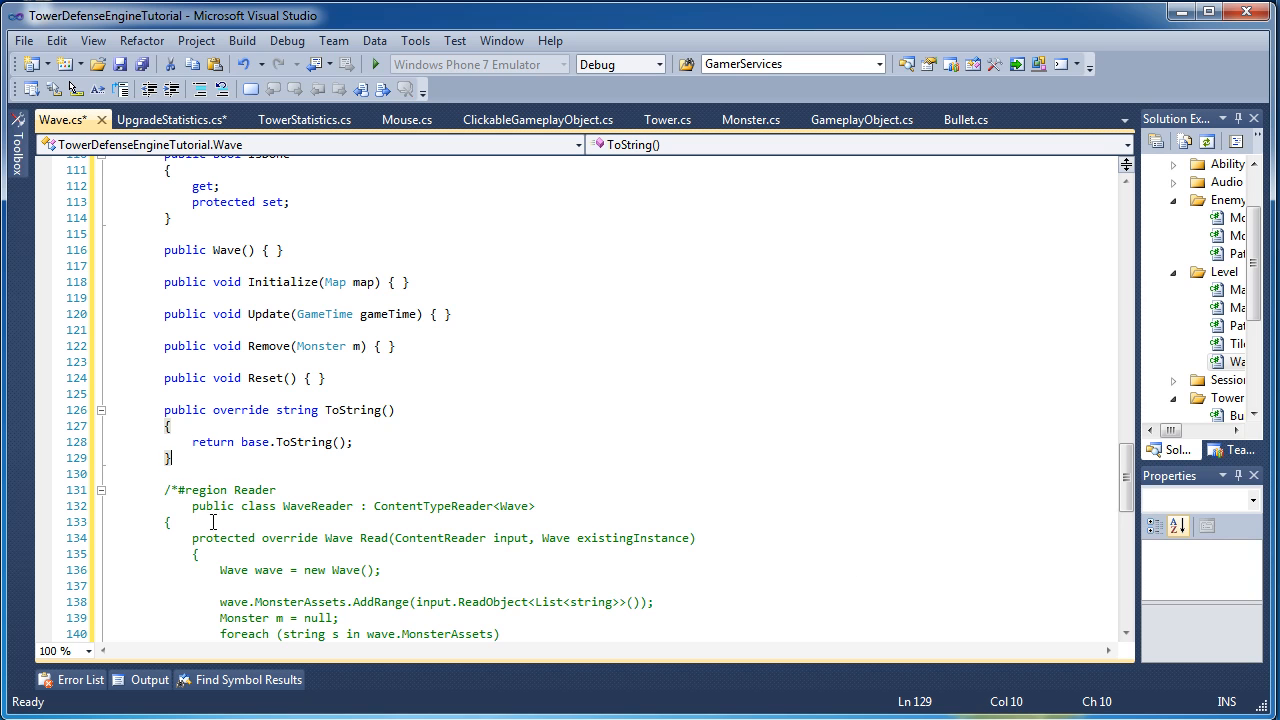
click(212, 488)
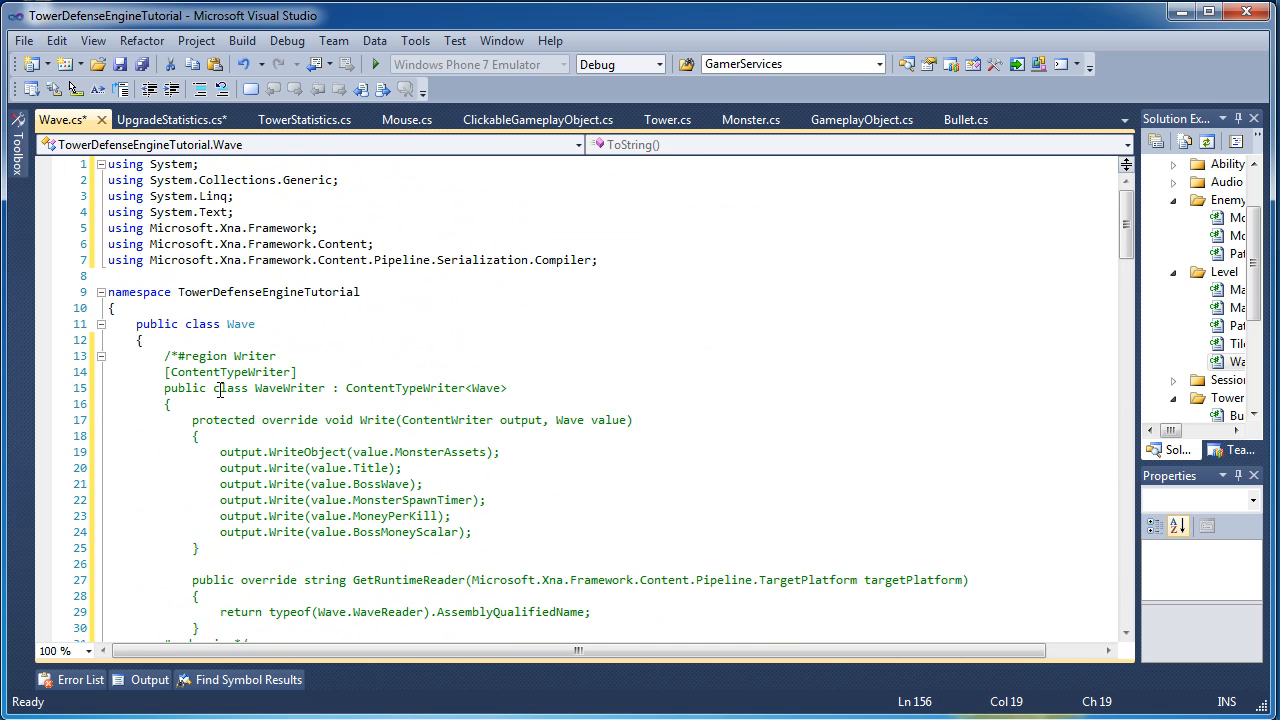
scroll(down, 3)
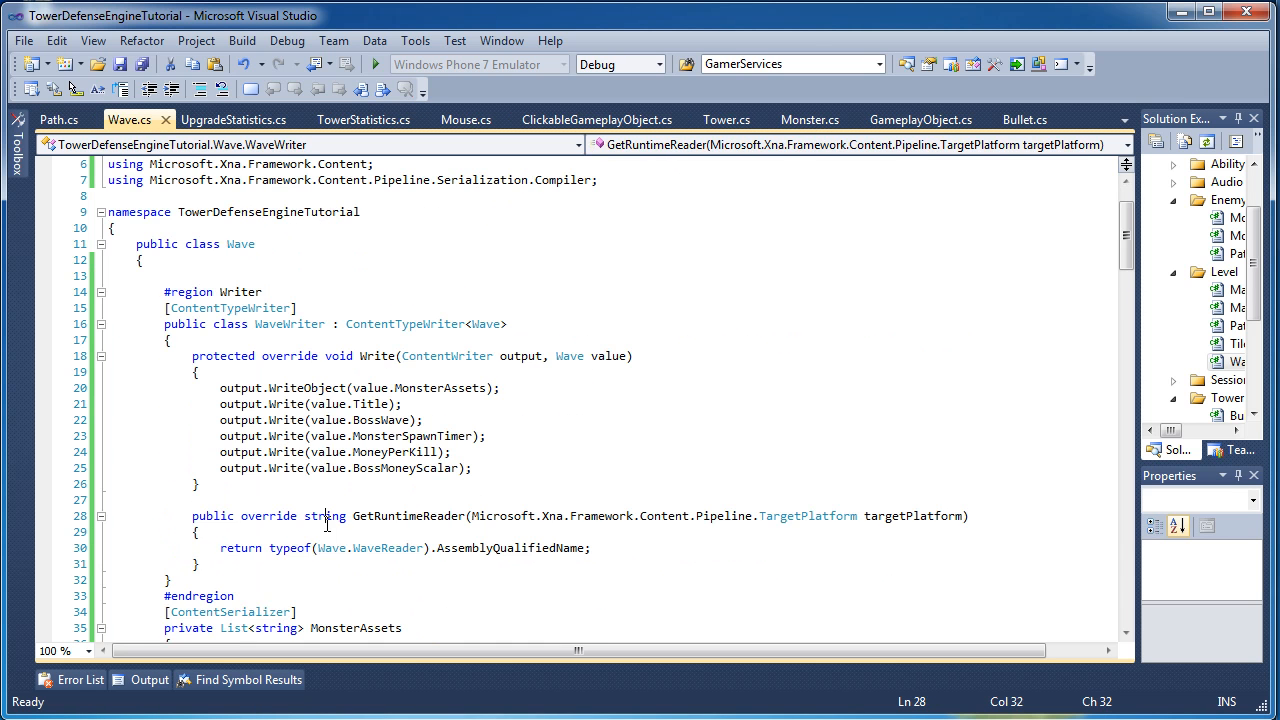
scroll(down, 3)
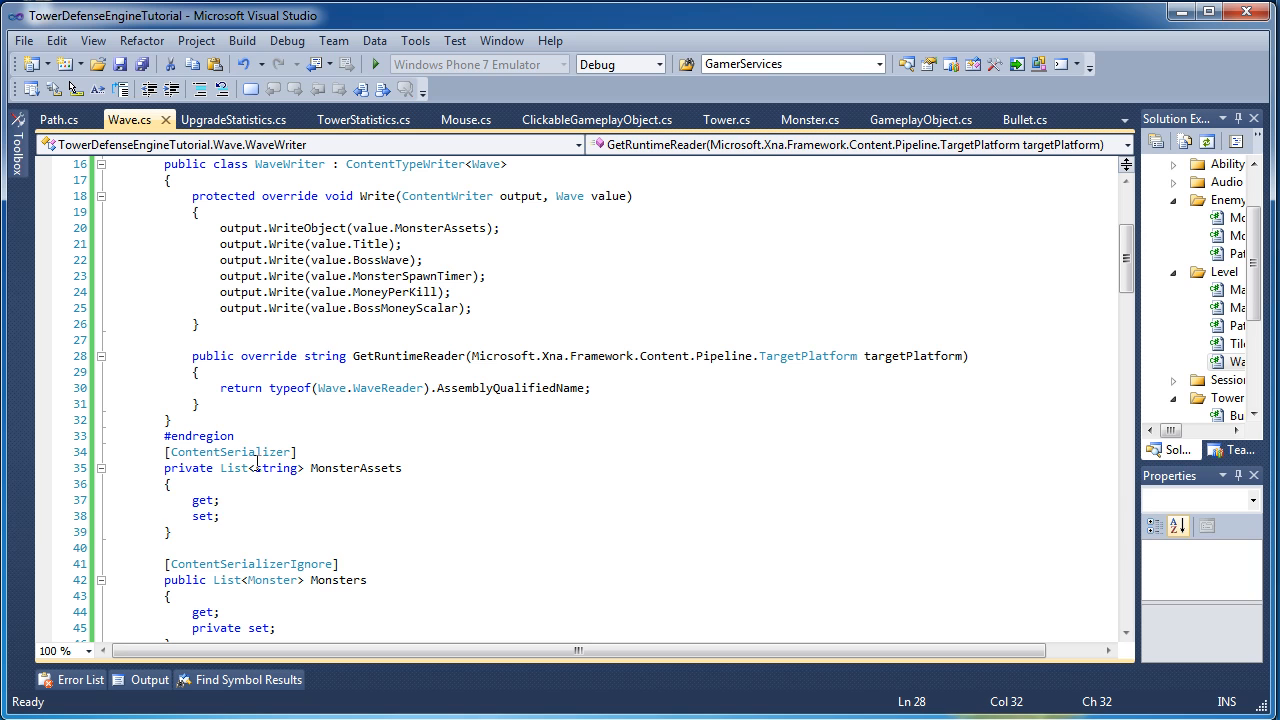
double_click(356, 468)
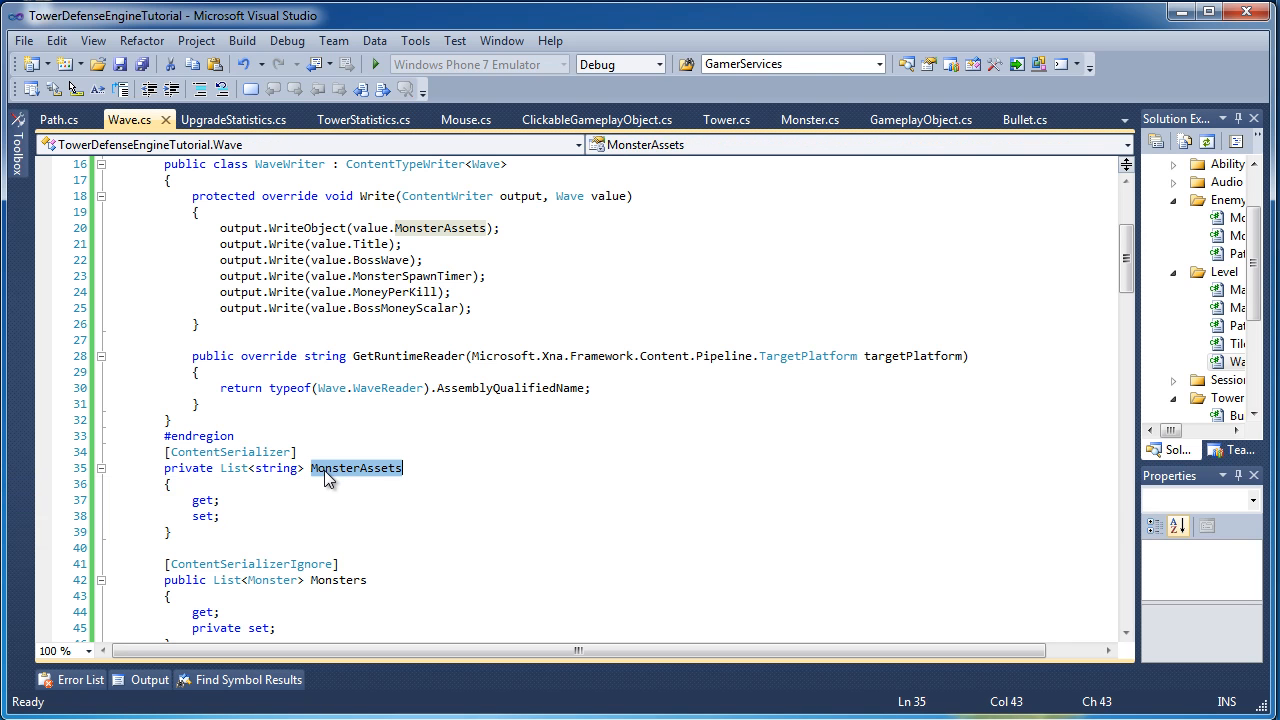
scroll(up, 3)
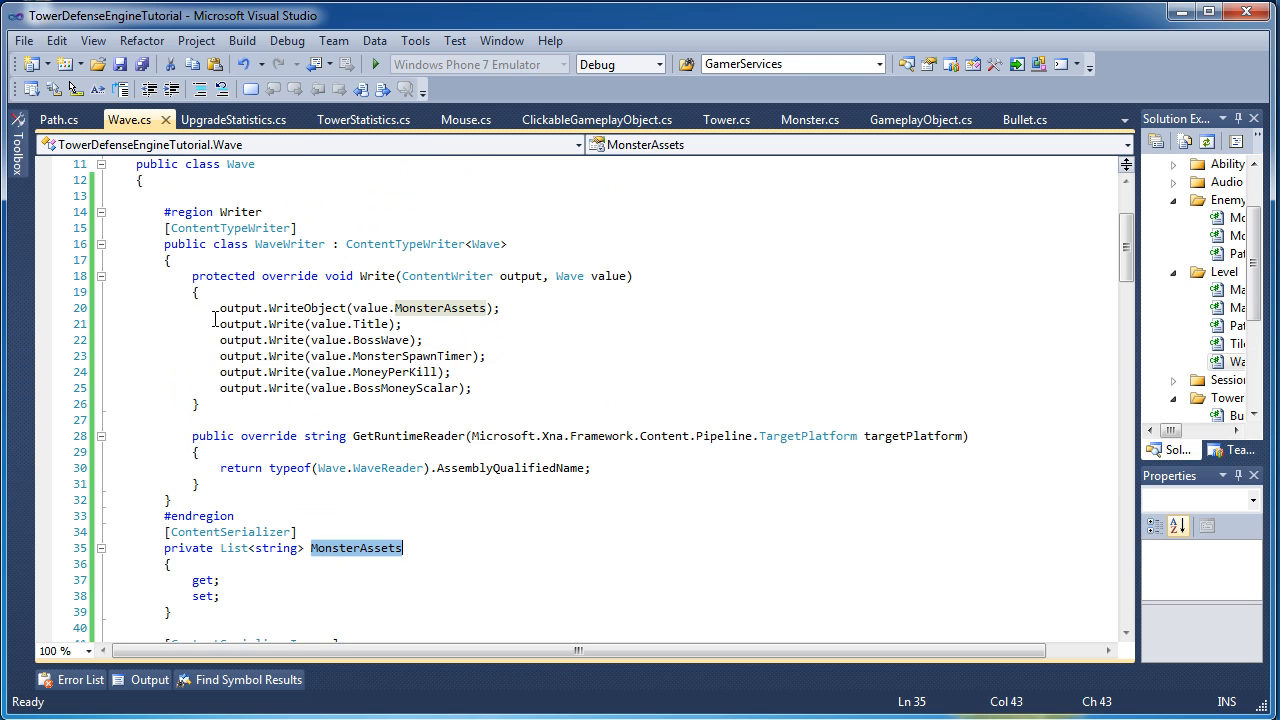
click(308, 308)
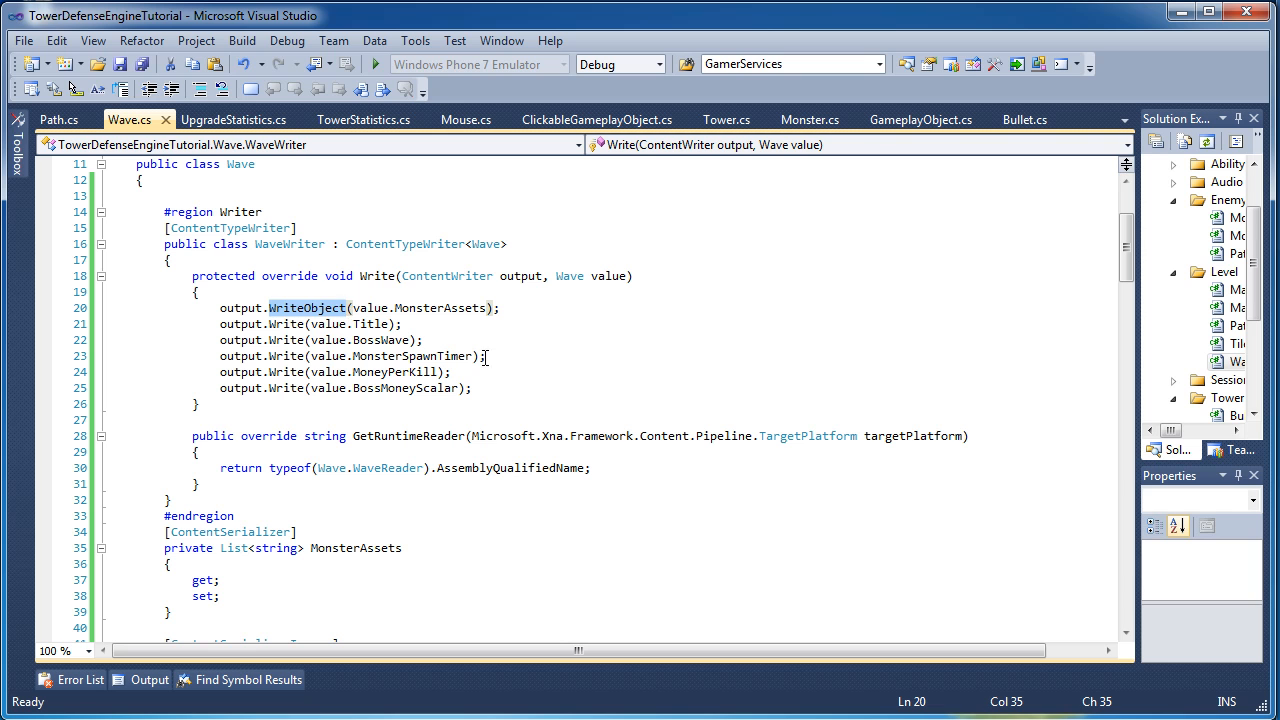
double_click(440, 308)
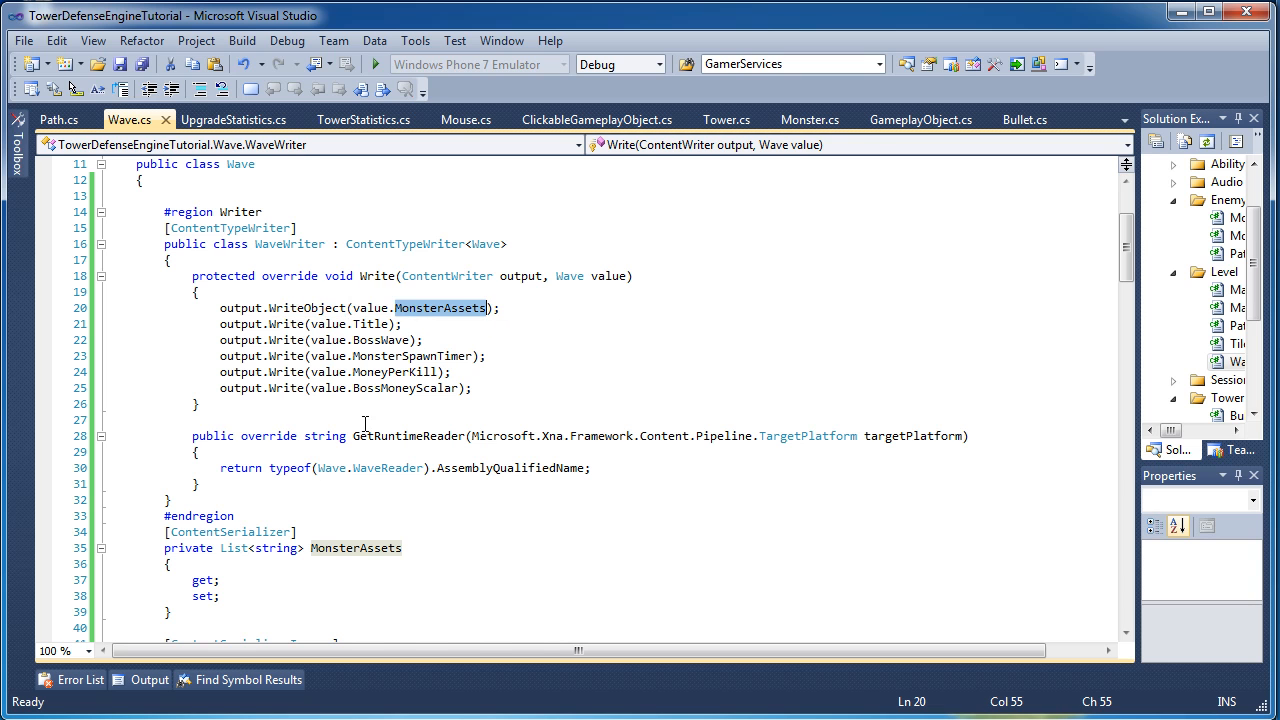
click(308, 308)
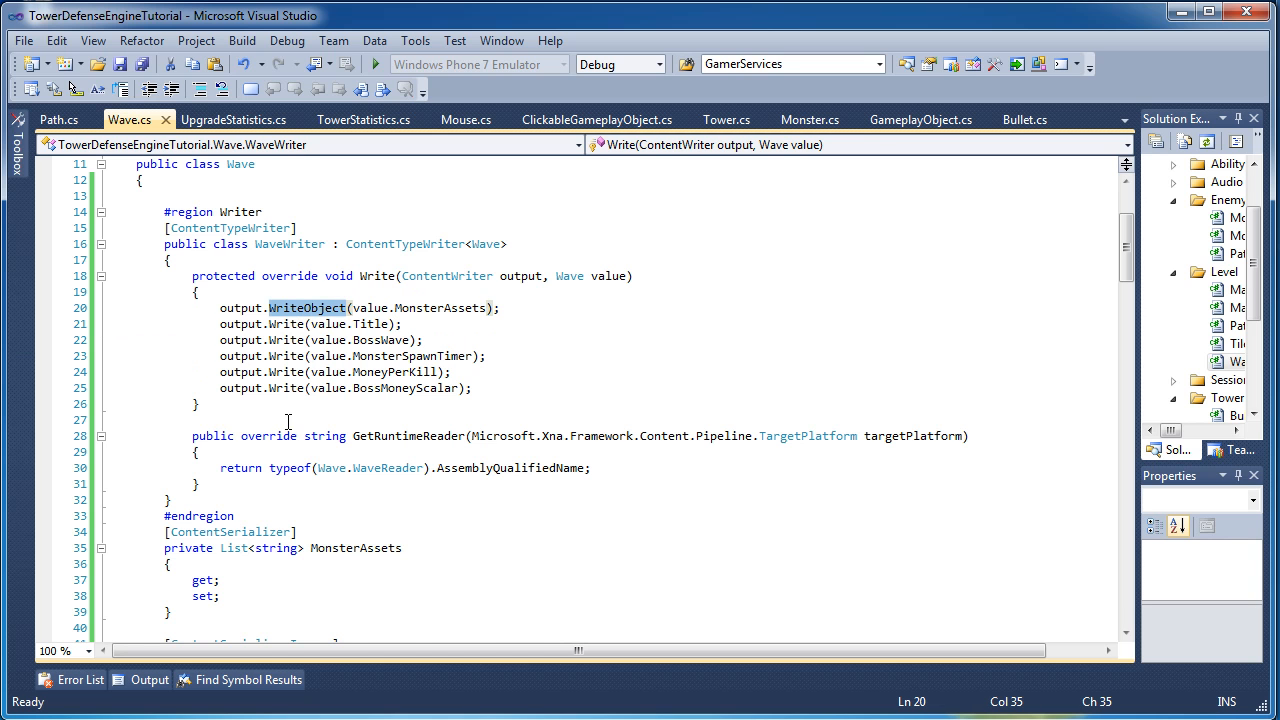
mouse_move(320, 292)
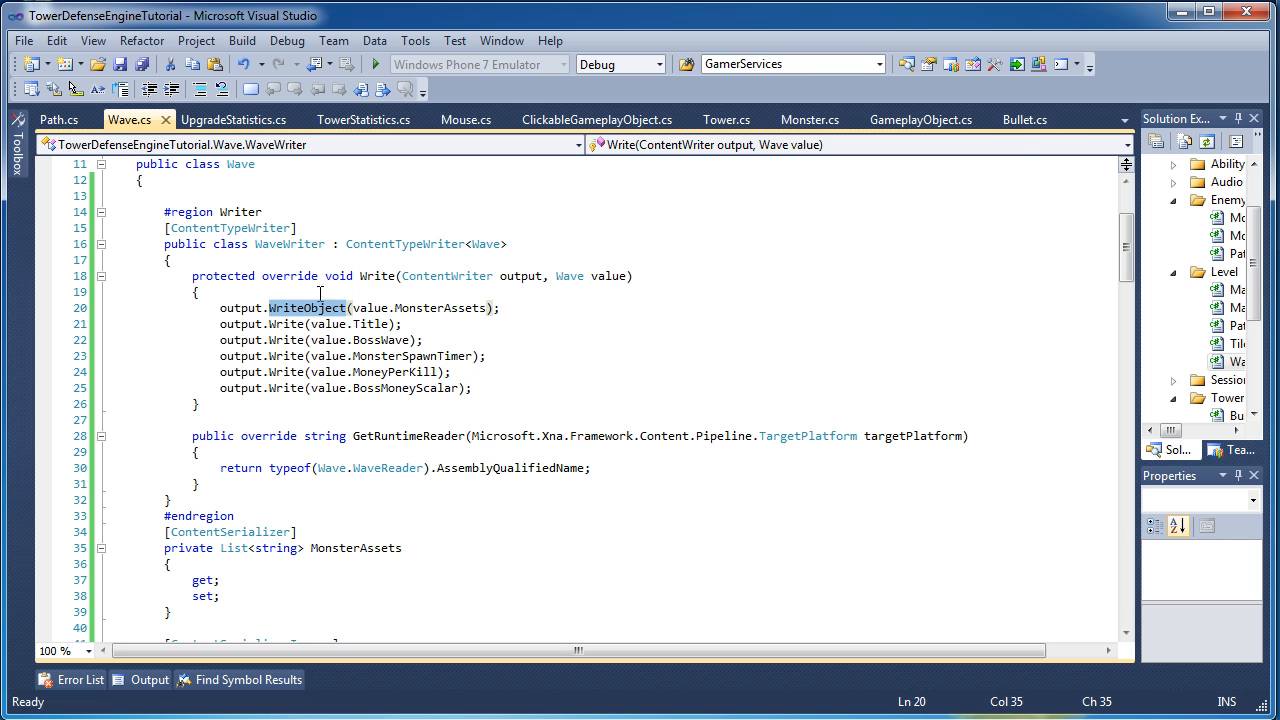
mouse_move(284, 324)
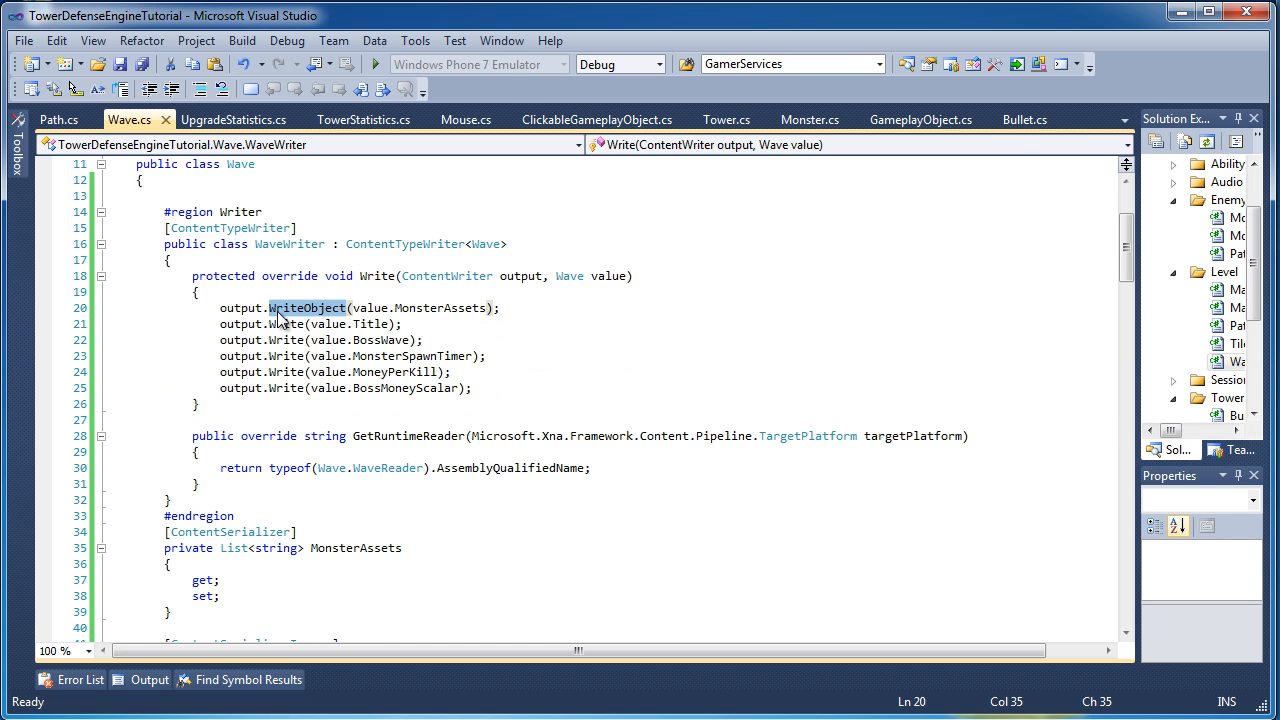
mouse_move(420, 308)
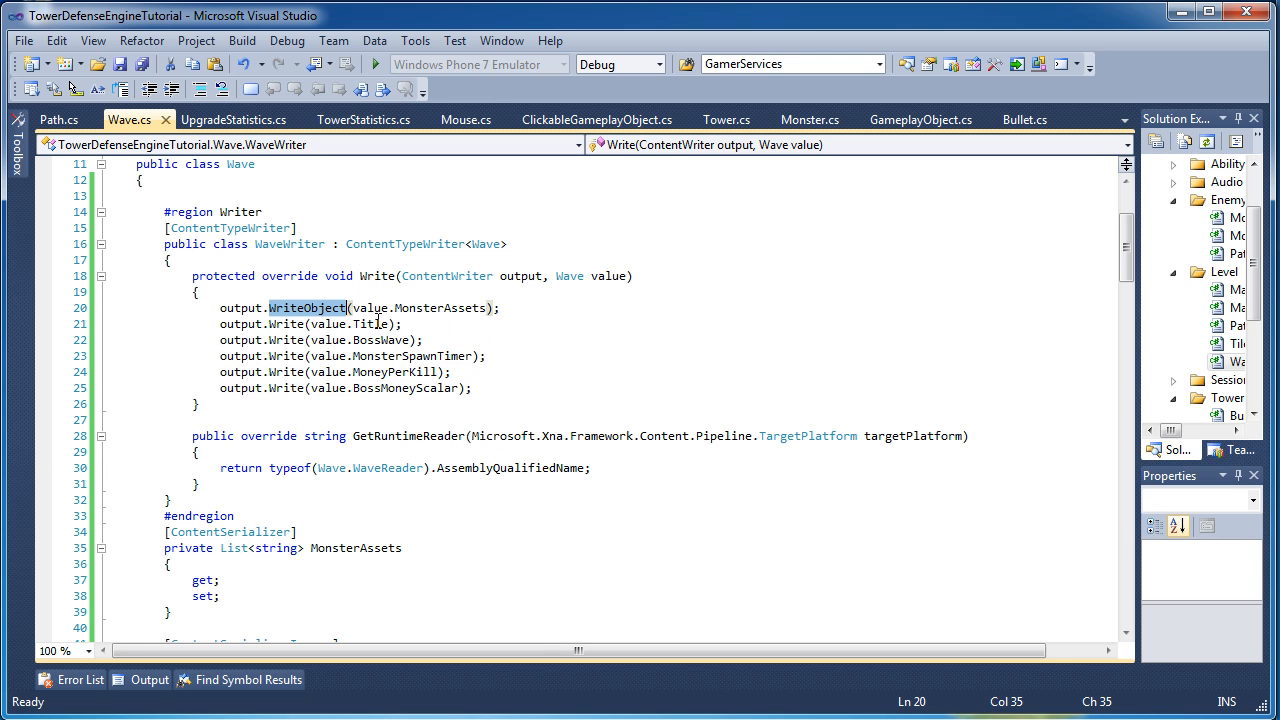
mouse_move(390, 340)
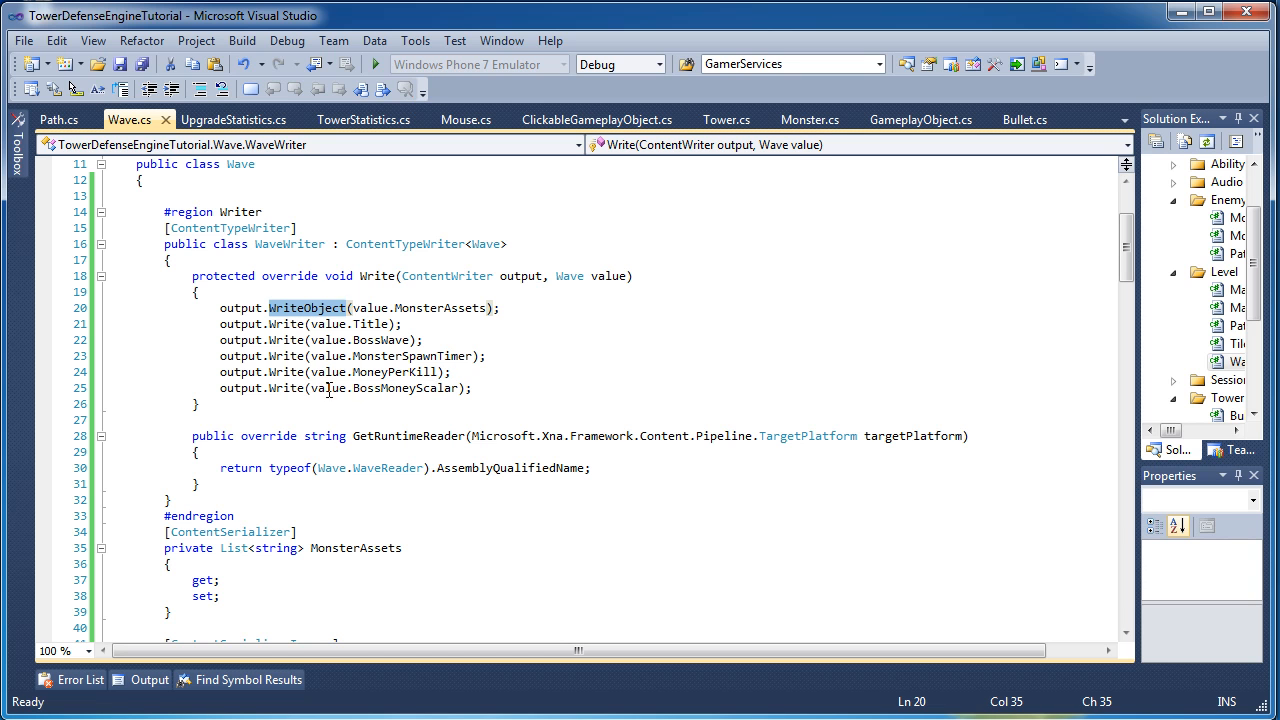
mouse_move(430, 528)
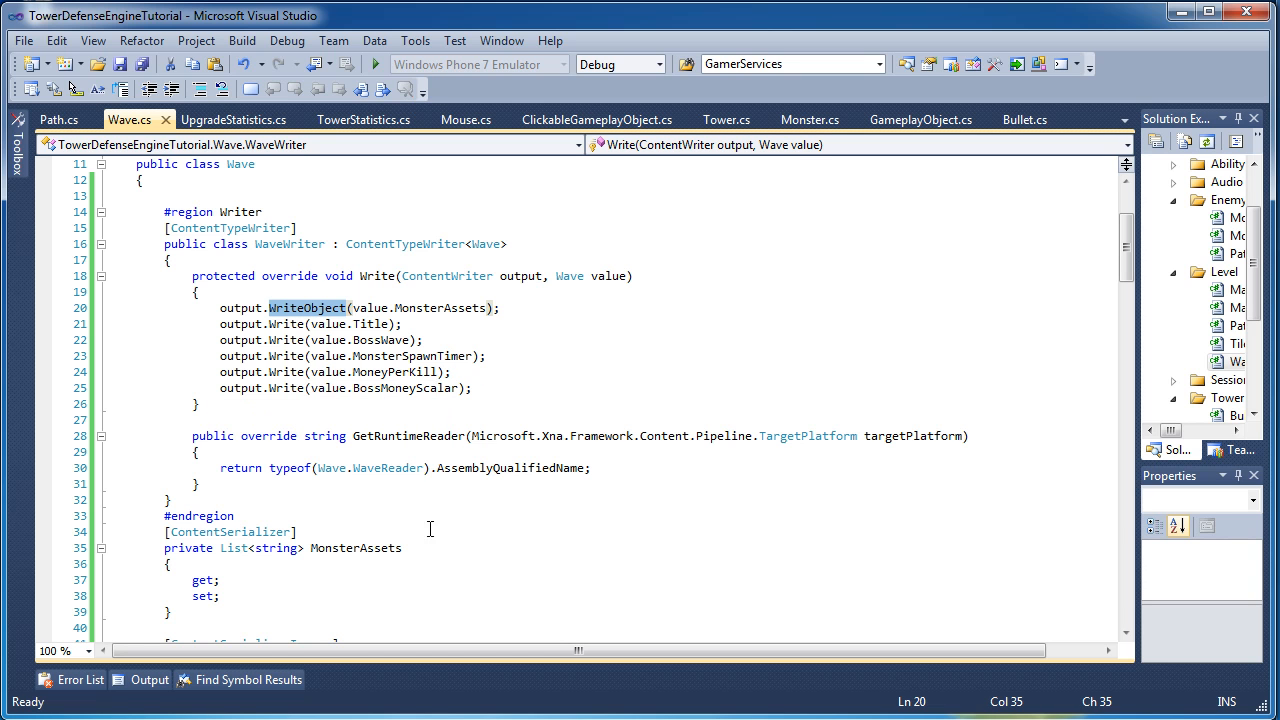
scroll(down, 3)
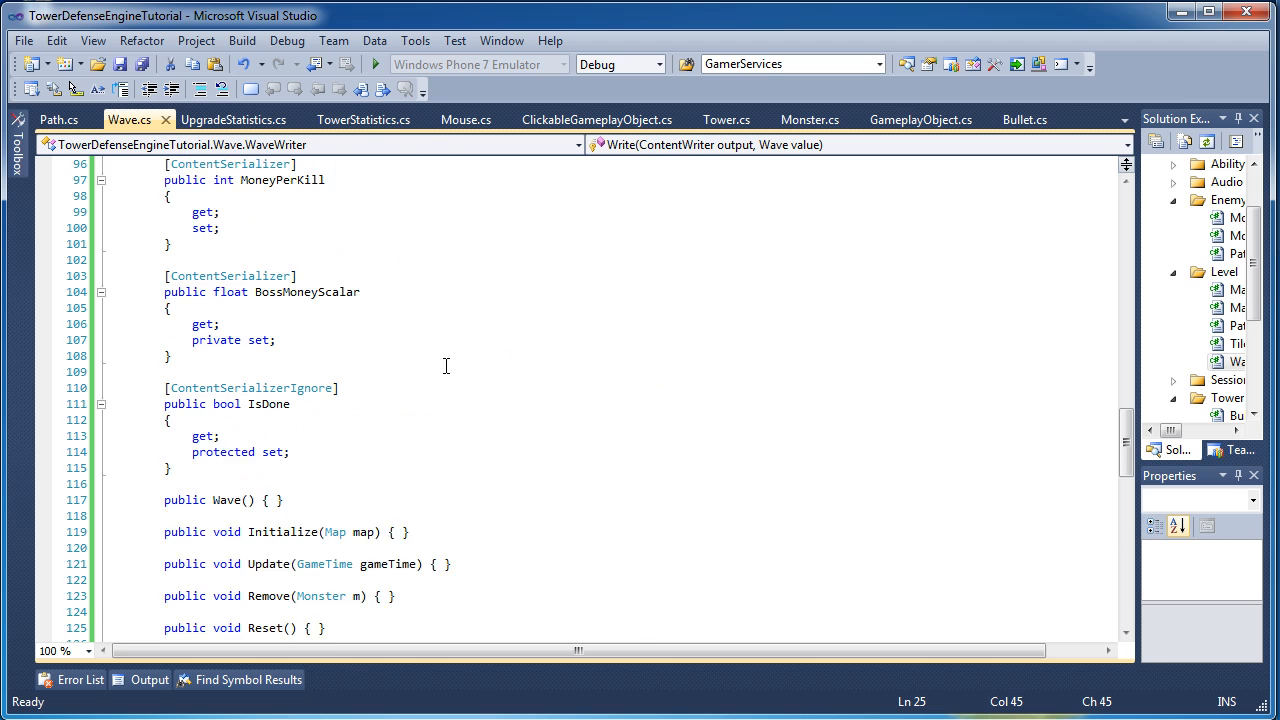
scroll(down, 3)
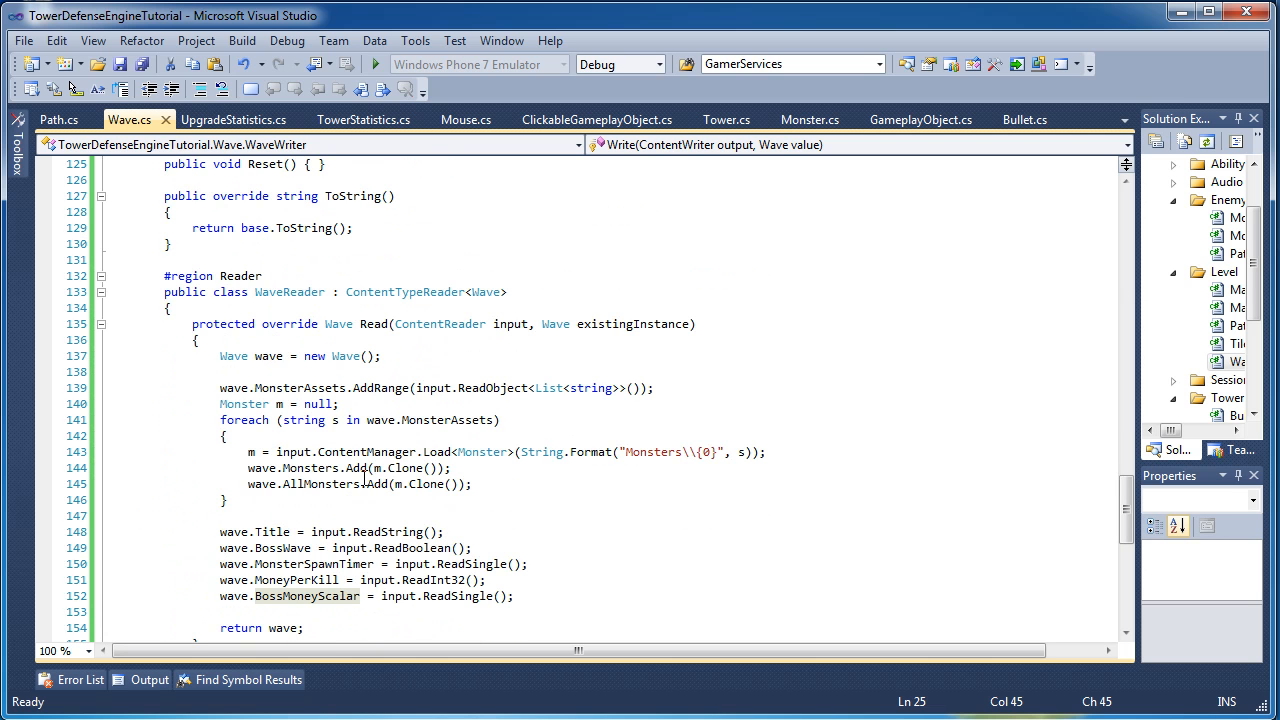
mouse_move(400, 388)
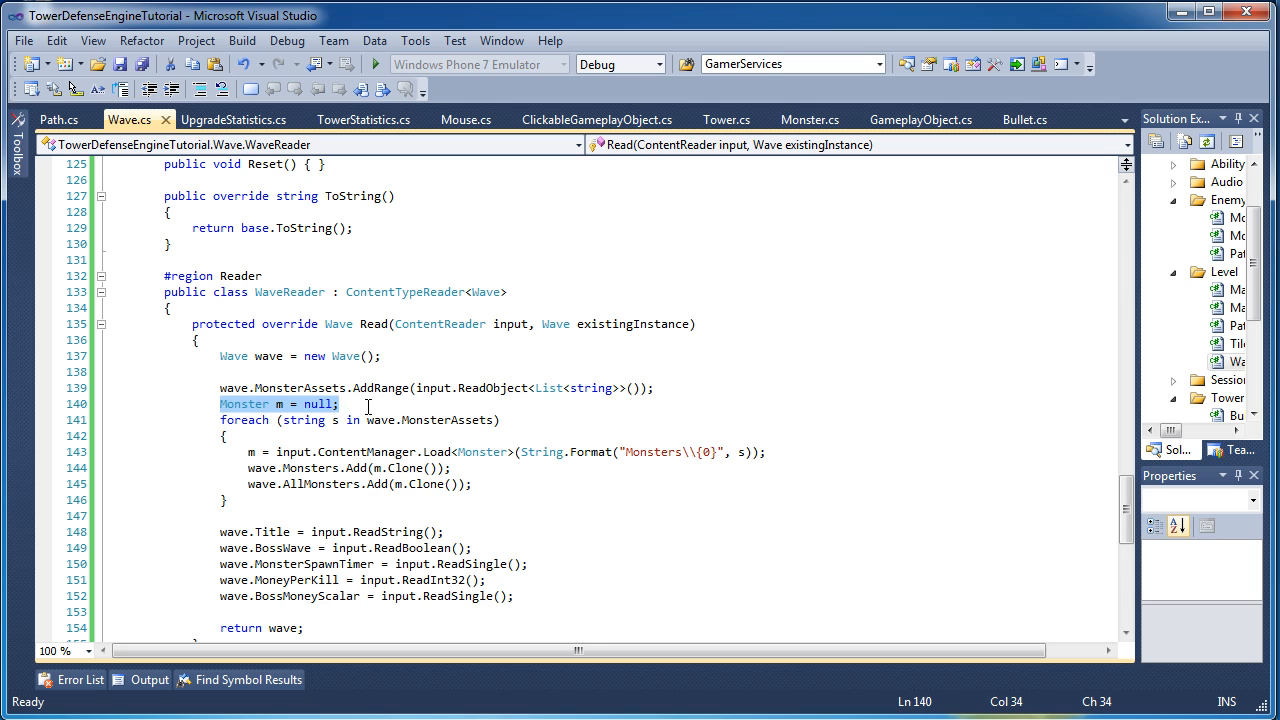
mouse_move(380, 388)
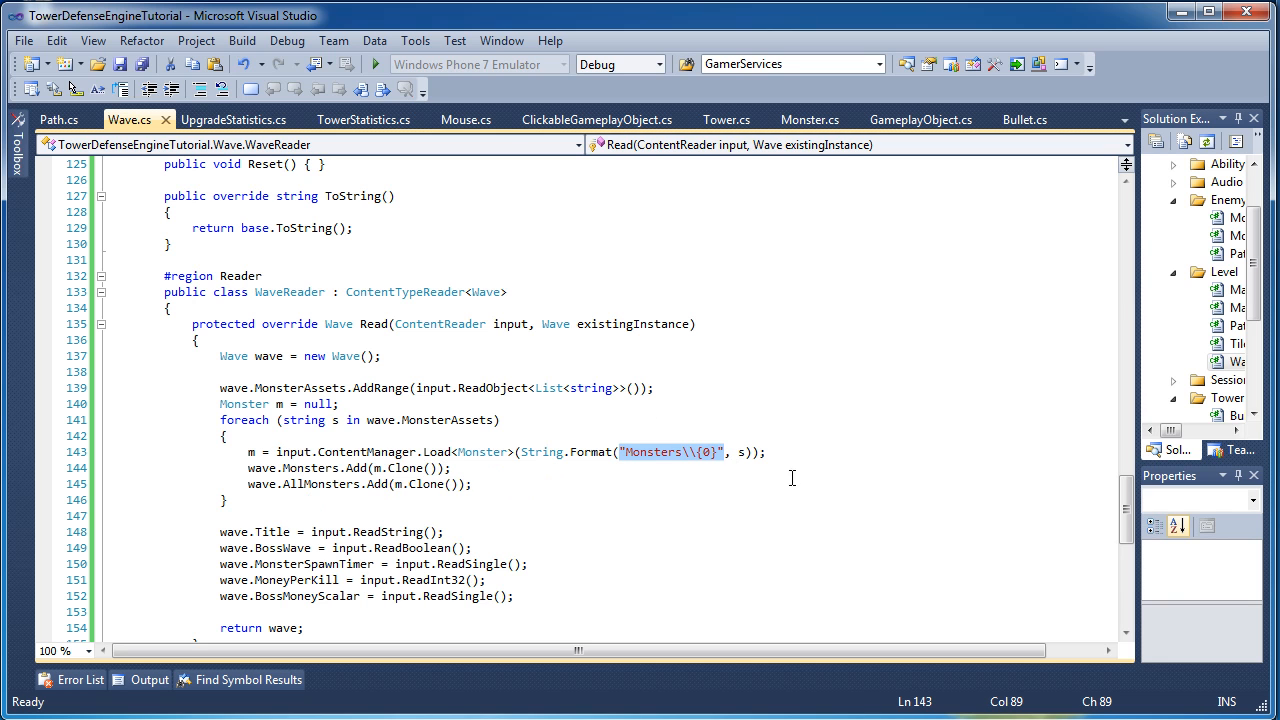
mouse_move(368, 478)
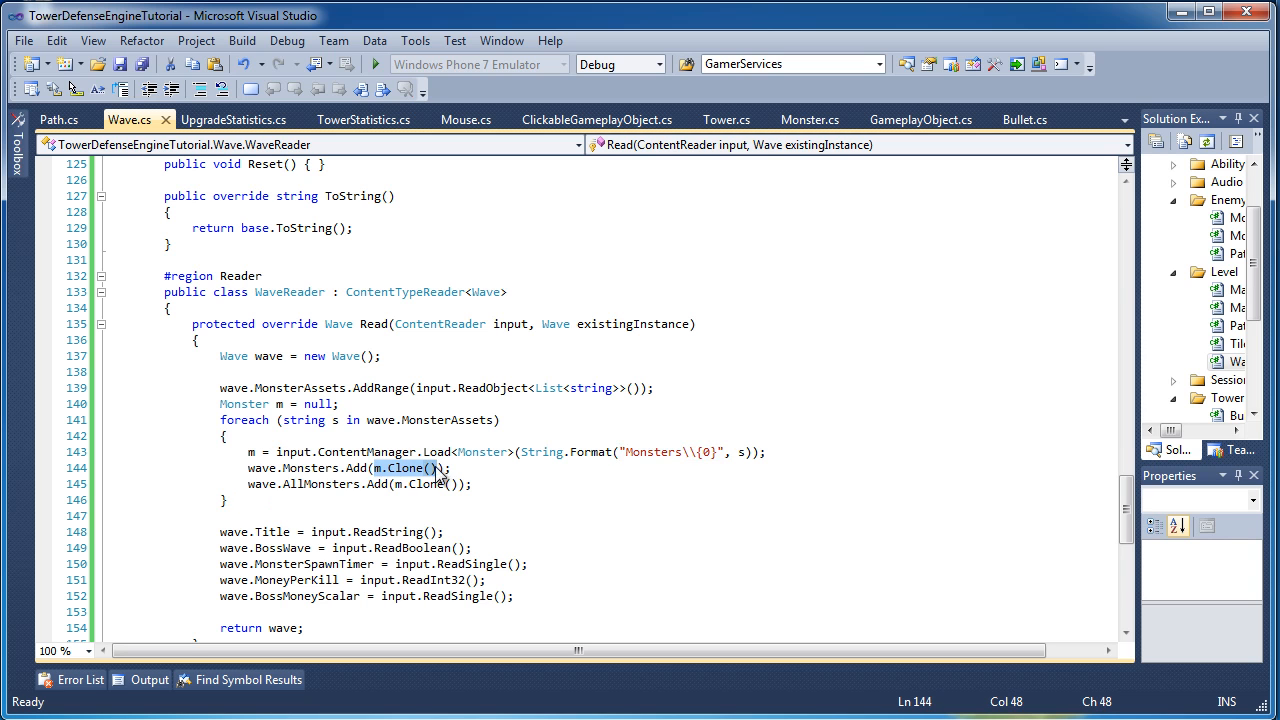
mouse_move(544, 452)
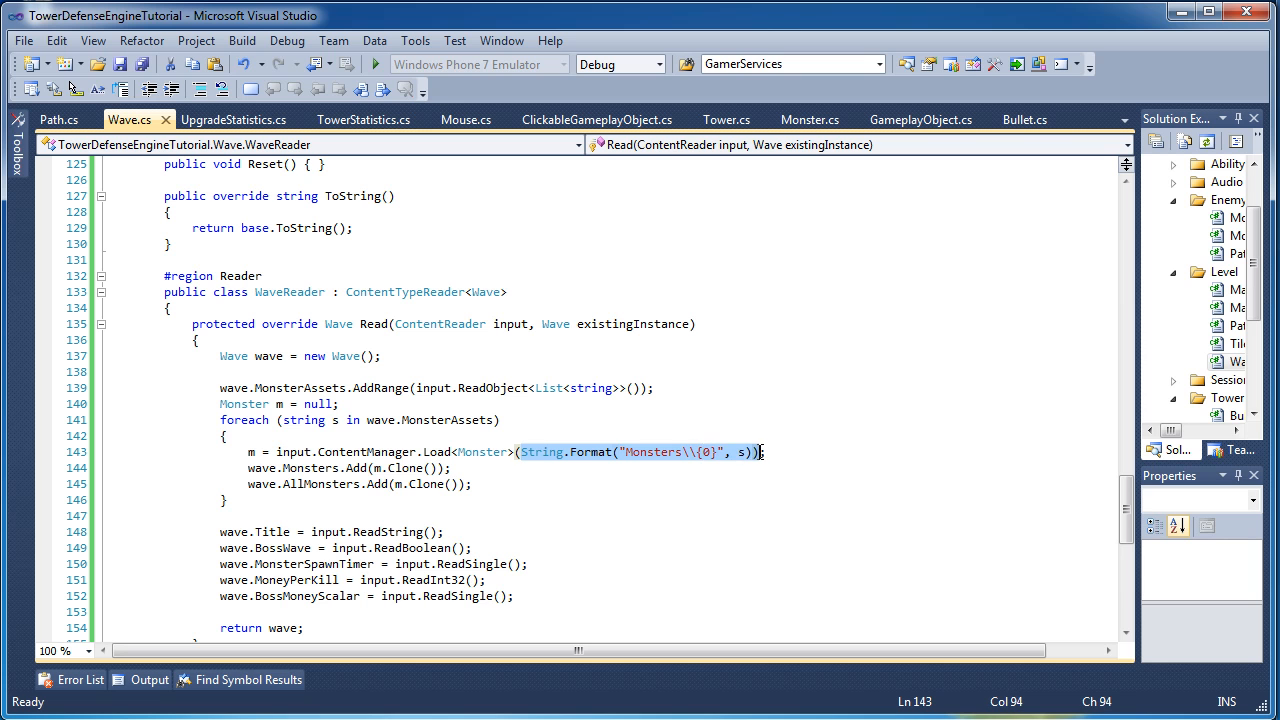
mouse_move(388, 452)
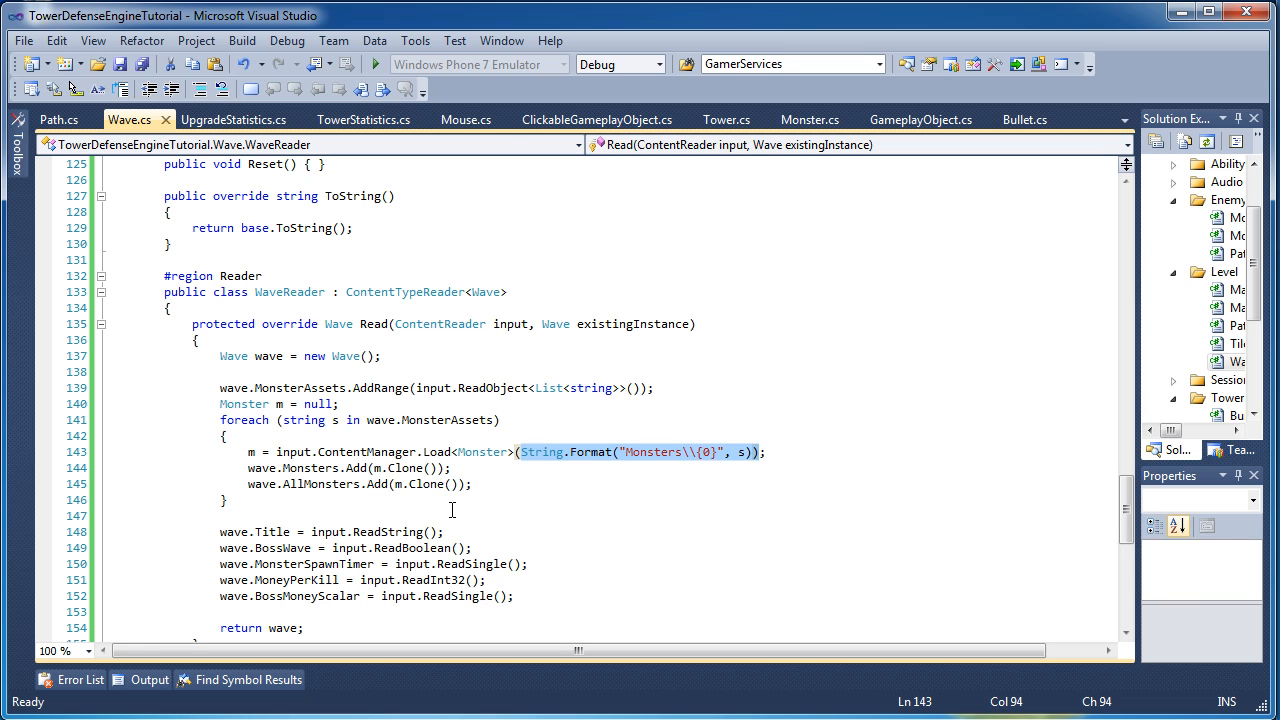
mouse_move(388, 430)
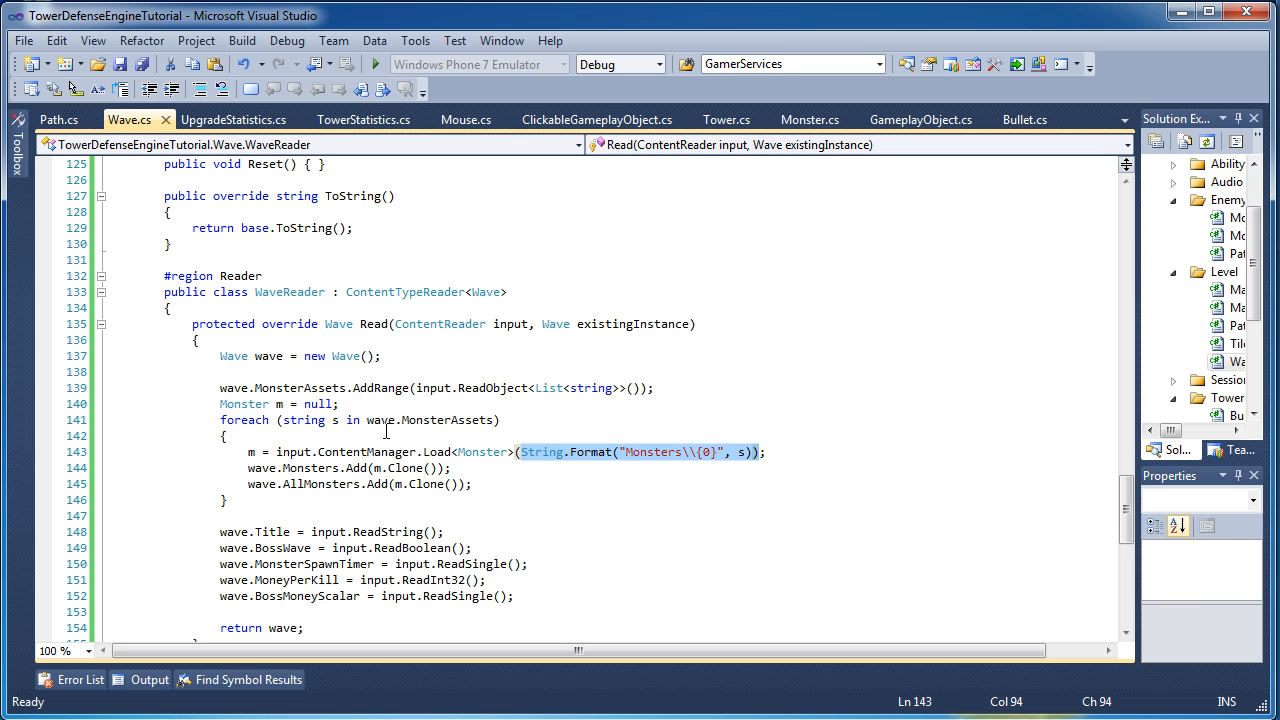
mouse_move(408, 468)
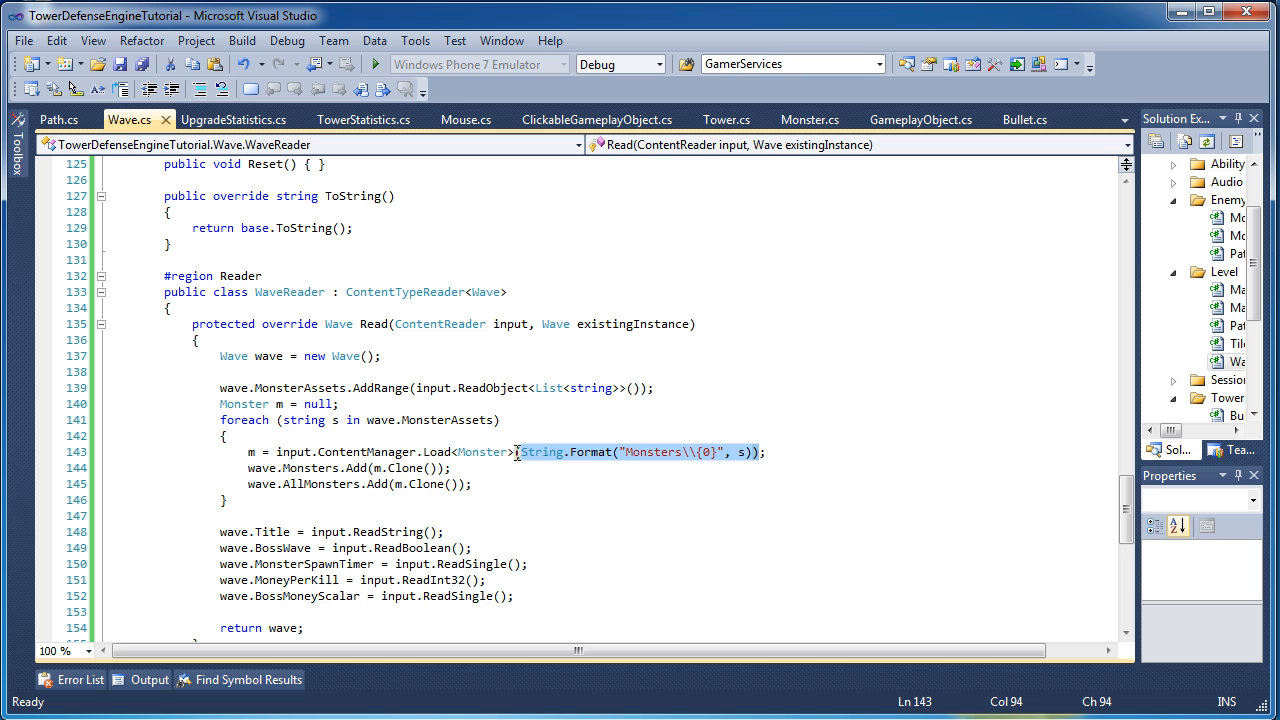
mouse_move(390, 452)
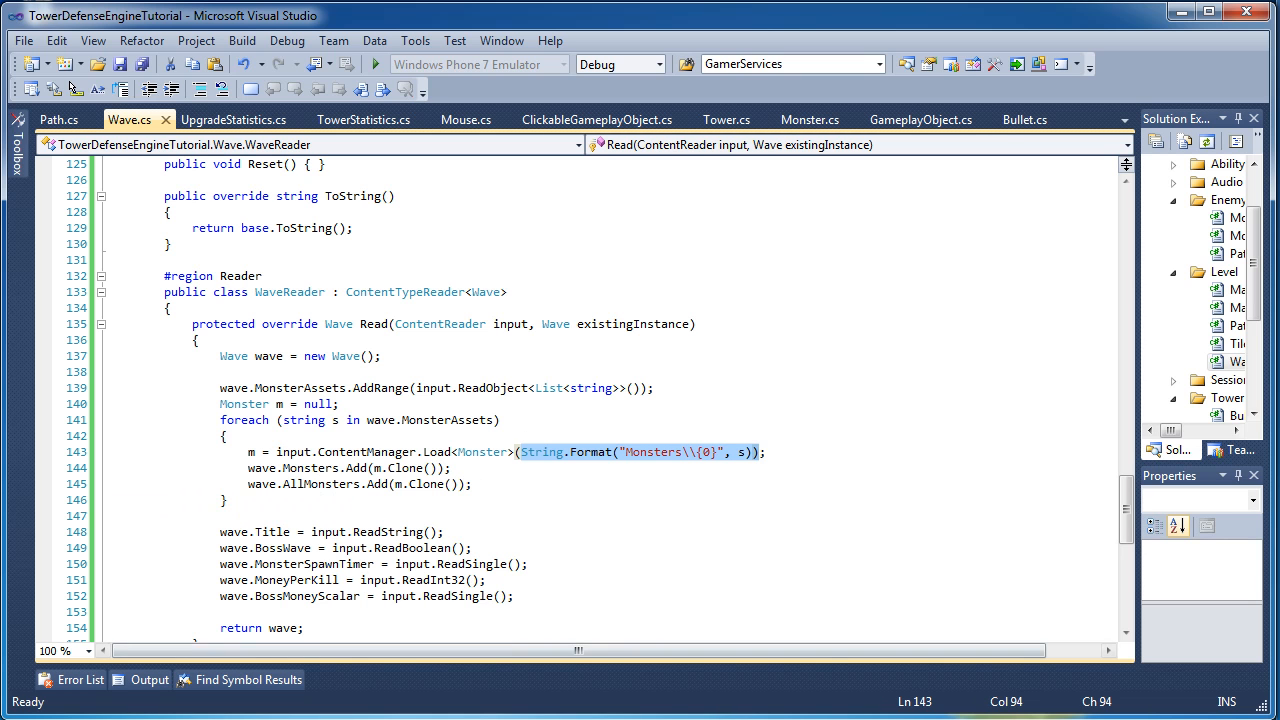
mouse_move(376, 476)
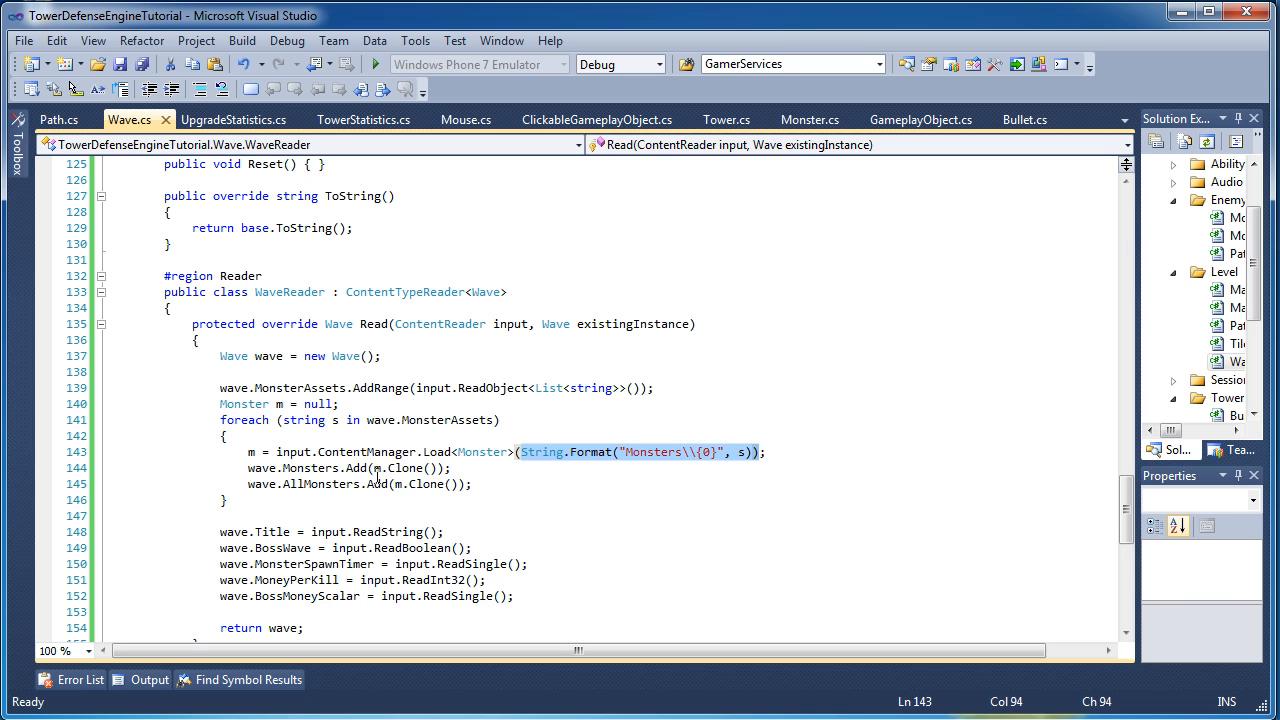
mouse_move(312, 460)
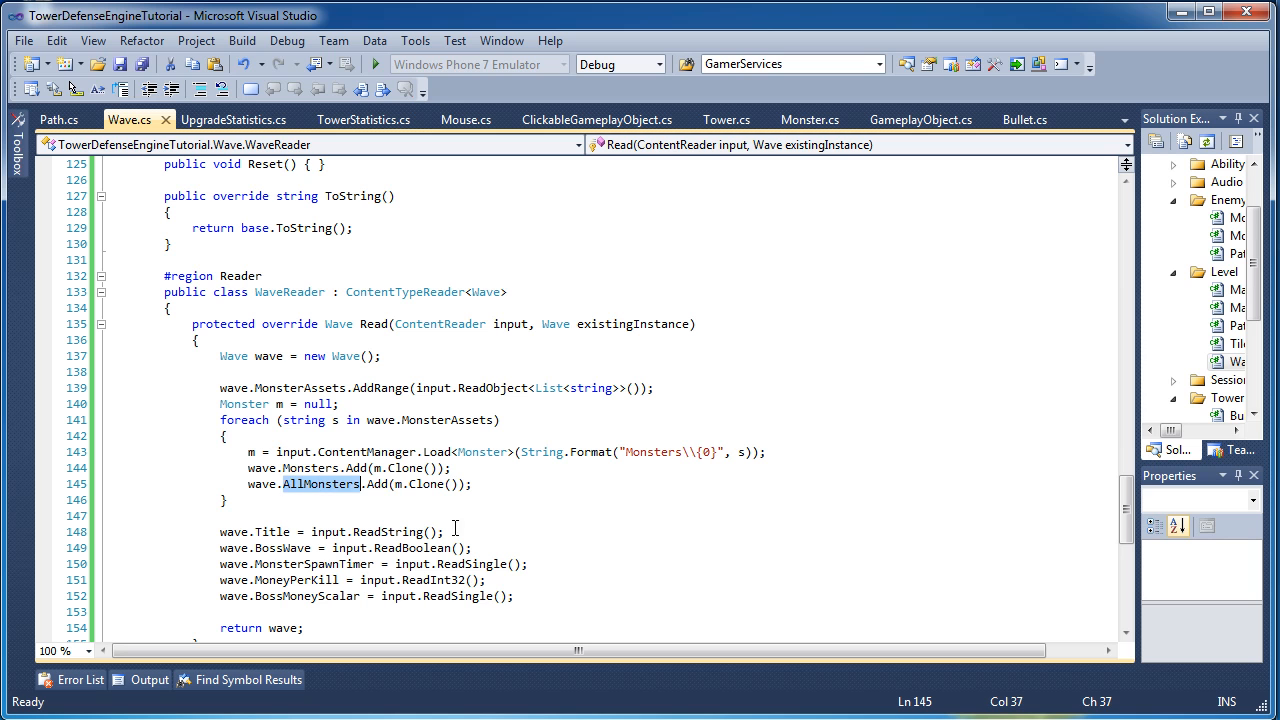
mouse_move(392, 496)
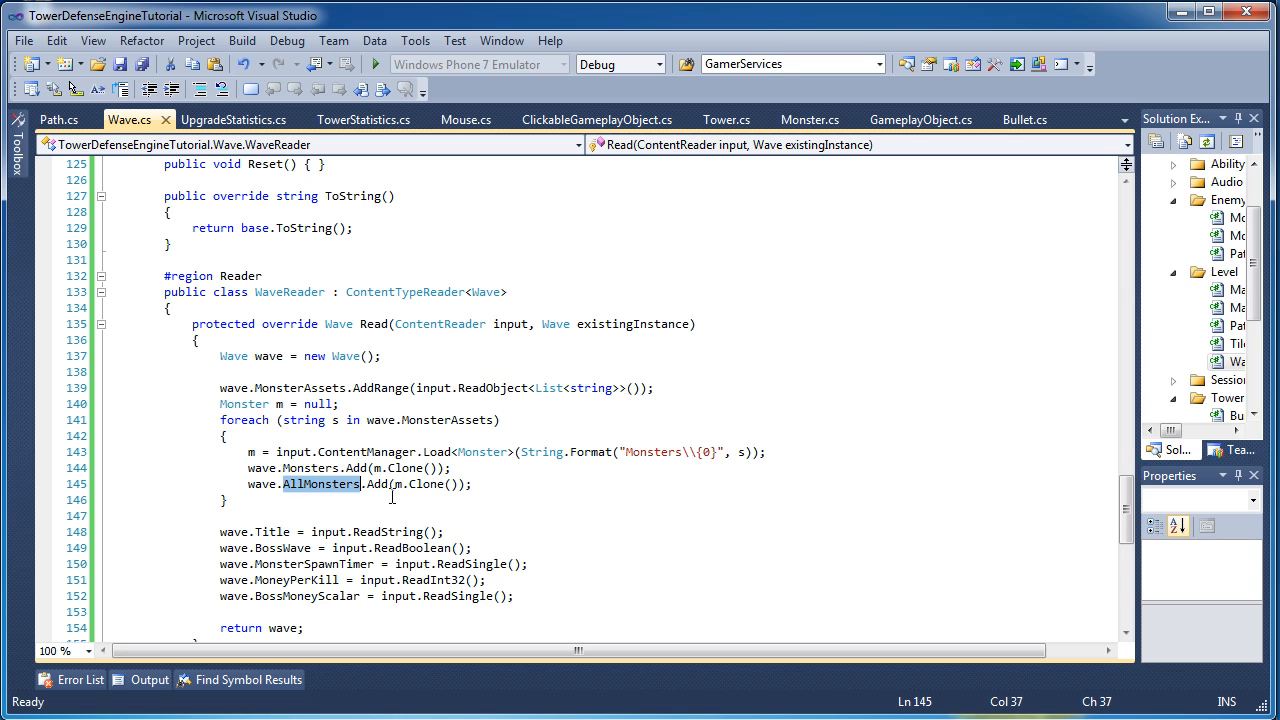
mouse_move(412, 548)
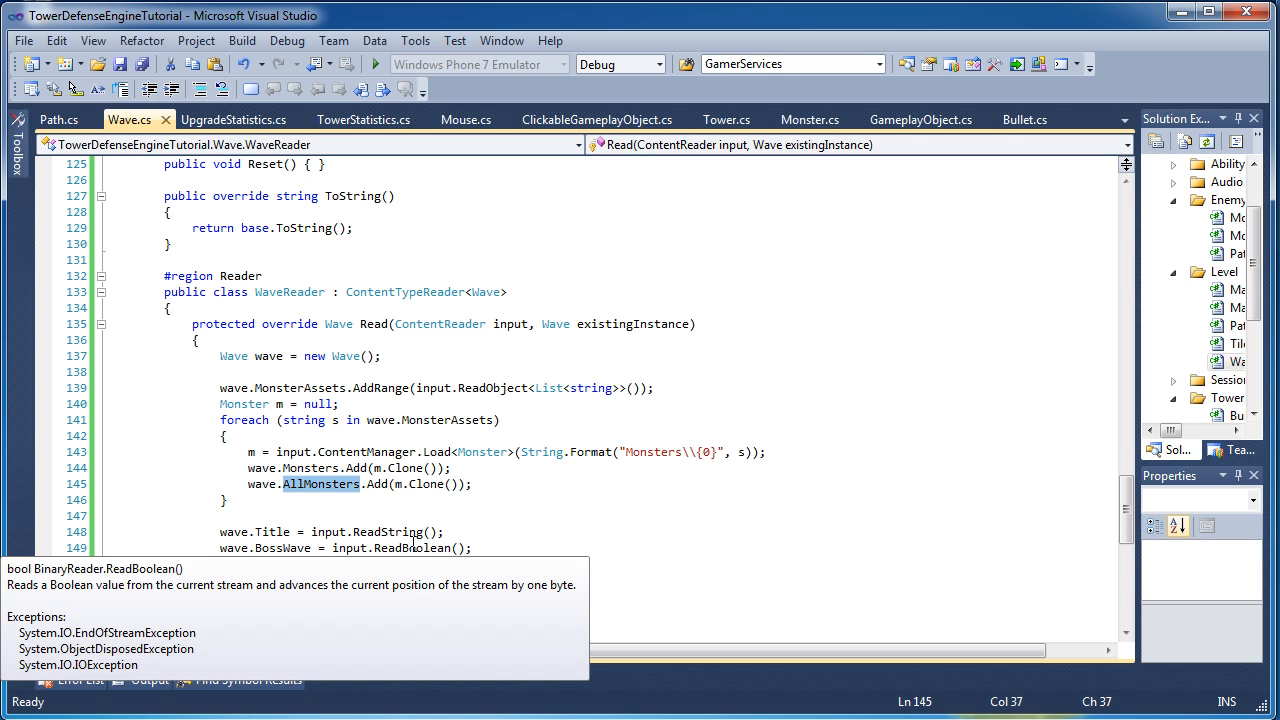
mouse_move(390, 532)
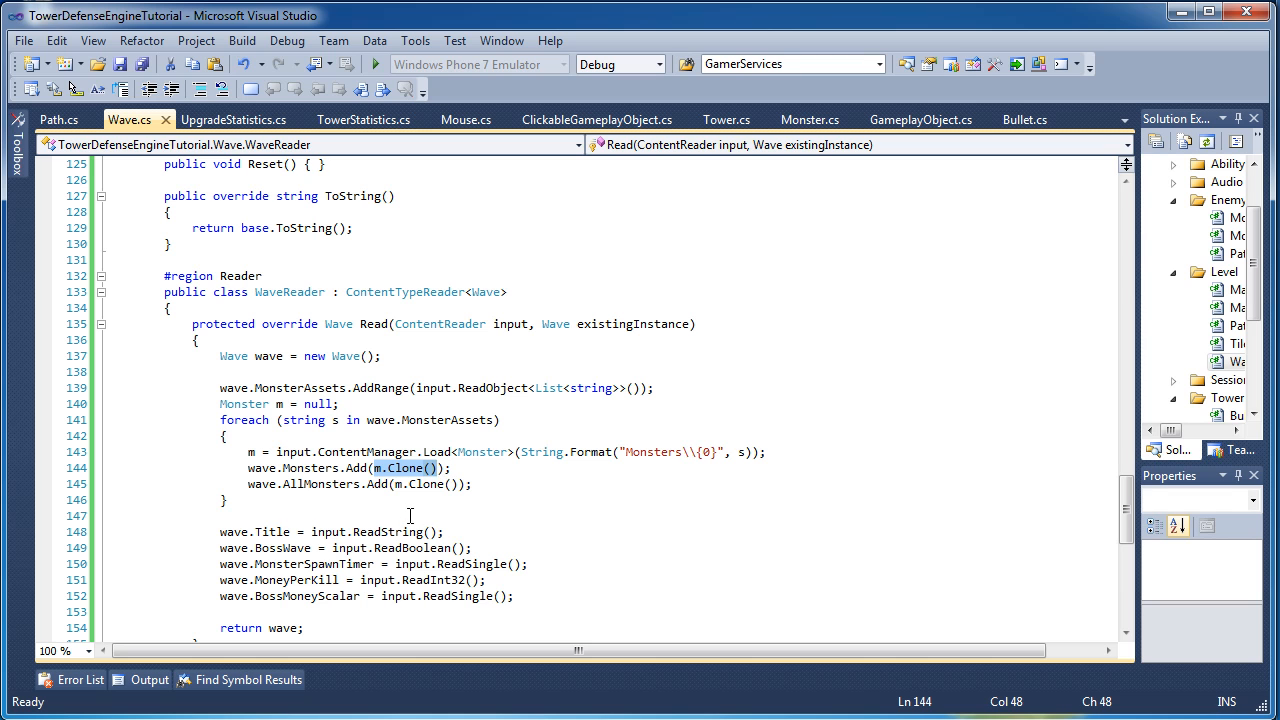
mouse_move(398, 482)
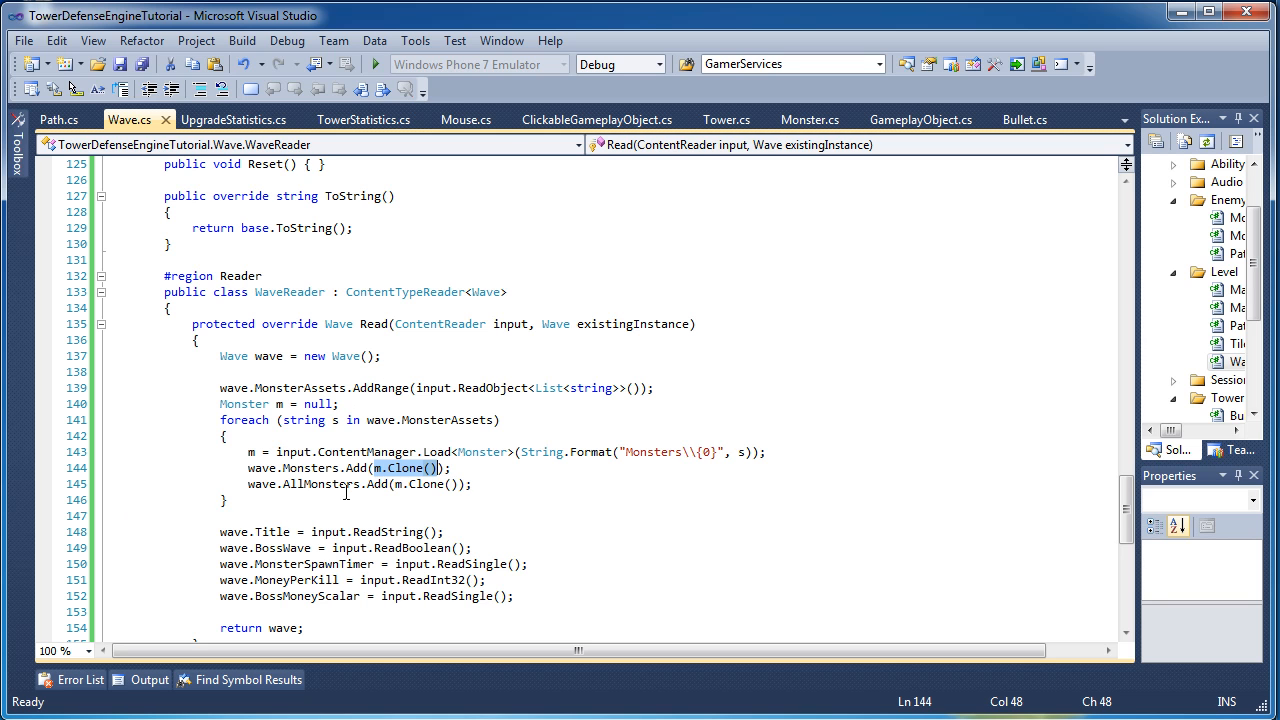
mouse_move(324, 482)
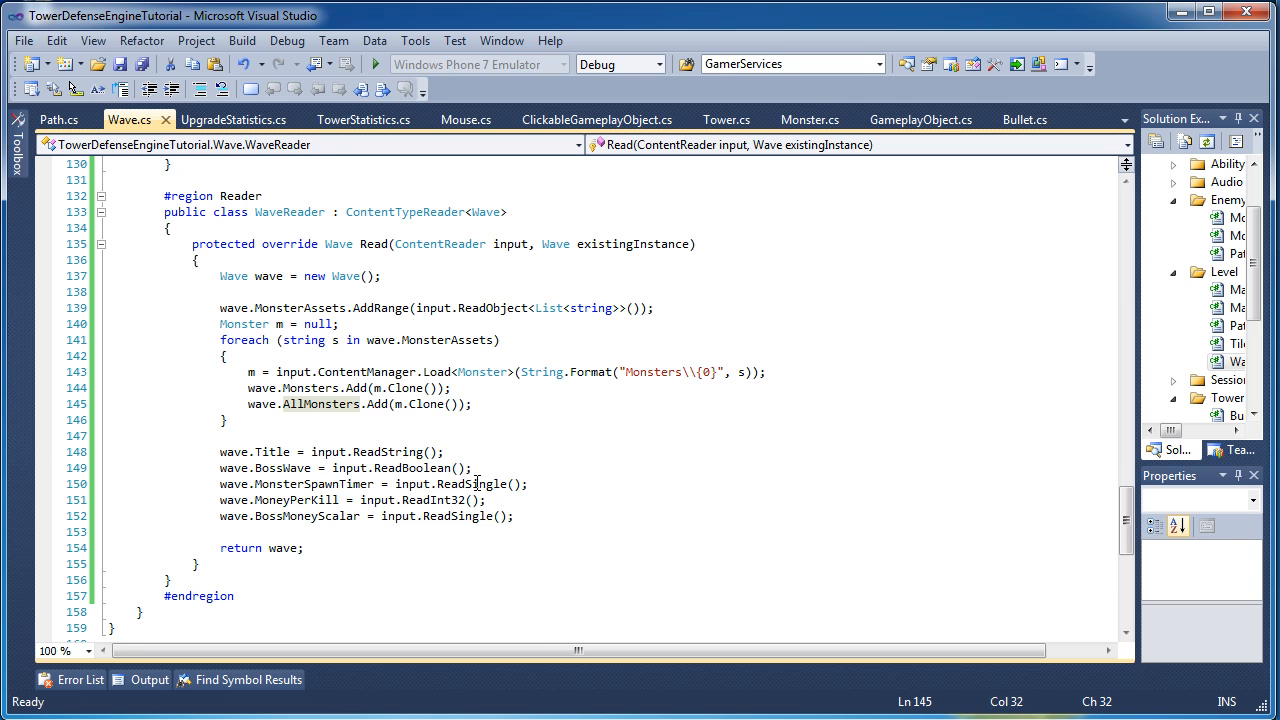
mouse_move(444, 516)
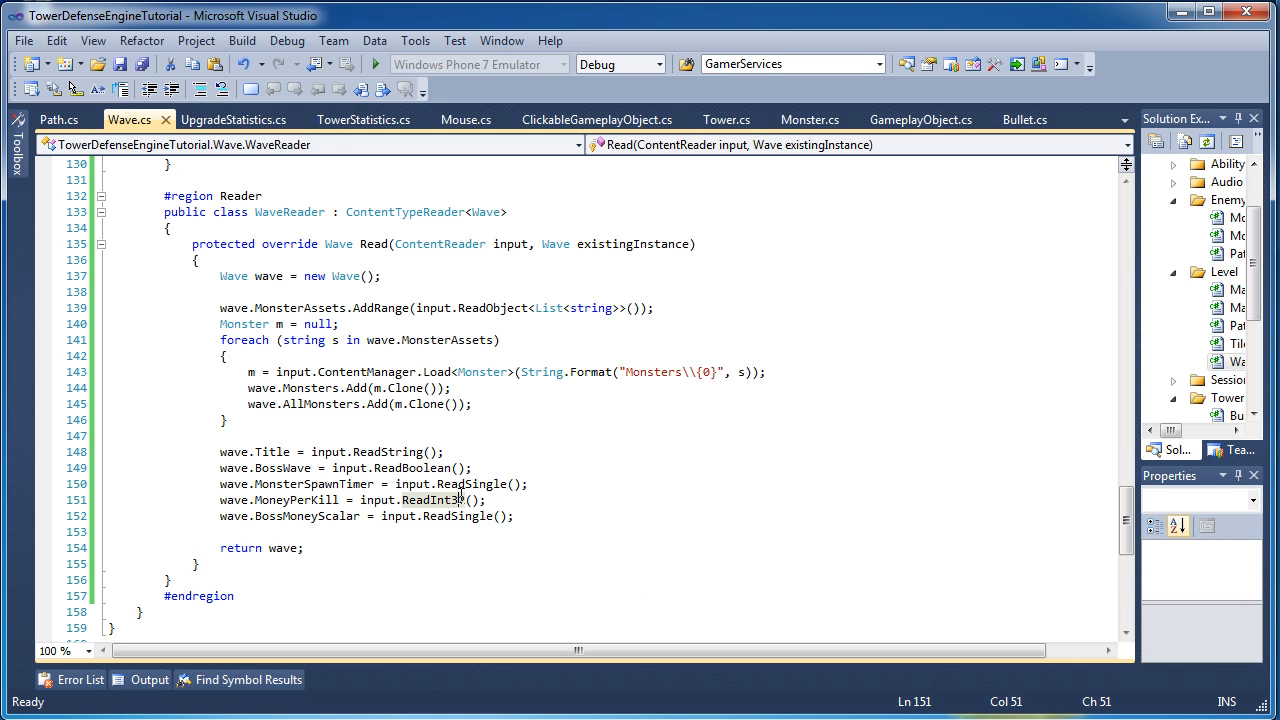
Review Wave.cs from the top, then switch to the TowerStatistics.cs file.
scroll(up, 3)
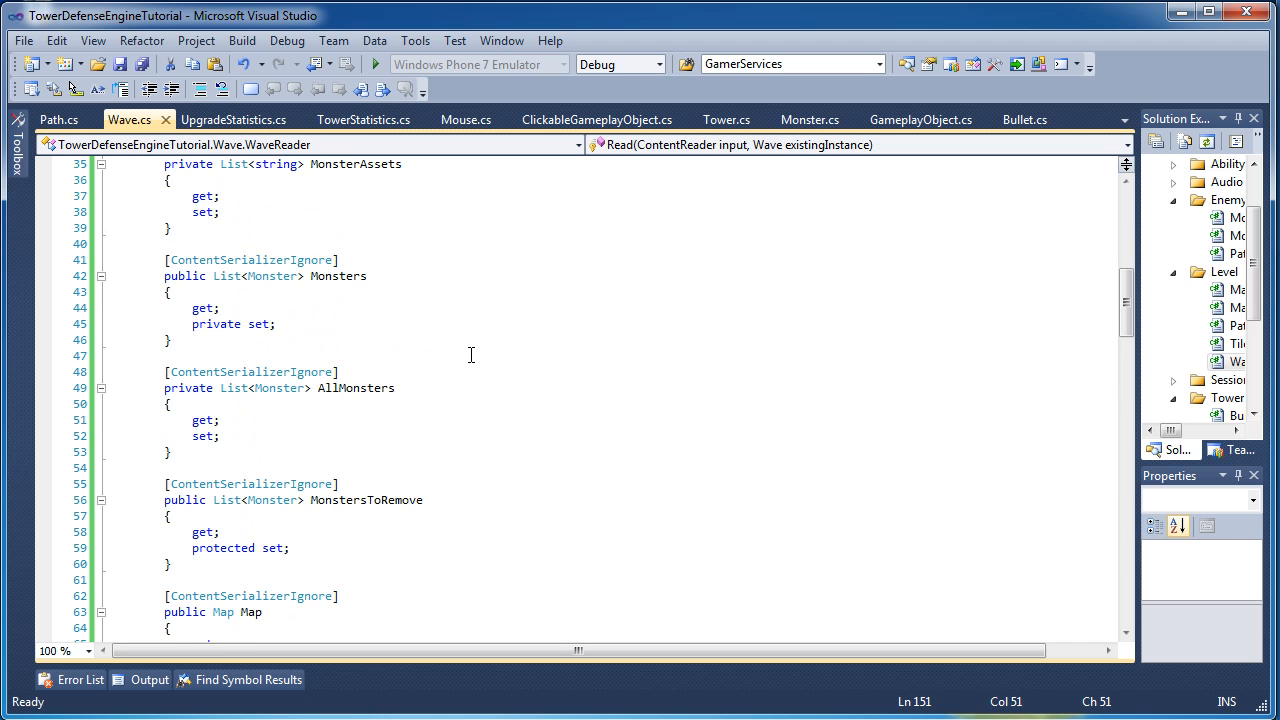
scroll(down, 3)
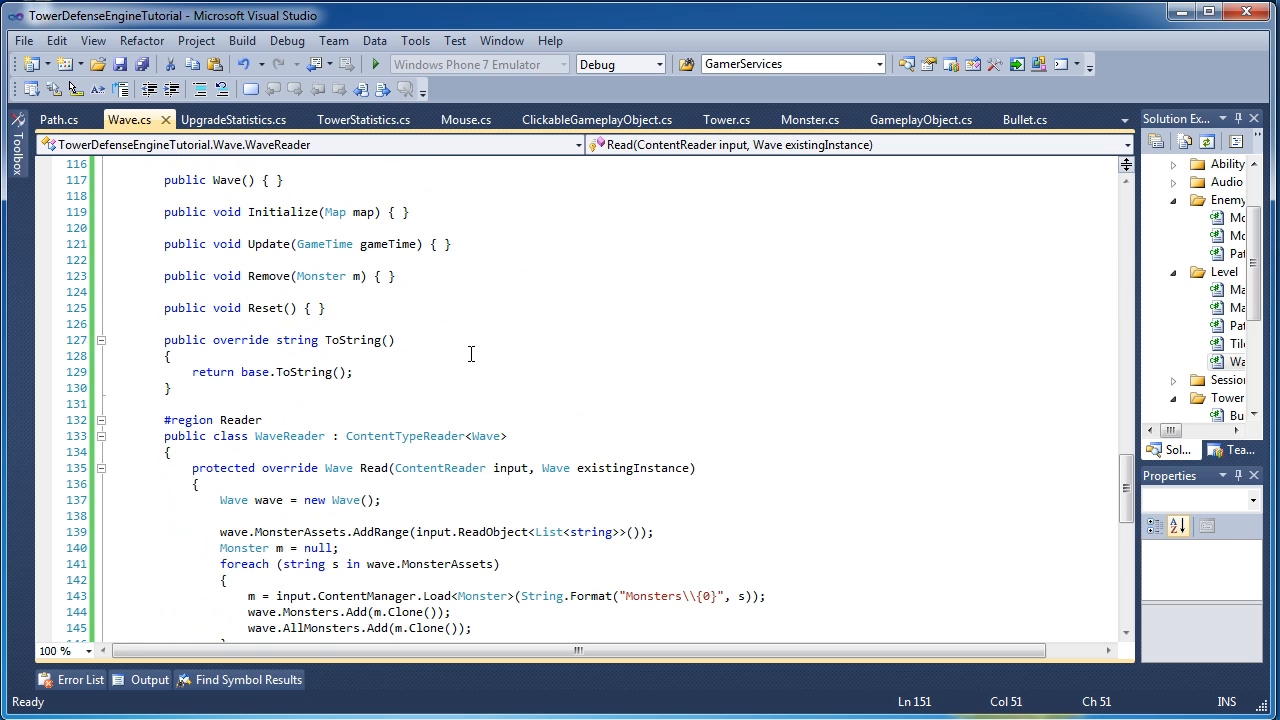
scroll(up, 3)
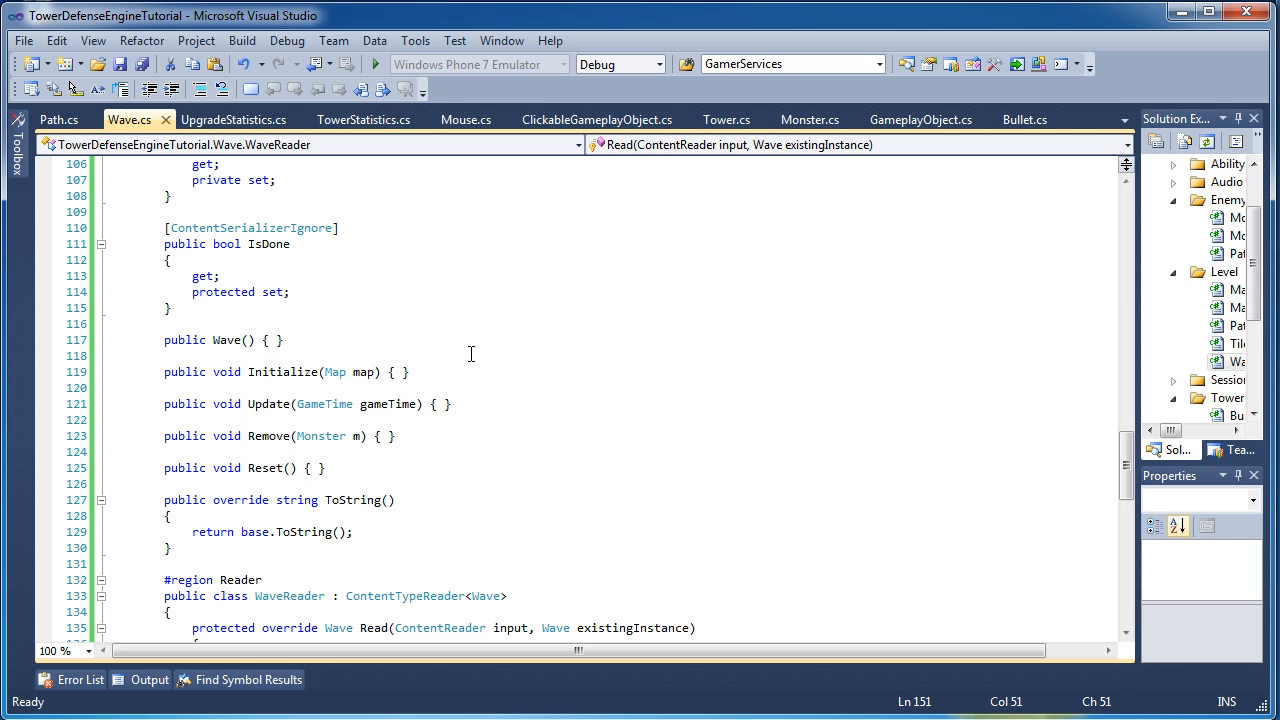
click(364, 120)
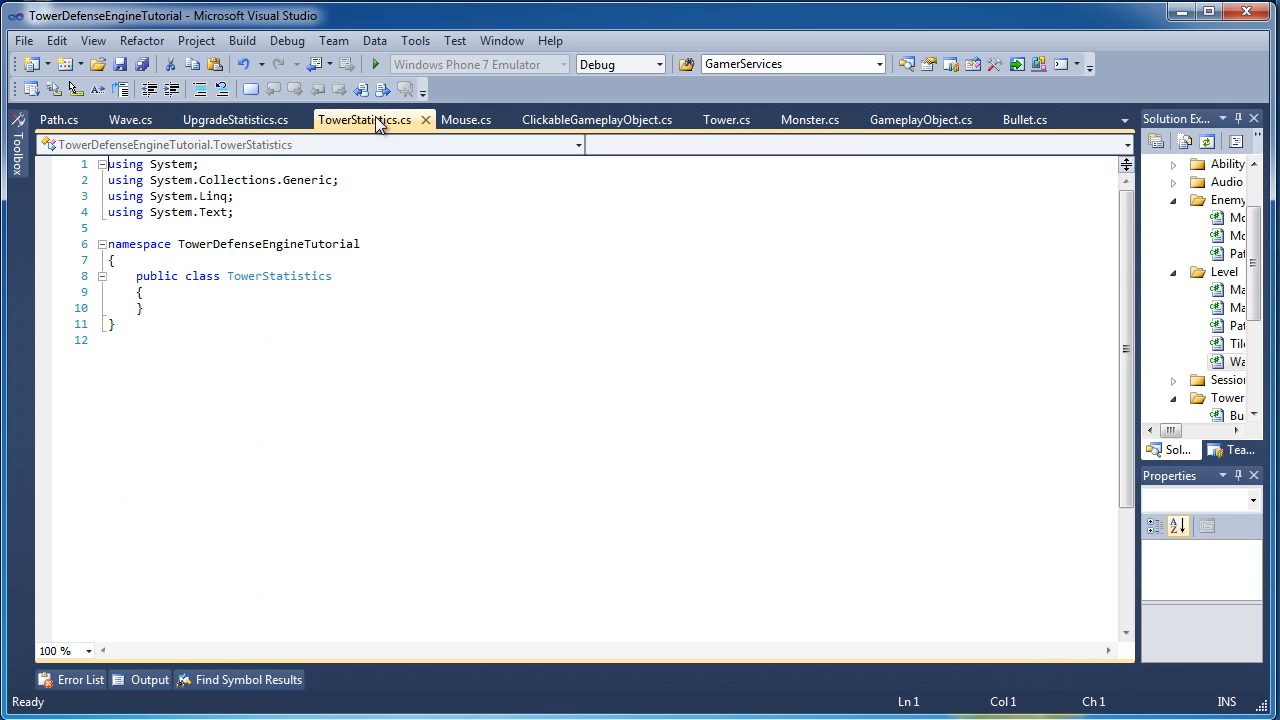
mouse_move(444, 288)
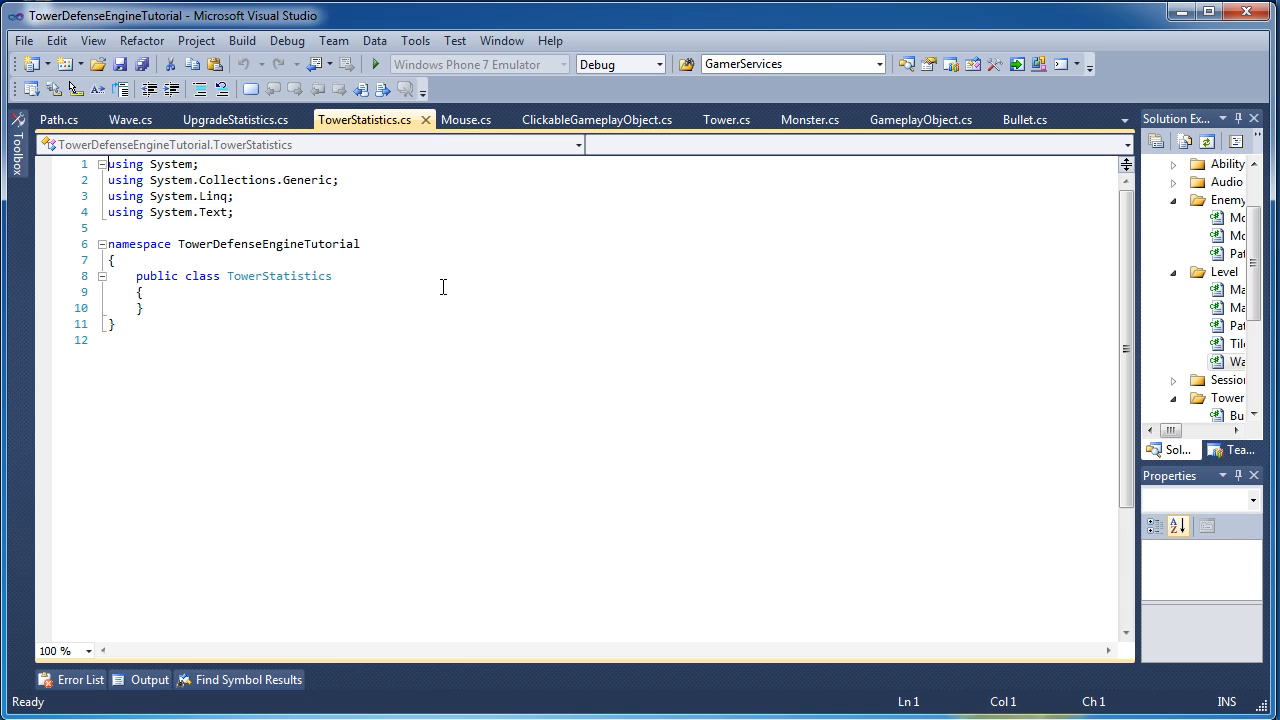